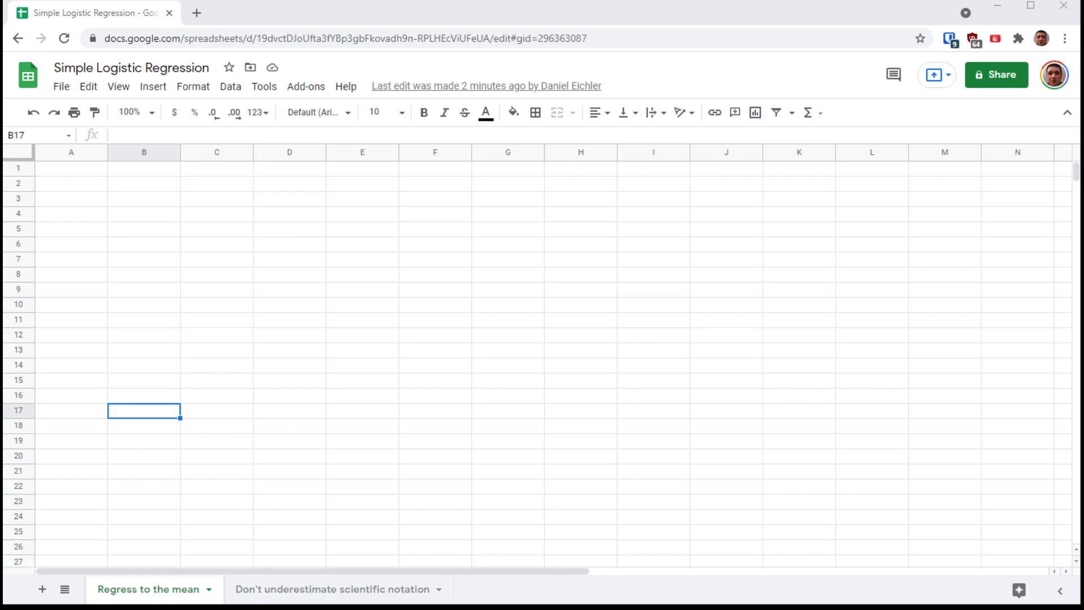
Enter the Level, Player Health, Player Damage, Enemy Health and Enemy Damage headers, and fill levels 1–10.
{"action": "left_click", "coordinate": [70, 168]}
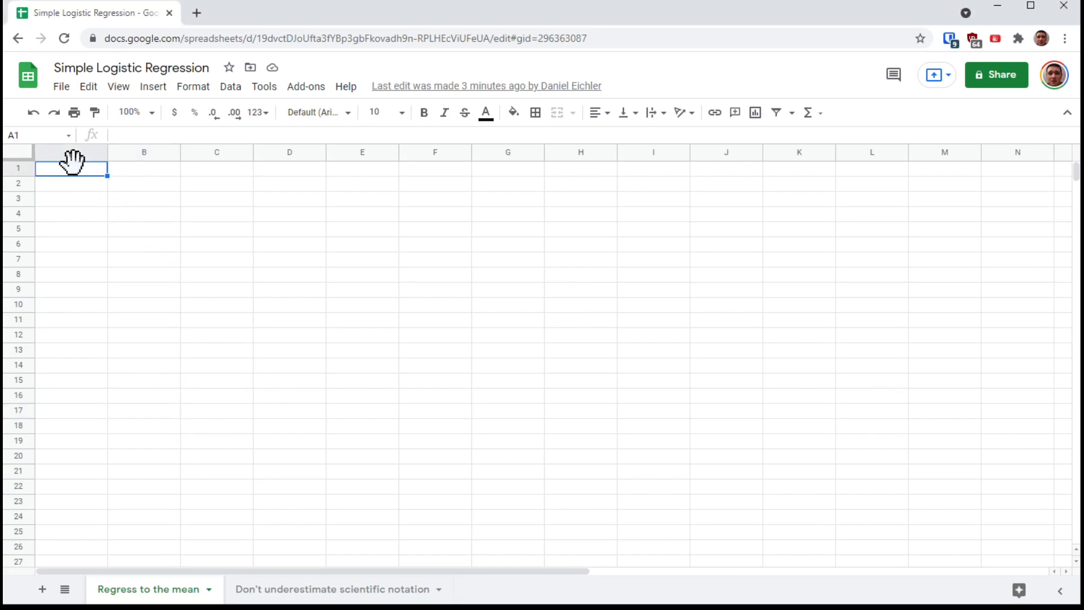
{"action": "mouse_move", "coordinate": [163, 232]}
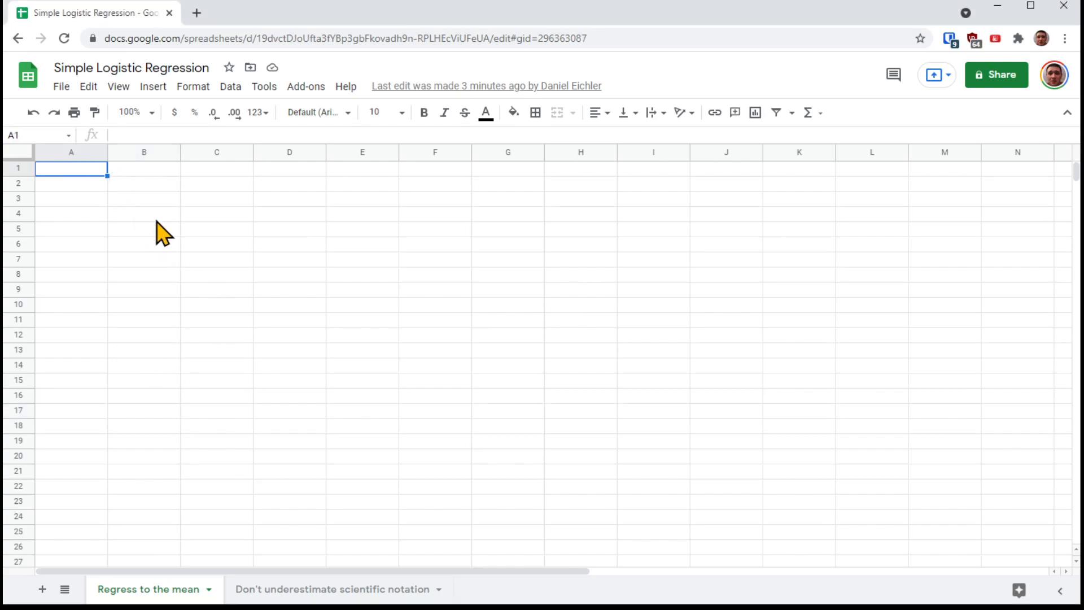
{"action": "type", "text": "Level"}
{"action": "left_click", "coordinate": [71, 184]}
{"action": "type", "text": "1"}
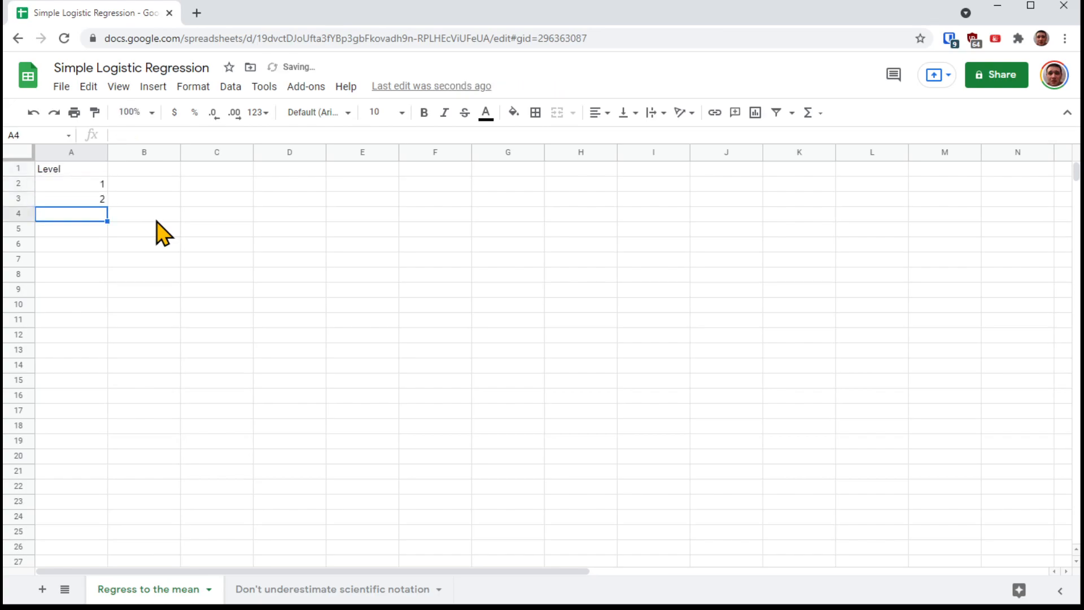
{"action": "left_click_drag", "start_coordinate": [71, 183], "coordinate": [70, 198]}
{"action": "type", "text": "Enemy Damage"}
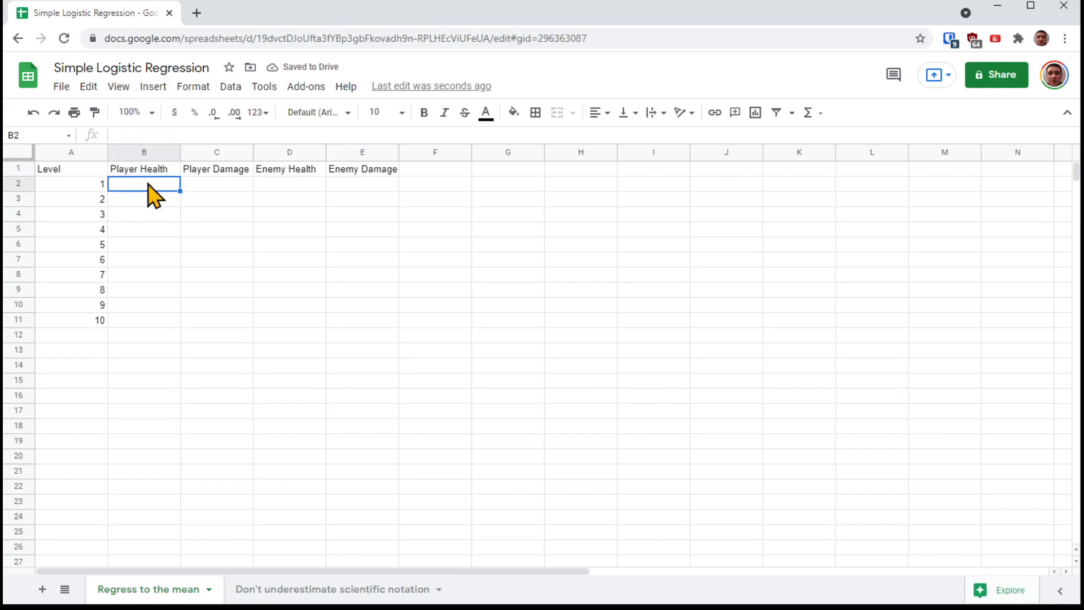
Enter 100 in B2 and =B2+25 below, filling Player Health up to 325.
{"action": "type", "text": "100"}
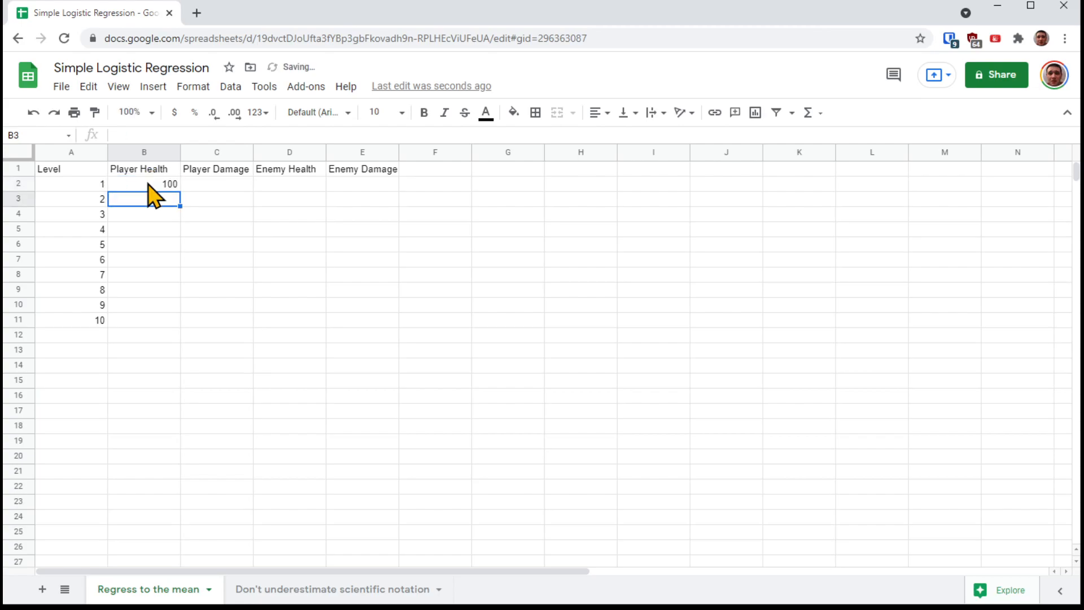
{"action": "mouse_move", "coordinate": [243, 222]}
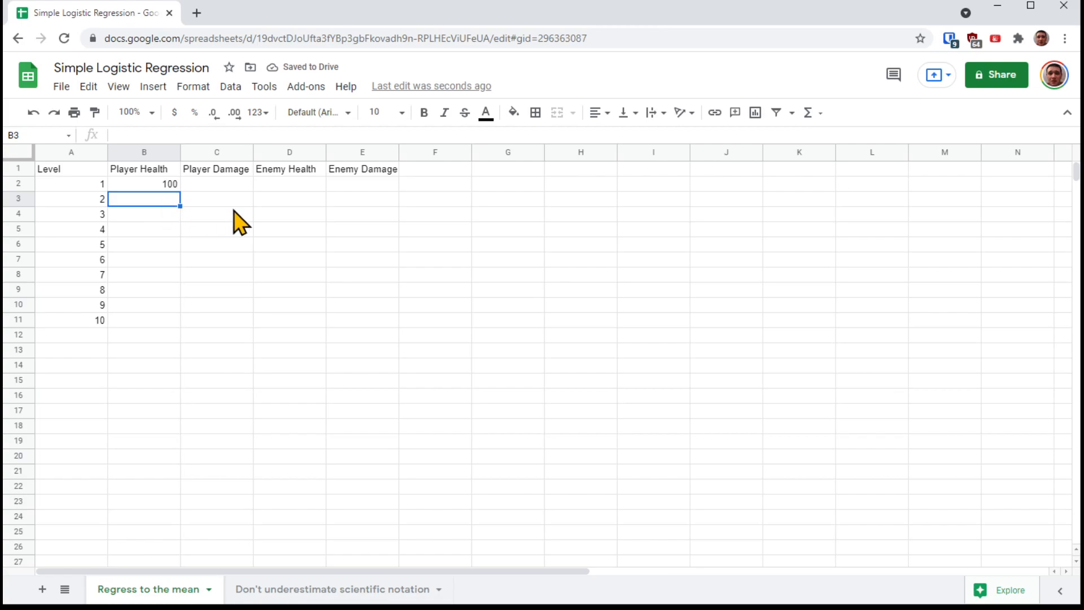
{"action": "type", "text": "=B2"}
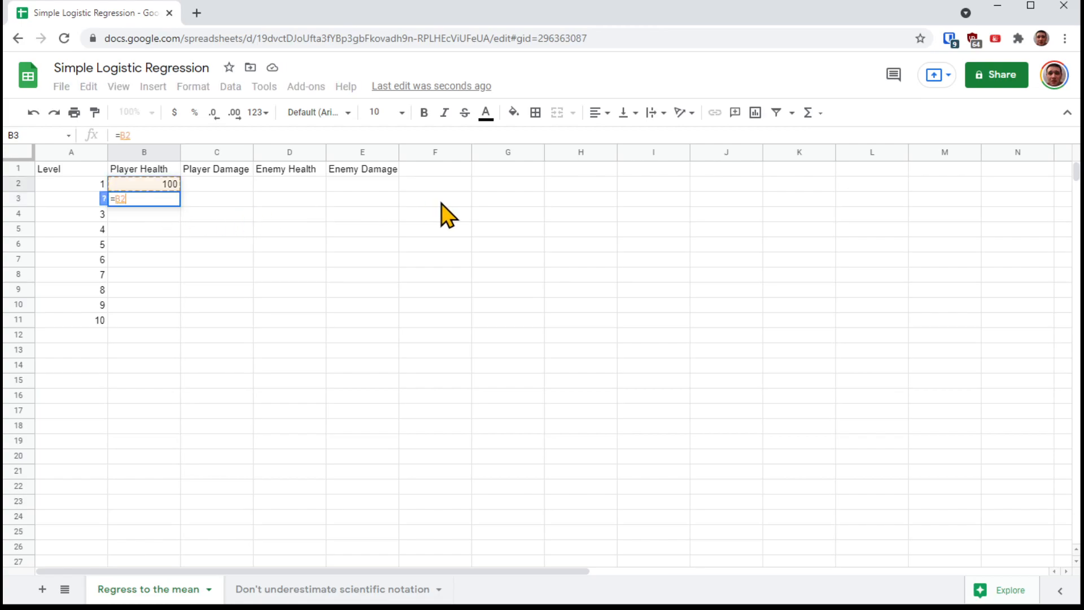
{"action": "type", "text": "+25"}
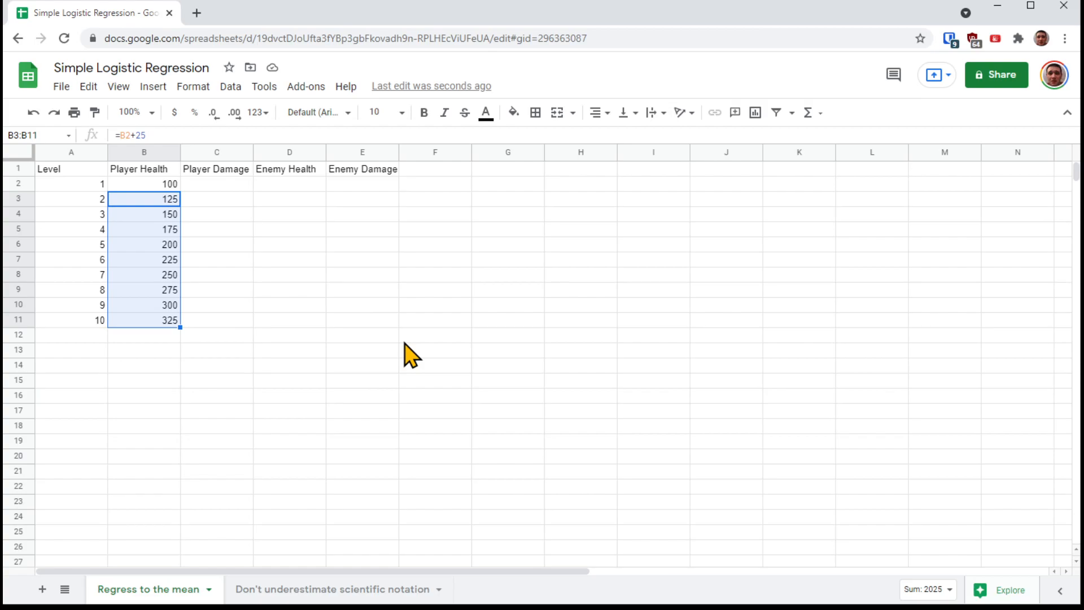
{"action": "left_click", "coordinate": [144, 183]}
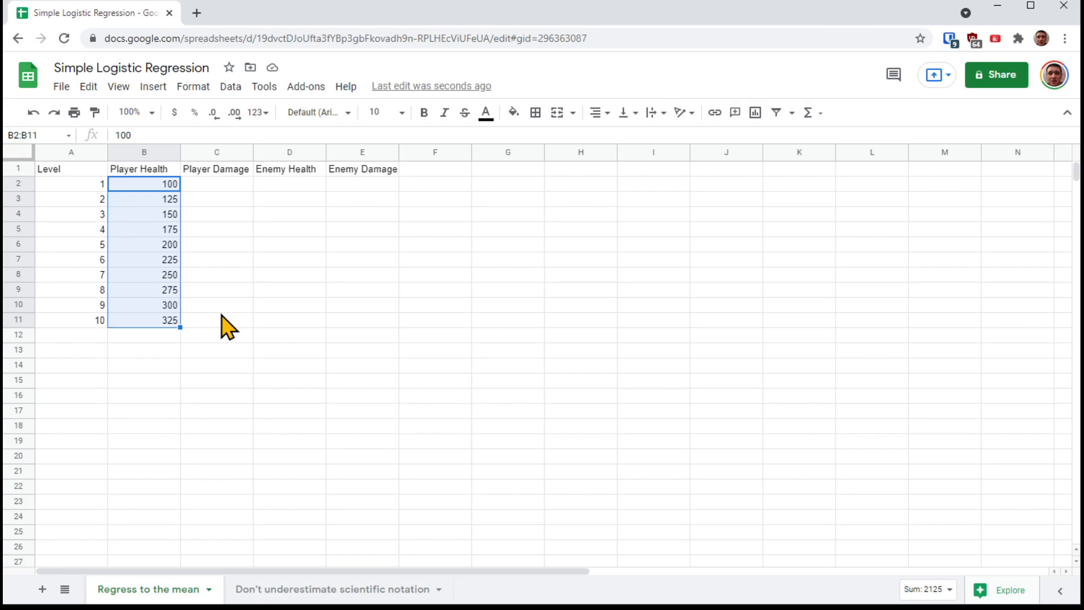
{"action": "left_click", "coordinate": [71, 183]}
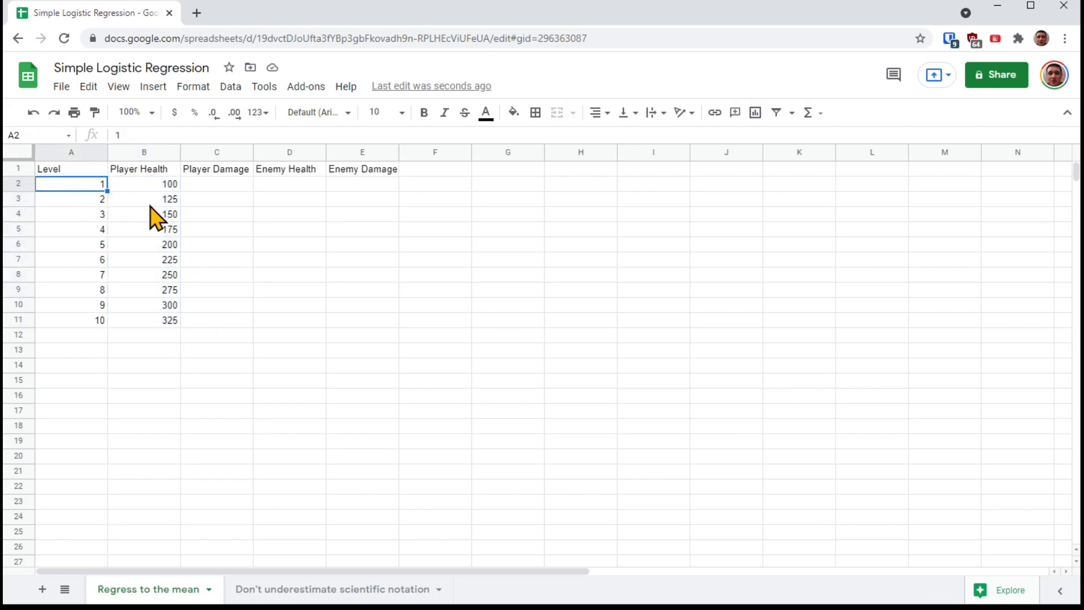
Enter 20 in C2 and =(C2+5)*1.2 in C3, filling Player Damage down to level 10.
{"action": "left_click", "coordinate": [216, 183]}
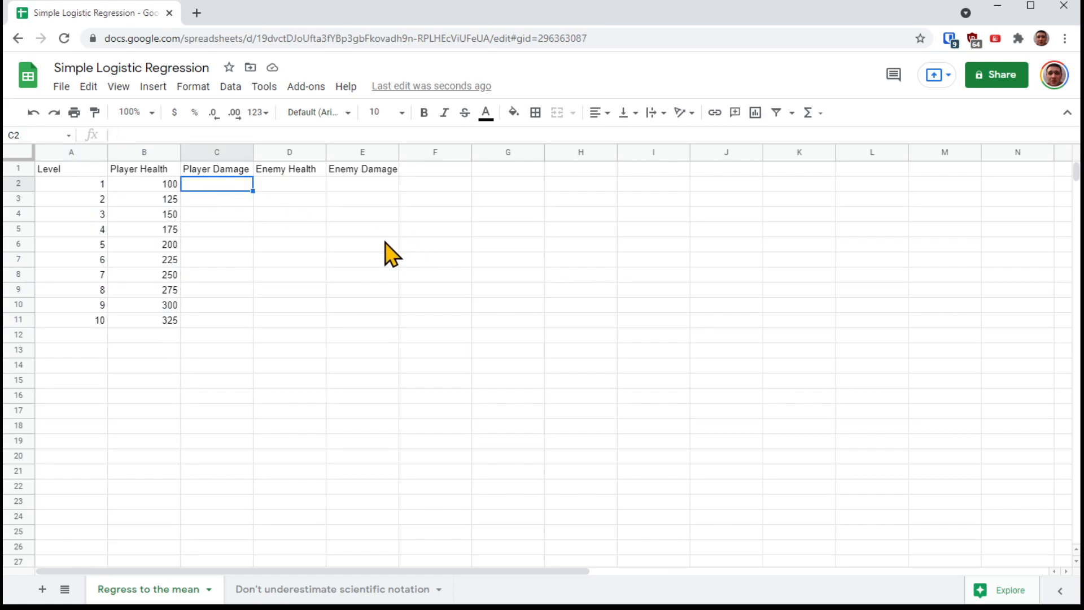
{"action": "mouse_move", "coordinate": [197, 215]}
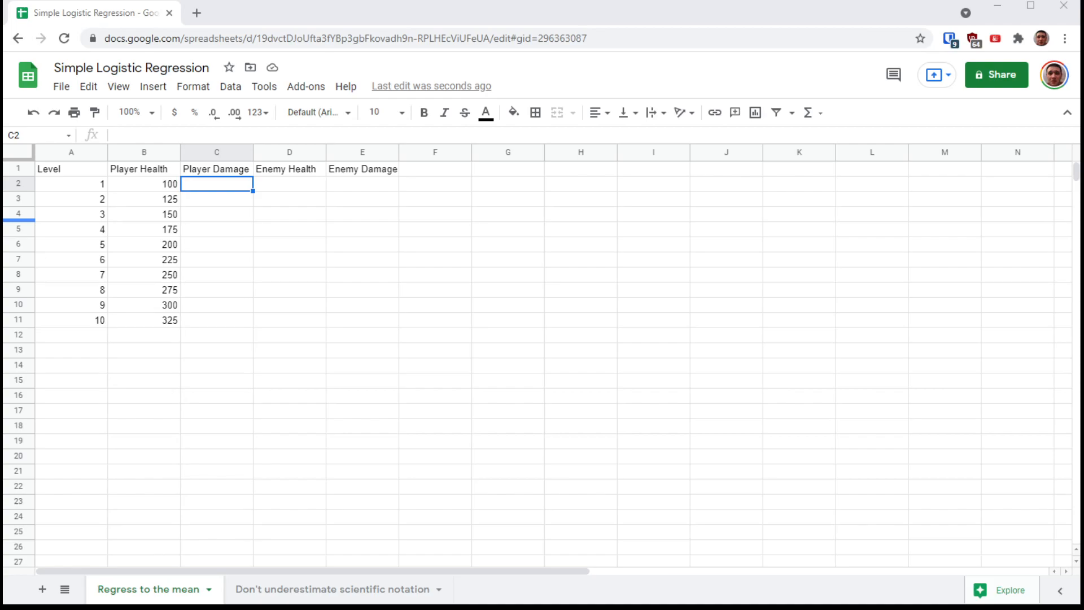
{"action": "mouse_move", "coordinate": [246, 197]}
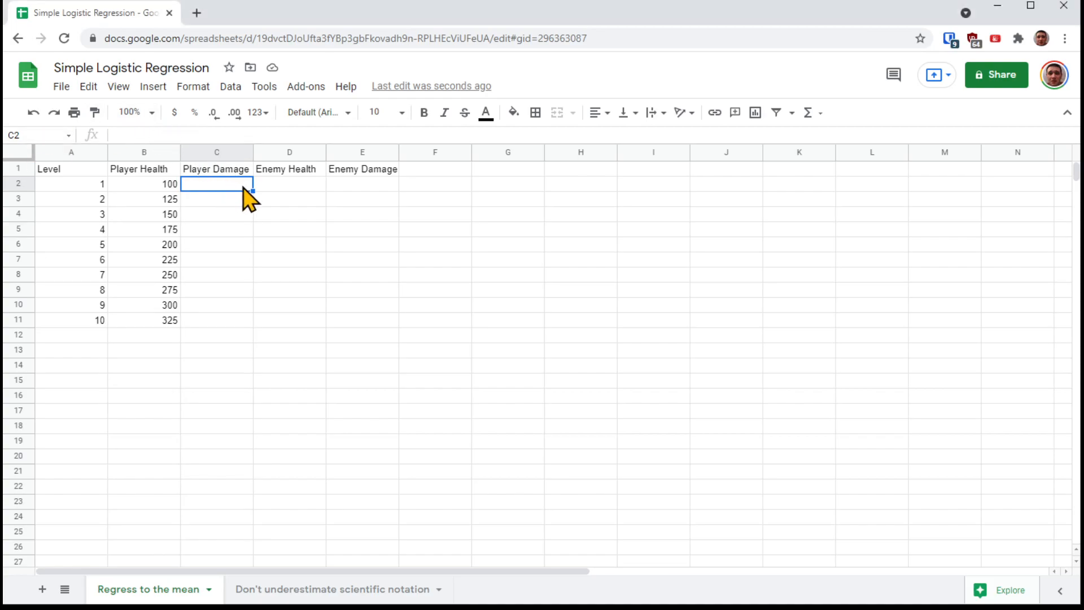
{"action": "type", "text": "20"}
{"action": "left_click", "coordinate": [216, 198]}
{"action": "type", "text": "="}
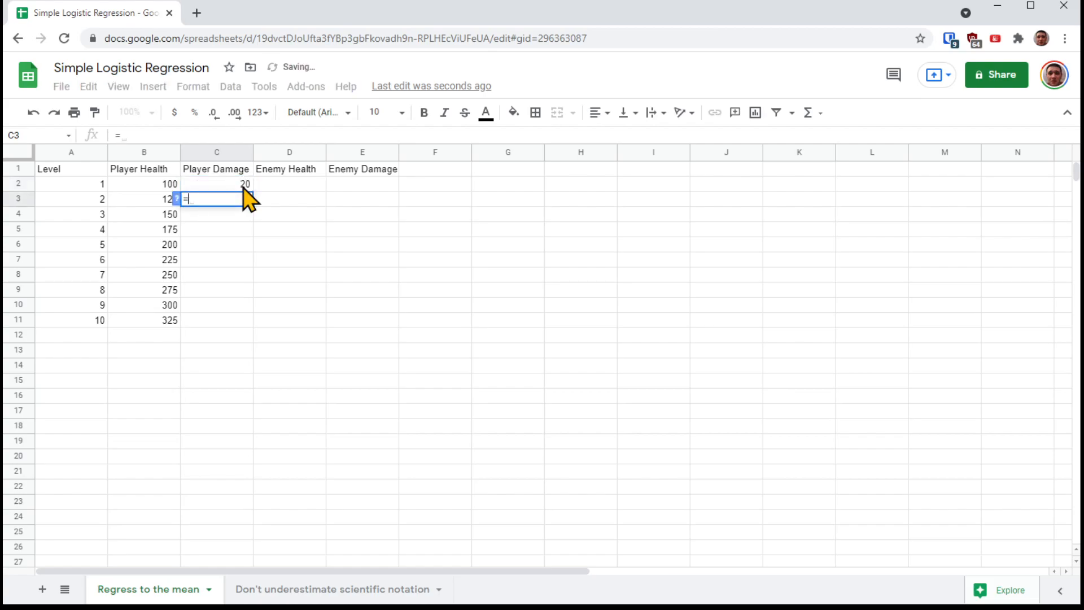
{"action": "type", "text": "("}
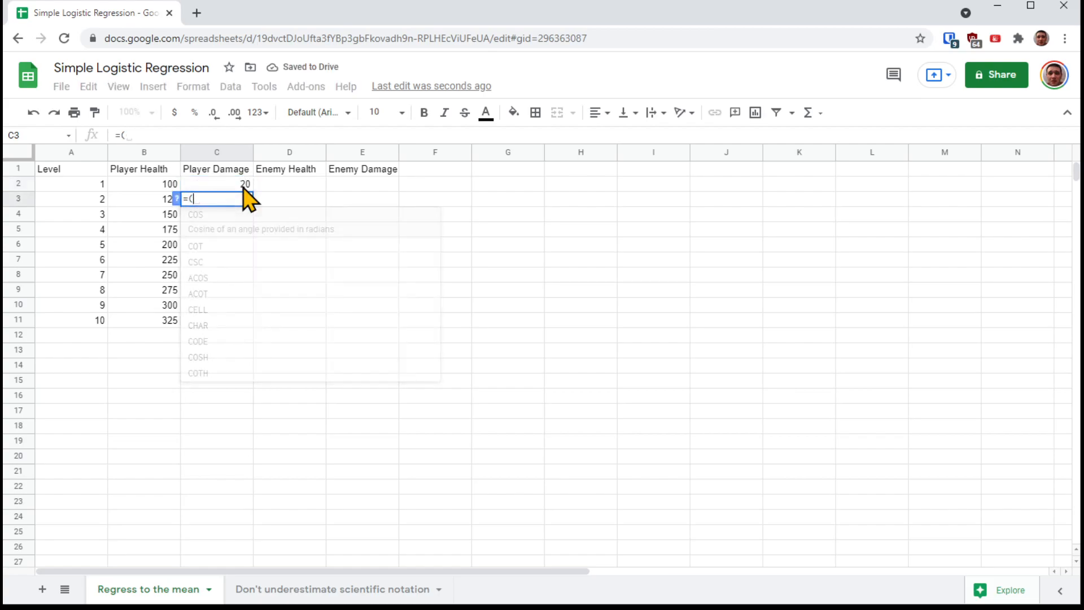
{"action": "type", "text": "C2+"}
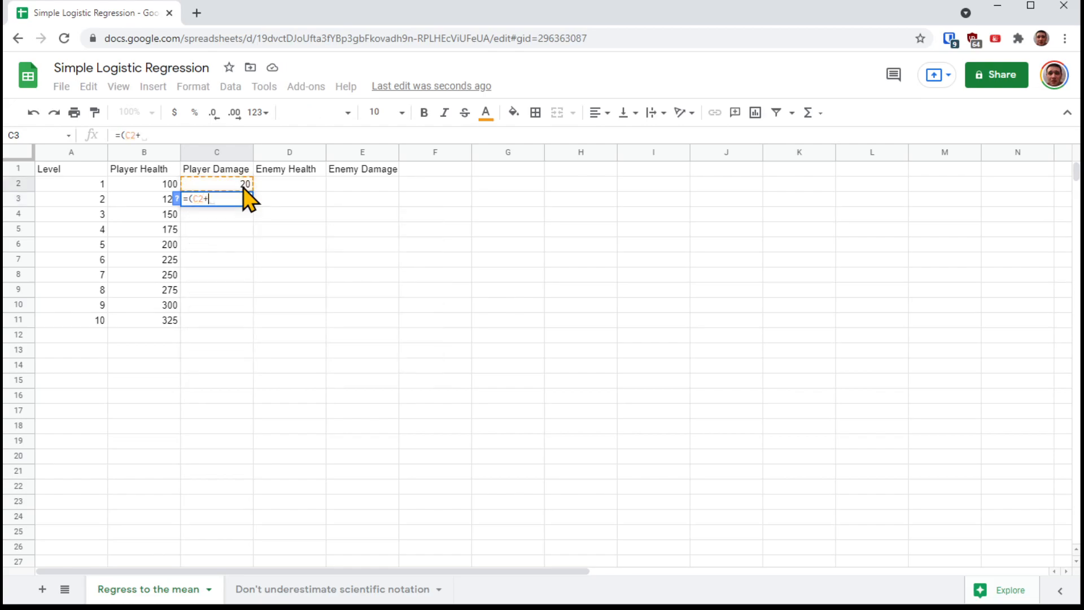
{"action": "type", "text": "5)*"}
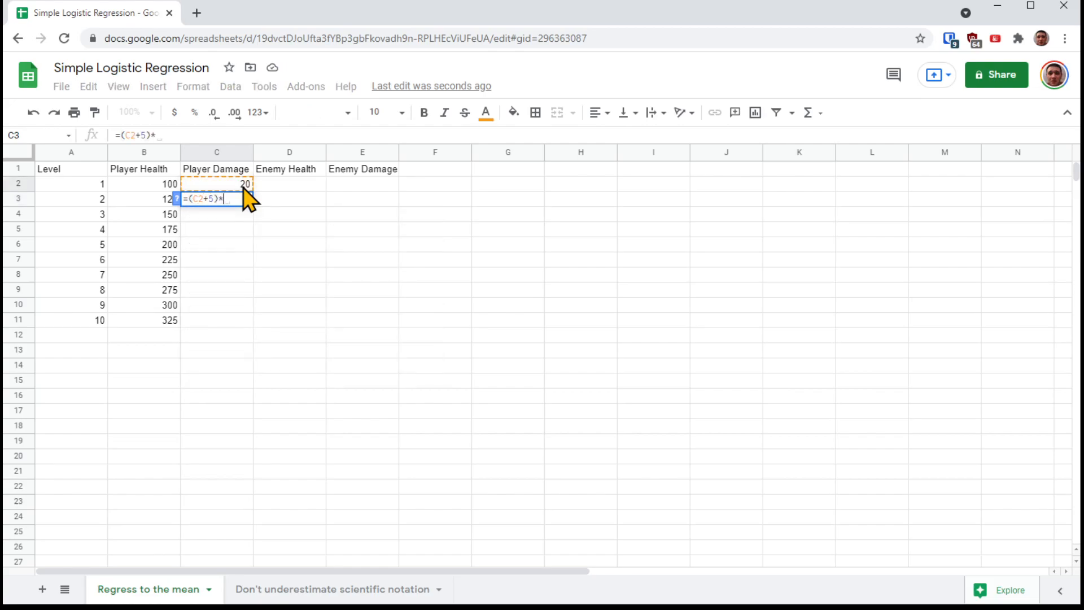
{"action": "type", "text": "1.2"}
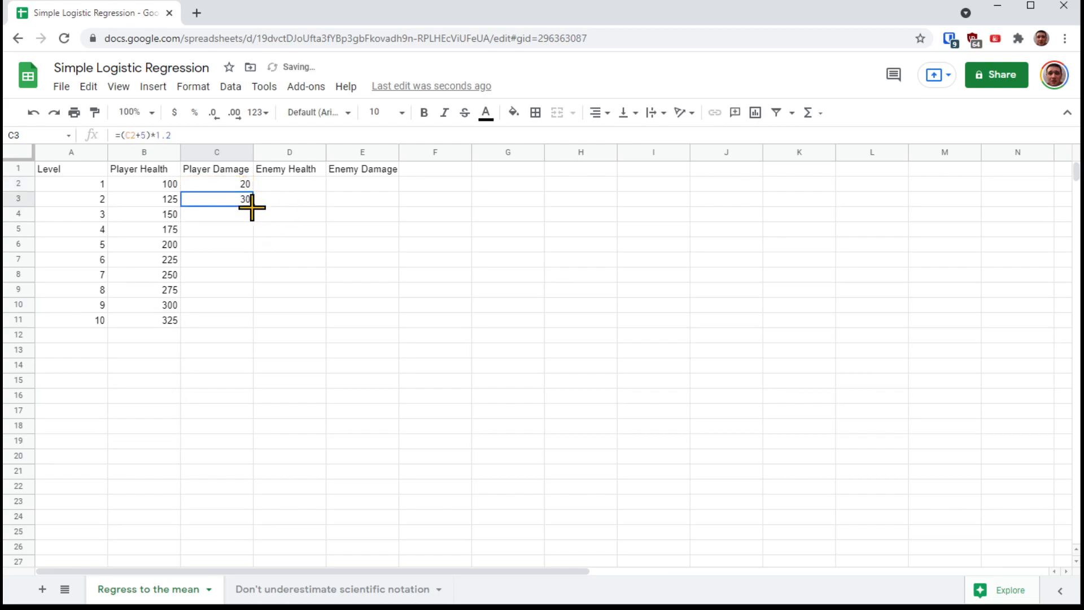
{"action": "left_click", "coordinate": [217, 183]}
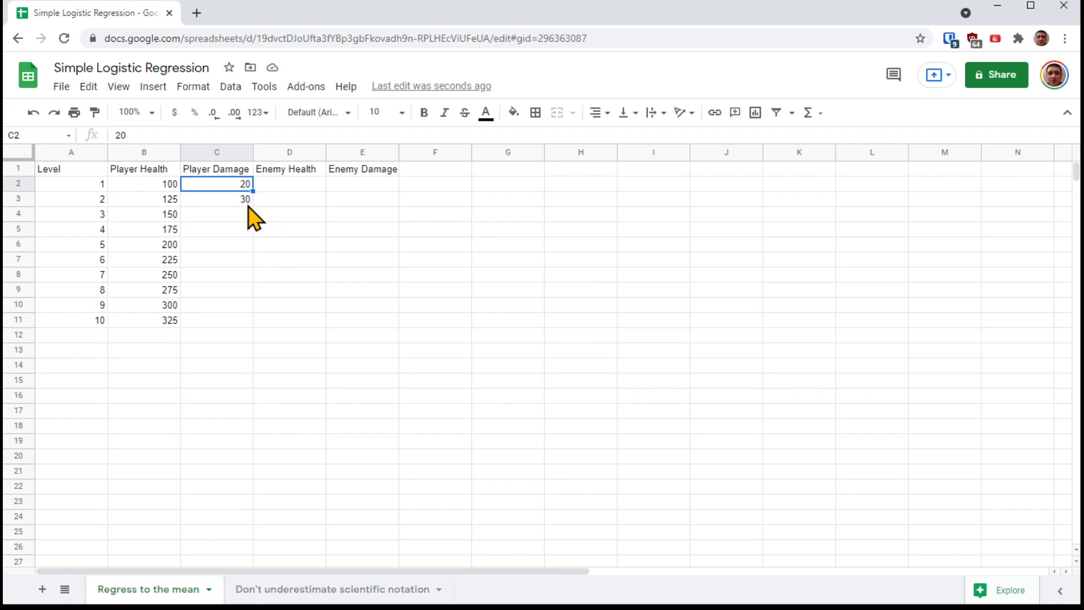
{"action": "left_click", "coordinate": [216, 198]}
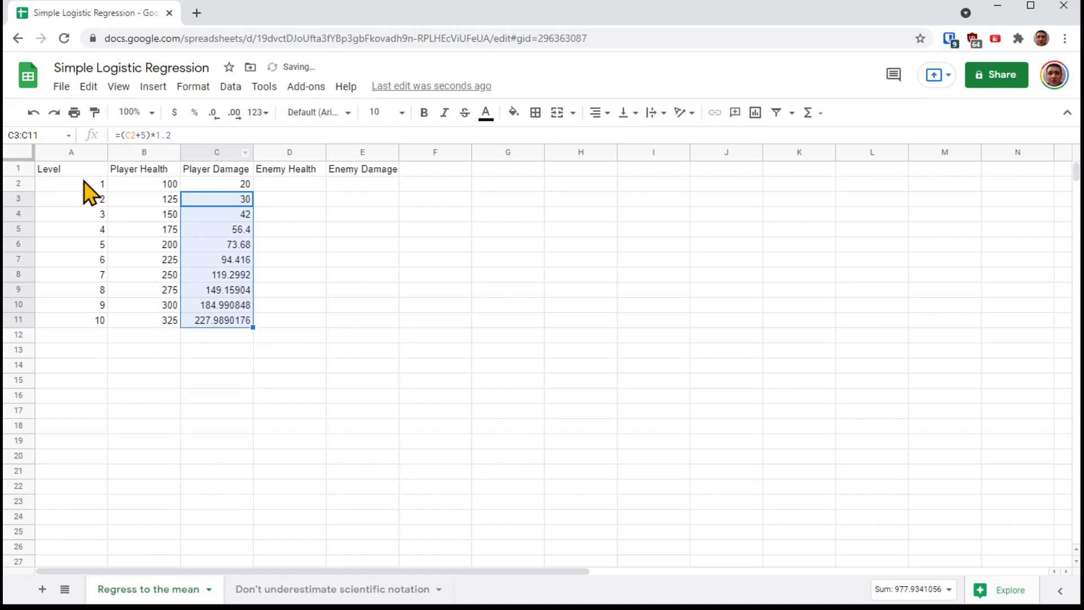
{"action": "mouse_move", "coordinate": [56, 144]}
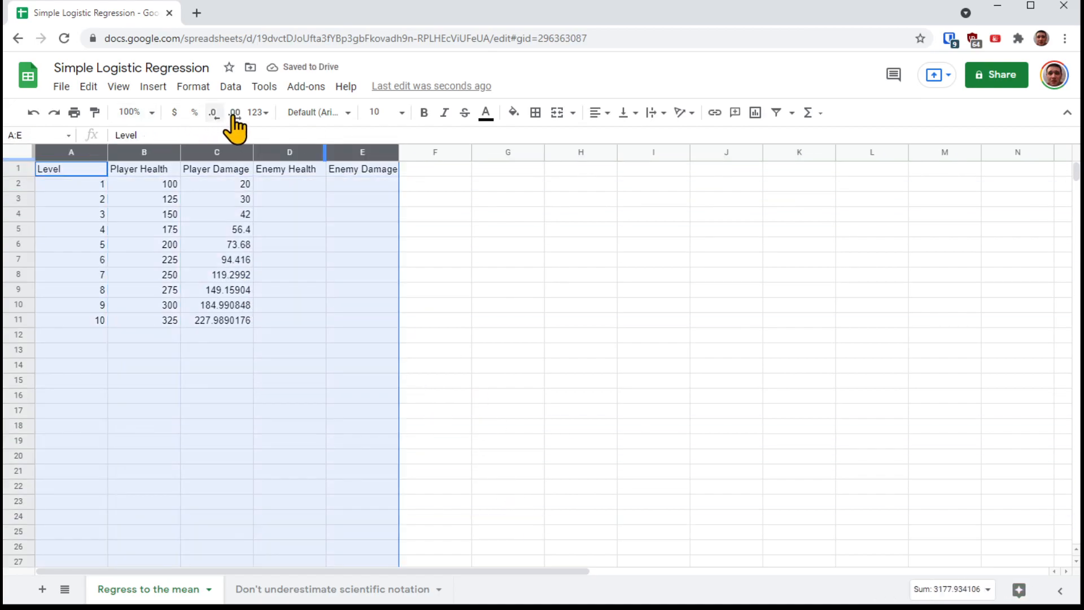
Decrease decimal places to show whole numbers, then check the first and last damage cells.
{"action": "left_click", "coordinate": [213, 111]}
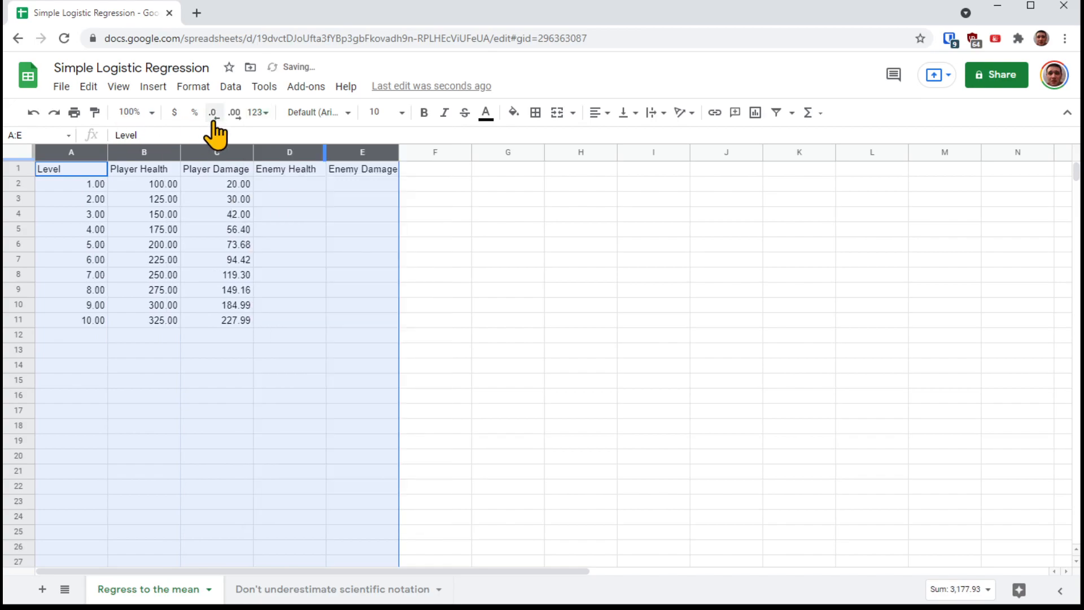
{"action": "left_click", "coordinate": [213, 112]}
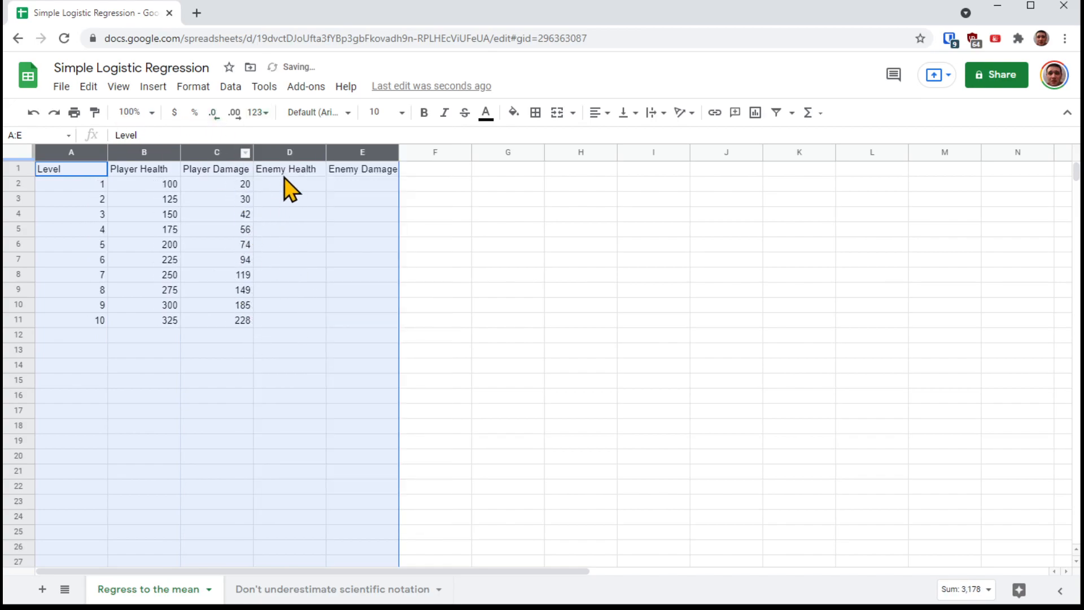
{"action": "left_click", "coordinate": [290, 168]}
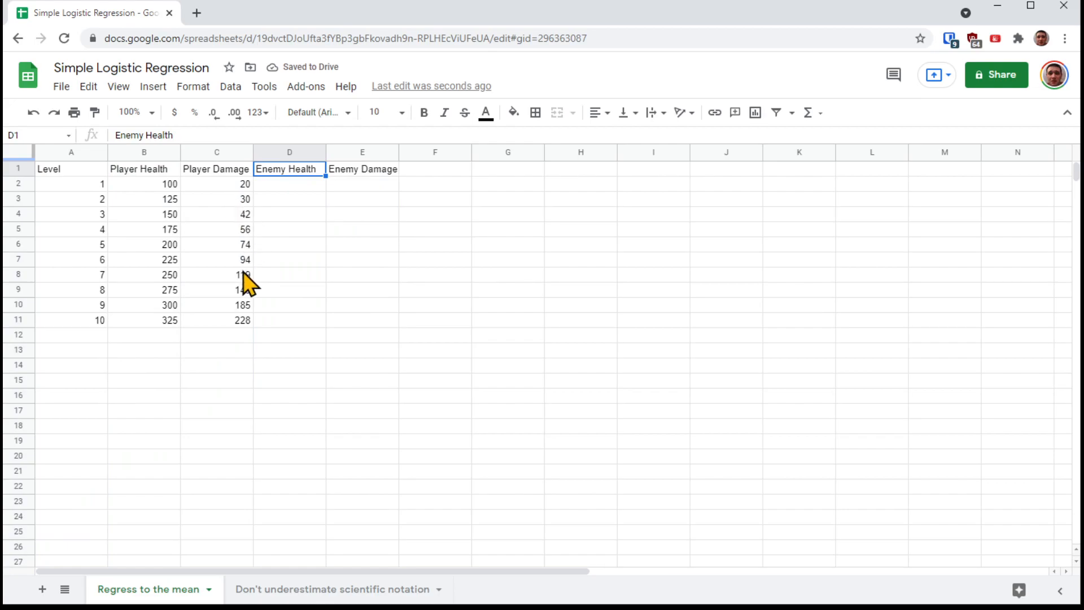
{"action": "left_click", "coordinate": [217, 183]}
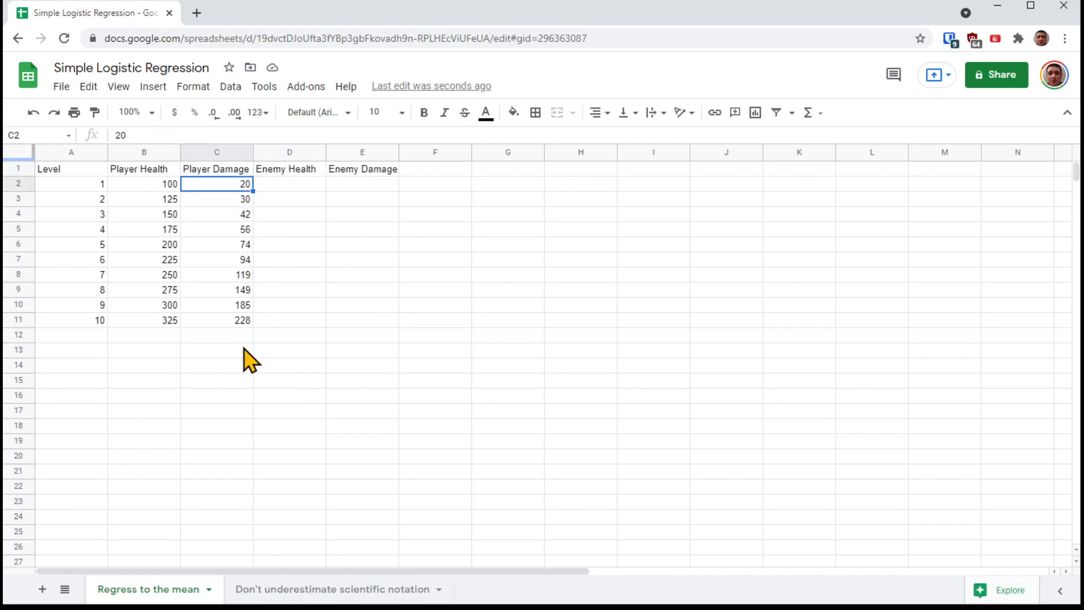
{"action": "left_click", "coordinate": [217, 320]}
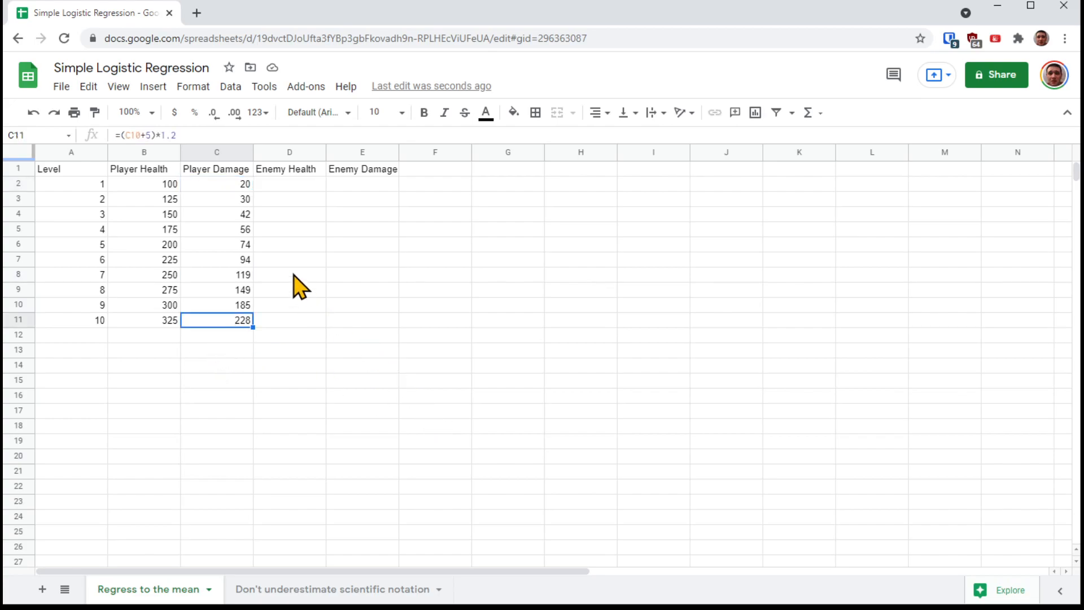
Enter =(D2+4)*1.2 for Enemy Health, fill it to level 10, and compare with Player Damage.
{"action": "left_click", "coordinate": [289, 184]}
{"action": "type", "text": "45"}
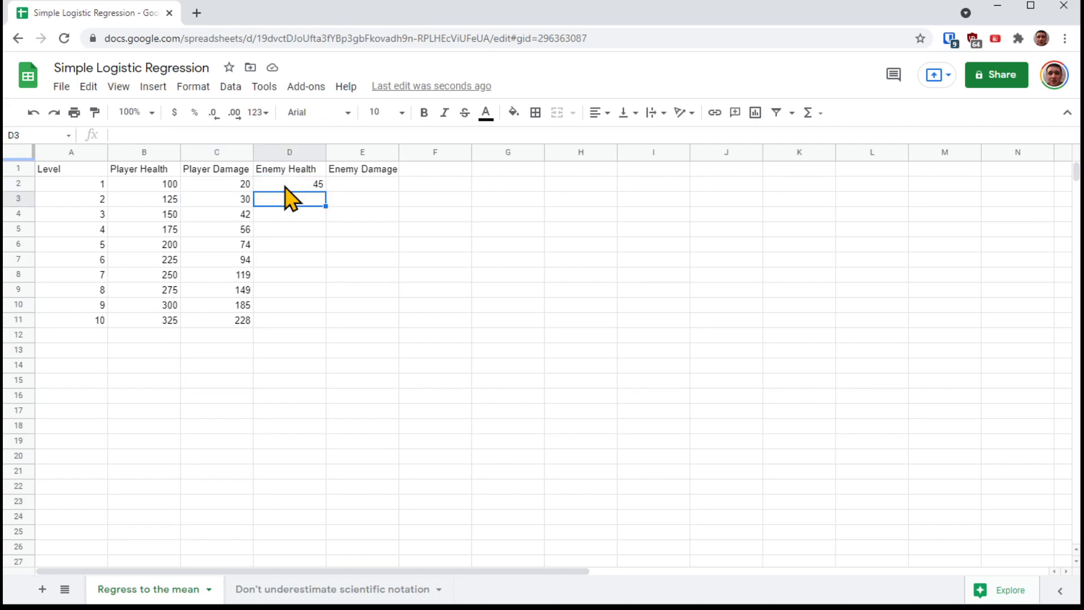
{"action": "type", "text": "=(D2"}
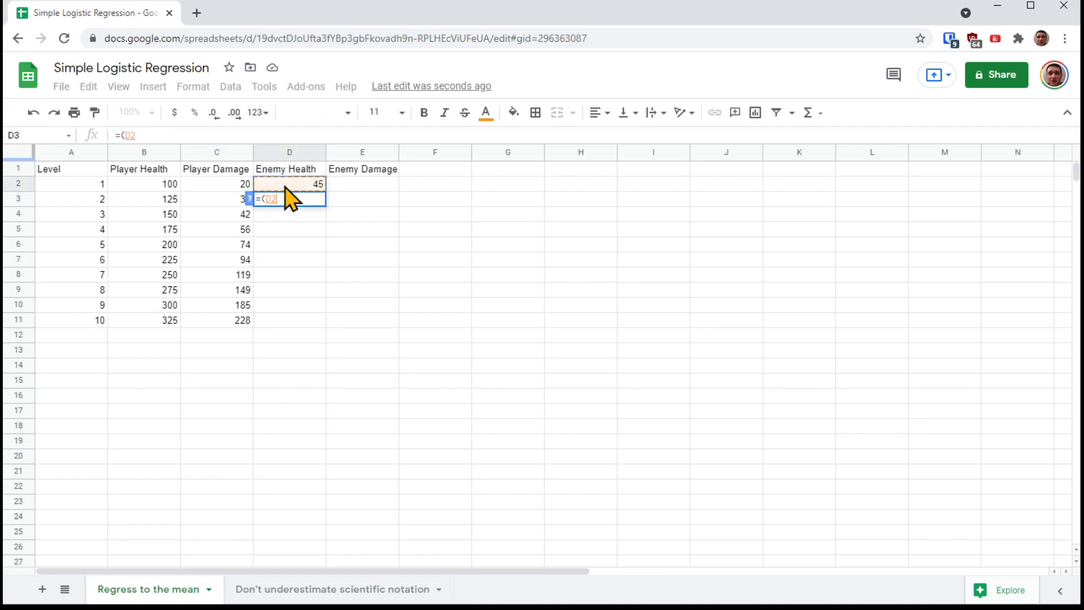
{"action": "type", "text": "+4"}
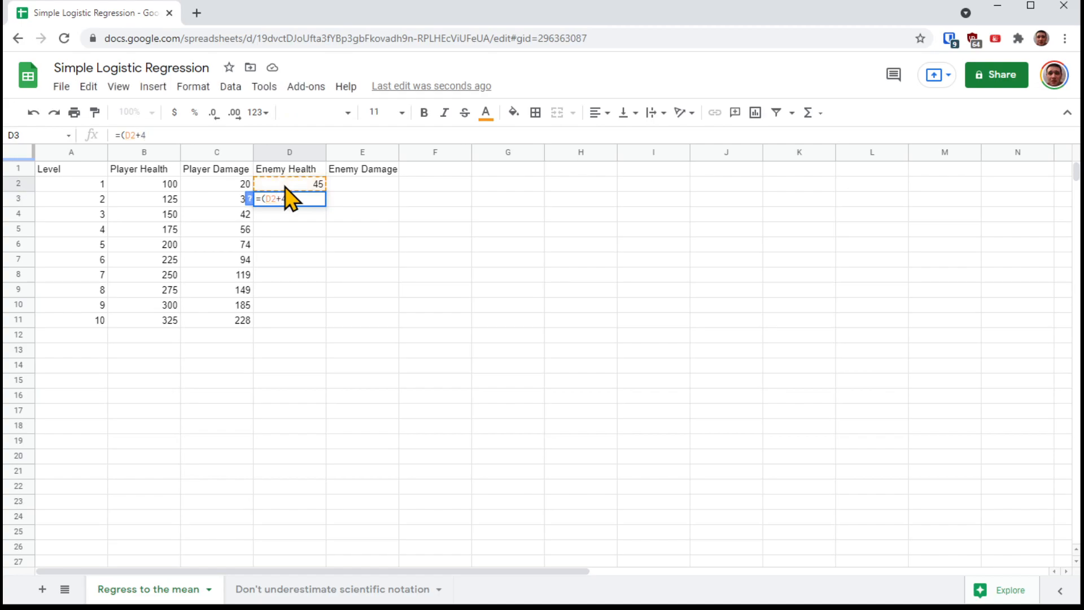
{"action": "type", "text": ")"}
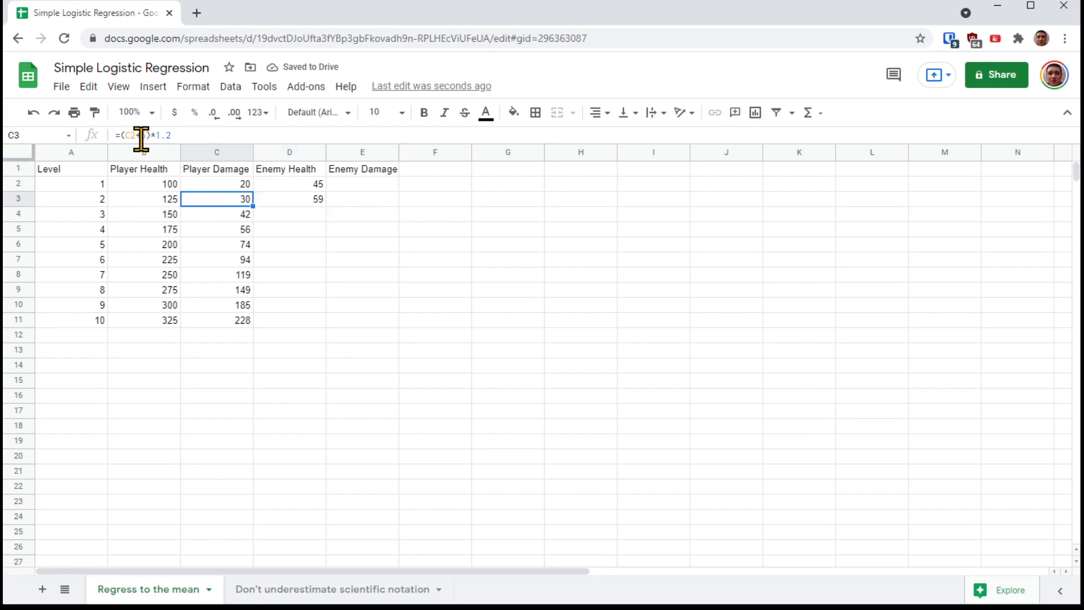
{"action": "left_click", "coordinate": [289, 199]}
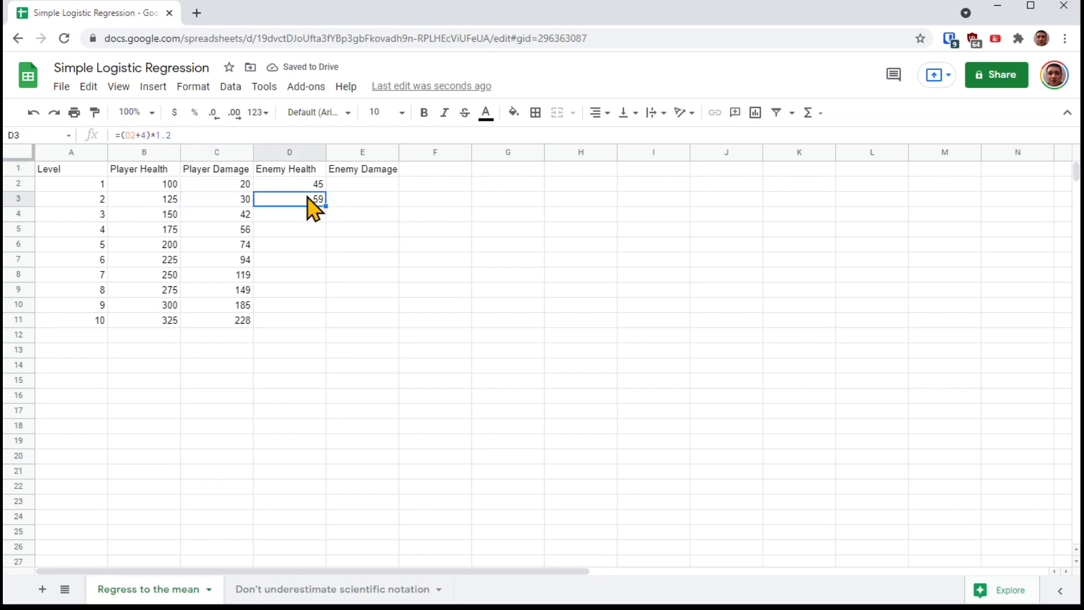
{"action": "key", "text": "Delete"}
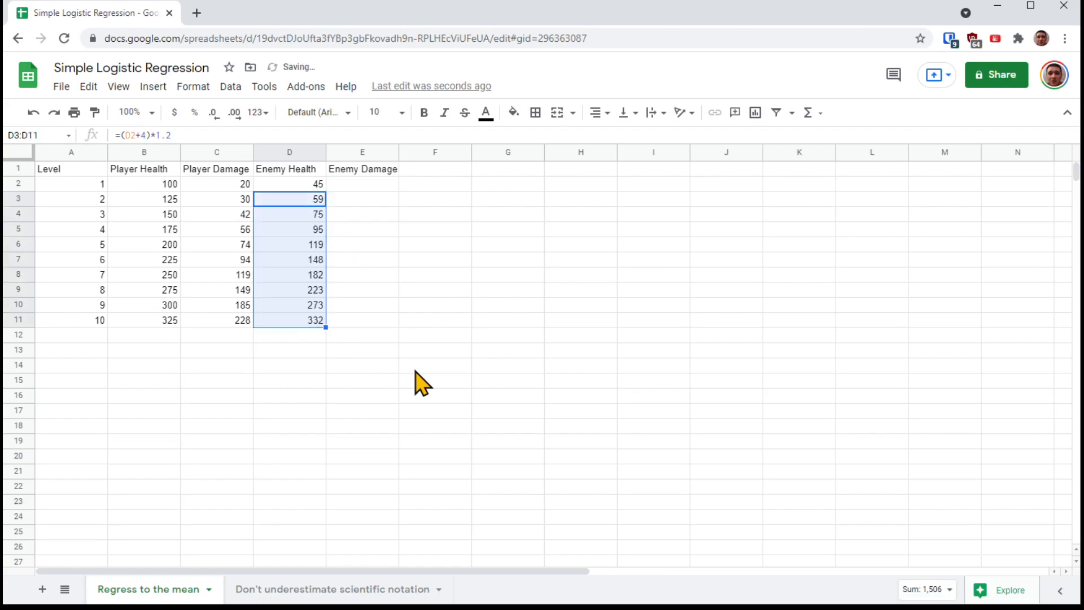
{"action": "mouse_move", "coordinate": [235, 197]}
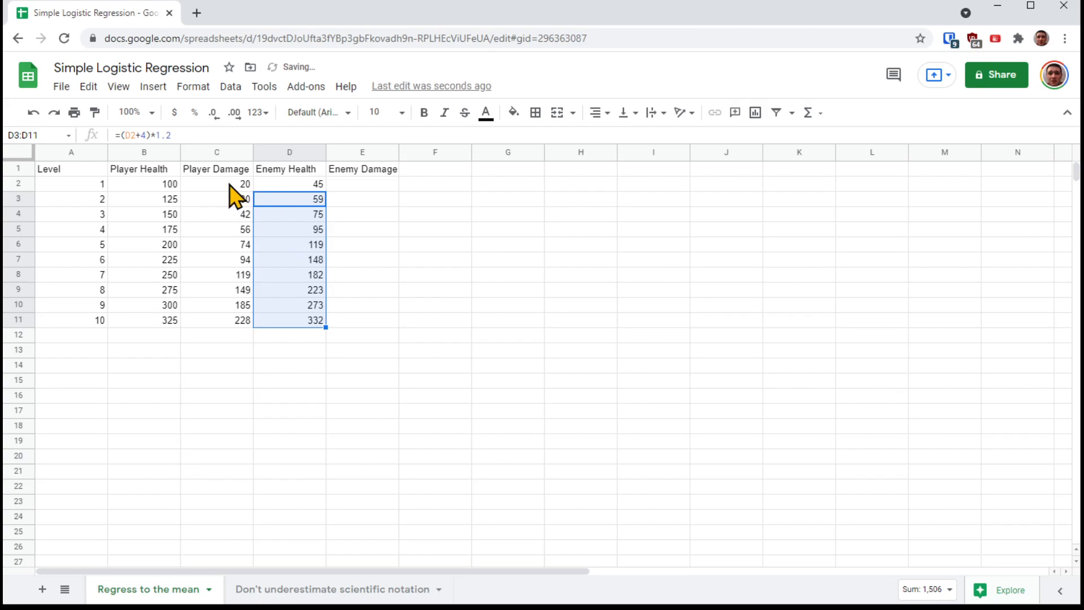
{"action": "left_click", "coordinate": [216, 199]}
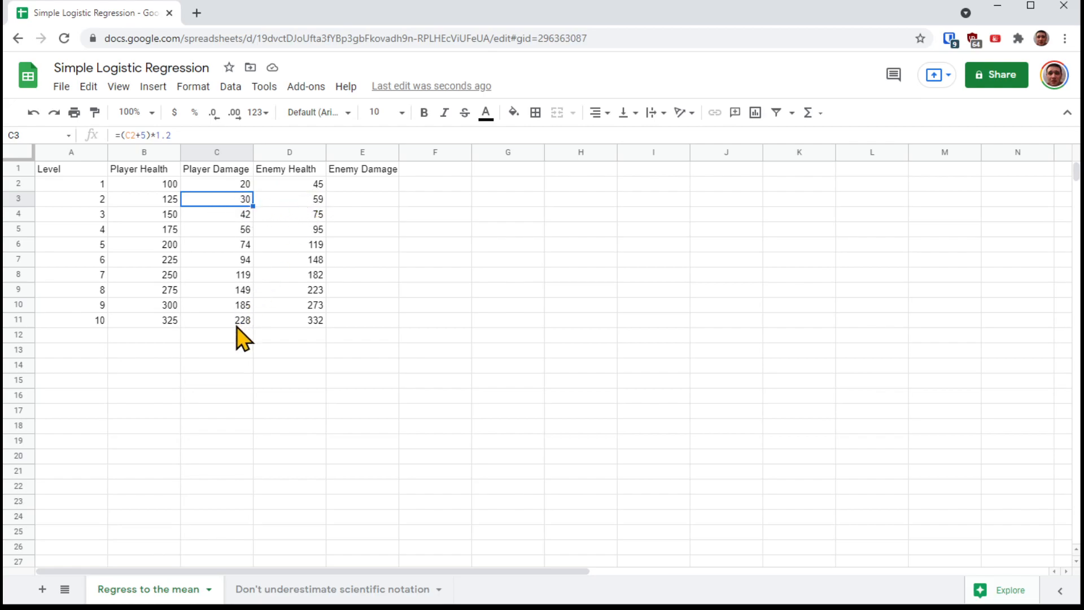
{"action": "mouse_move", "coordinate": [314, 332]}
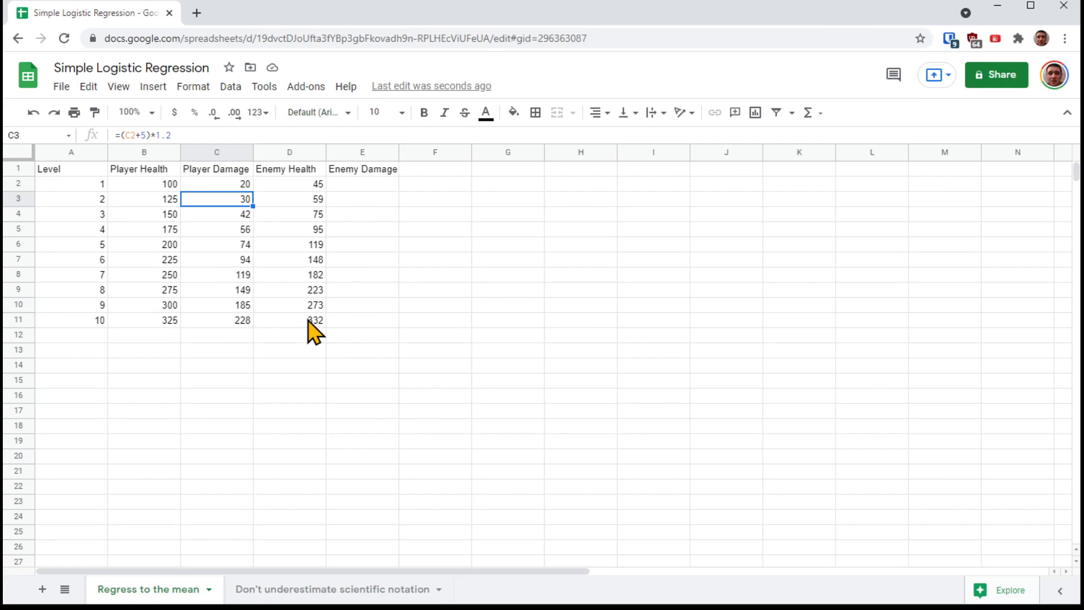
{"action": "mouse_move", "coordinate": [315, 252]}
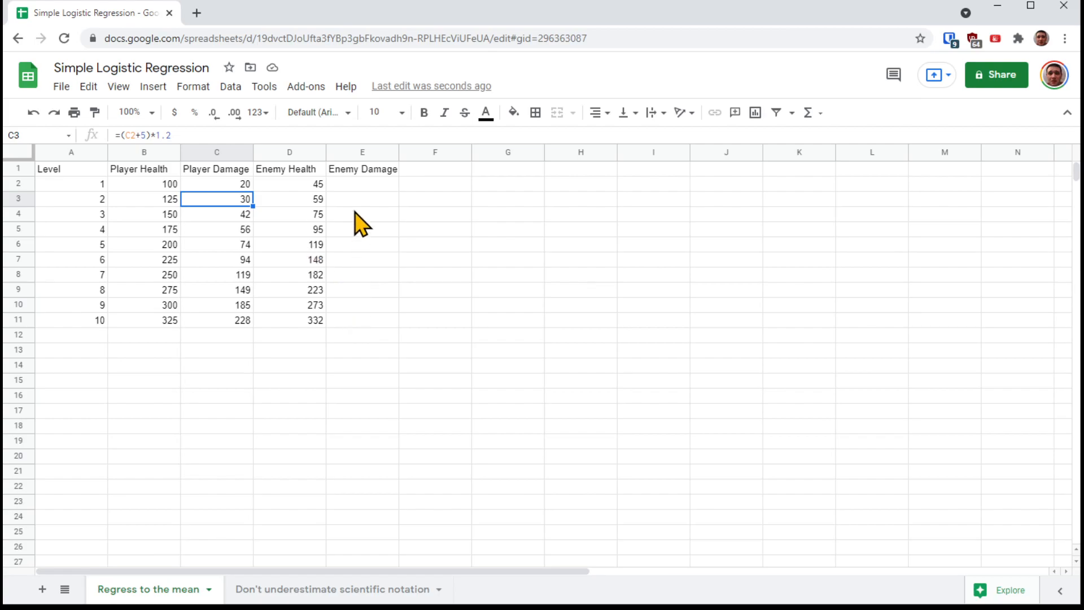
Move the empty Enemy Damage column into column C, beside Player Health.
{"action": "left_click", "coordinate": [361, 184]}
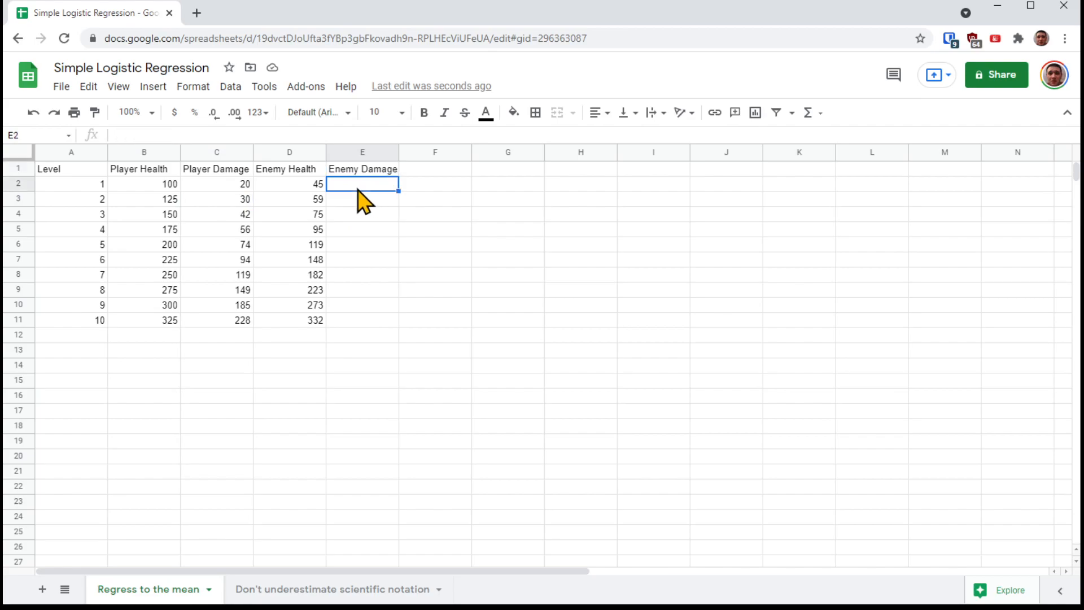
{"action": "mouse_move", "coordinate": [139, 200]}
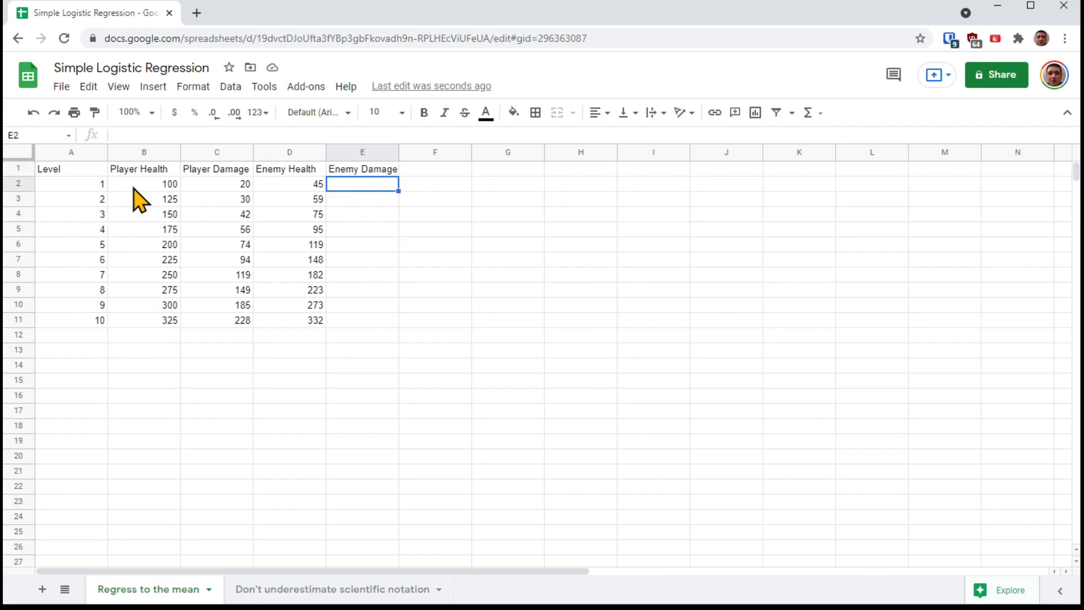
{"action": "mouse_move", "coordinate": [160, 210]}
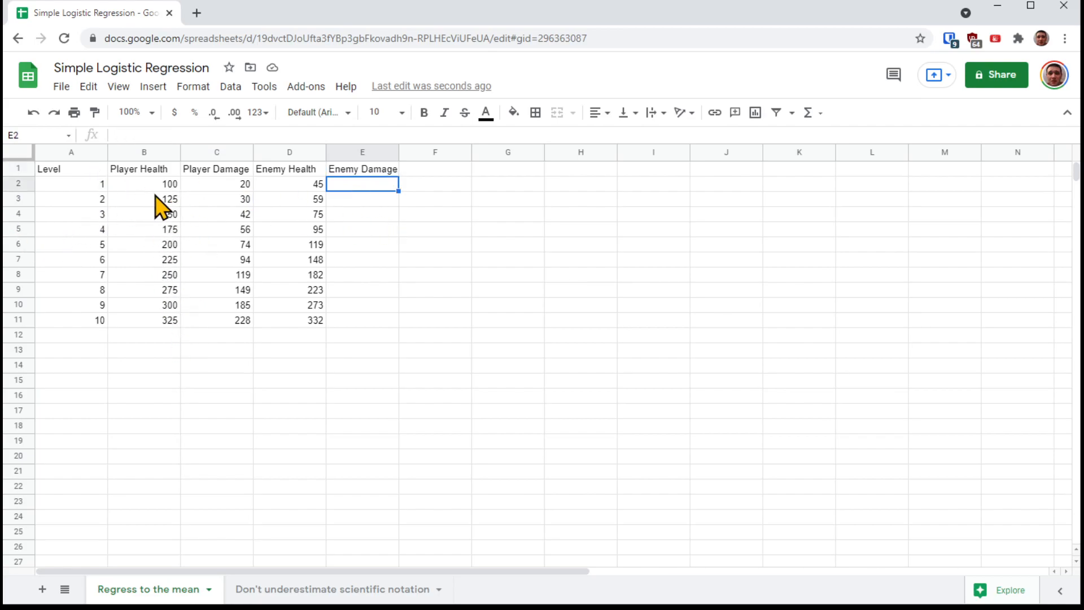
{"action": "left_click", "coordinate": [361, 152]}
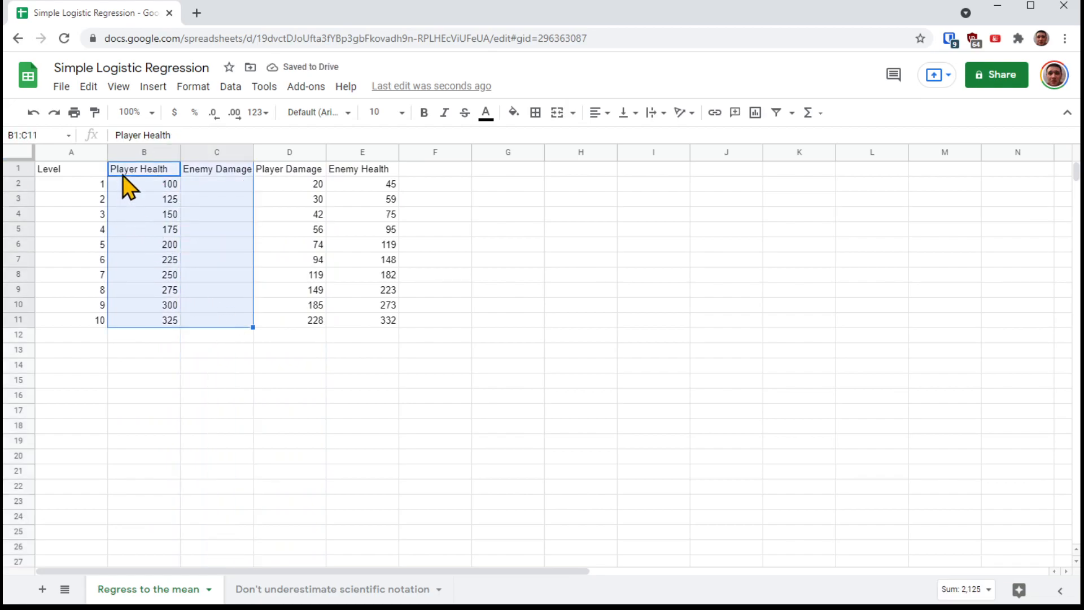
{"action": "mouse_move", "coordinate": [172, 228]}
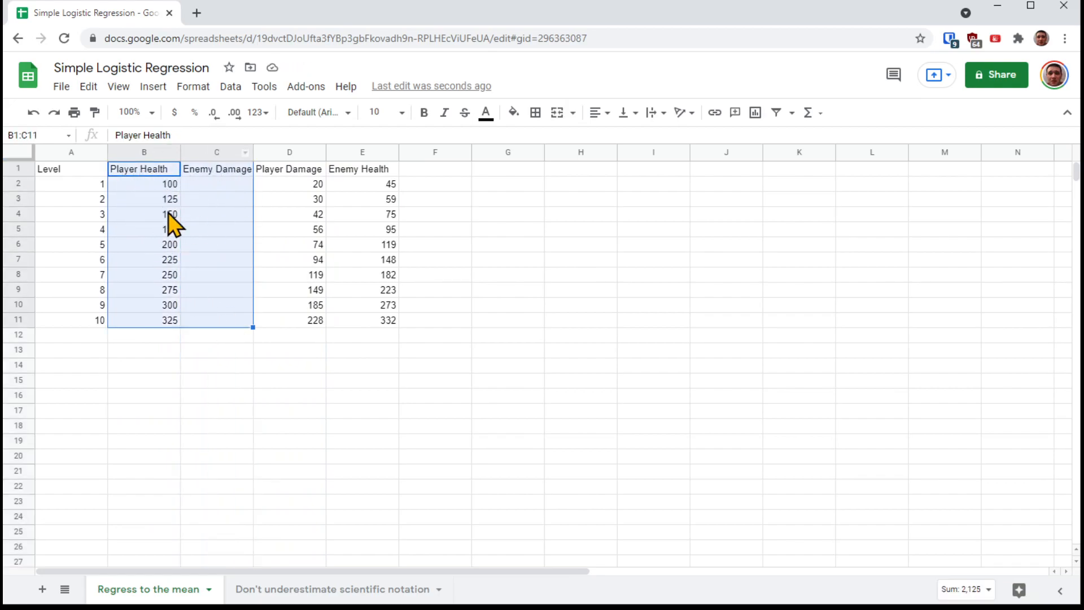
{"action": "mouse_move", "coordinate": [201, 270]}
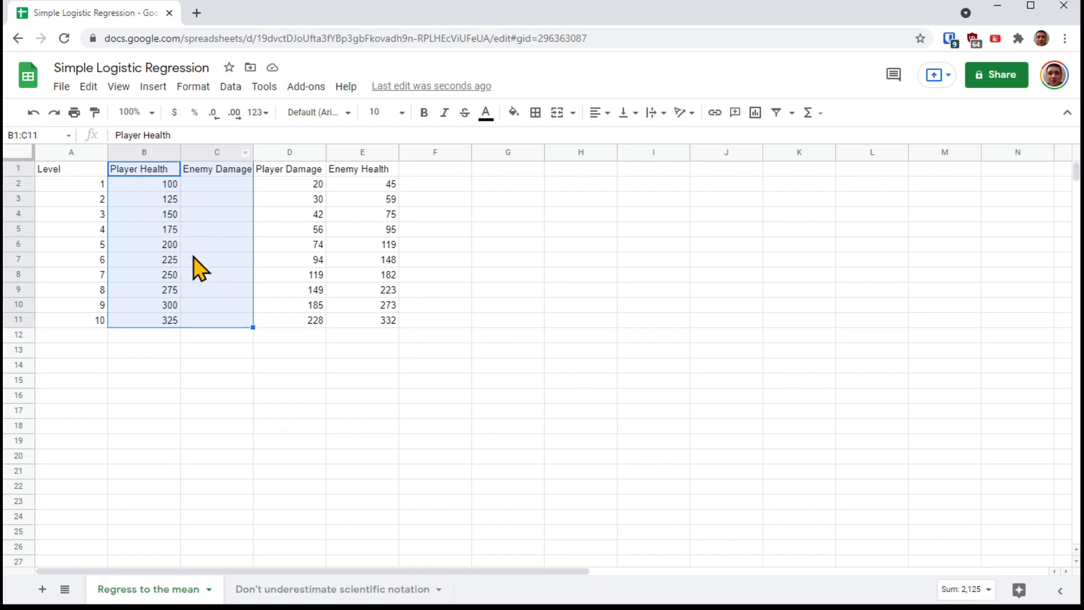
{"action": "mouse_move", "coordinate": [230, 283]}
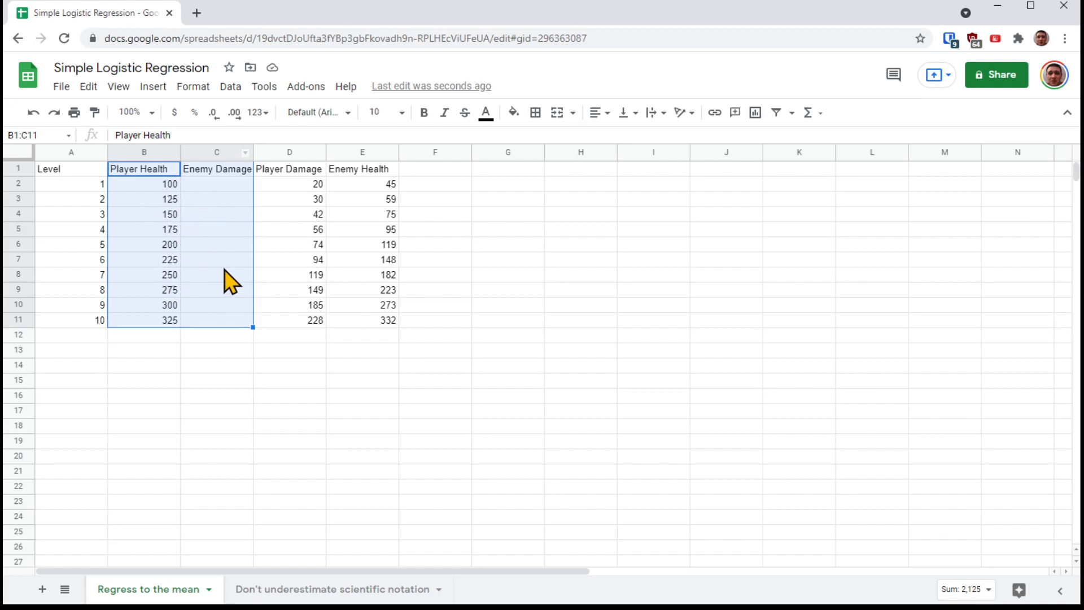
{"action": "mouse_move", "coordinate": [227, 298]}
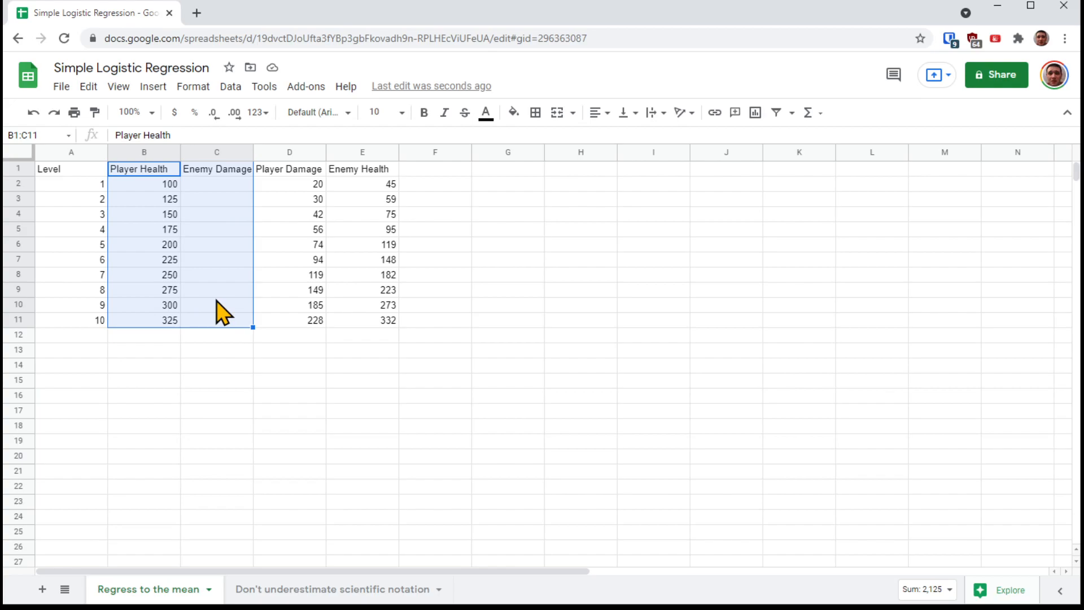
{"action": "mouse_move", "coordinate": [334, 350]}
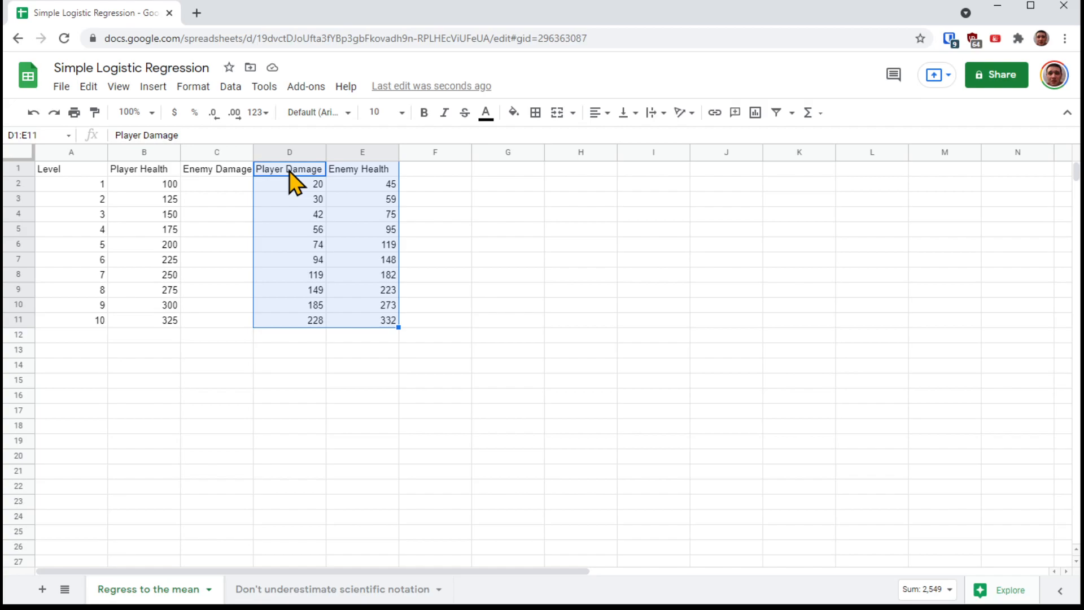
{"action": "mouse_move", "coordinate": [385, 200]}
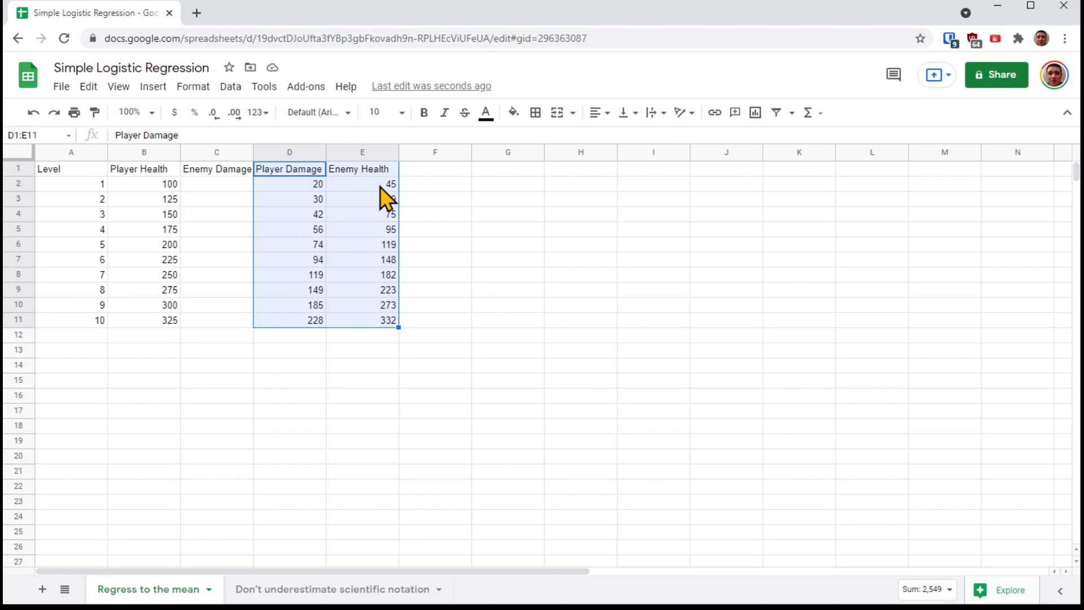
{"action": "left_click", "coordinate": [216, 152]}
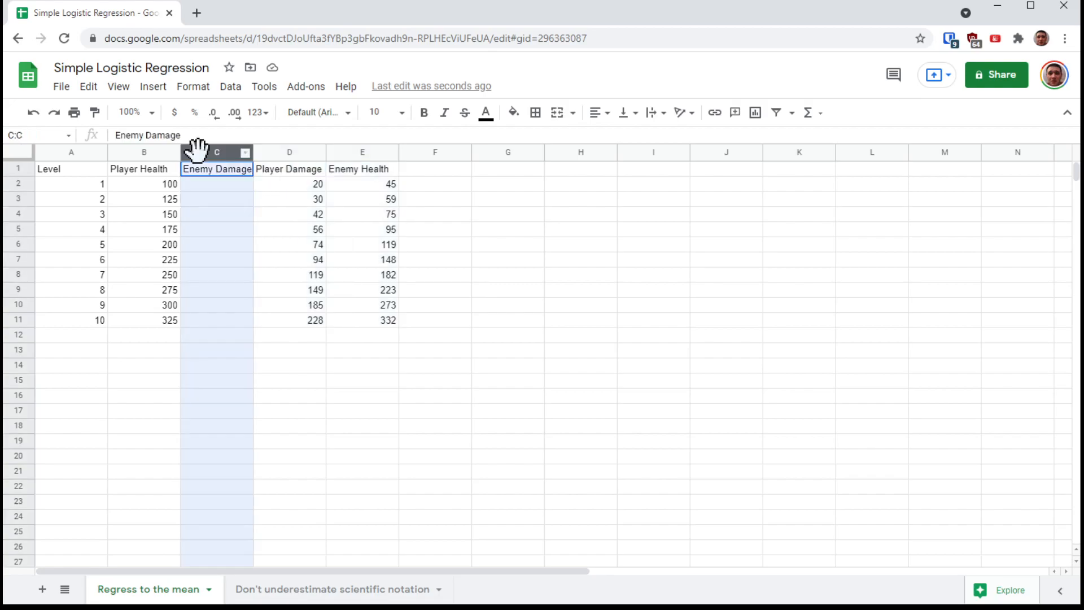
Drag Enemy Damage back to column E and enter =B2/10 for level 1.
{"action": "left_click_drag", "start_coordinate": [216, 152], "coordinate": [361, 152]}
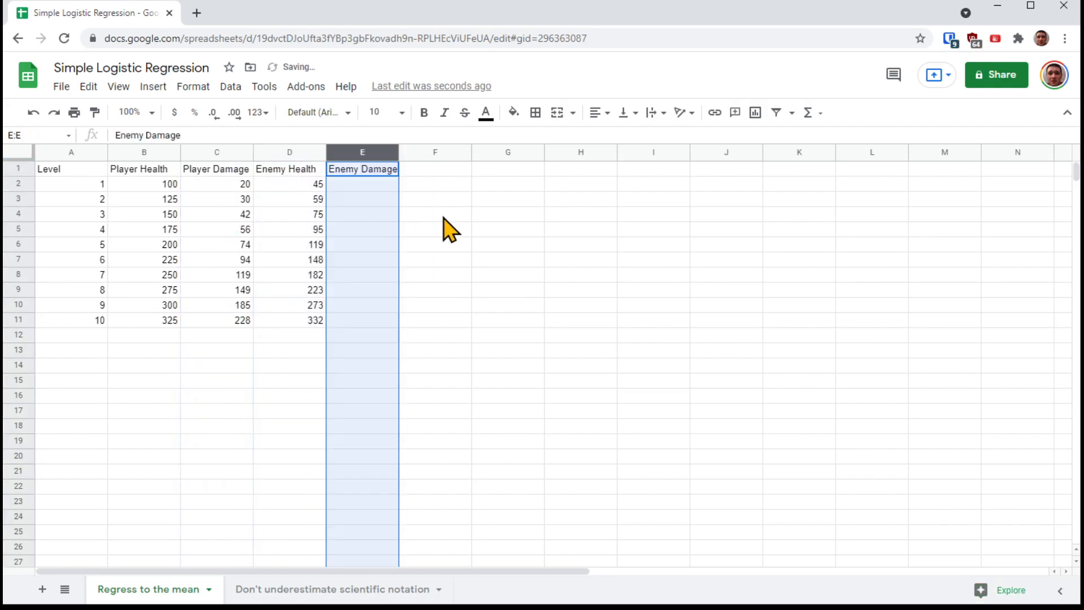
{"action": "left_click", "coordinate": [363, 183]}
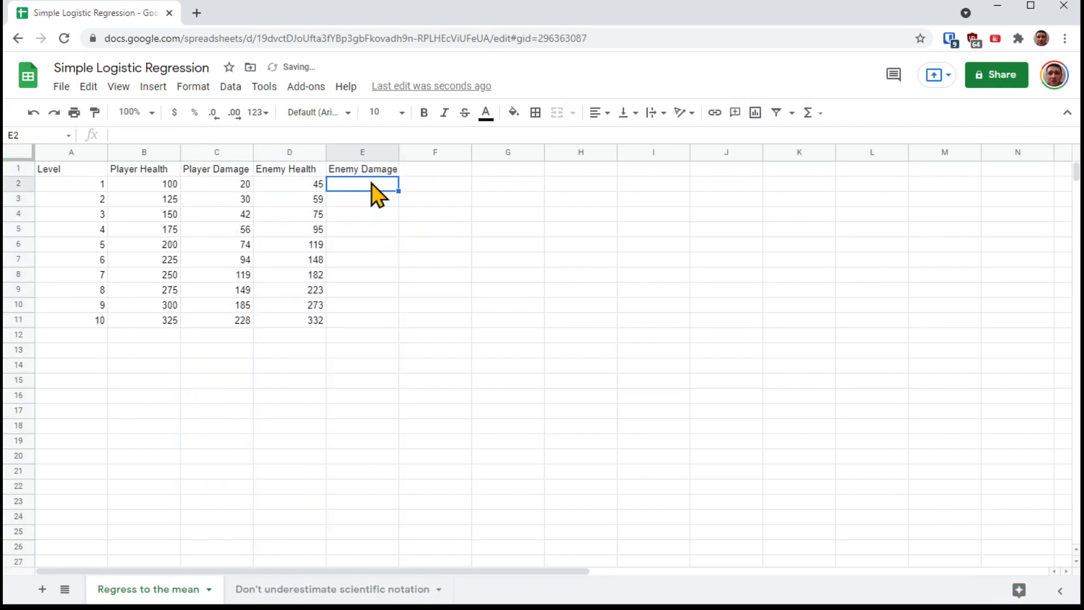
{"action": "type", "text": "="}
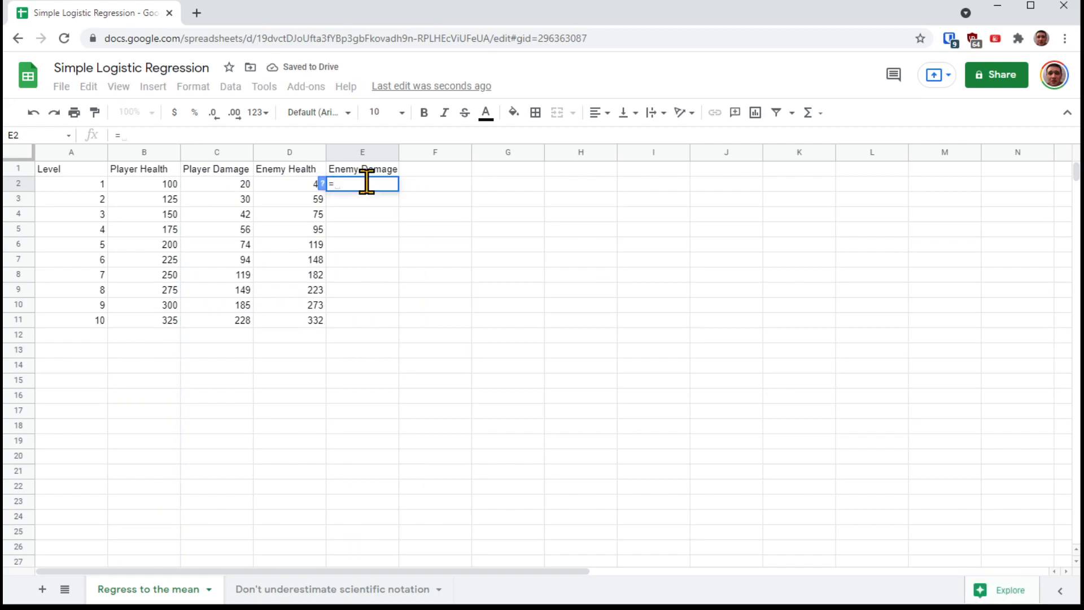
{"action": "left_click", "coordinate": [144, 183]}
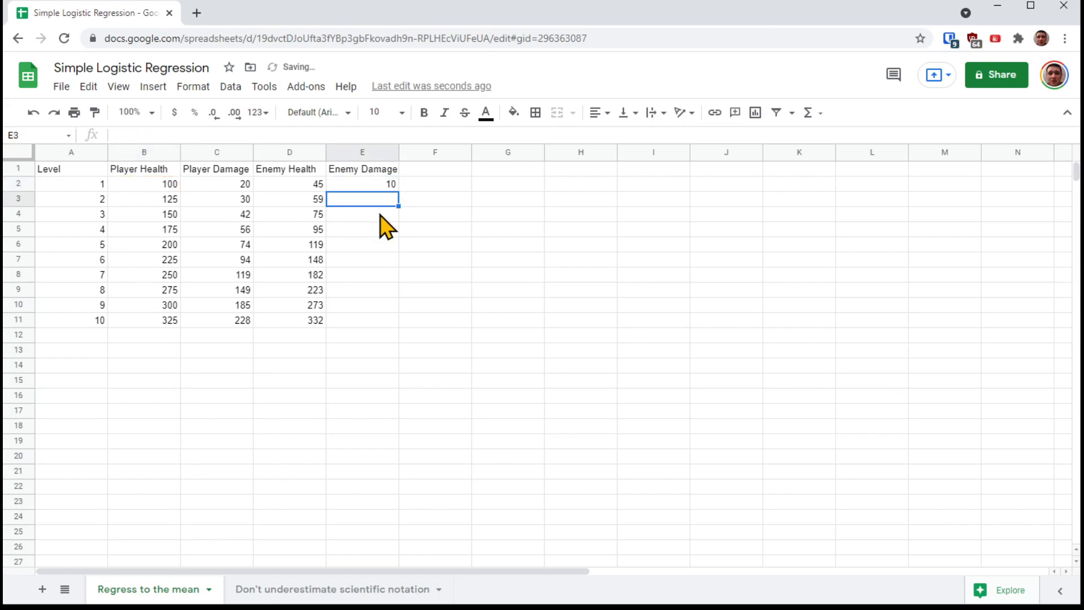
{"action": "left_click", "coordinate": [361, 183]}
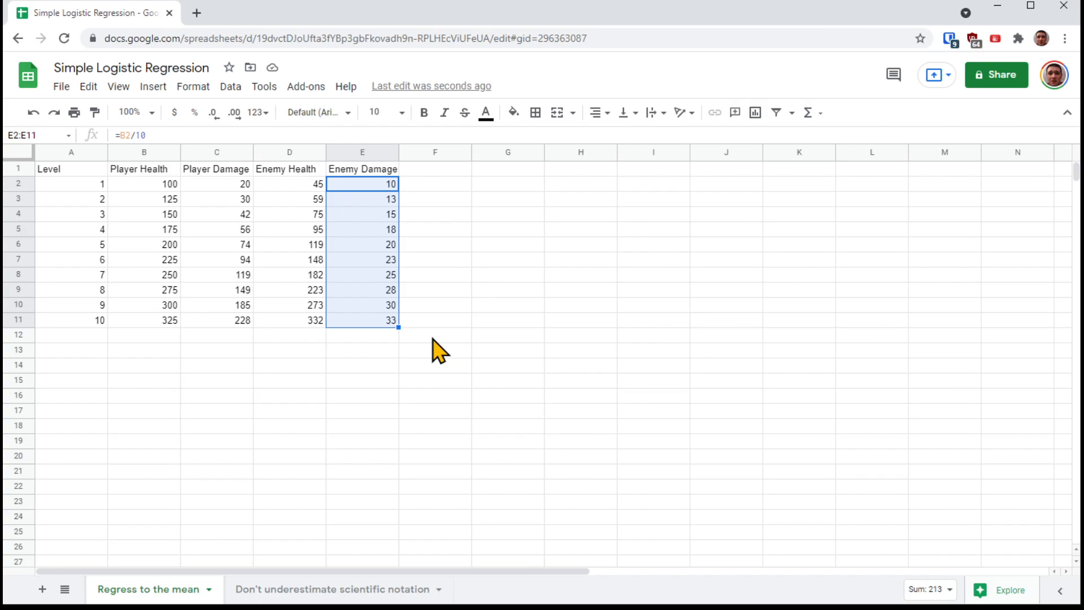
{"action": "mouse_move", "coordinate": [421, 275]}
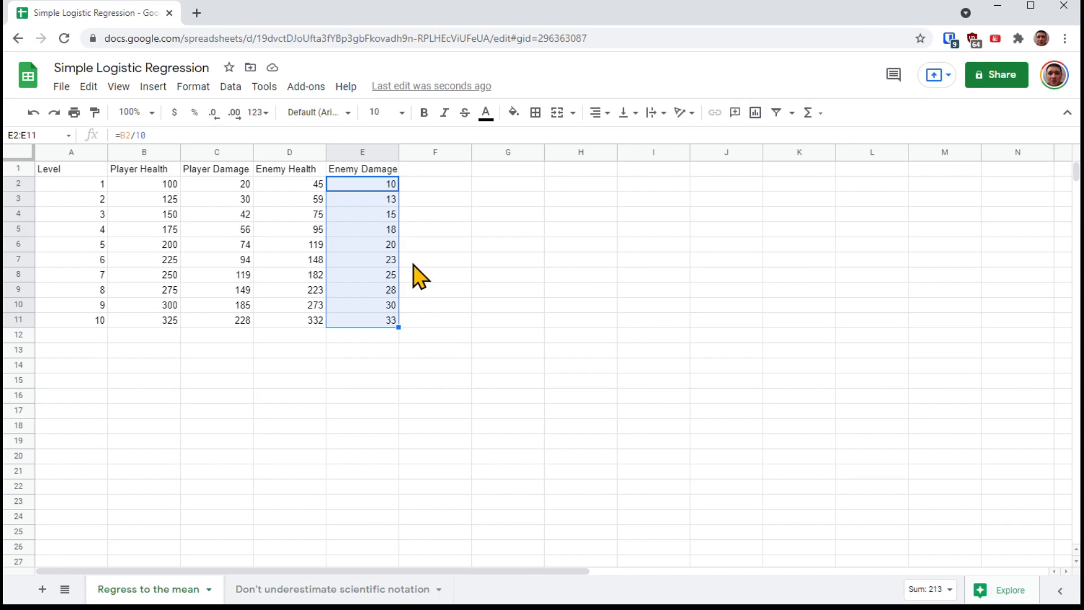
{"action": "mouse_move", "coordinate": [473, 301]}
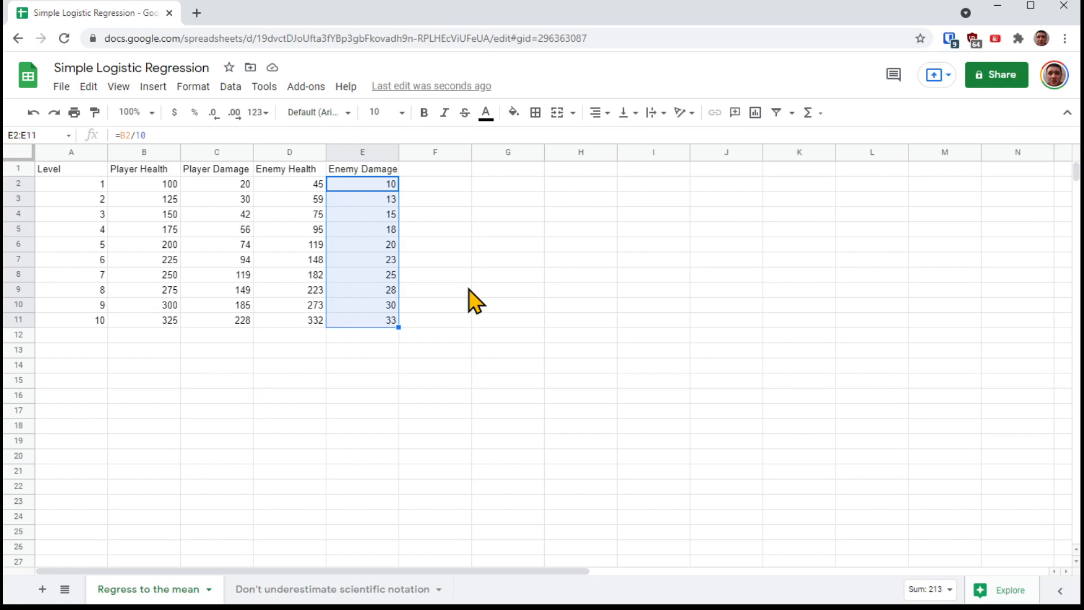
{"action": "left_click", "coordinate": [361, 214]}
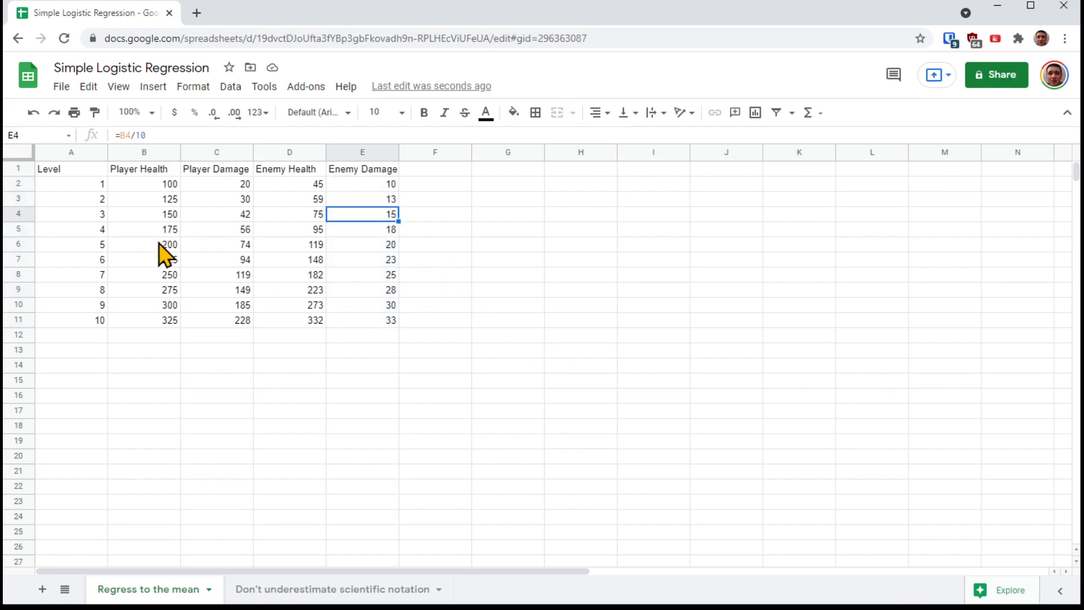
{"action": "mouse_move", "coordinate": [412, 364]}
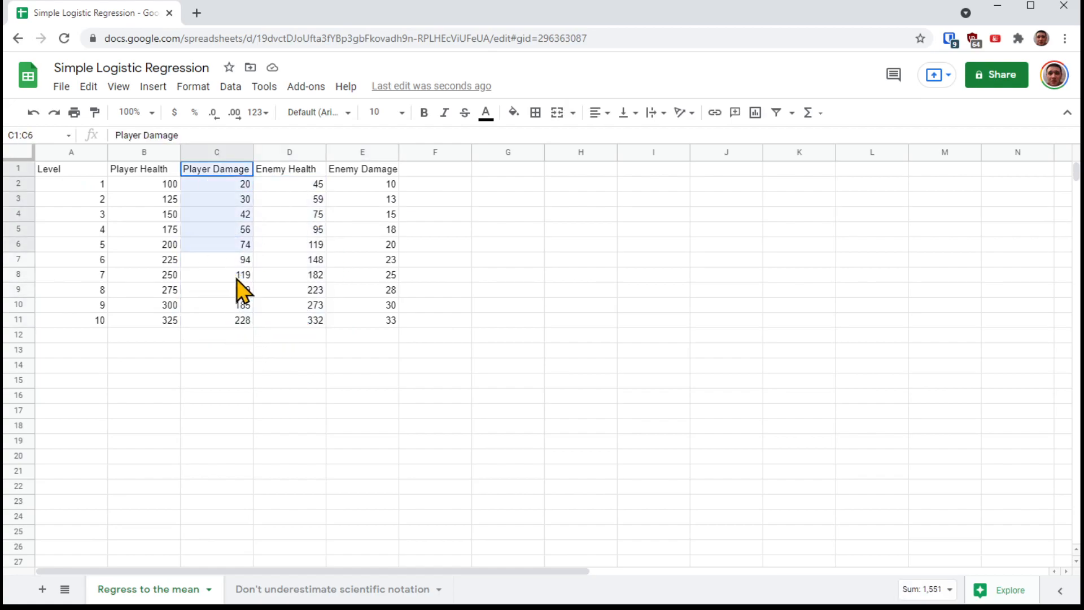
{"action": "left_click", "coordinate": [216, 199]}
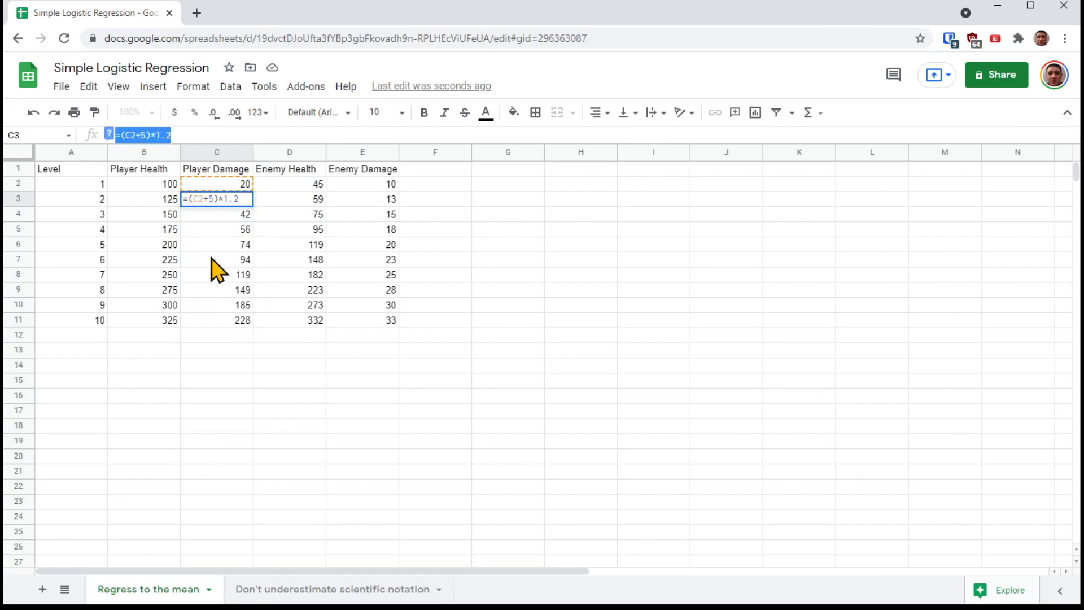
{"action": "mouse_move", "coordinate": [223, 258]}
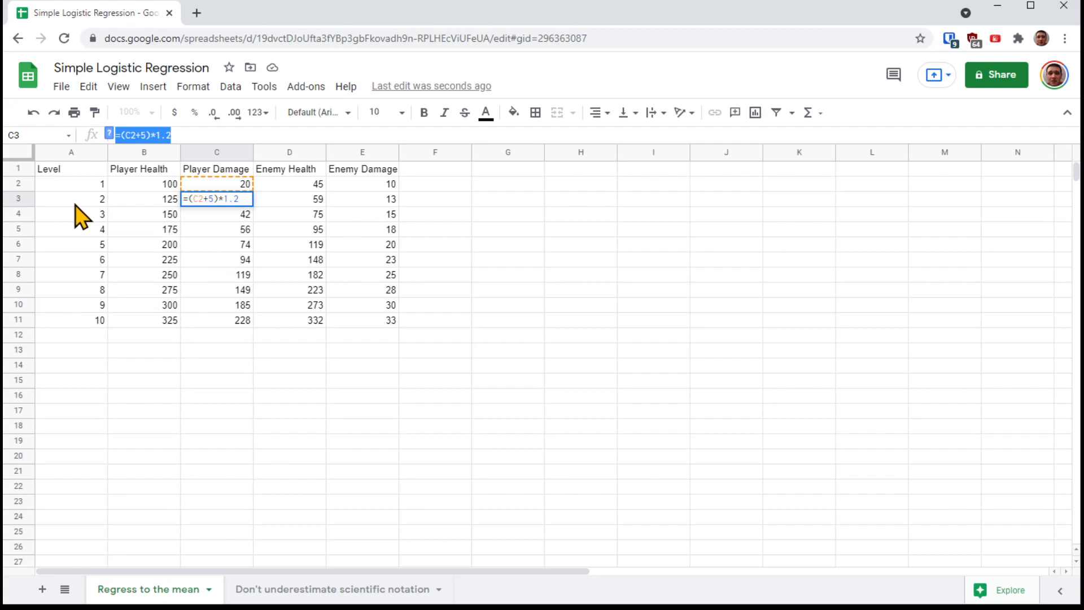
{"action": "mouse_move", "coordinate": [212, 205]}
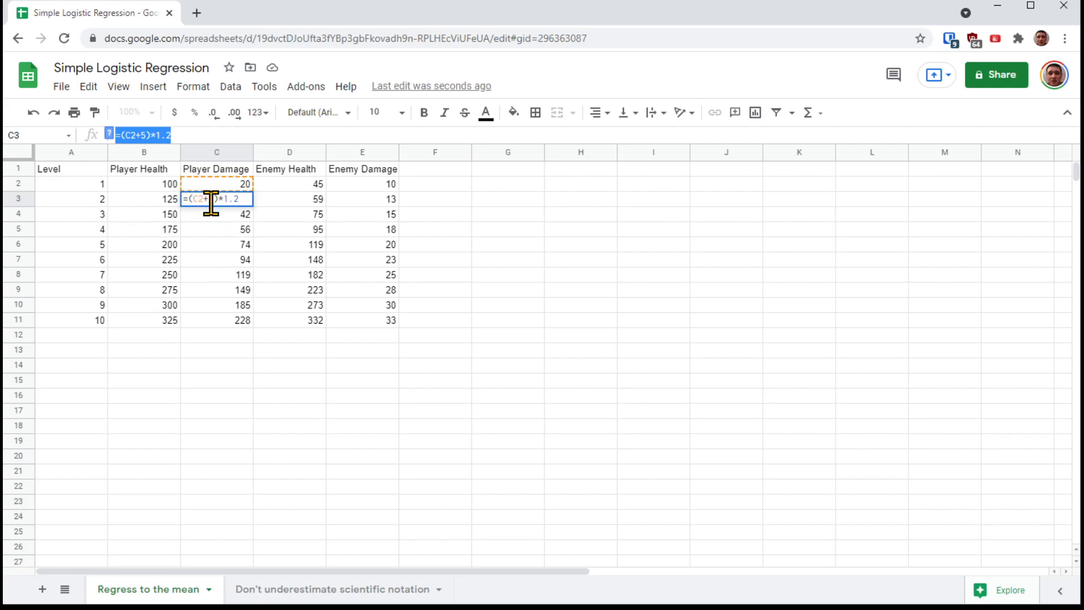
{"action": "mouse_move", "coordinate": [204, 238]}
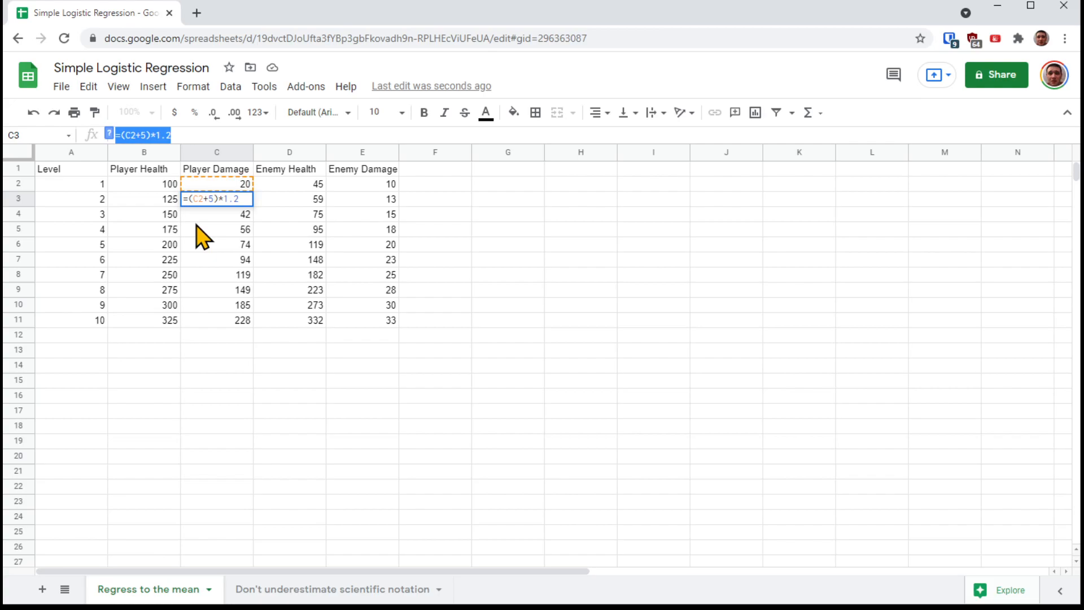
{"action": "mouse_move", "coordinate": [207, 201]}
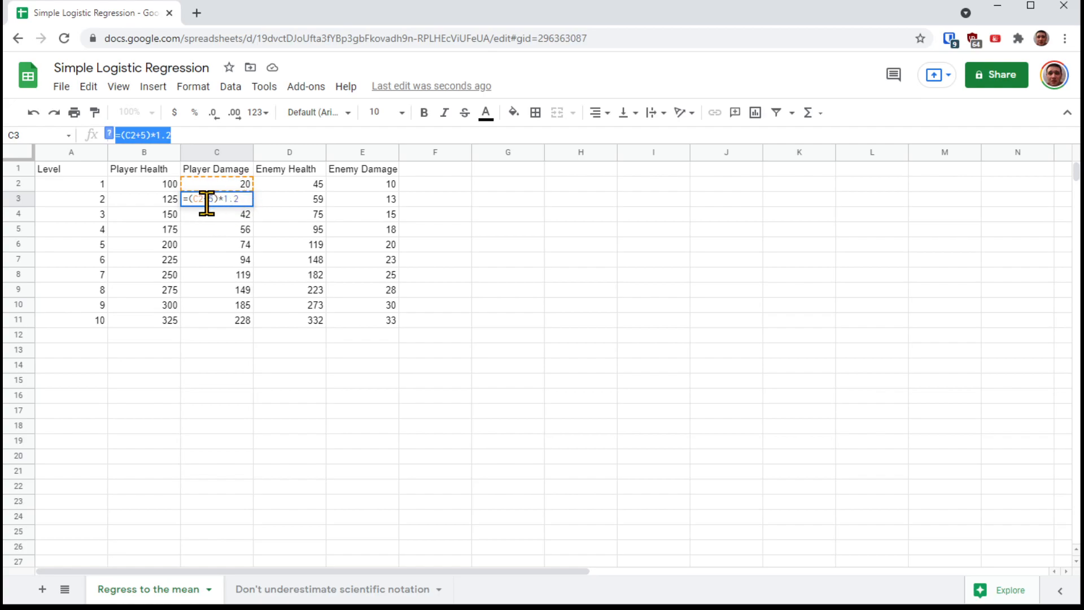
{"action": "mouse_move", "coordinate": [261, 238]}
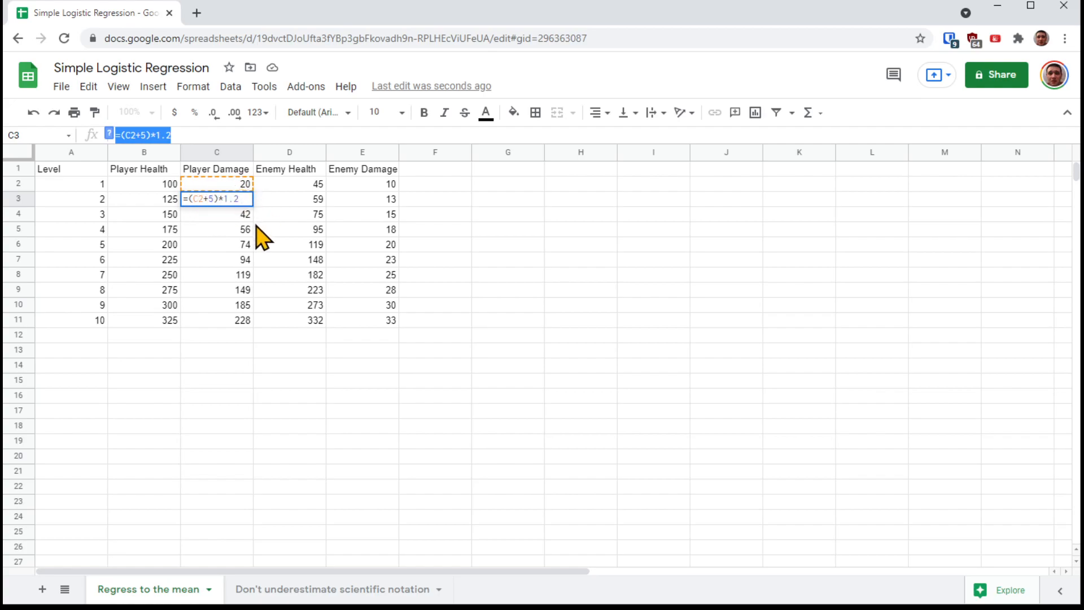
{"action": "key", "text": "Return"}
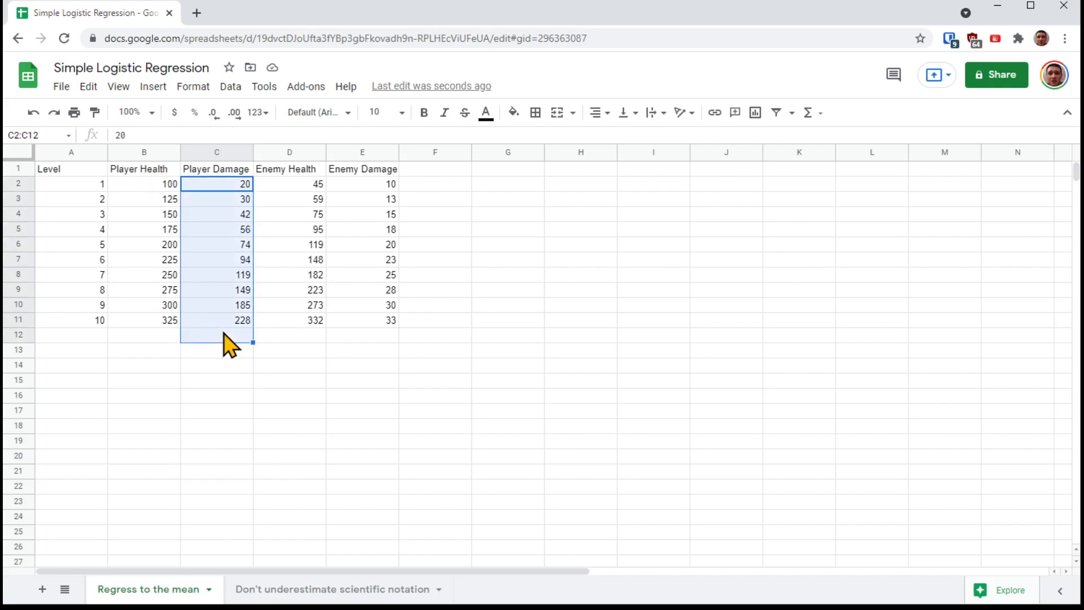
{"action": "left_click", "coordinate": [71, 320]}
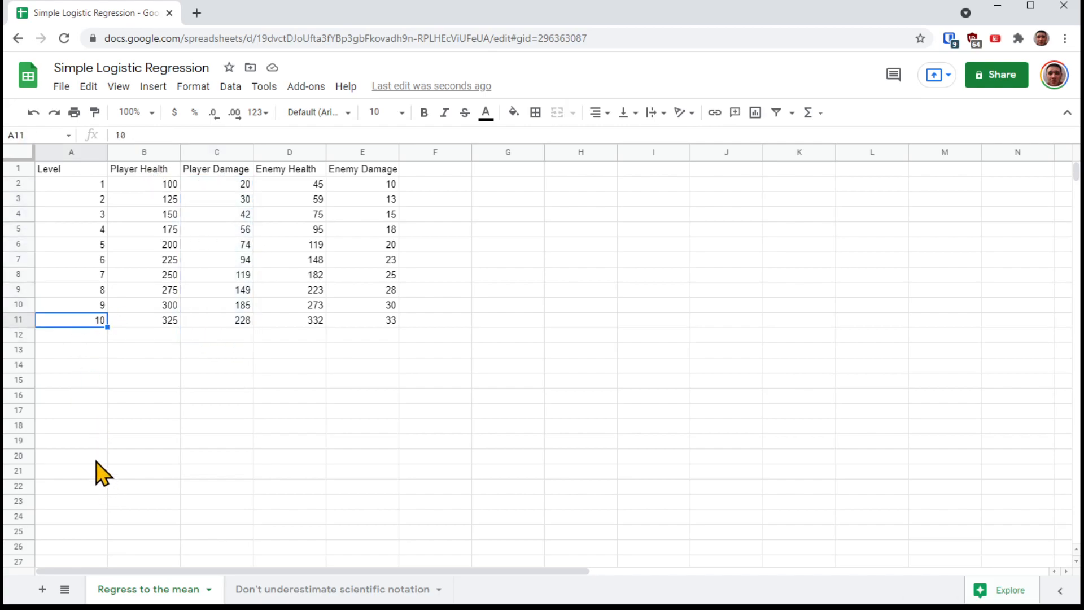
{"action": "mouse_move", "coordinate": [191, 287]}
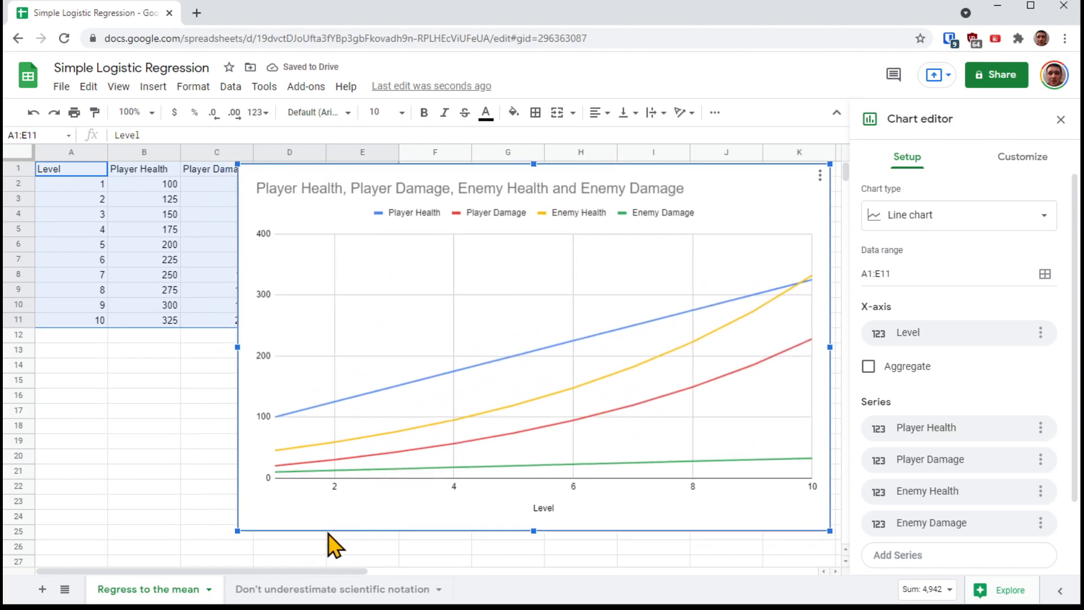
Set the vertical axis major gridline step to 20 with 3 minor gridlines between.
{"action": "left_click", "coordinate": [1022, 157]}
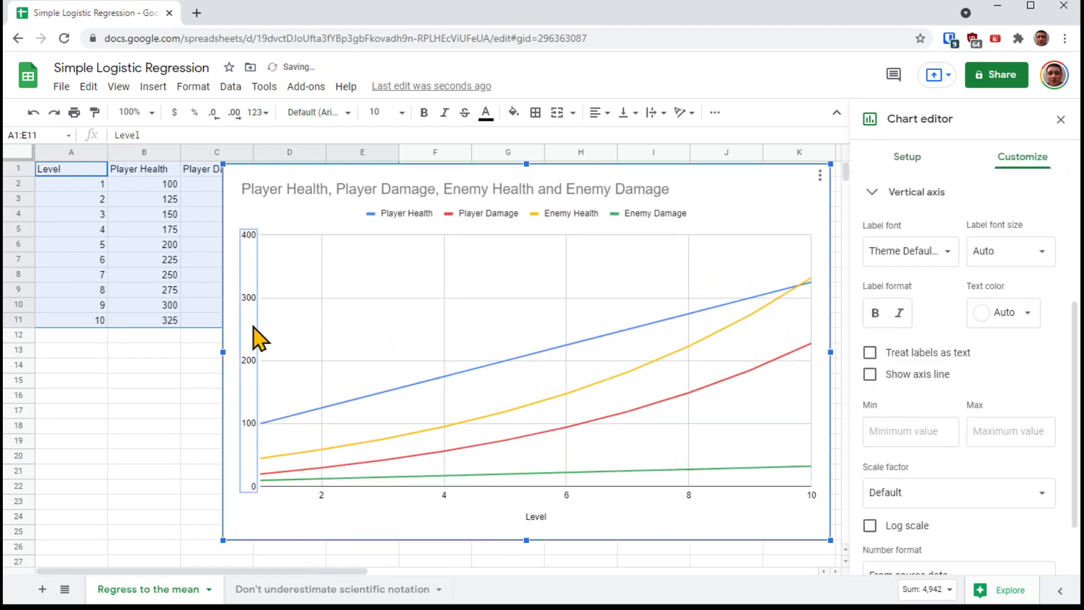
{"action": "scroll", "scroll_direction": "down", "scroll_amount": 3}
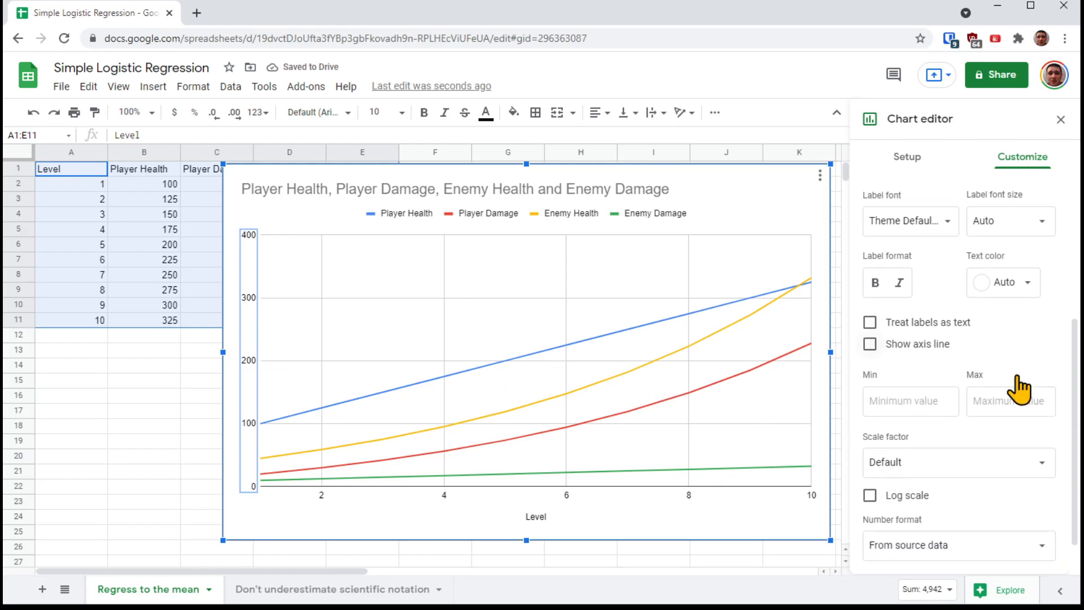
{"action": "scroll", "scroll_direction": "down", "scroll_amount": 3}
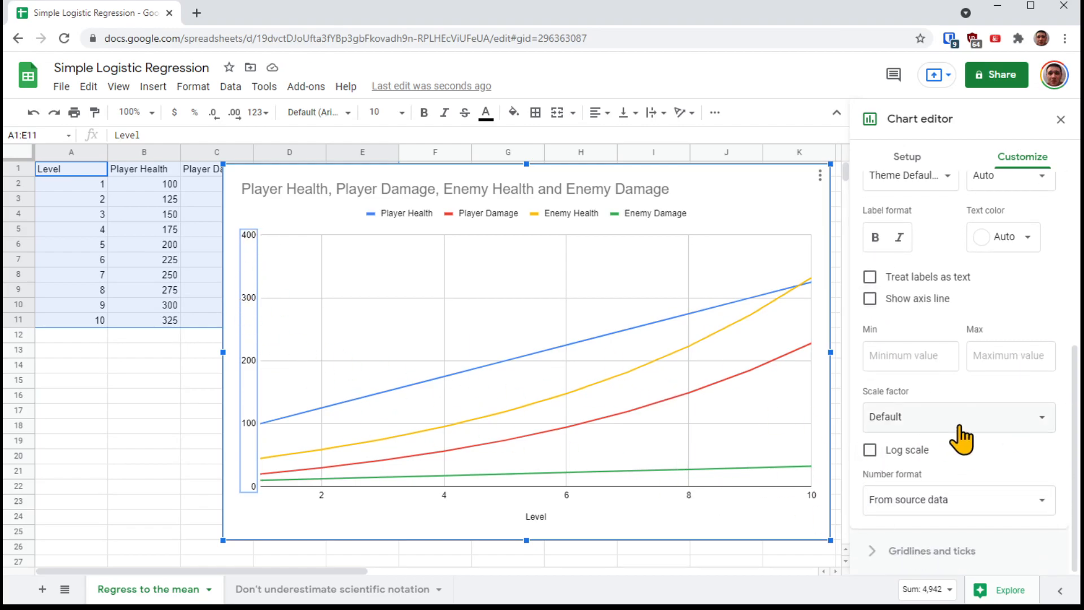
{"action": "left_click", "coordinate": [931, 551]}
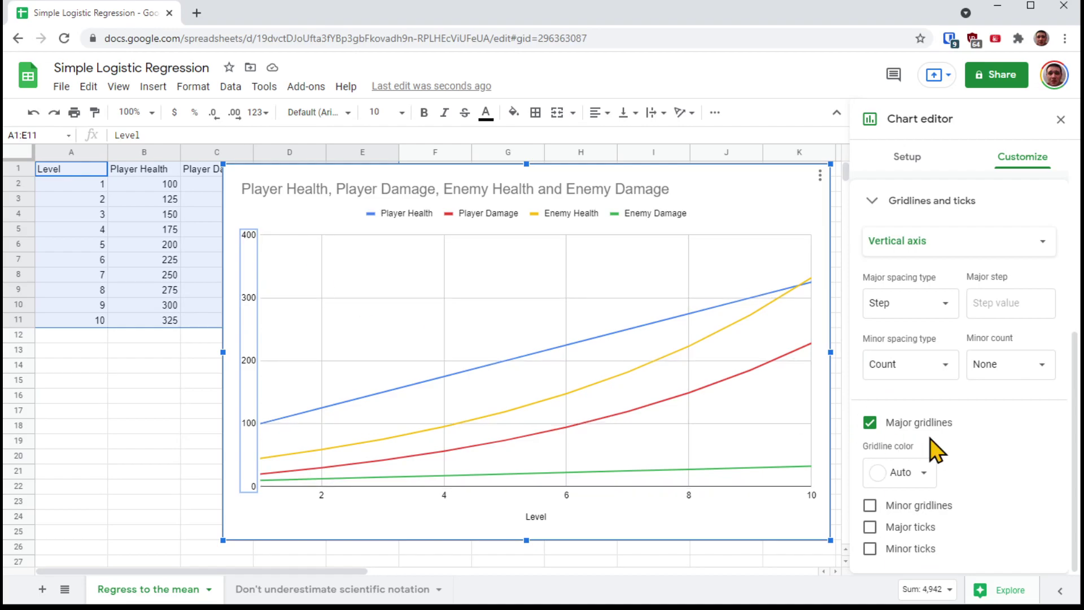
{"action": "left_click", "coordinate": [1011, 303]}
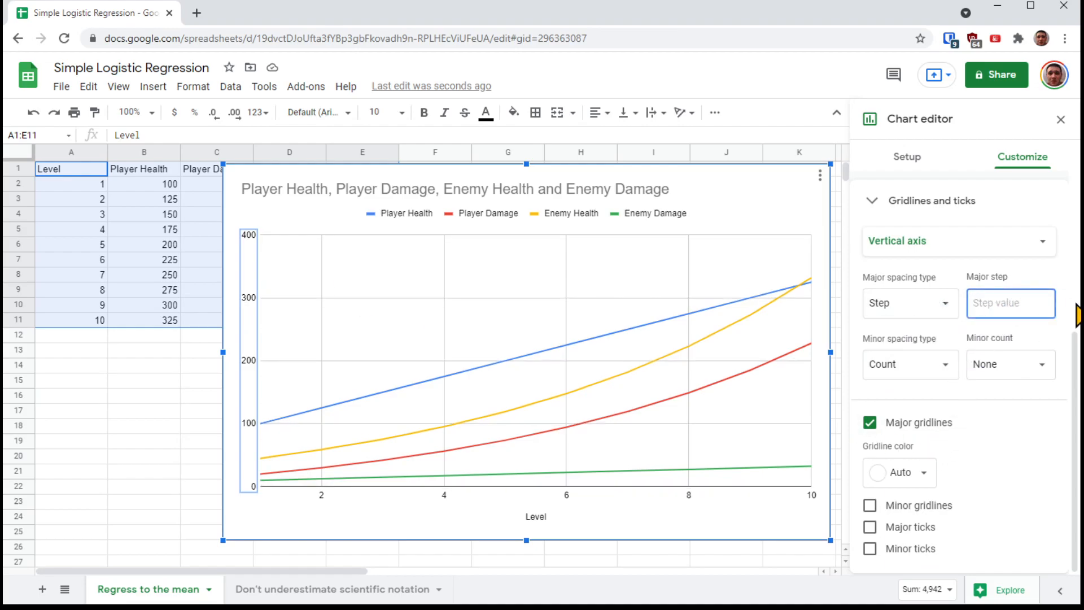
{"action": "type", "text": "20"}
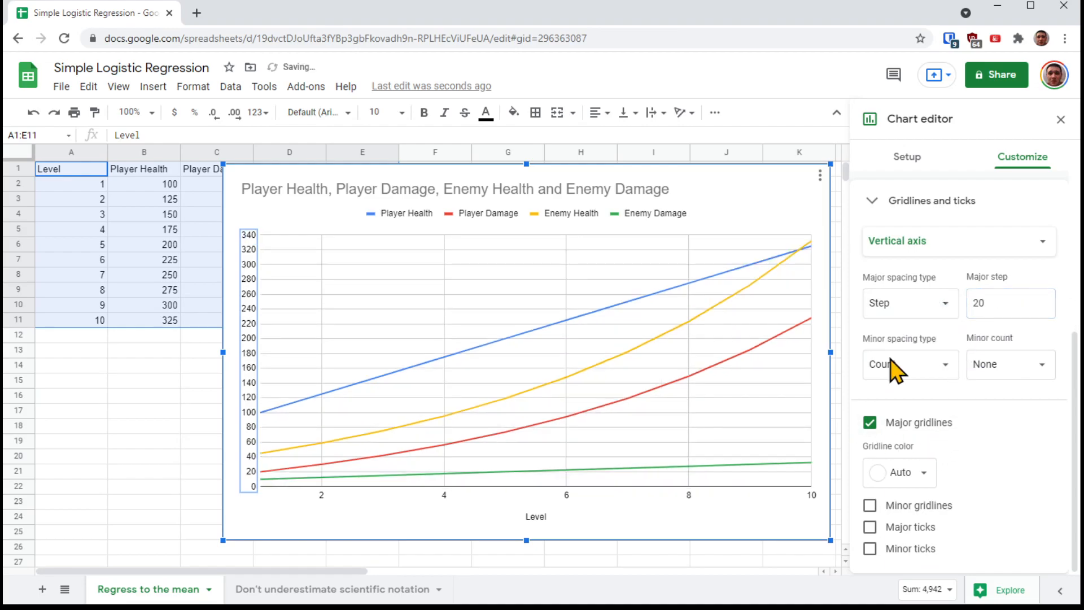
{"action": "mouse_move", "coordinate": [982, 352]}
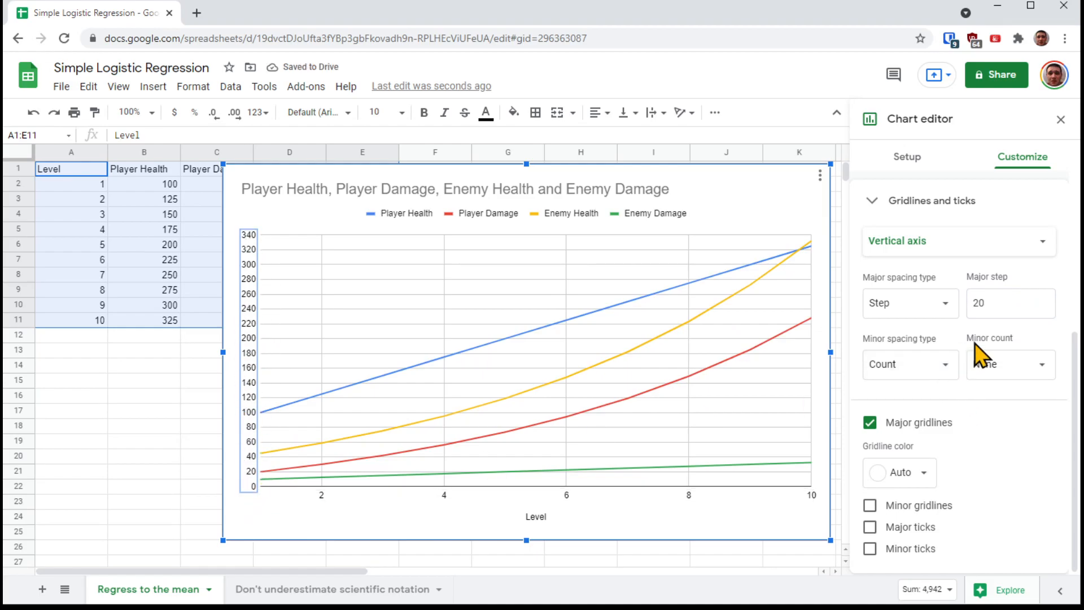
{"action": "left_click", "coordinate": [1010, 364]}
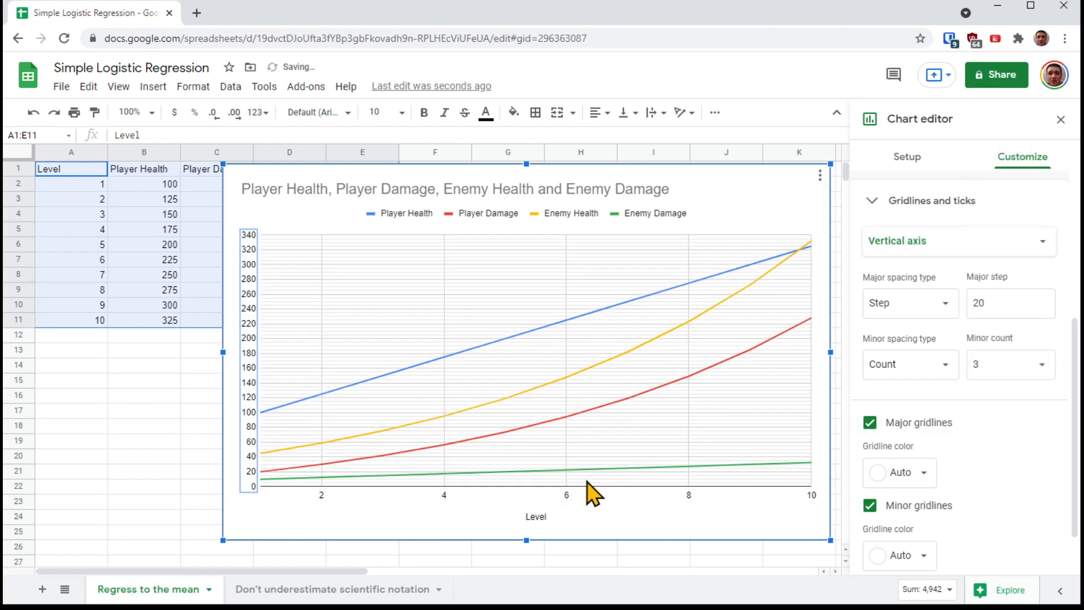
{"action": "mouse_move", "coordinate": [287, 487]}
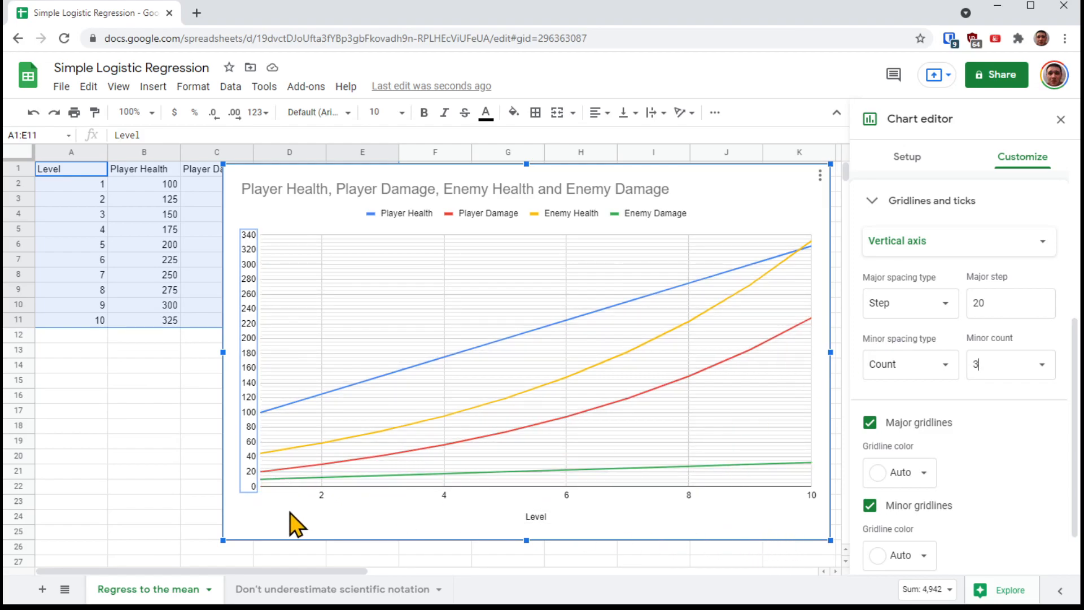
{"action": "mouse_move", "coordinate": [816, 515]}
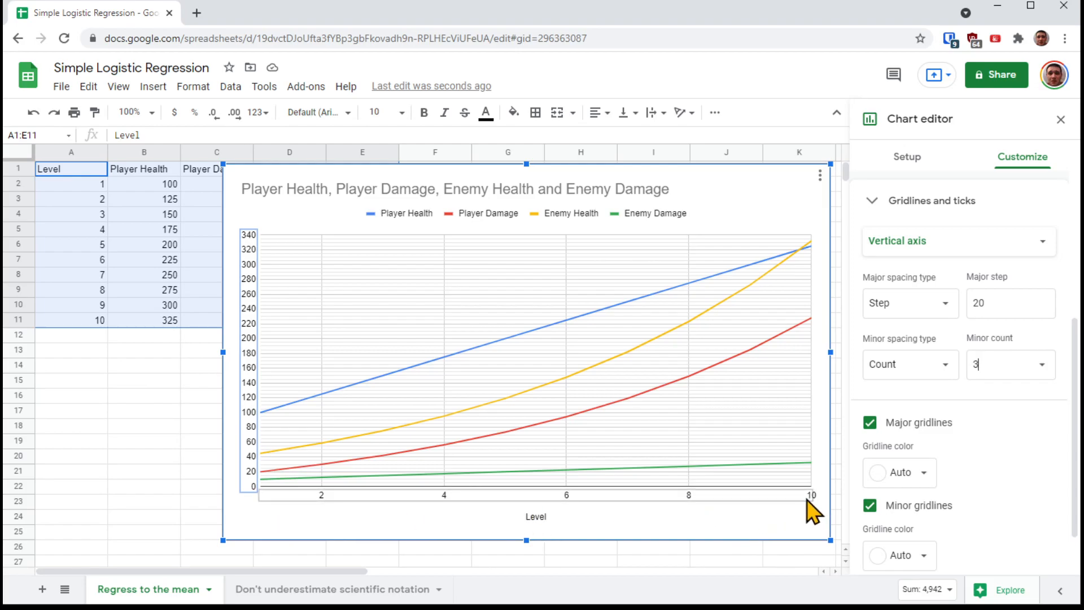
{"action": "mouse_move", "coordinate": [411, 513]}
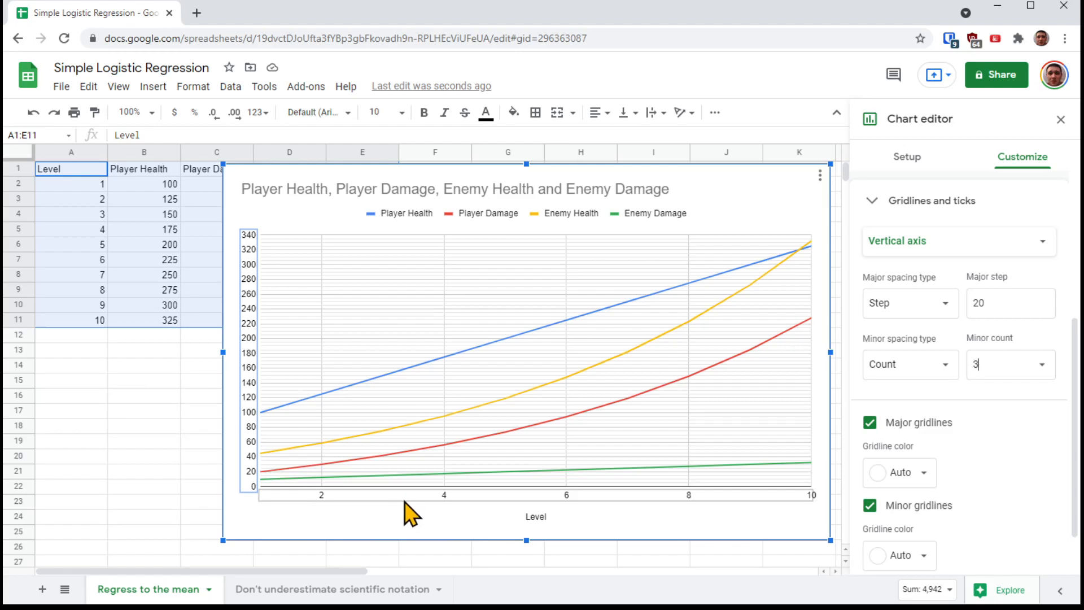
{"action": "mouse_move", "coordinate": [456, 519]}
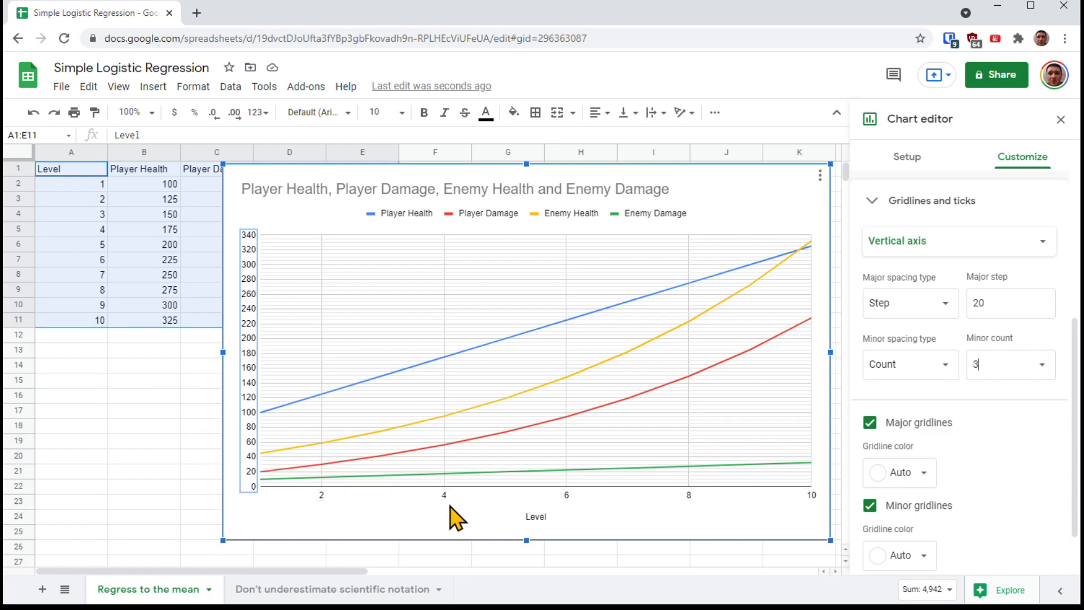
{"action": "mouse_move", "coordinate": [1007, 501]}
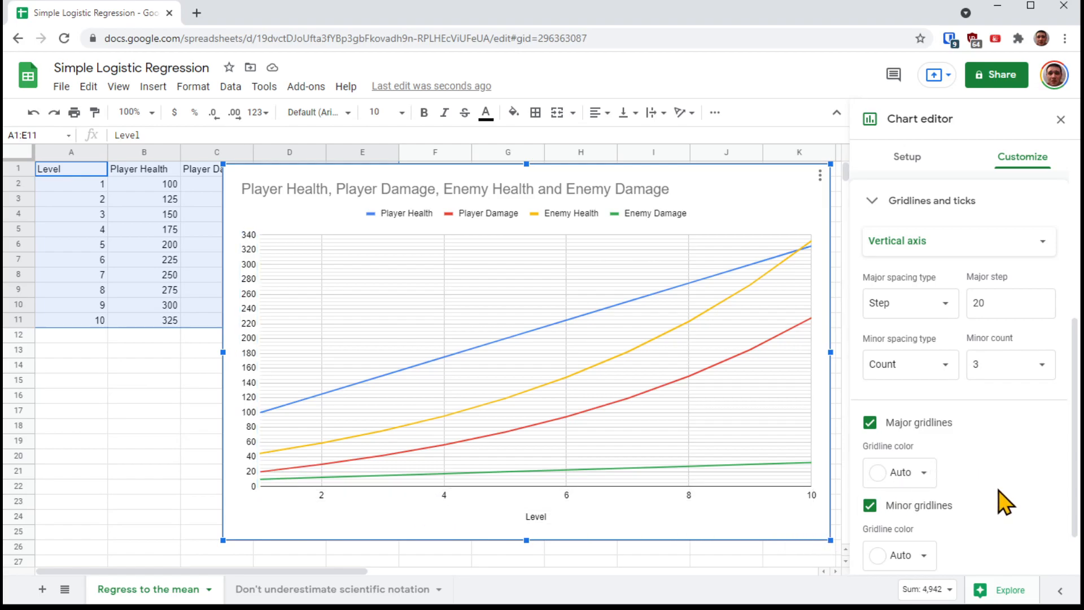
Select the Player Health series under Customize > Series and scroll to its Trendline option.
{"action": "scroll", "scroll_direction": "up", "scroll_amount": 3}
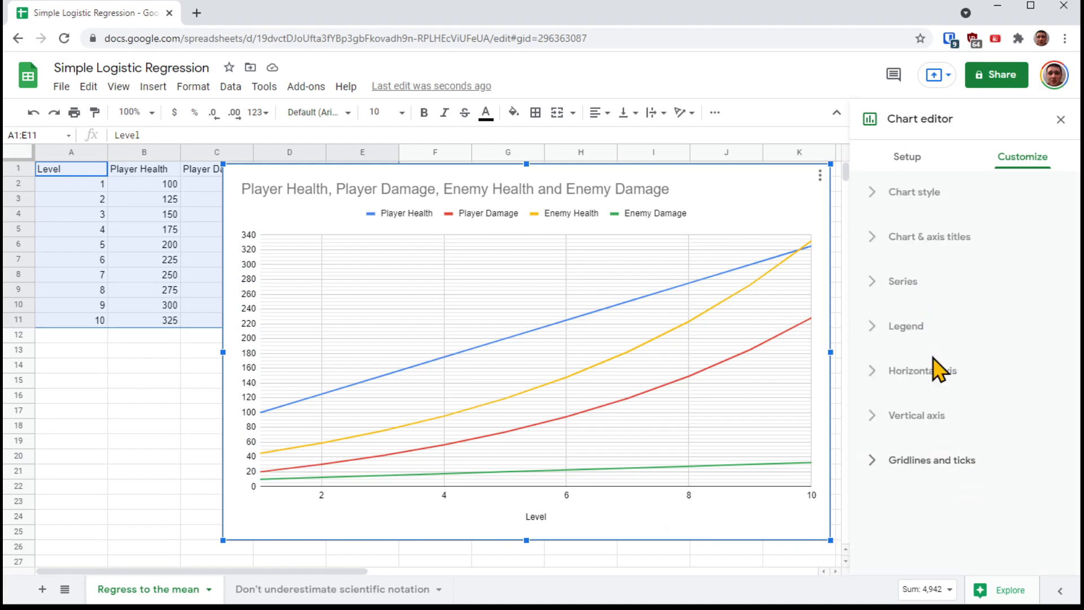
{"action": "mouse_move", "coordinate": [890, 298]}
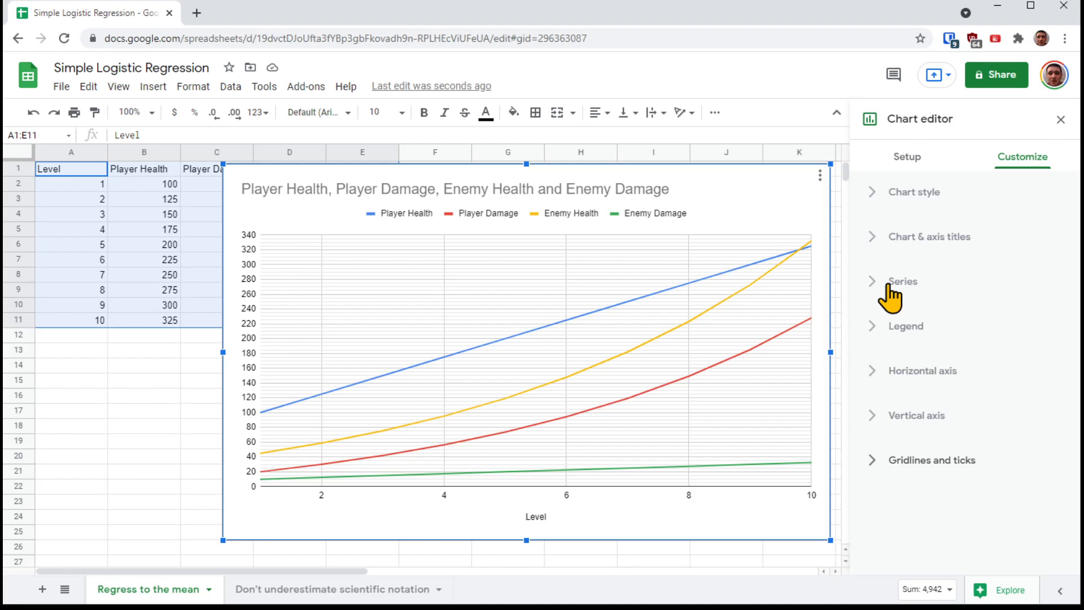
{"action": "left_click", "coordinate": [902, 281]}
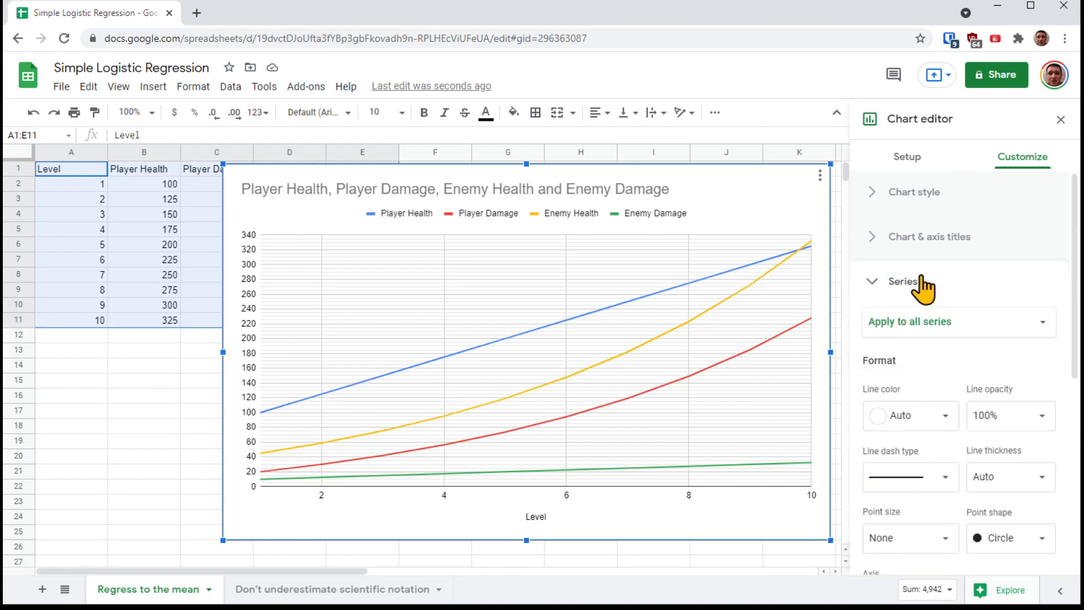
{"action": "scroll", "scroll_direction": "down", "scroll_amount": 3}
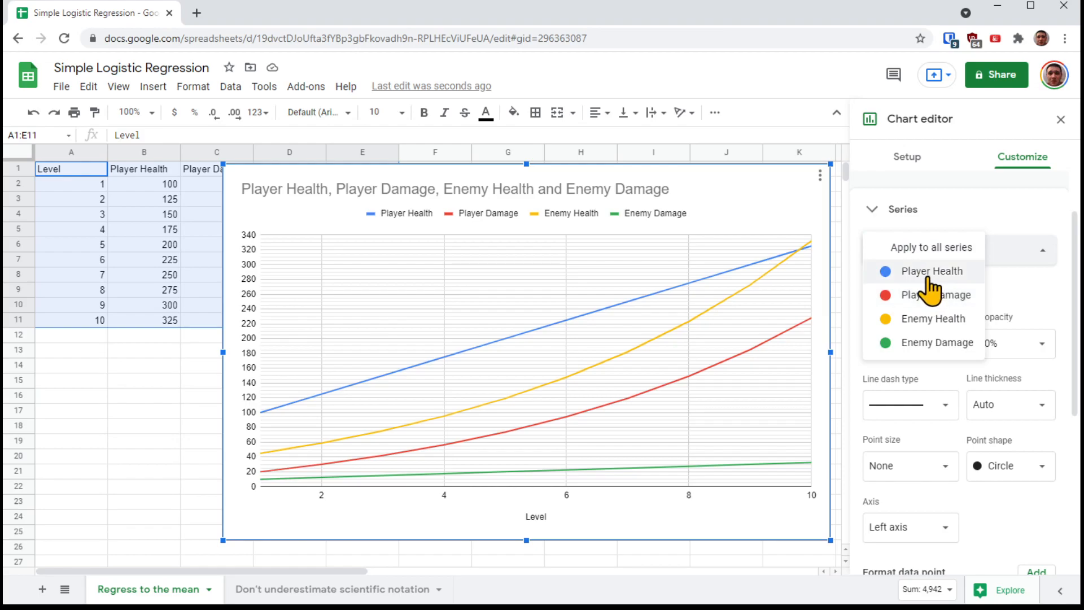
{"action": "left_click", "coordinate": [931, 271]}
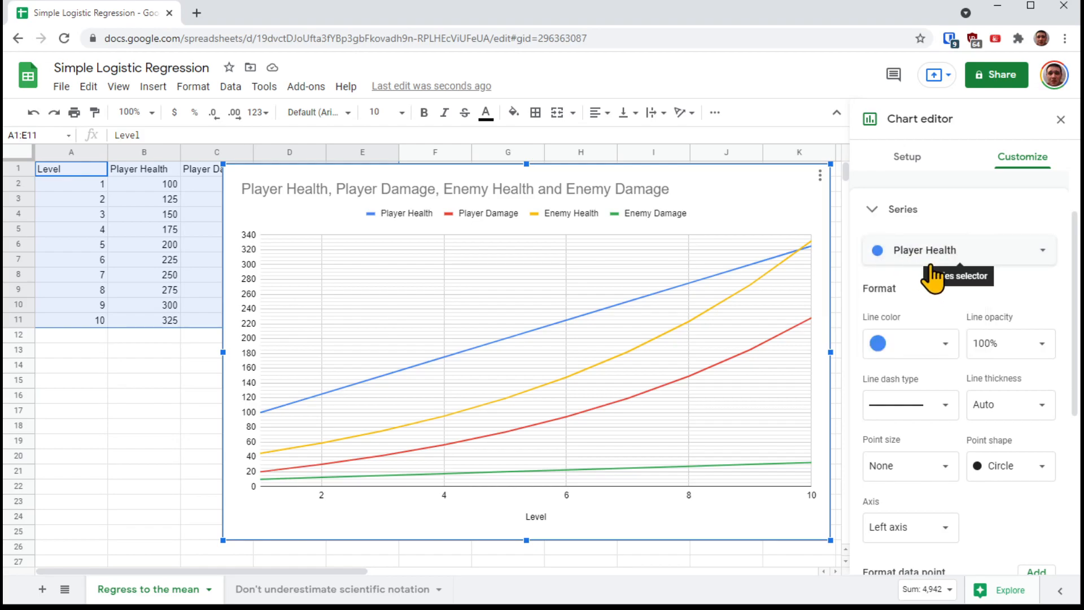
{"action": "scroll", "scroll_direction": "down", "scroll_amount": 3}
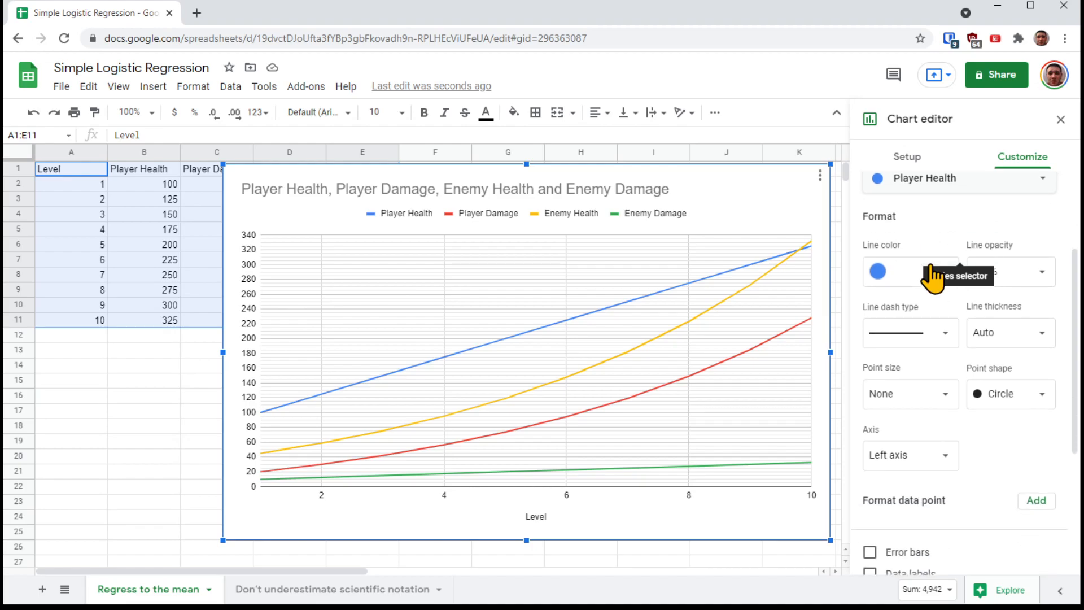
{"action": "scroll", "scroll_direction": "down", "scroll_amount": 3}
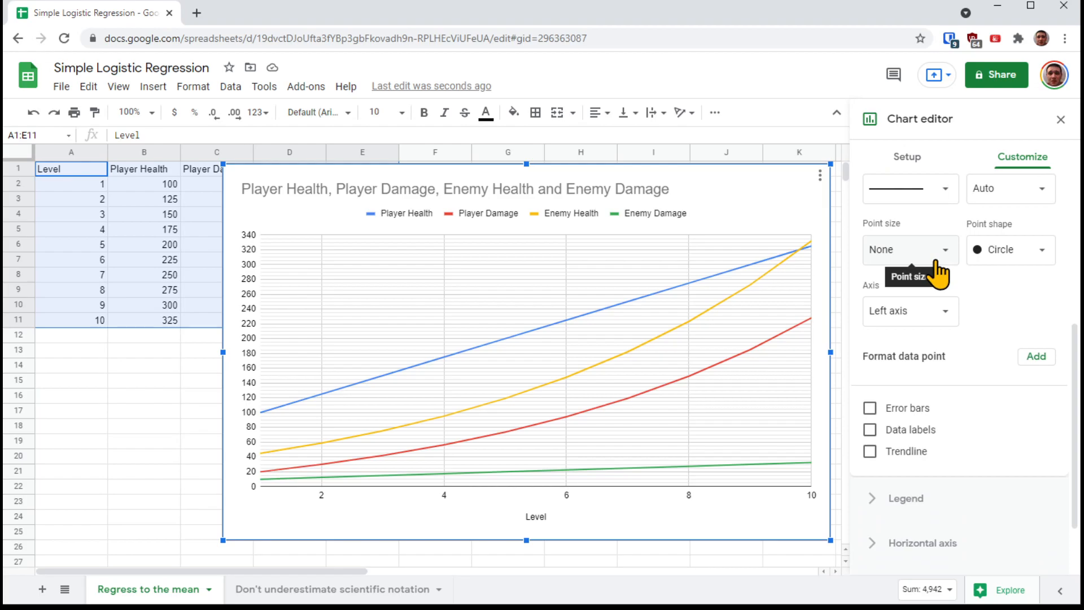
{"action": "mouse_move", "coordinate": [1011, 314]}
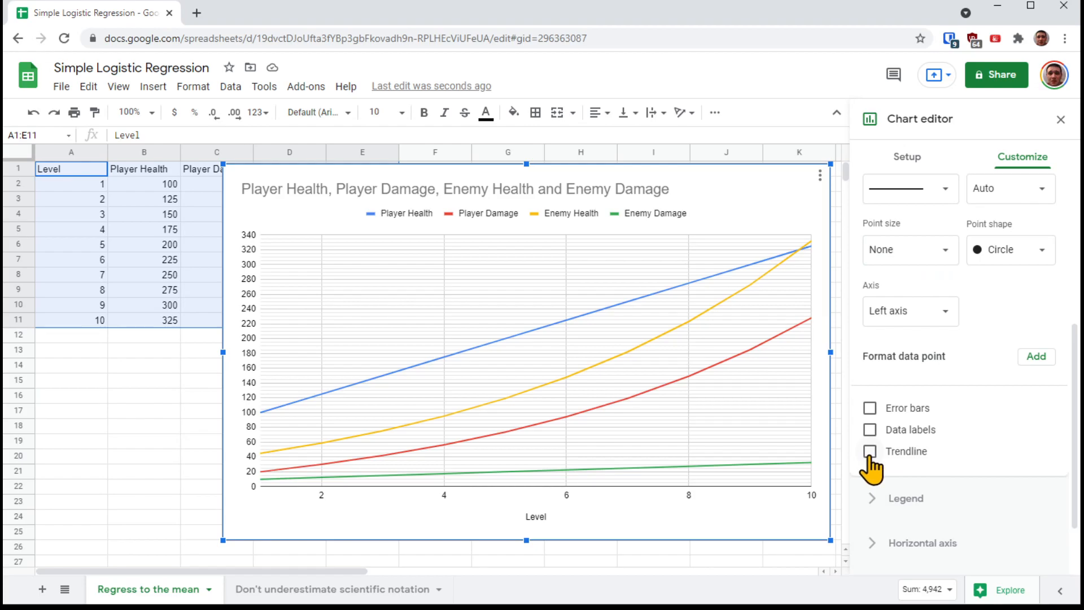
Add a trendline to Player Health and label it with its equation, 25x + 75.
{"action": "left_click", "coordinate": [870, 451]}
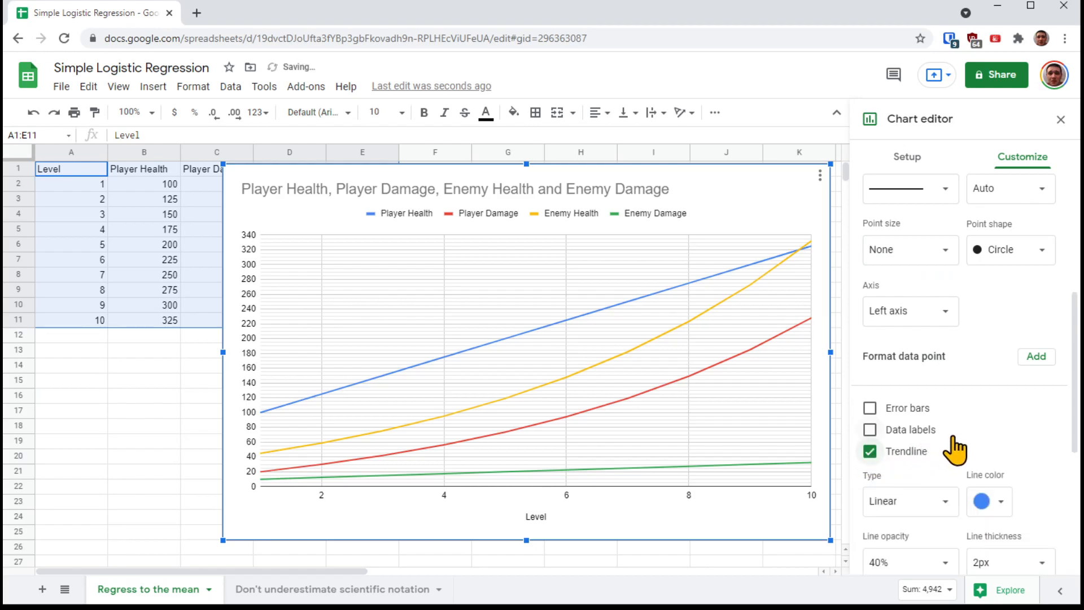
{"action": "scroll", "scroll_direction": "down", "scroll_amount": 3}
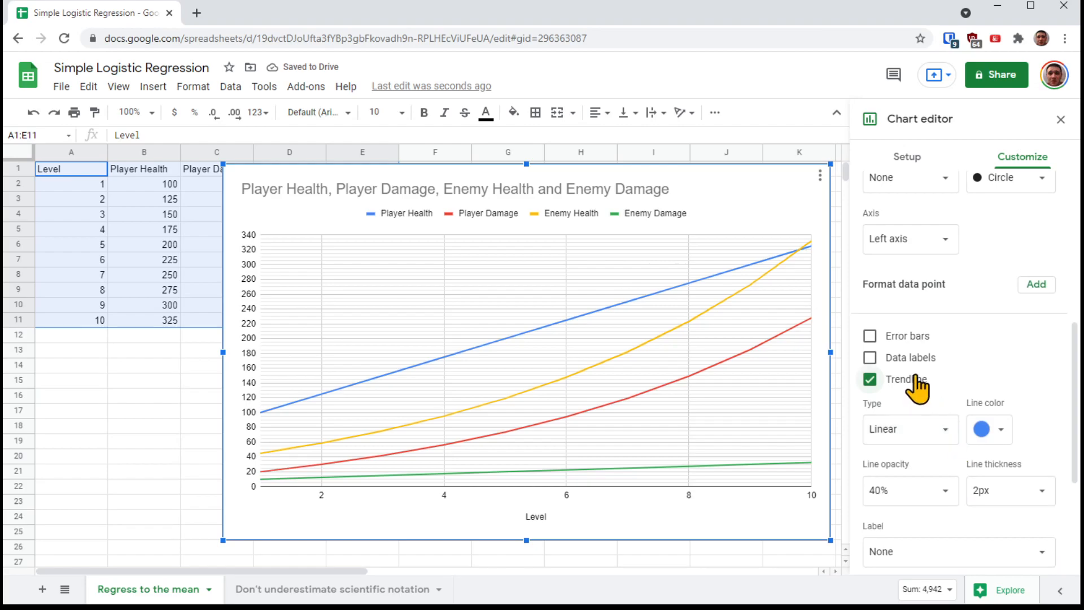
{"action": "scroll", "scroll_direction": "down", "scroll_amount": 3}
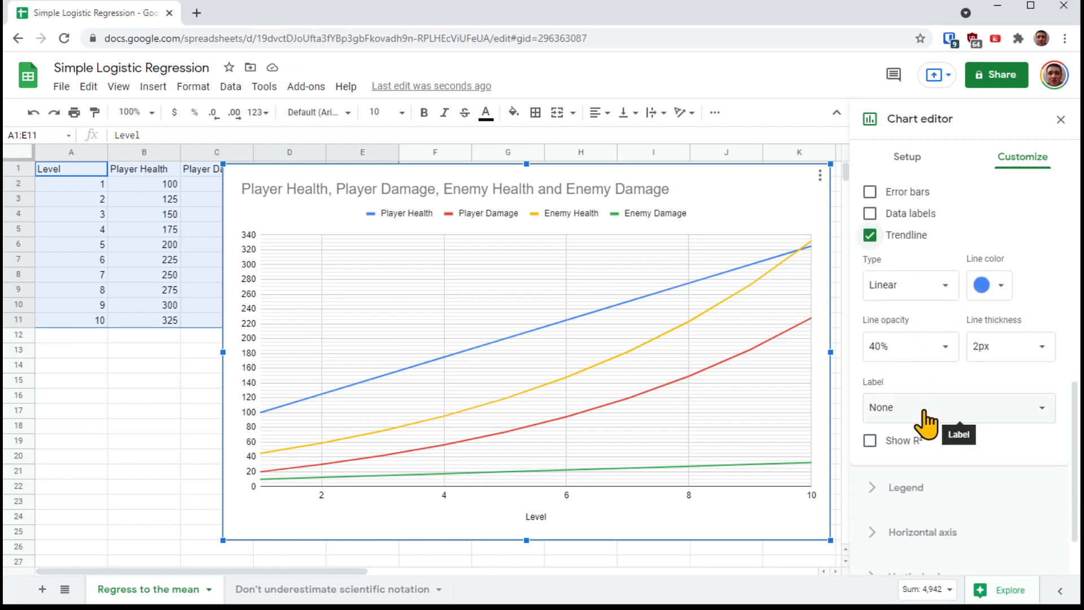
{"action": "left_click", "coordinate": [957, 407]}
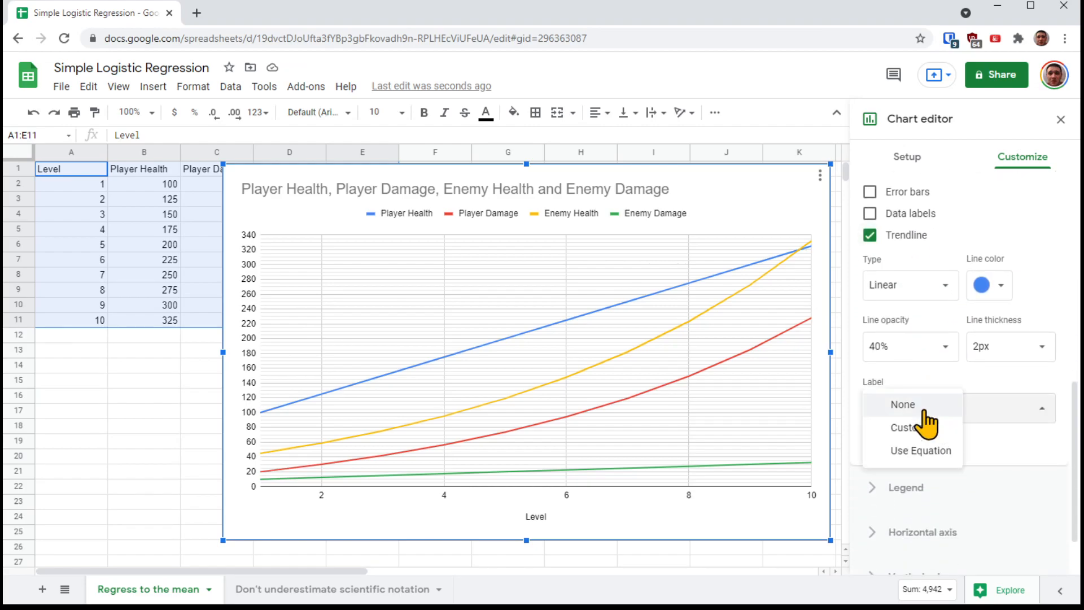
{"action": "left_click", "coordinate": [903, 404]}
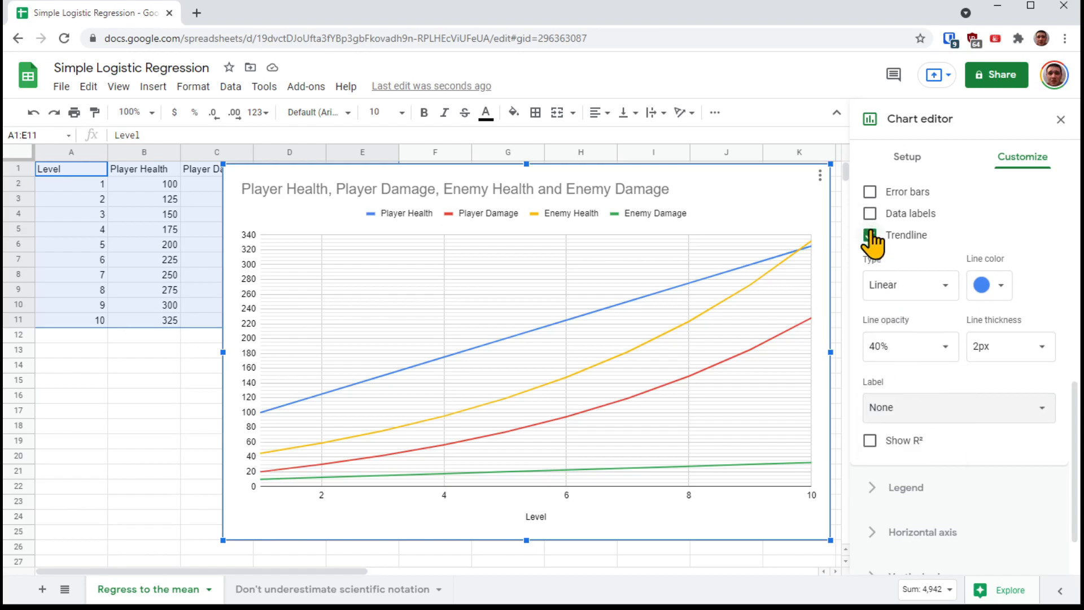
{"action": "left_click", "coordinate": [870, 235]}
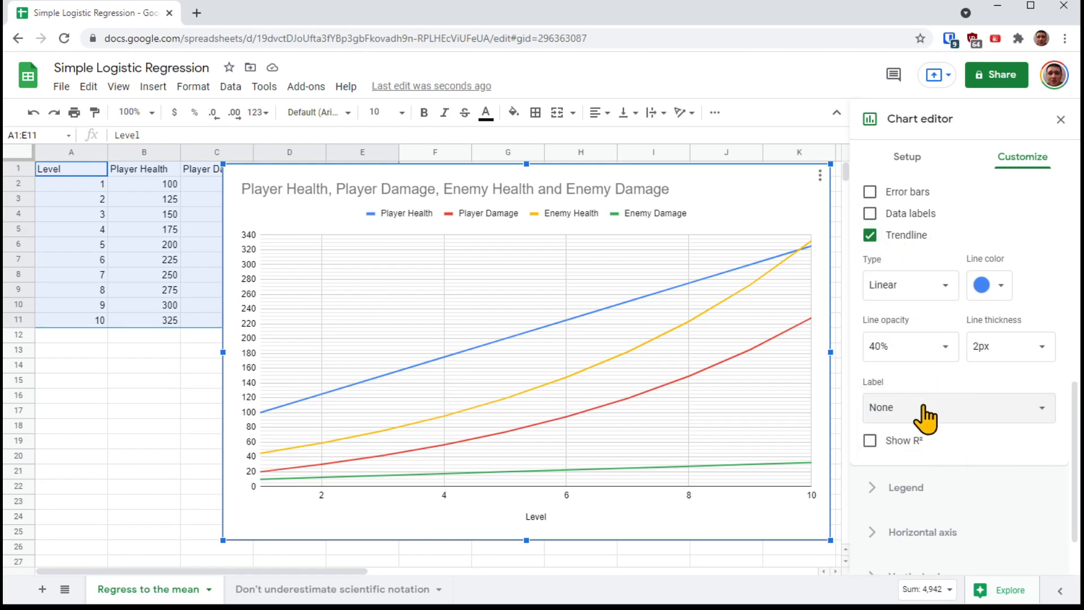
{"action": "left_click", "coordinate": [958, 407]}
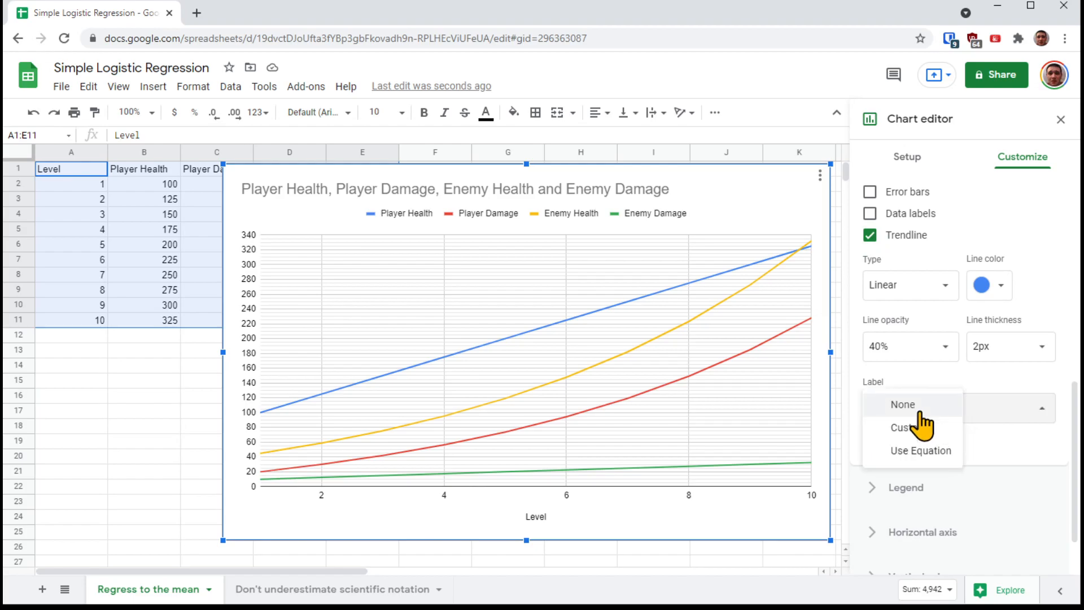
{"action": "left_click", "coordinate": [921, 451]}
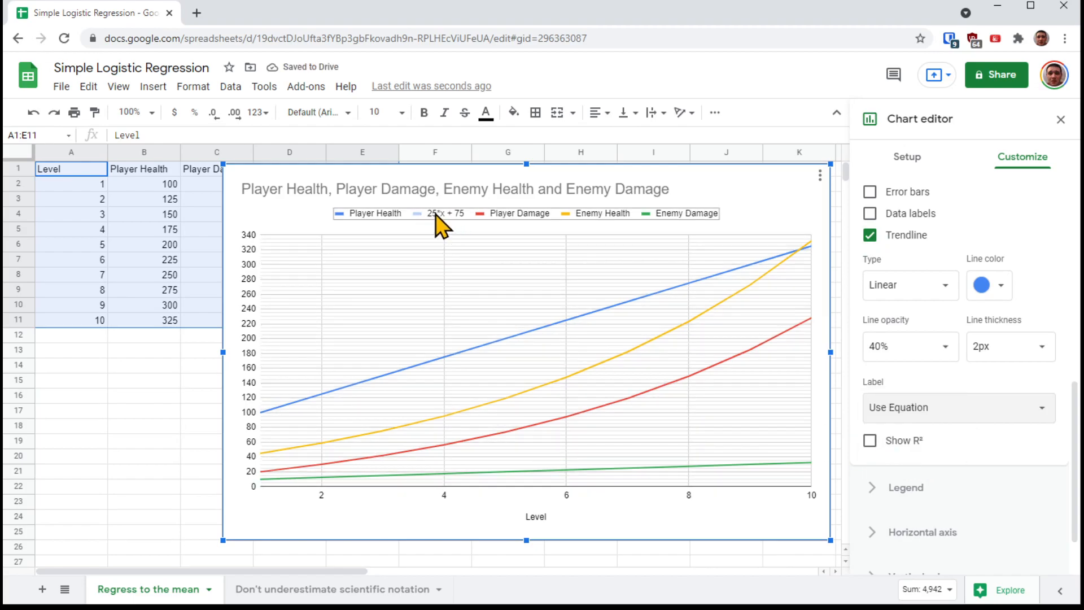
{"action": "mouse_move", "coordinate": [459, 228]}
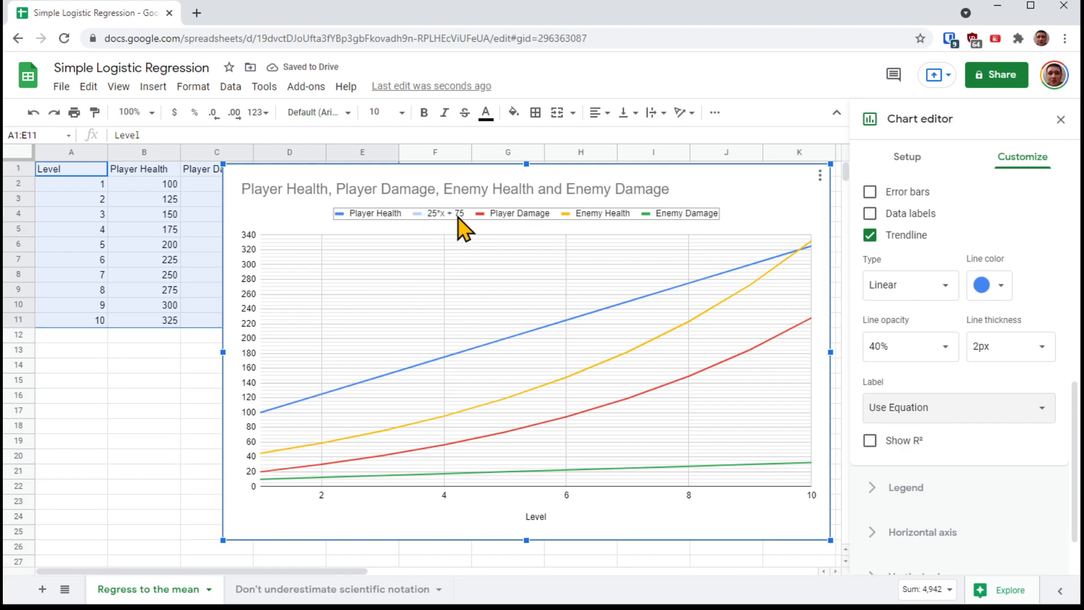
{"action": "mouse_move", "coordinate": [493, 371]}
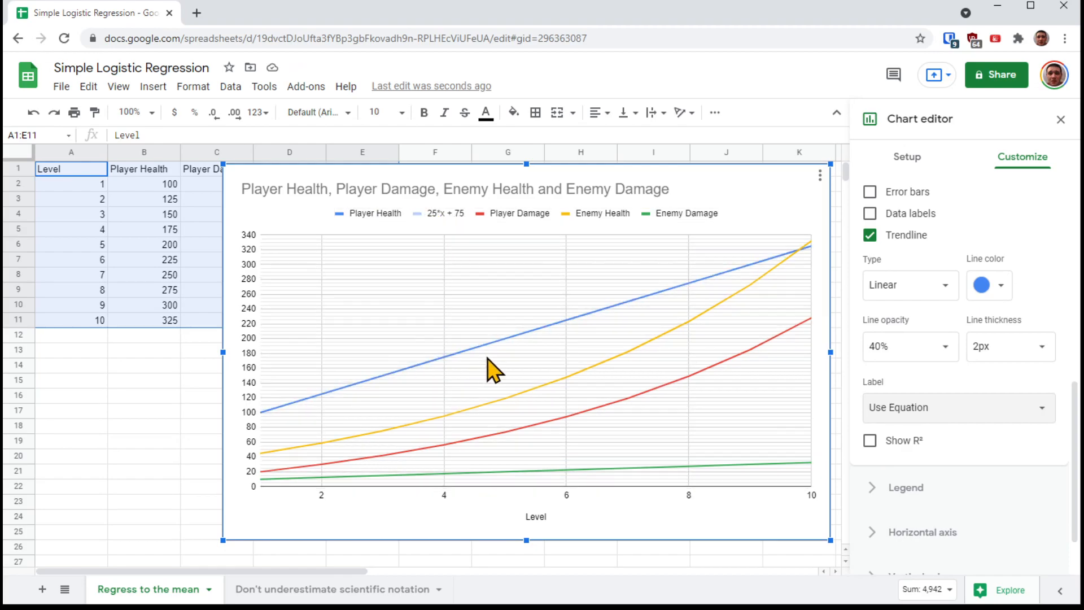
{"action": "mouse_move", "coordinate": [814, 265]}
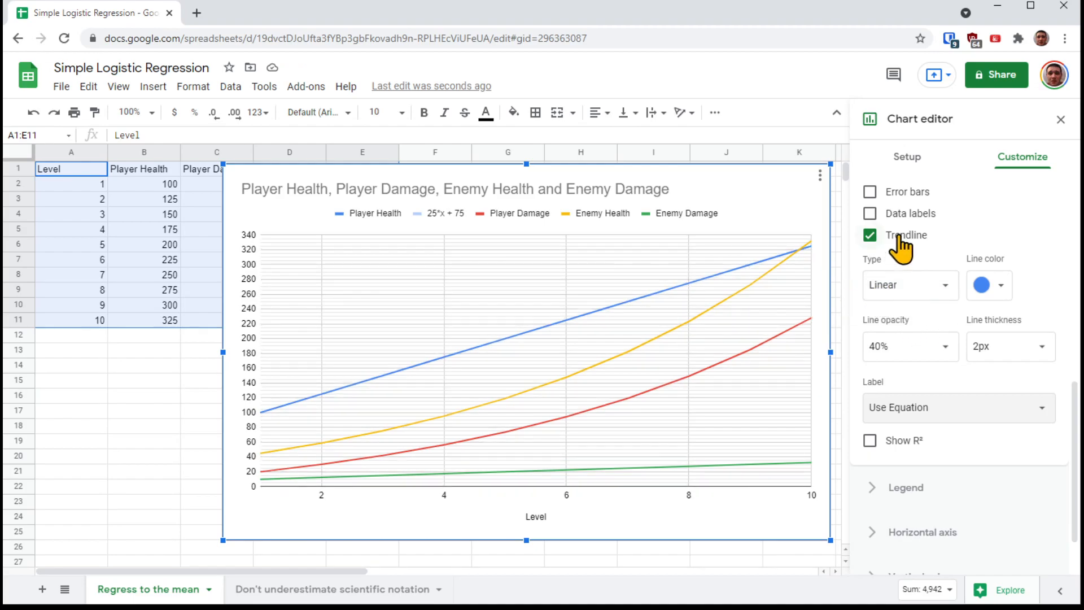
{"action": "left_click", "coordinate": [910, 285]}
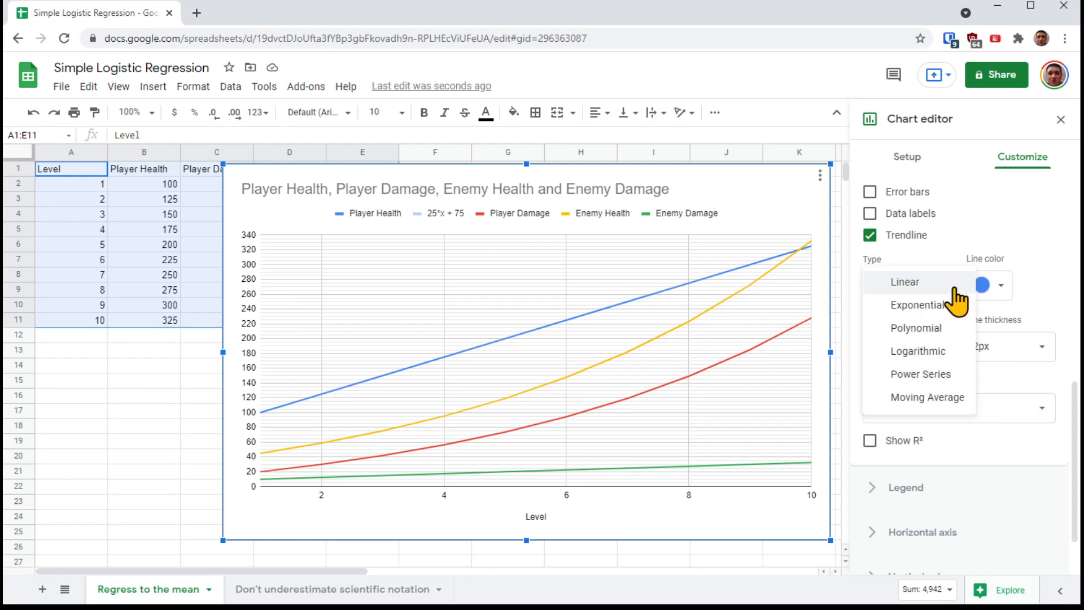
{"action": "mouse_move", "coordinate": [920, 374]}
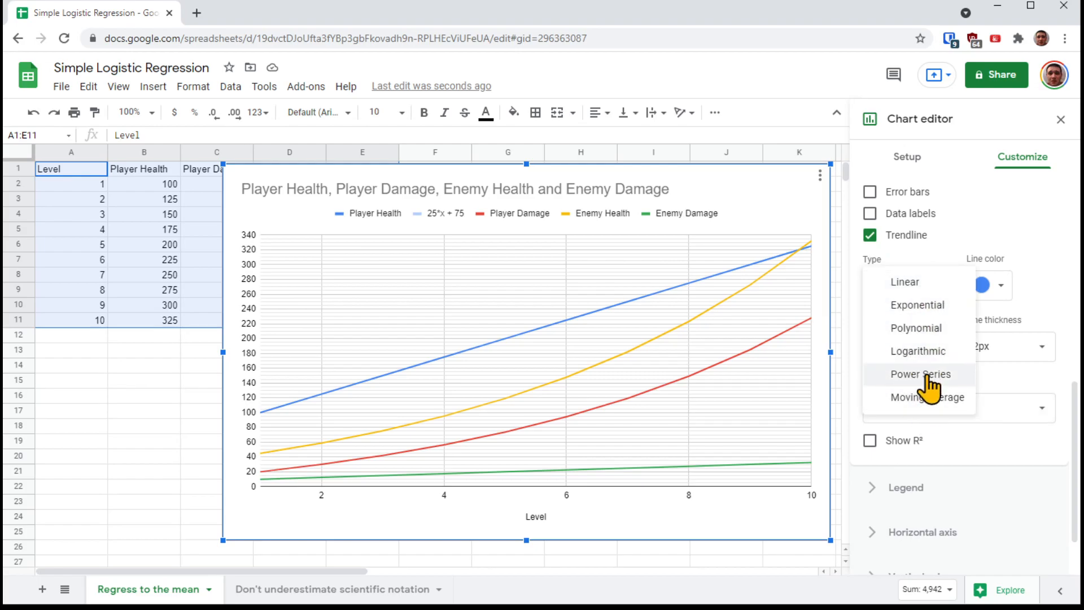
{"action": "mouse_move", "coordinate": [904, 282]}
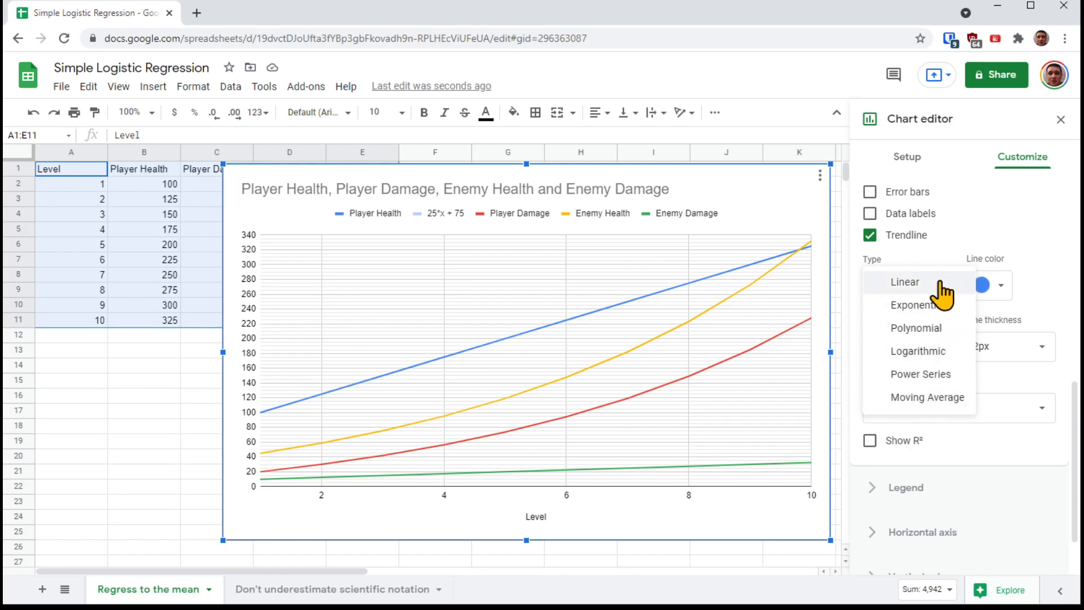
{"action": "mouse_move", "coordinate": [878, 270]}
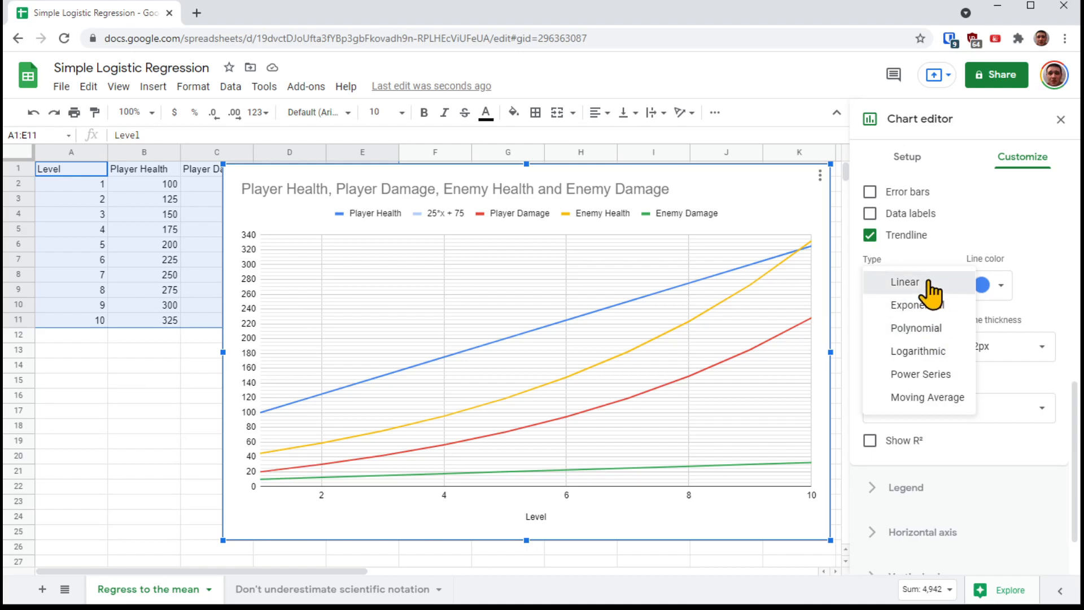
{"action": "left_click", "coordinate": [903, 281]}
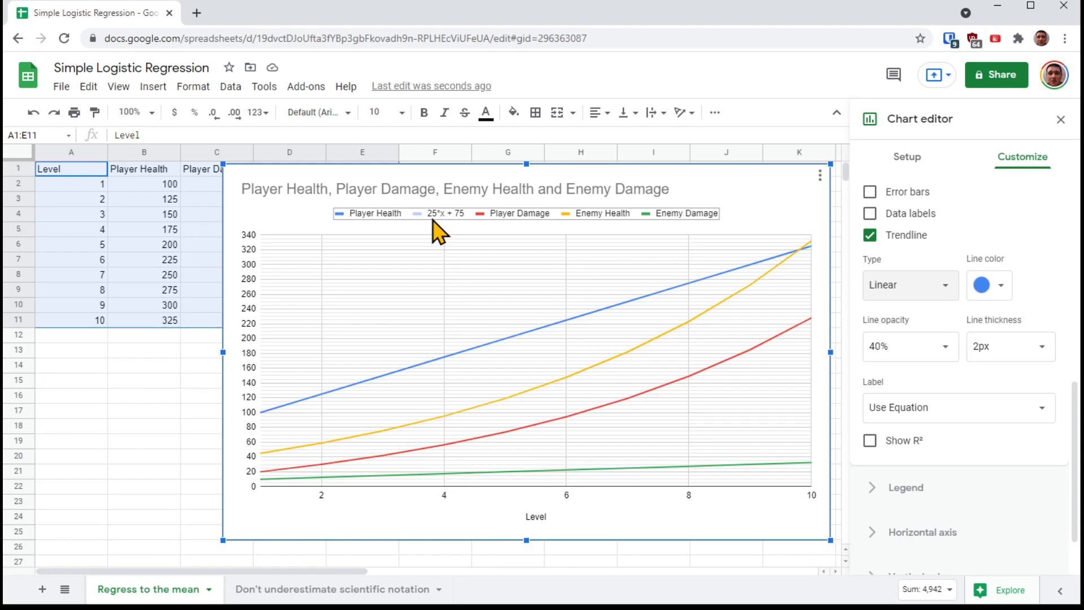
{"action": "mouse_move", "coordinate": [487, 228]}
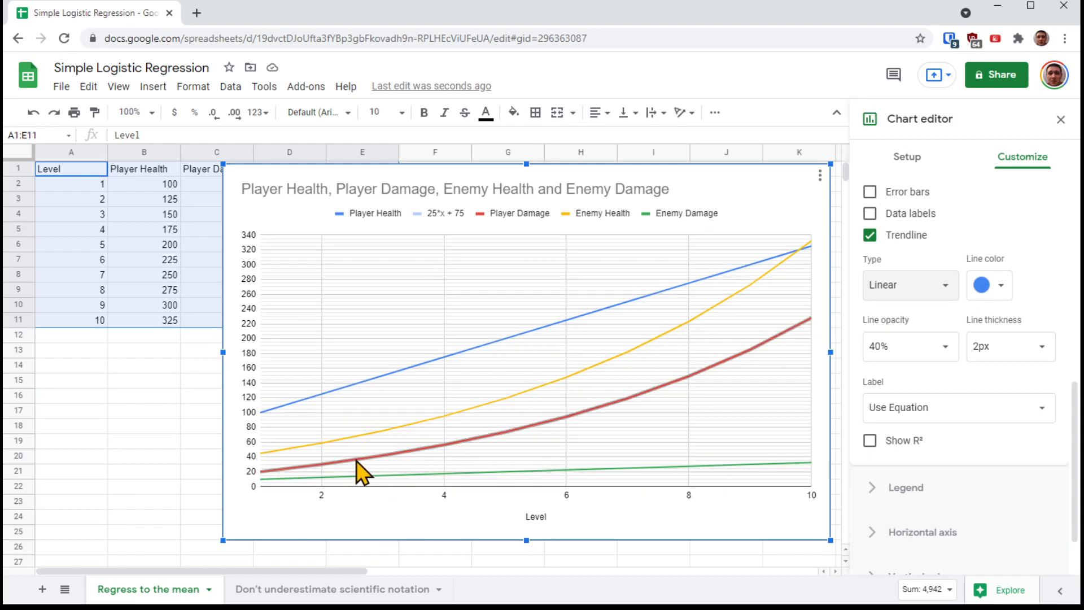
{"action": "mouse_move", "coordinate": [407, 465]}
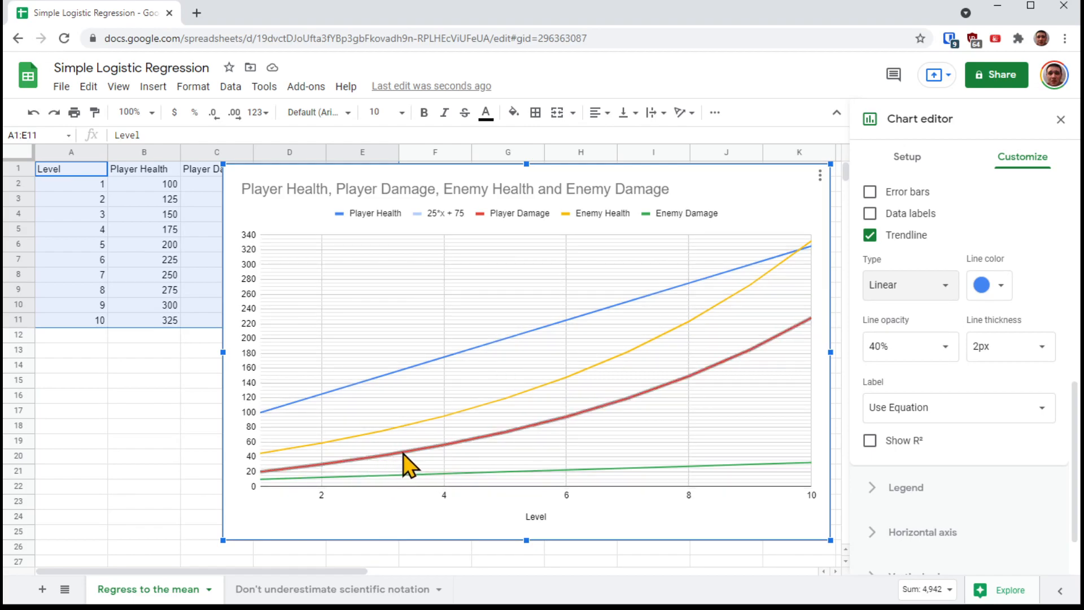
{"action": "mouse_move", "coordinate": [511, 453]}
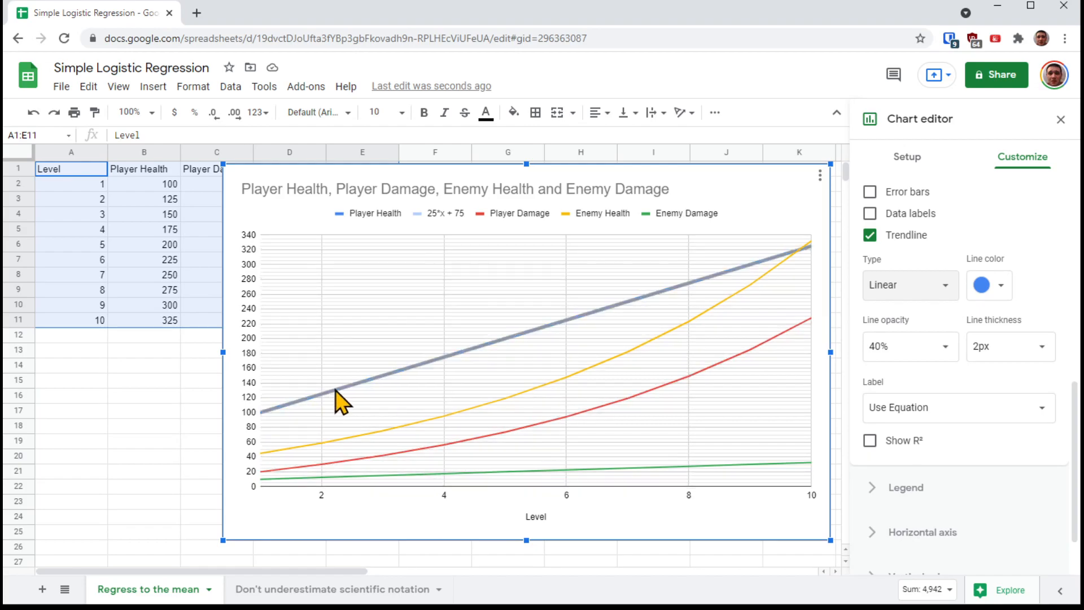
{"action": "mouse_move", "coordinate": [284, 477]}
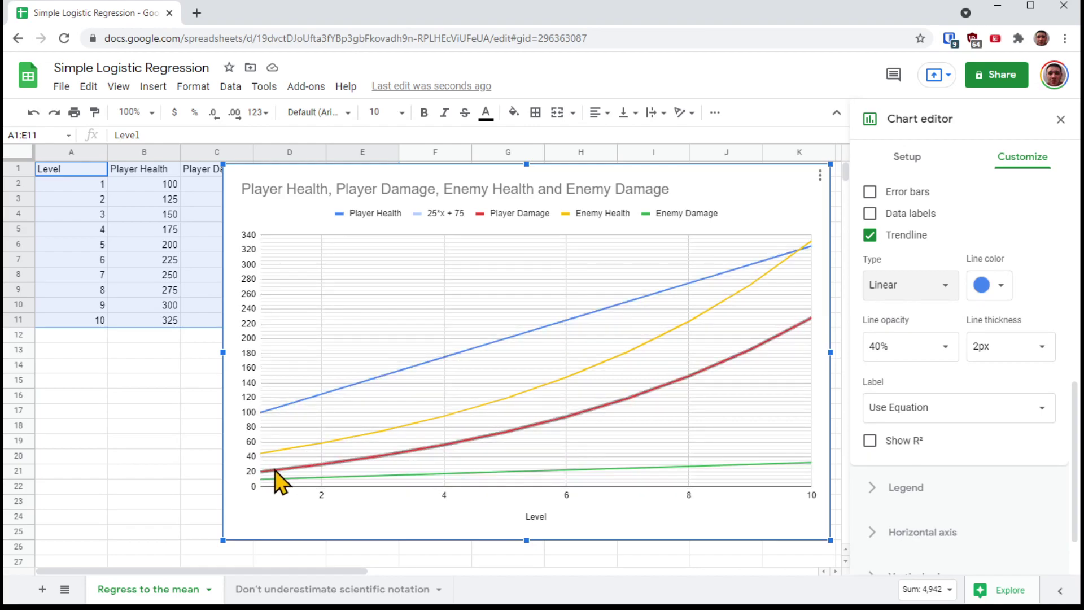
{"action": "mouse_move", "coordinate": [301, 460]}
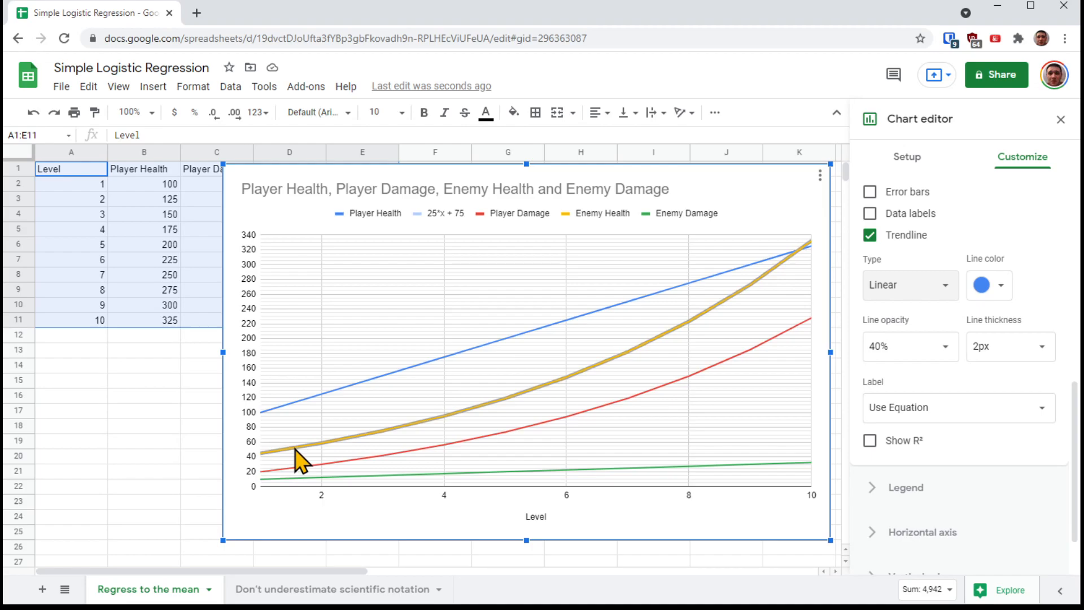
{"action": "mouse_move", "coordinate": [332, 493]}
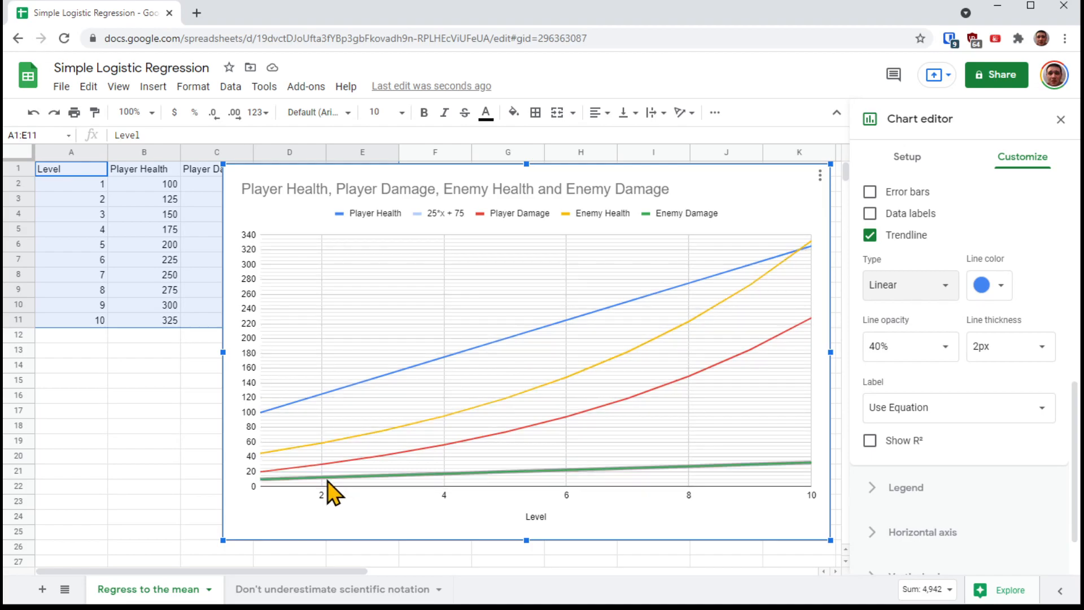
{"action": "mouse_move", "coordinate": [688, 221]}
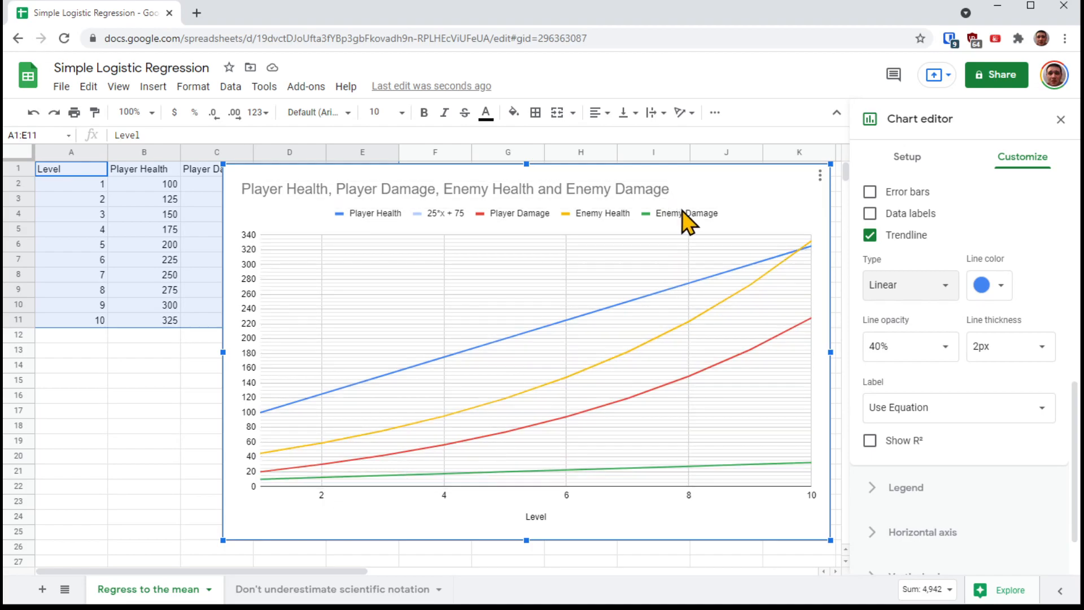
{"action": "mouse_move", "coordinate": [496, 405]}
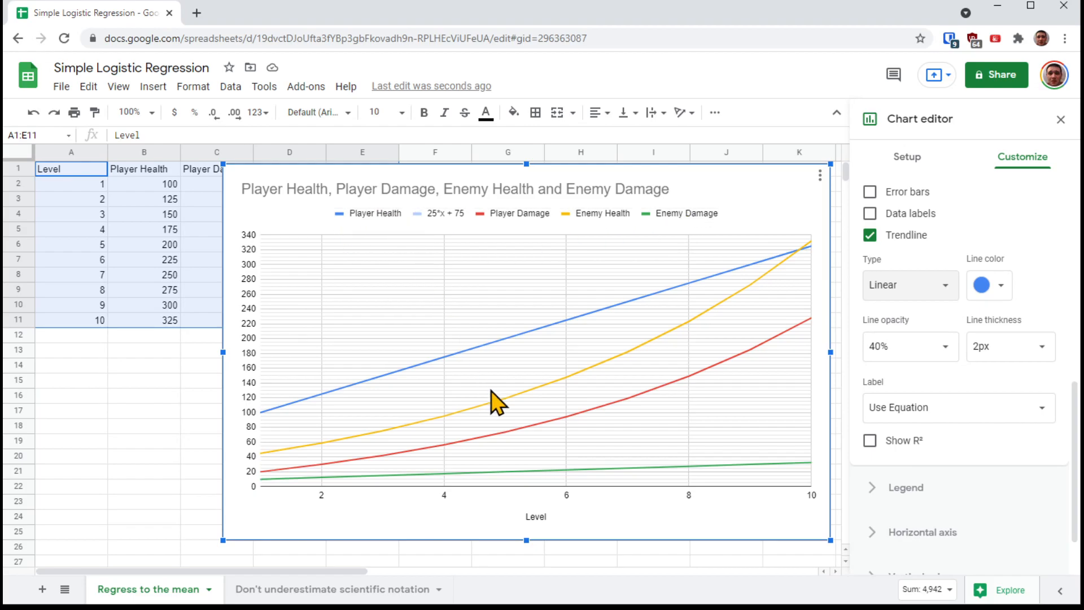
{"action": "mouse_move", "coordinate": [611, 237]}
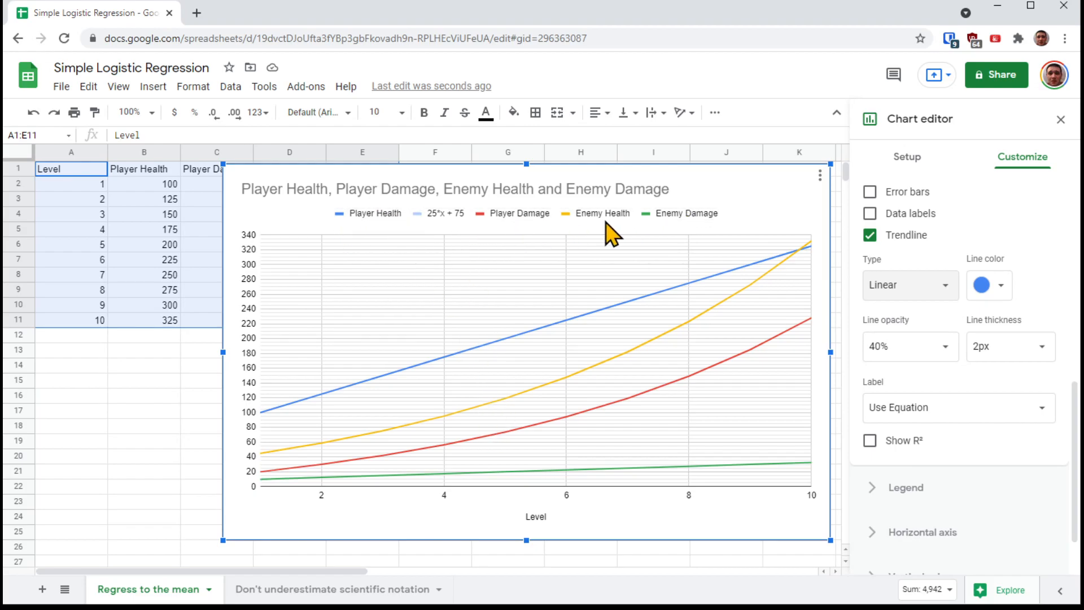
Select the Player Damage series and enable its linear trendline.
{"action": "left_click", "coordinate": [521, 212]}
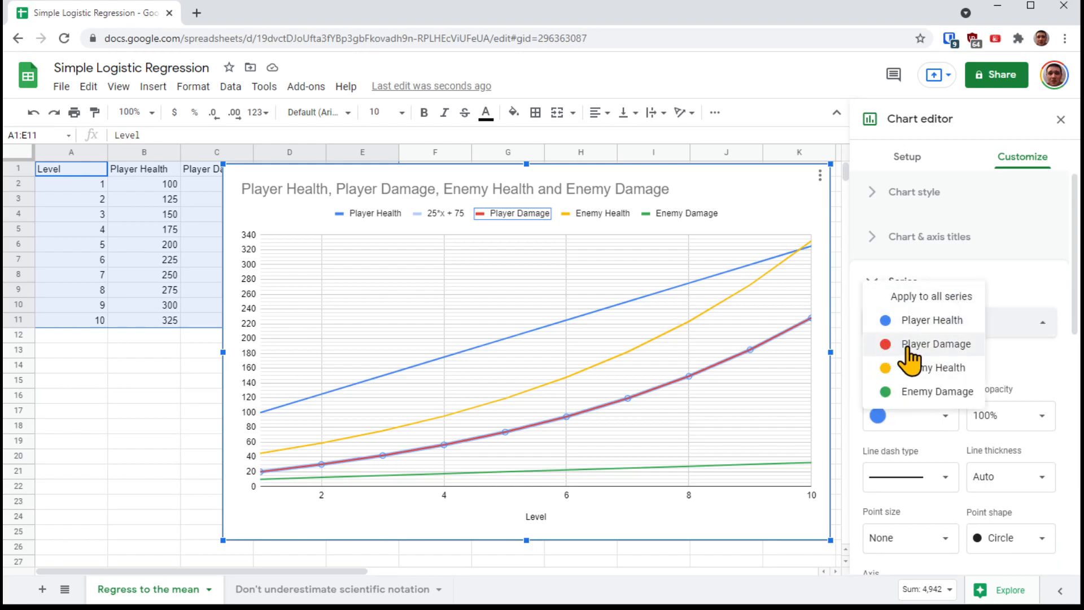
{"action": "left_click", "coordinate": [935, 344]}
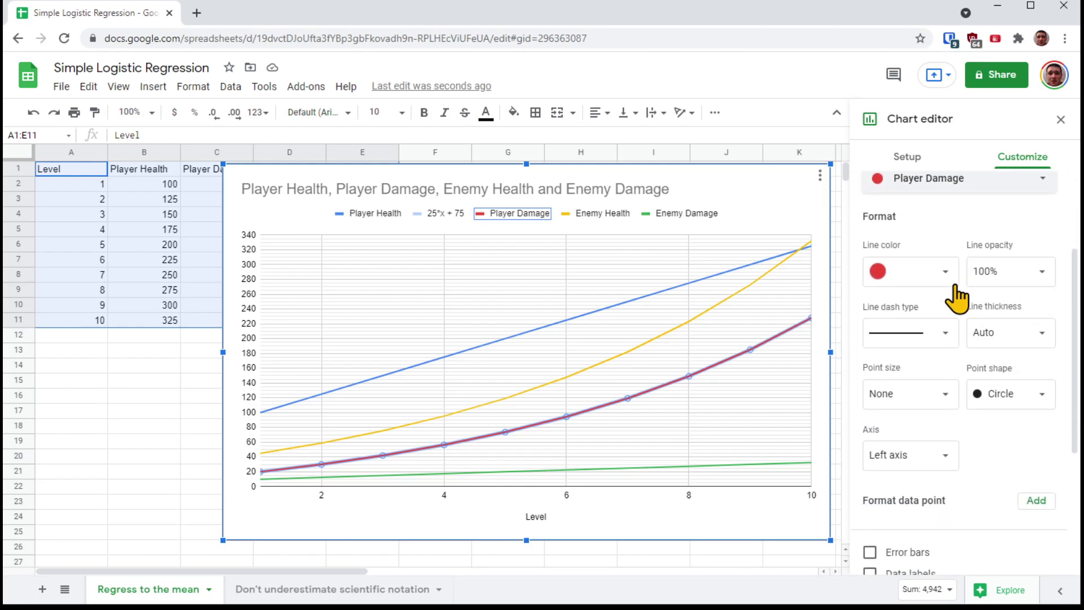
{"action": "scroll", "scroll_direction": "down", "scroll_amount": 3}
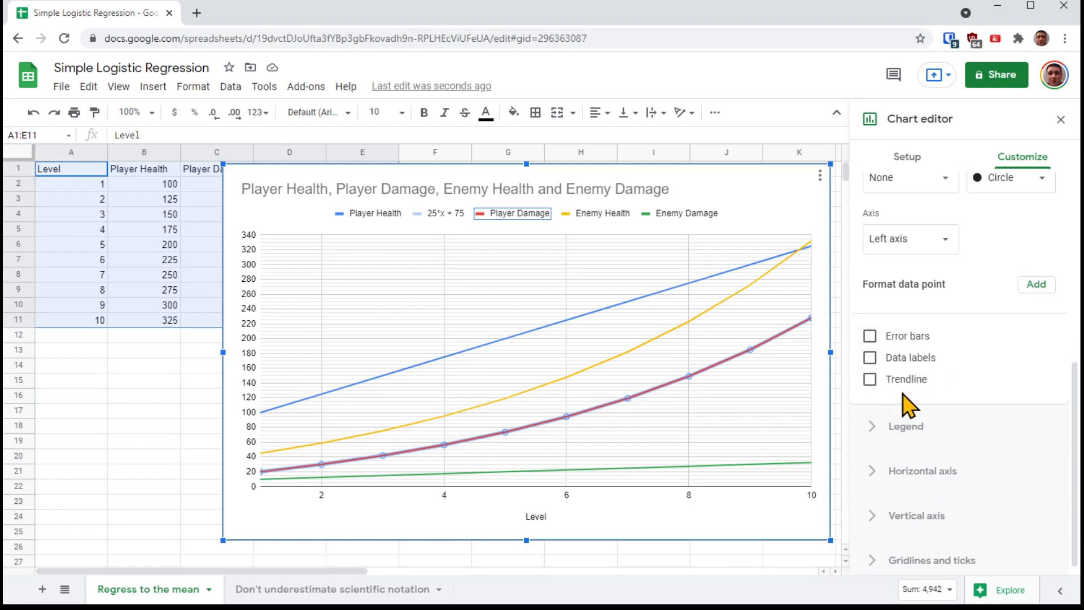
{"action": "left_click", "coordinate": [870, 379]}
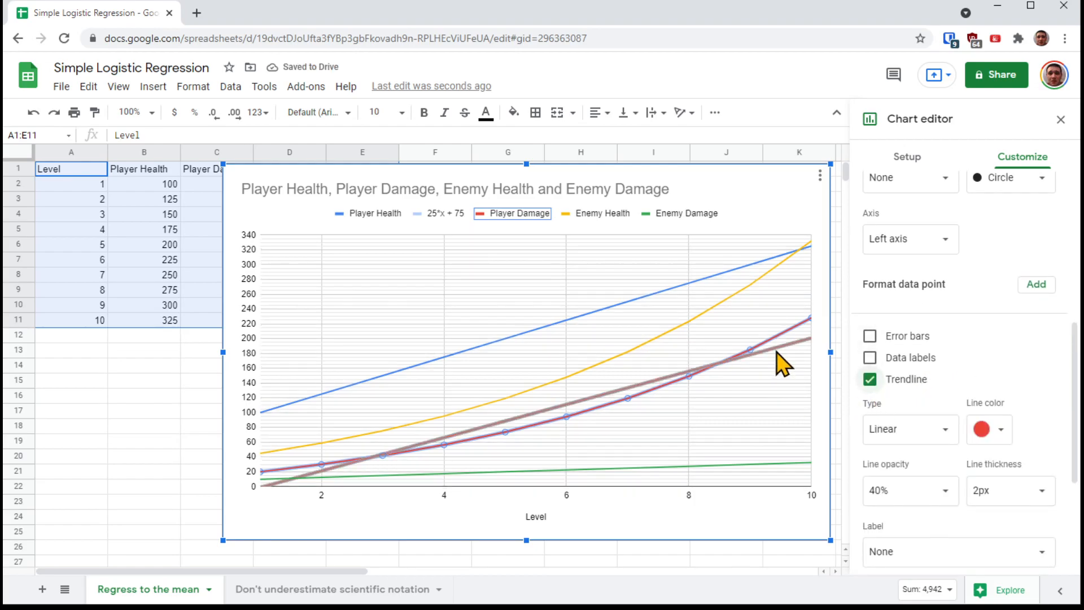
{"action": "mouse_move", "coordinate": [937, 429]}
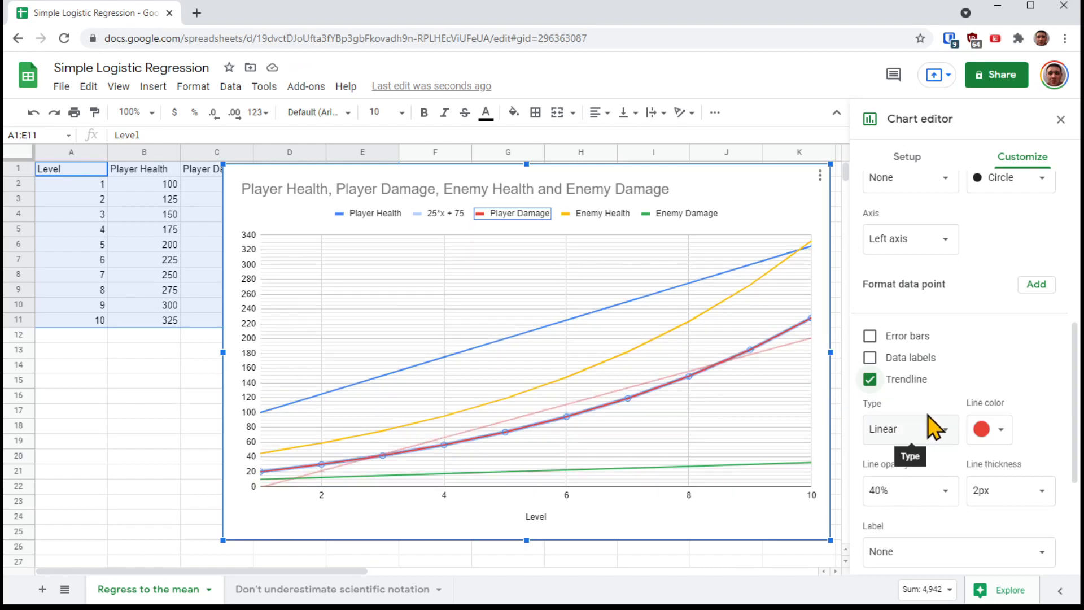
{"action": "mouse_move", "coordinate": [934, 460]}
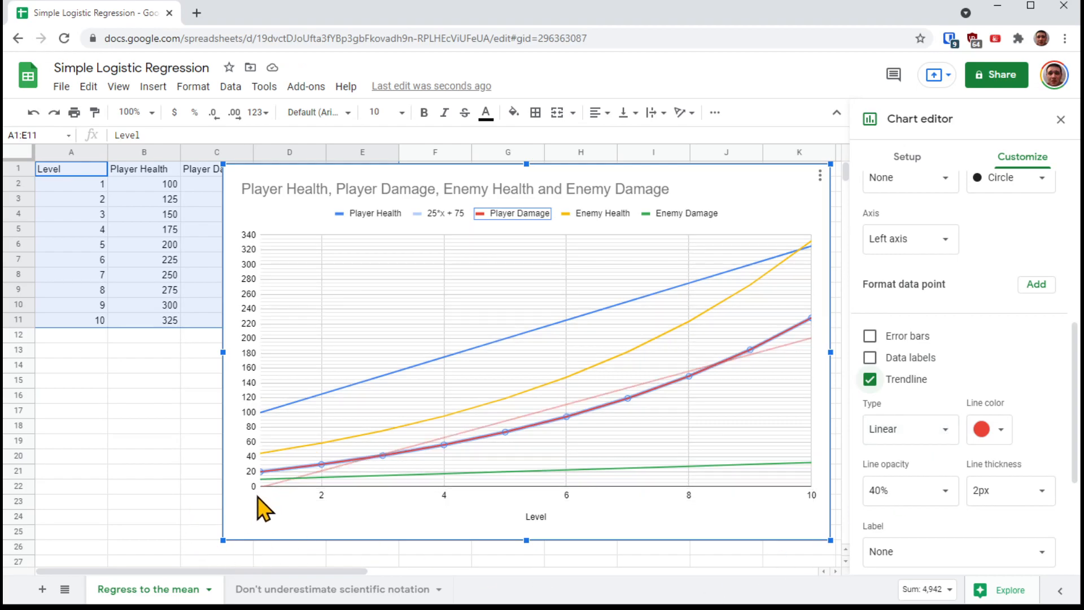
{"action": "mouse_move", "coordinate": [265, 502]}
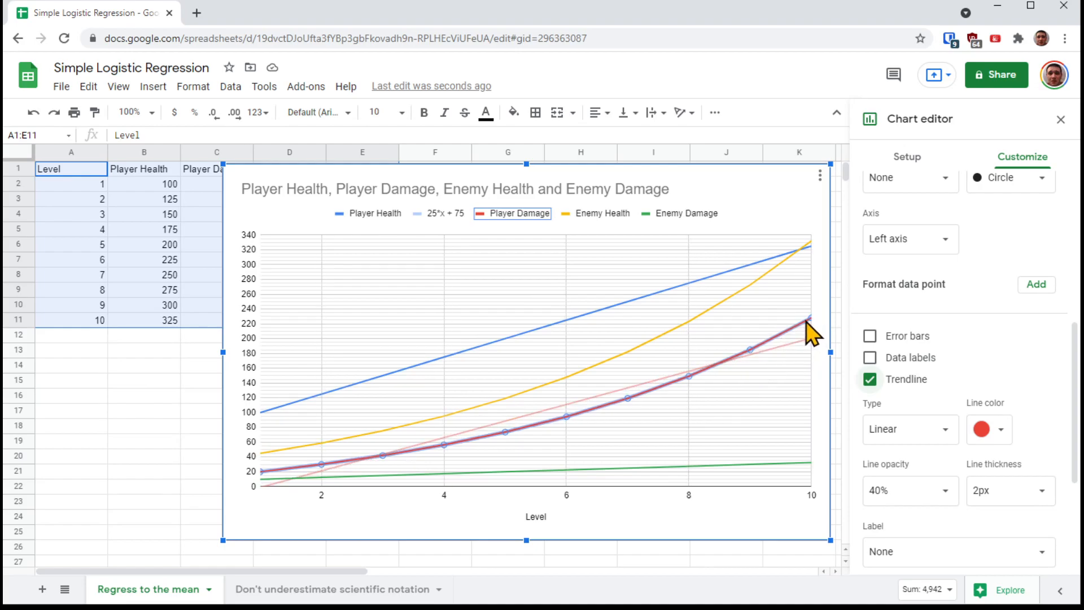
{"action": "mouse_move", "coordinate": [819, 360]}
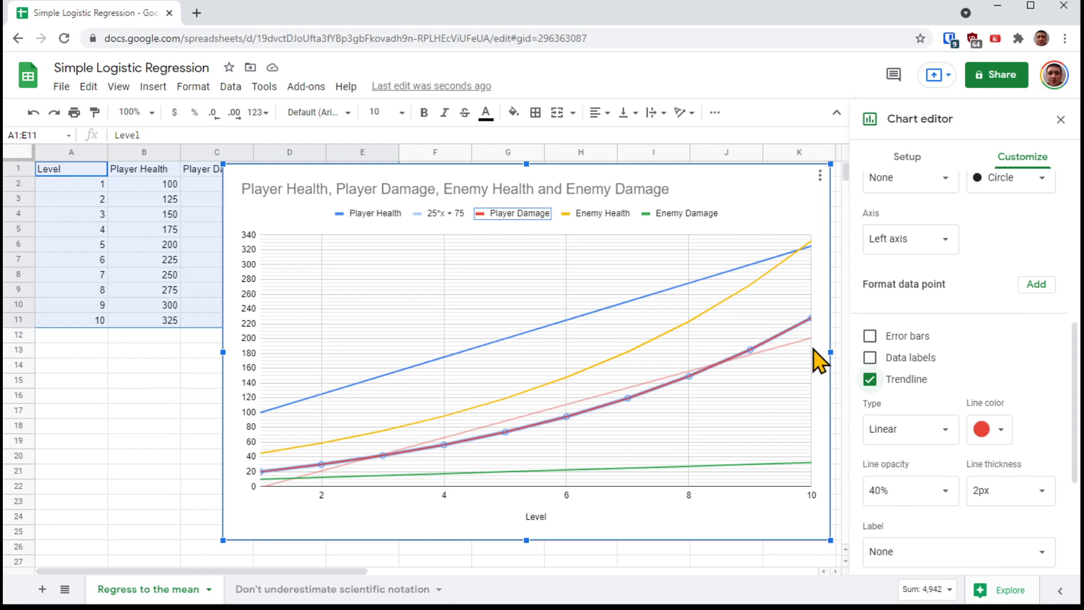
{"action": "mouse_move", "coordinate": [808, 353]}
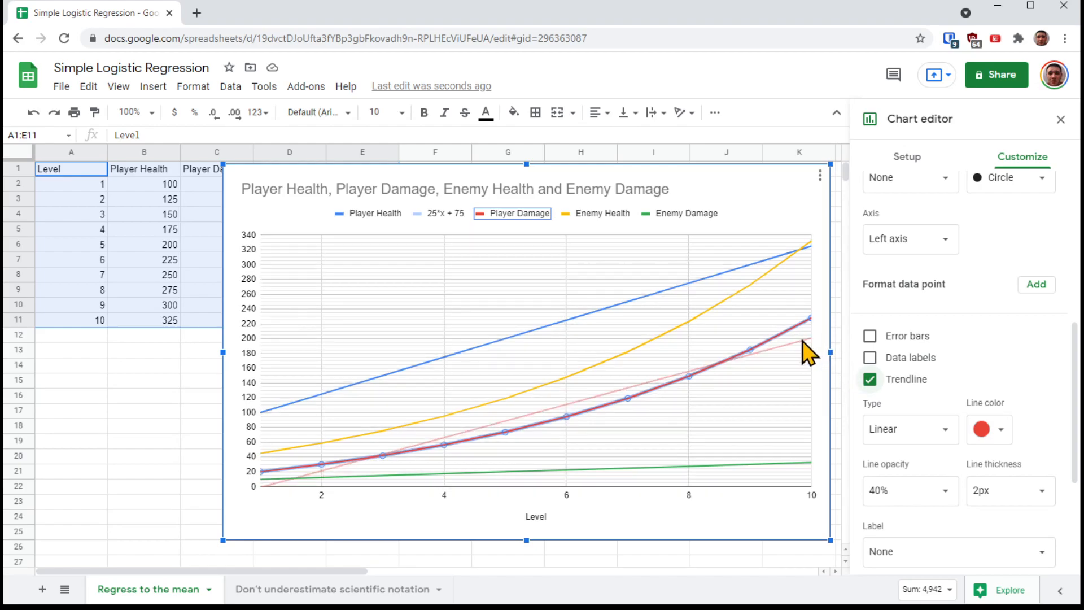
{"action": "mouse_move", "coordinate": [979, 304]}
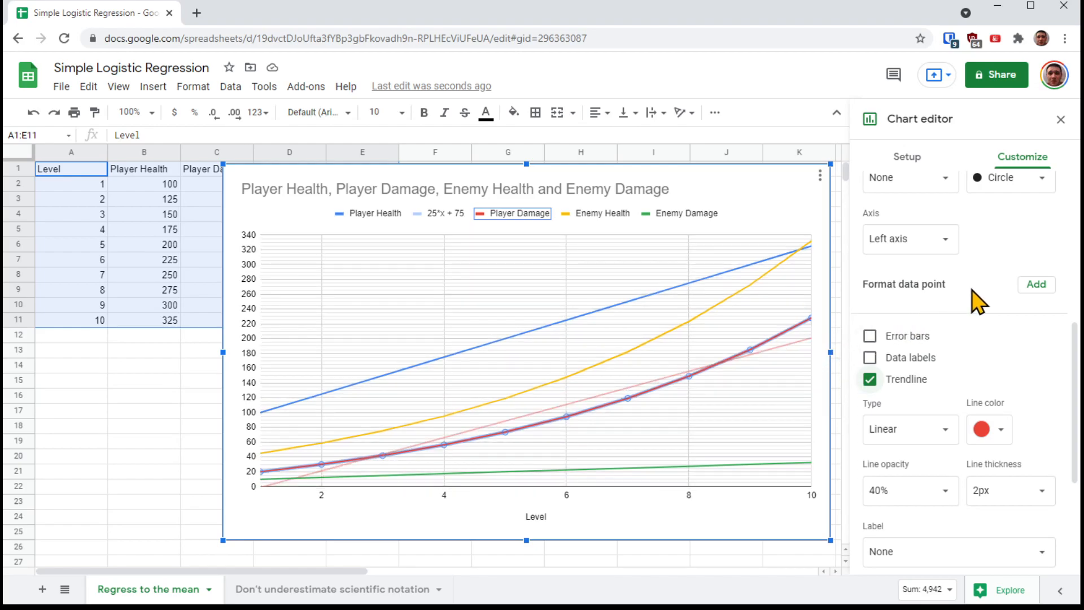
{"action": "mouse_move", "coordinate": [975, 328]}
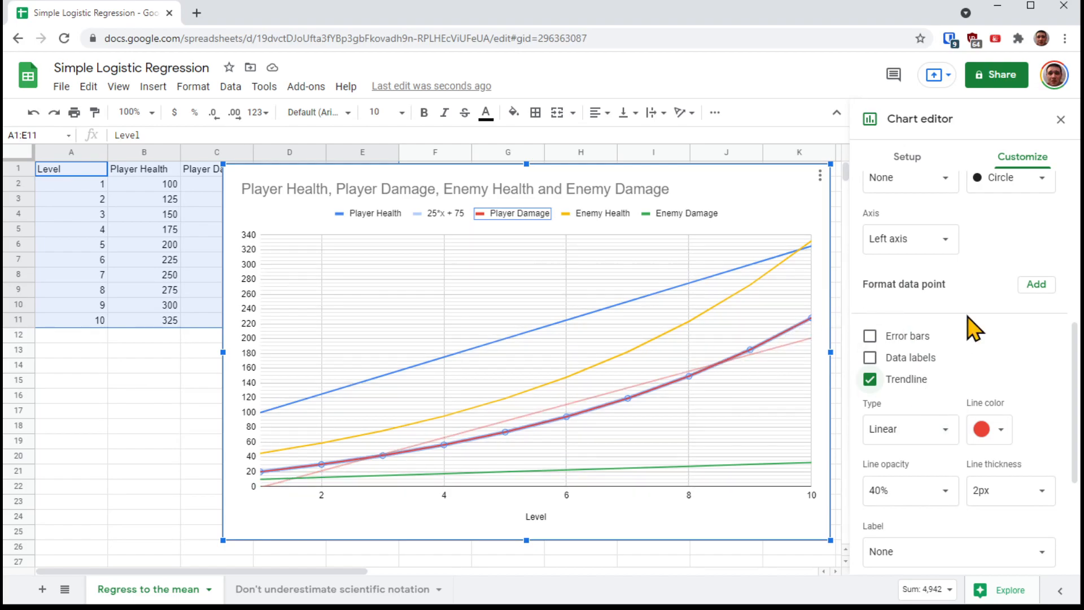
Switch the Player Damage trendline type from linear to Exponential.
{"action": "left_click", "coordinate": [909, 428]}
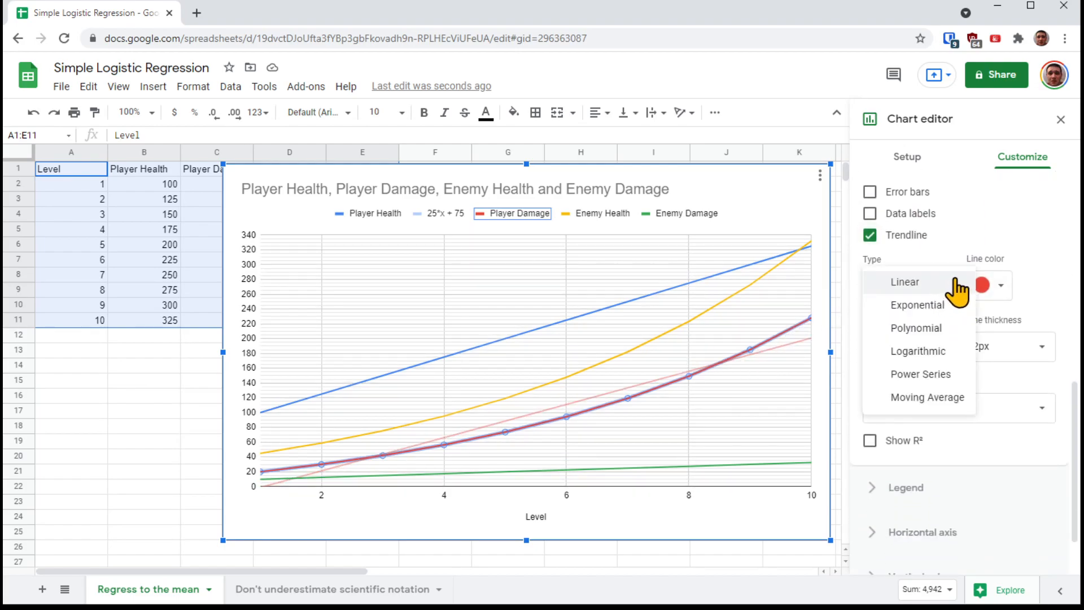
{"action": "mouse_move", "coordinate": [918, 305]}
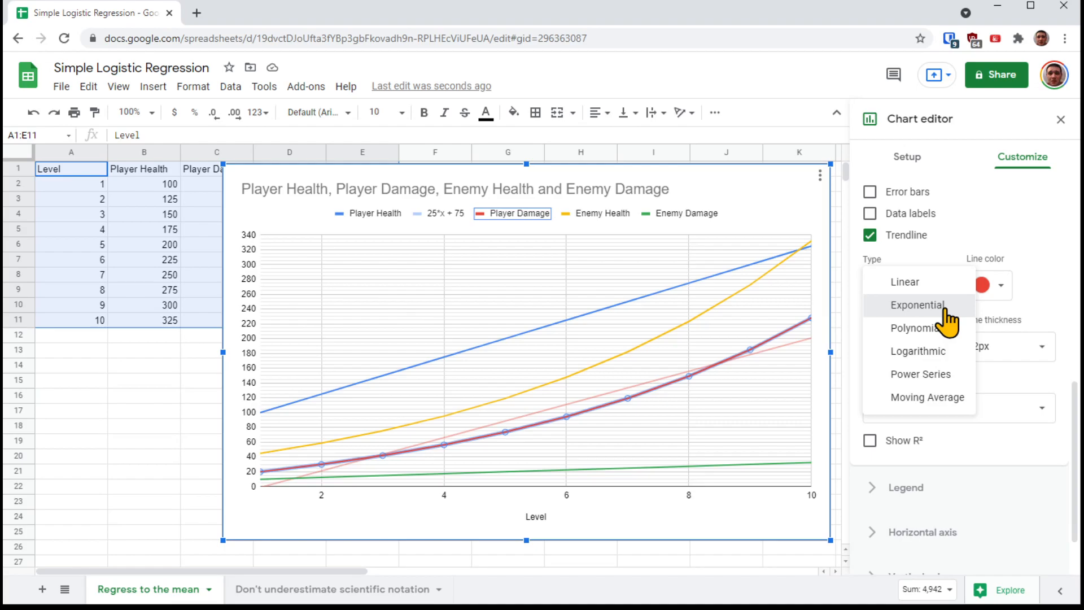
{"action": "left_click", "coordinate": [917, 305]}
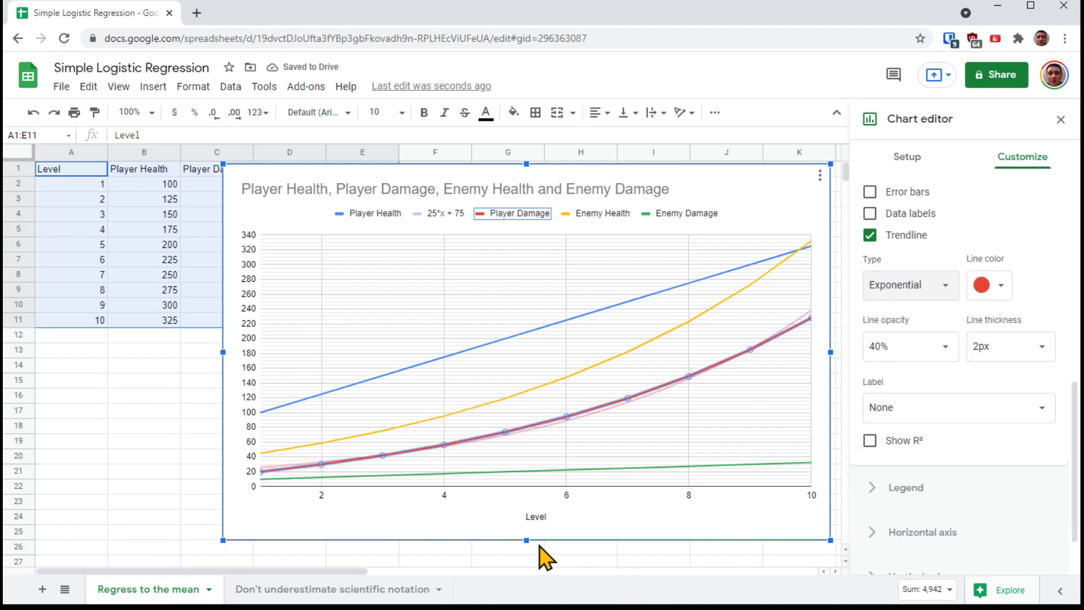
{"action": "mouse_move", "coordinate": [280, 477]}
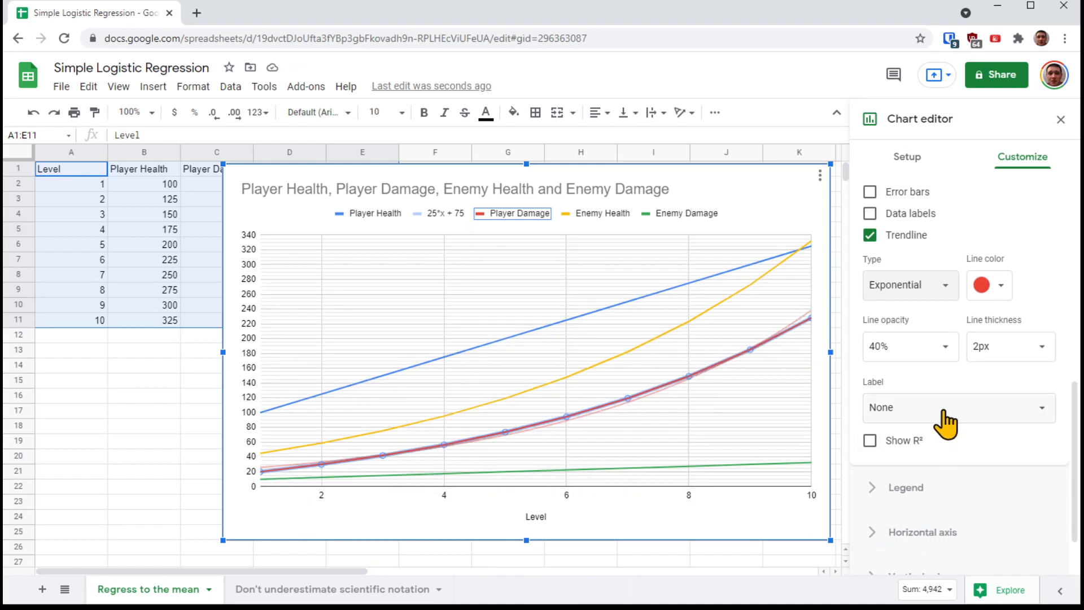
Set the trendline label to Use Equation, showing 20.4e^0.246x in the legend.
{"action": "left_click", "coordinate": [958, 407]}
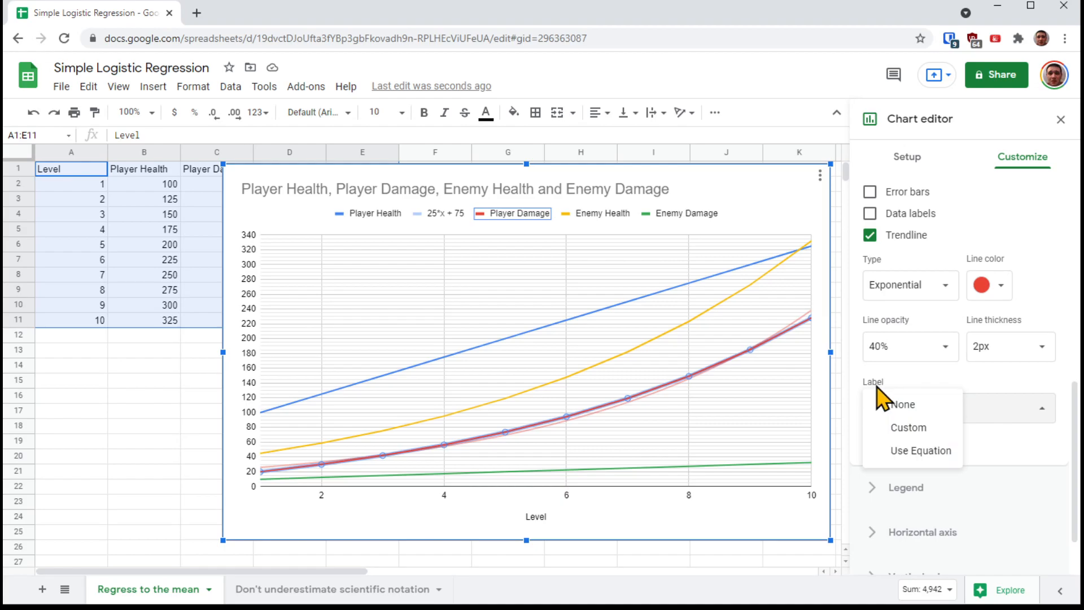
{"action": "left_click", "coordinate": [921, 450]}
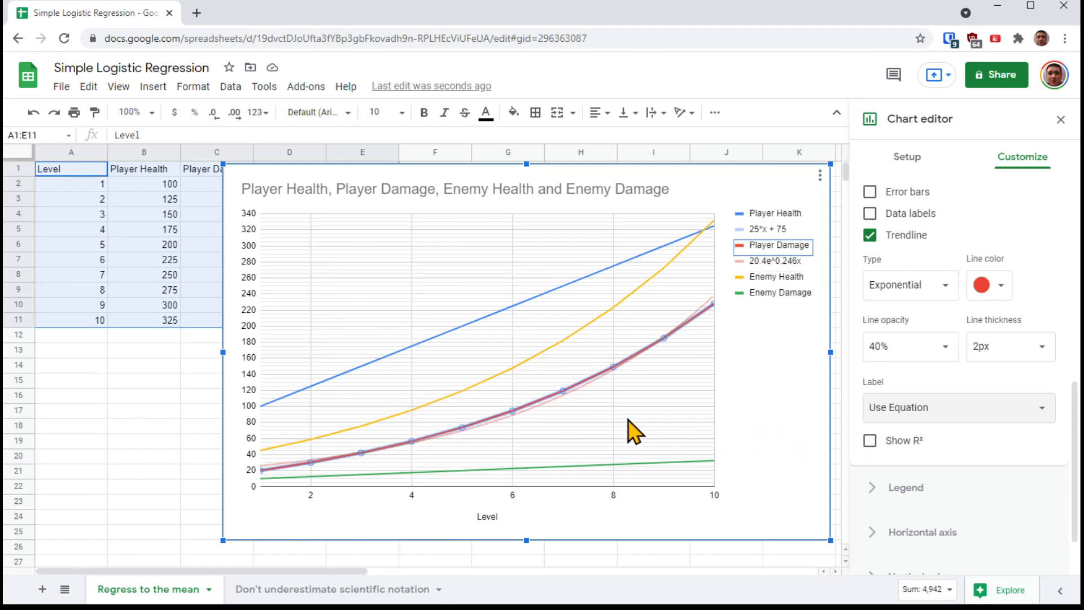
{"action": "mouse_move", "coordinate": [536, 425]}
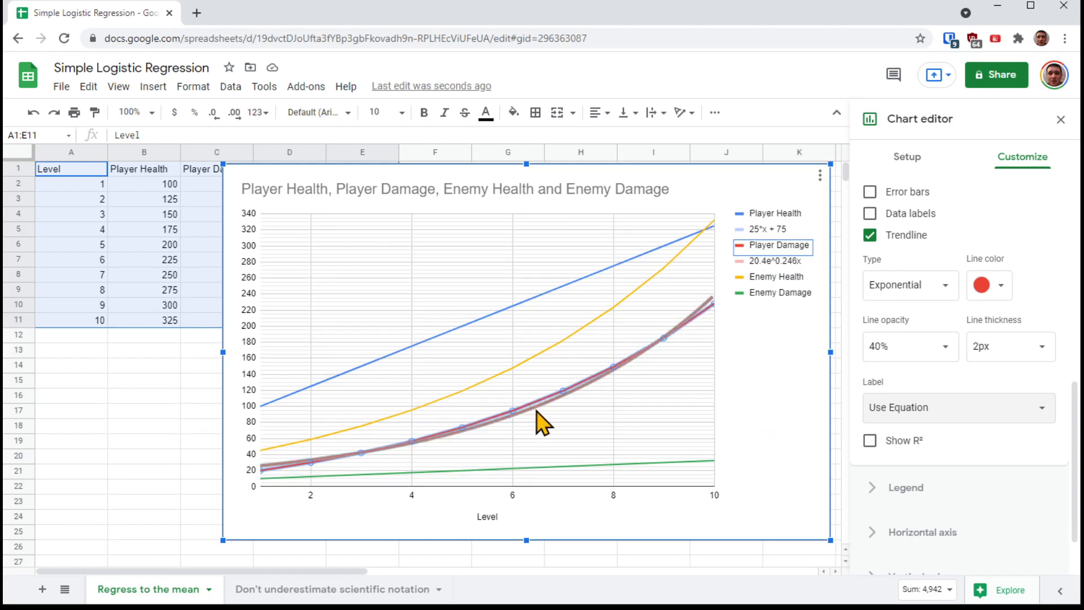
{"action": "mouse_move", "coordinate": [792, 277]}
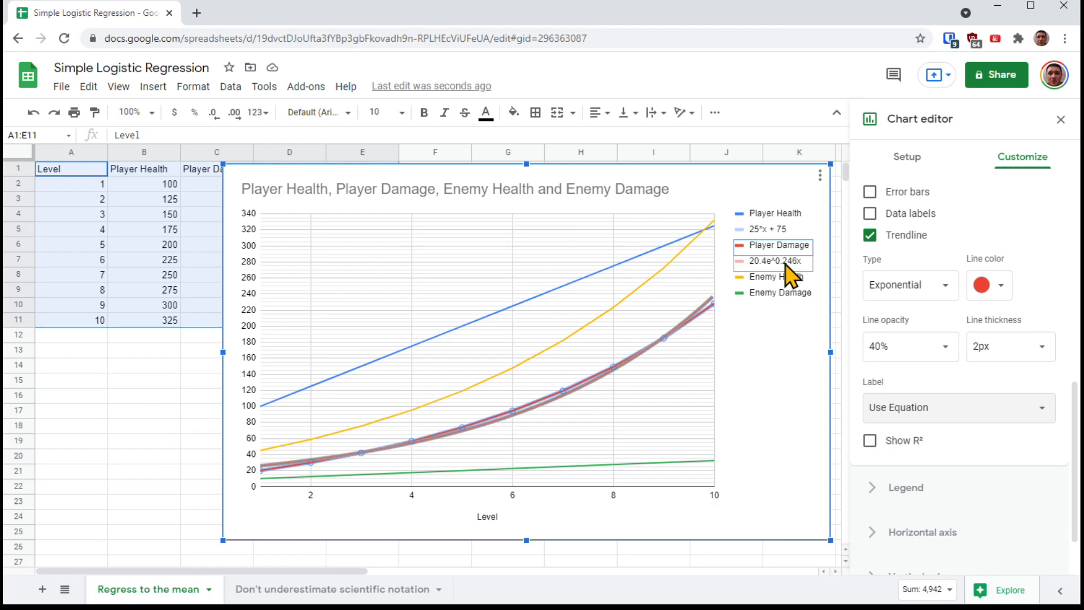
{"action": "mouse_move", "coordinate": [776, 284]}
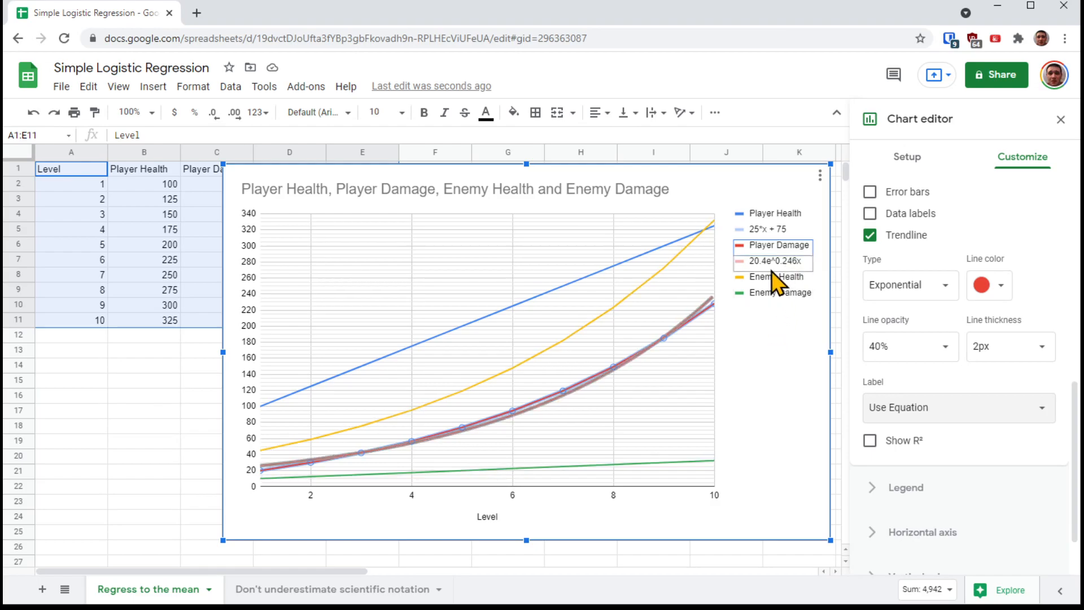
{"action": "mouse_move", "coordinate": [767, 277]}
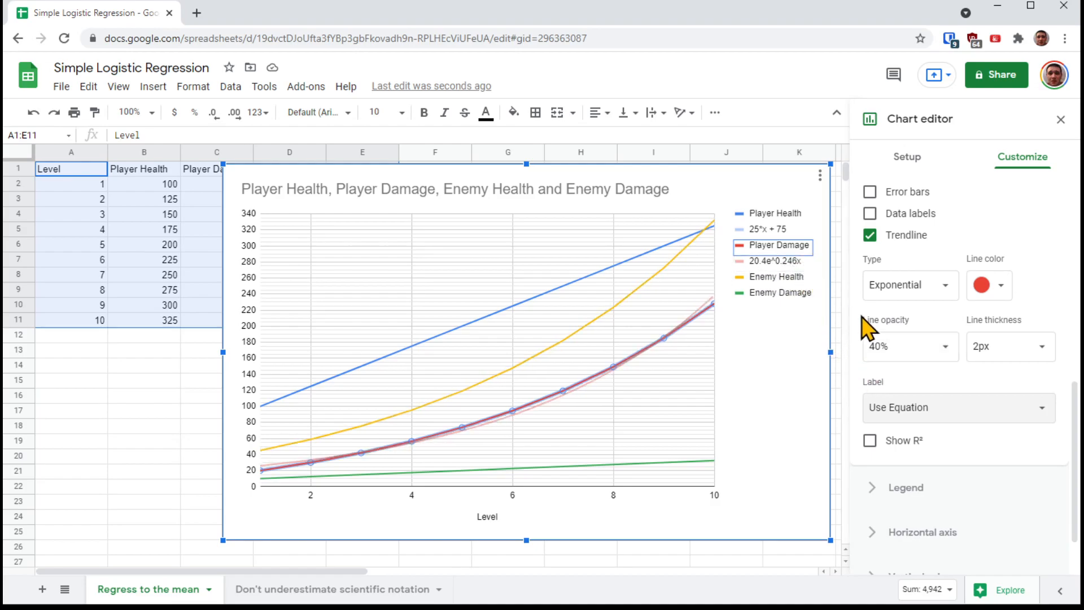
{"action": "mouse_move", "coordinate": [896, 345]}
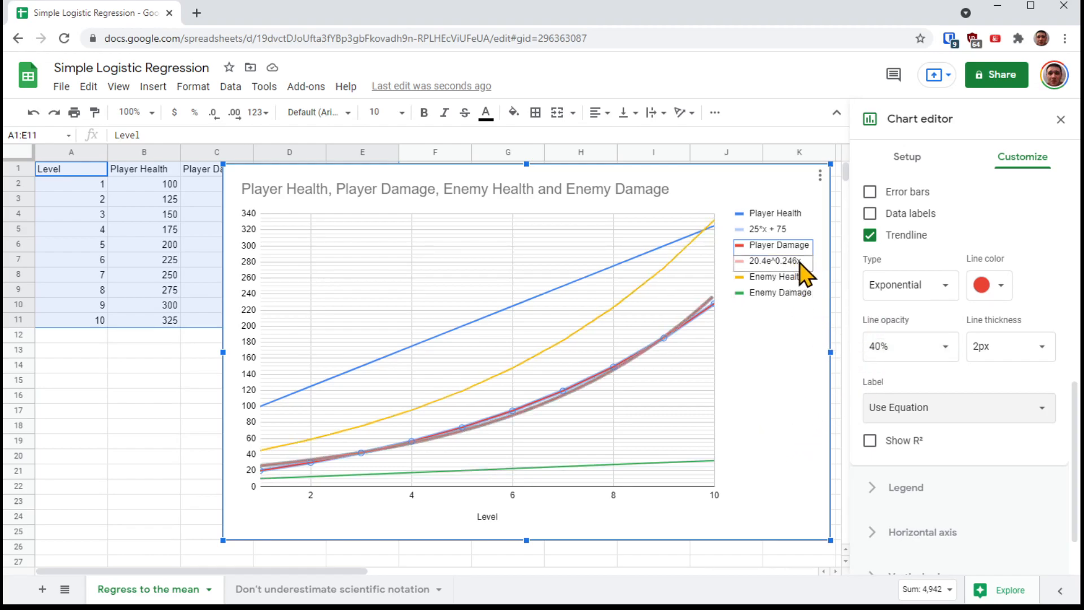
Change the trendline type to Polynomial, giving legend equation 20.3 + 0.467x + 2x^2.
{"action": "left_click", "coordinate": [908, 284]}
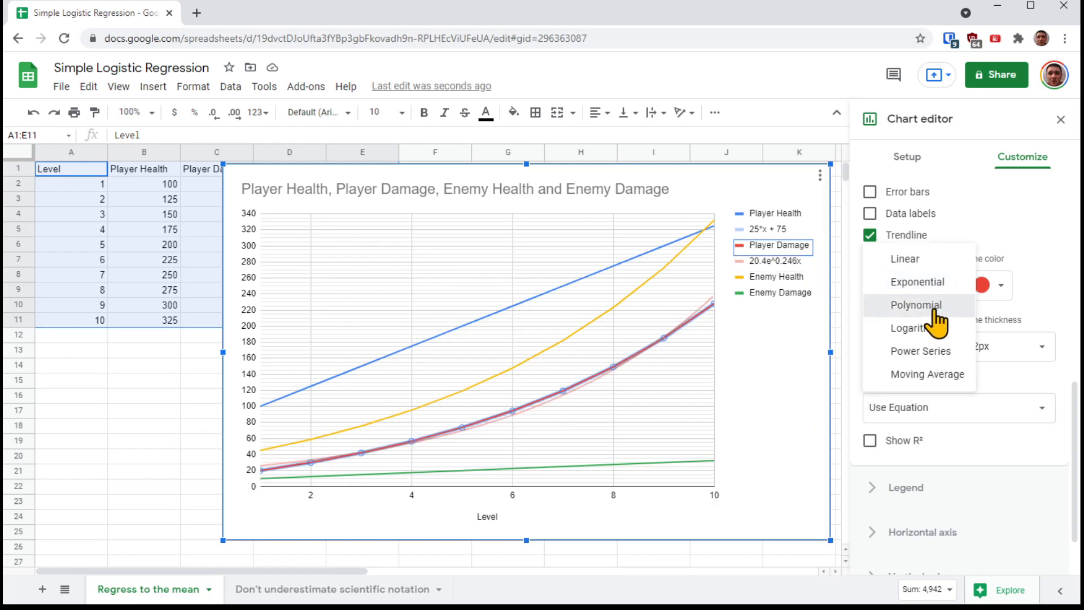
{"action": "left_click", "coordinate": [915, 305]}
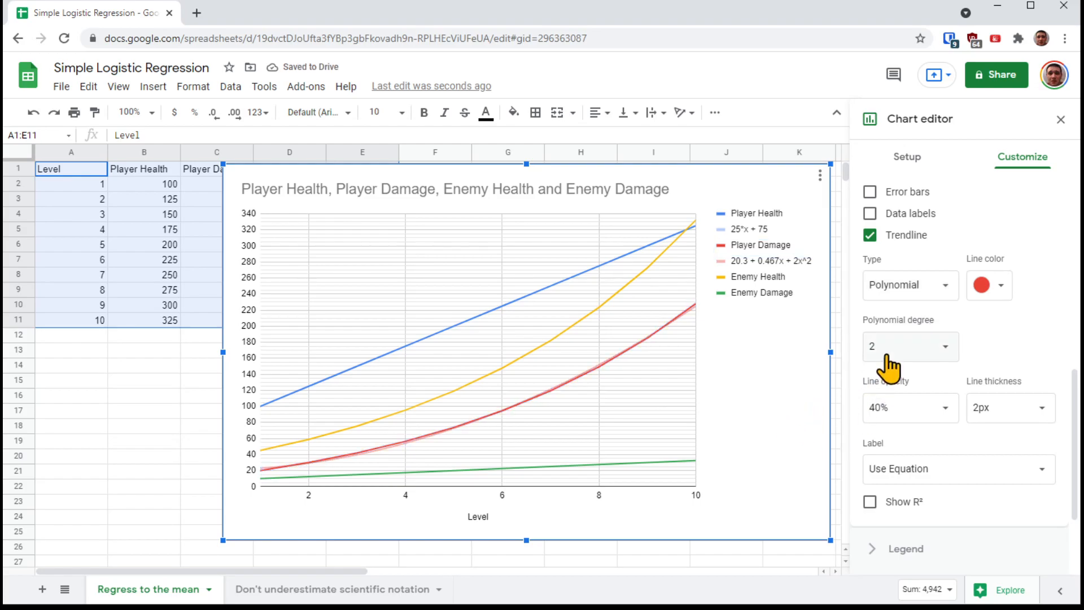
{"action": "mouse_move", "coordinate": [808, 408]}
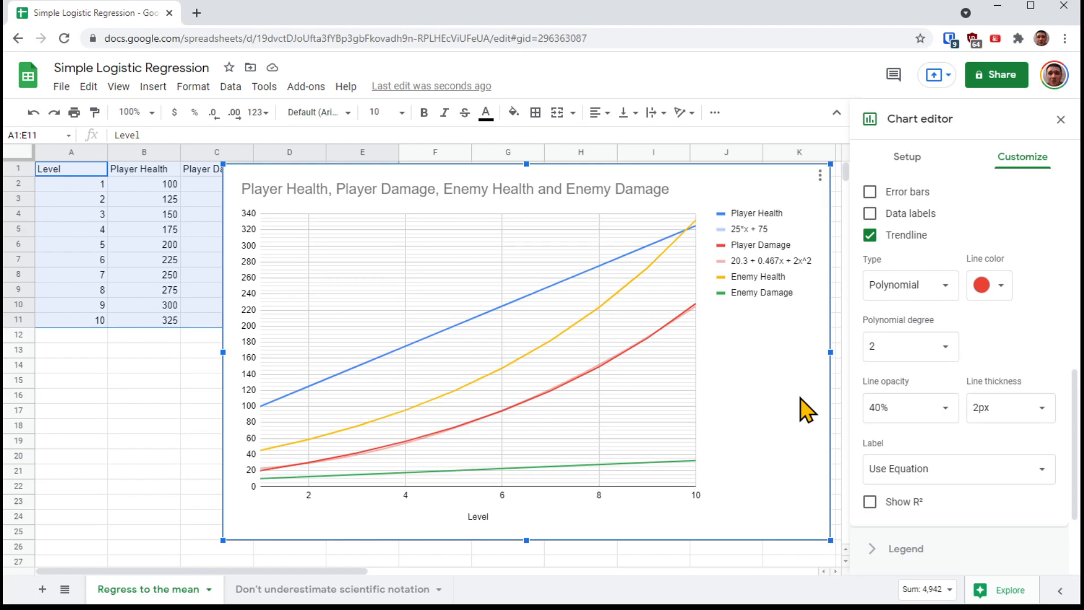
{"action": "mouse_move", "coordinate": [746, 277]}
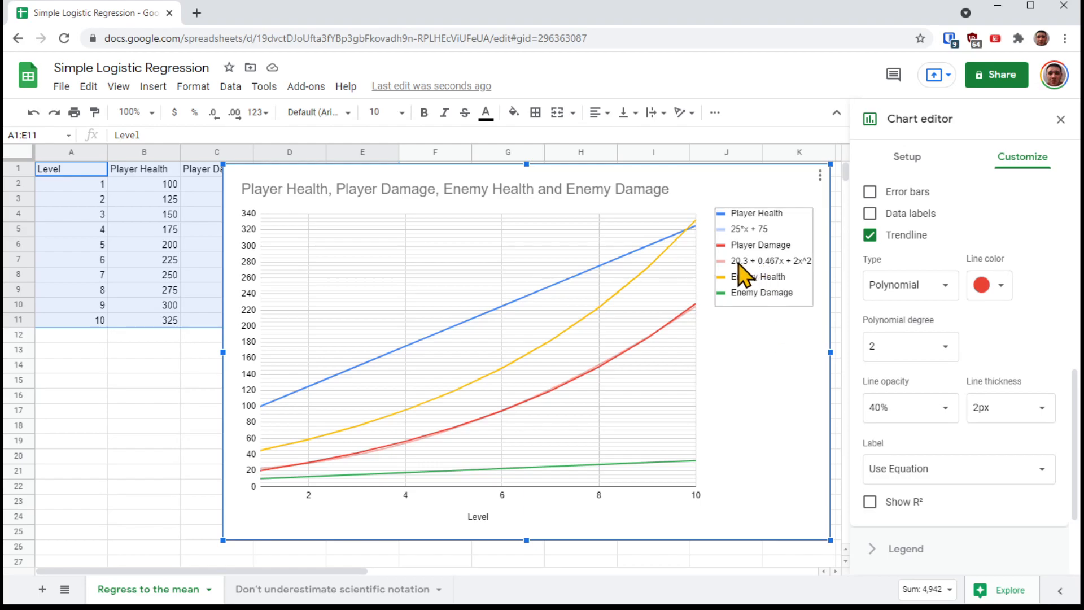
{"action": "mouse_move", "coordinate": [802, 277]}
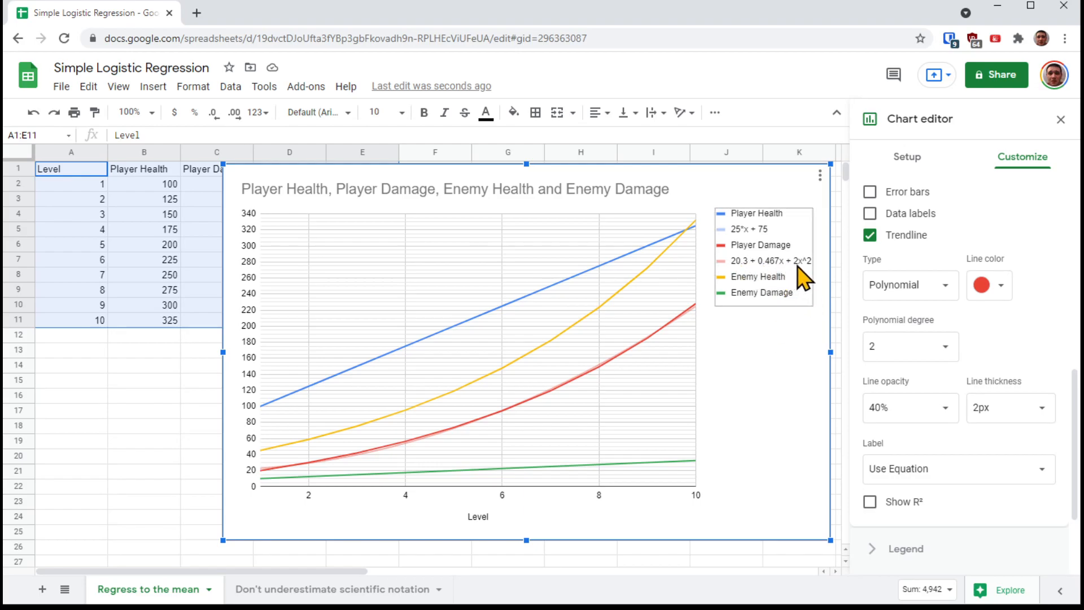
{"action": "mouse_move", "coordinate": [797, 270]}
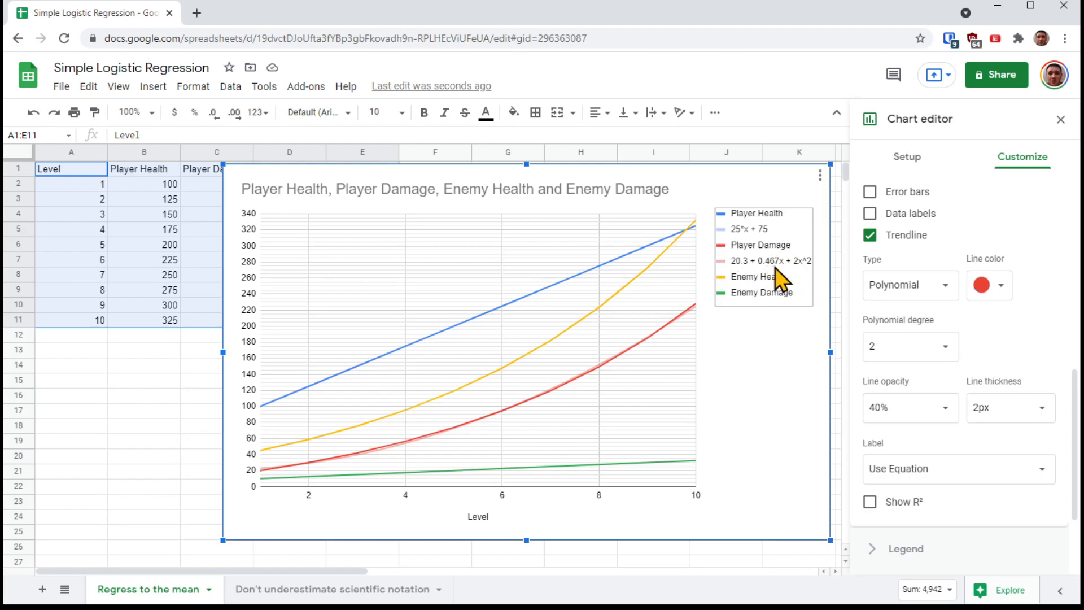
{"action": "mouse_move", "coordinate": [786, 283]}
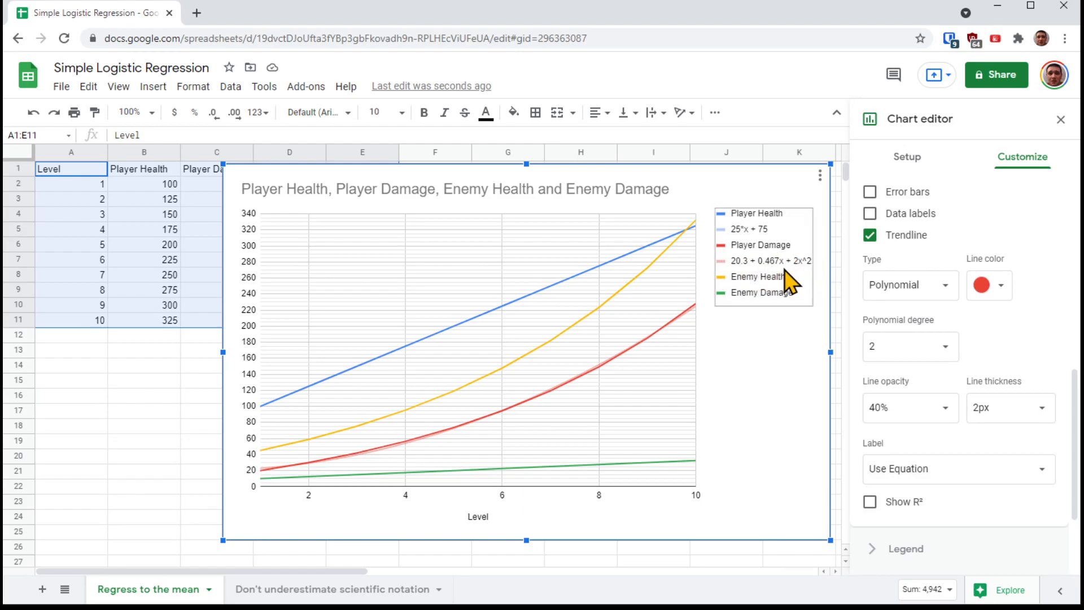
{"action": "mouse_move", "coordinate": [908, 345]}
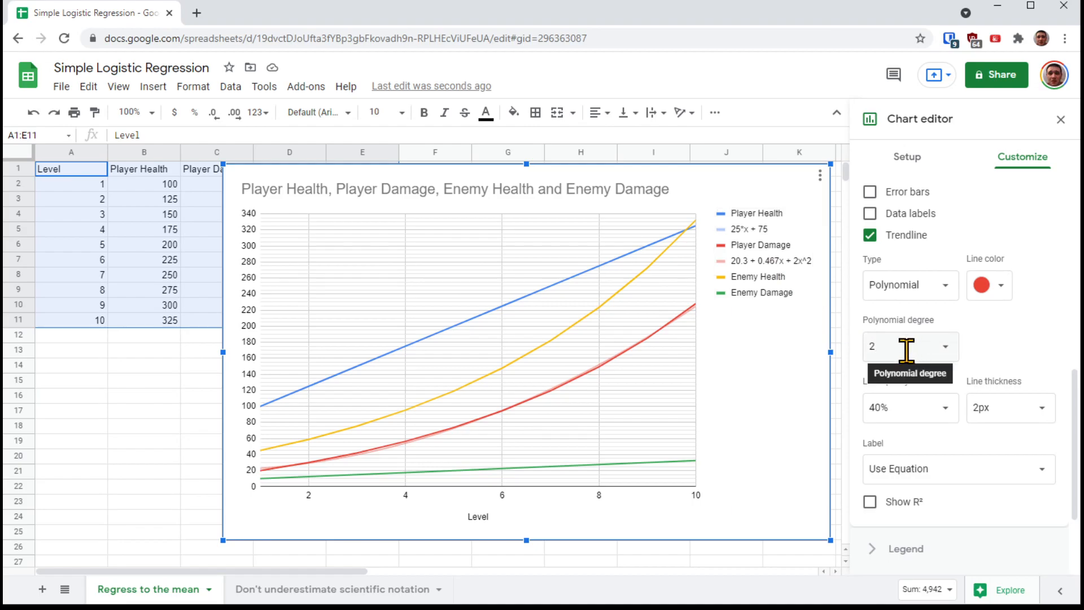
{"action": "mouse_move", "coordinate": [764, 315]}
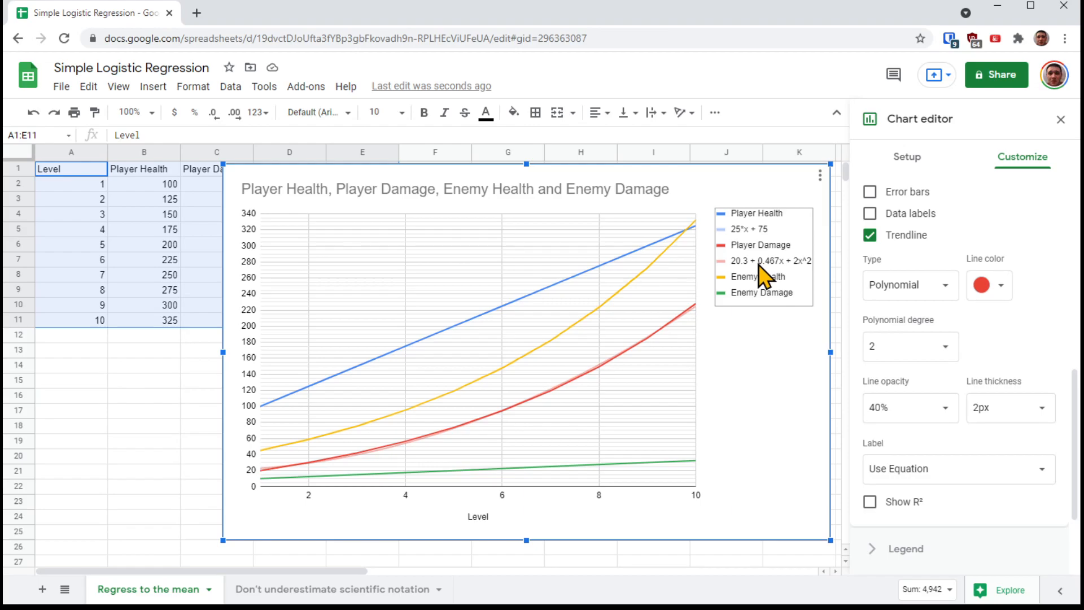
{"action": "mouse_move", "coordinate": [827, 344]}
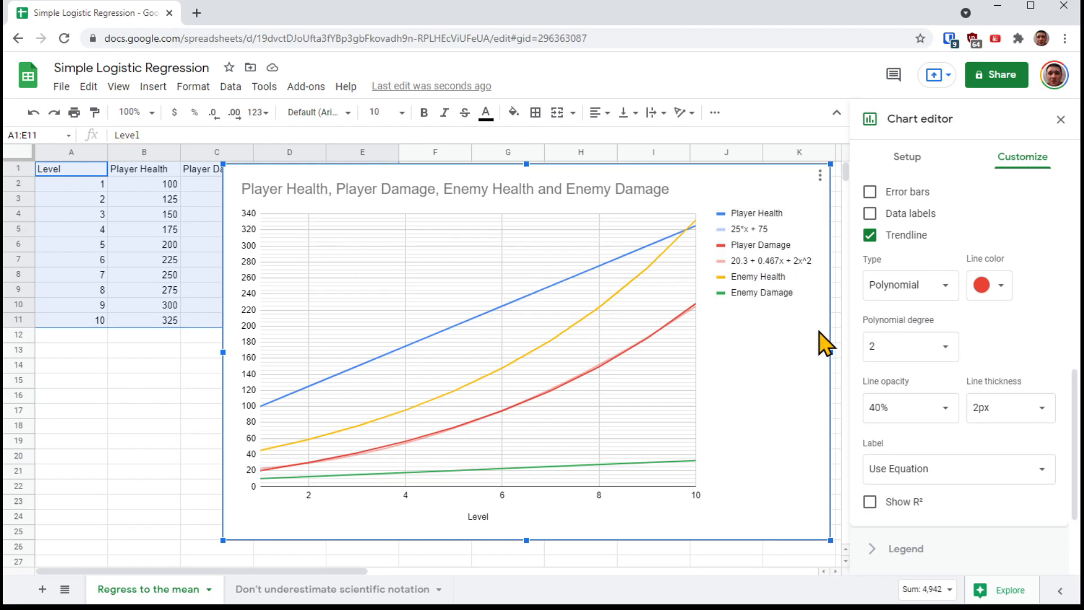
{"action": "mouse_move", "coordinate": [806, 277]}
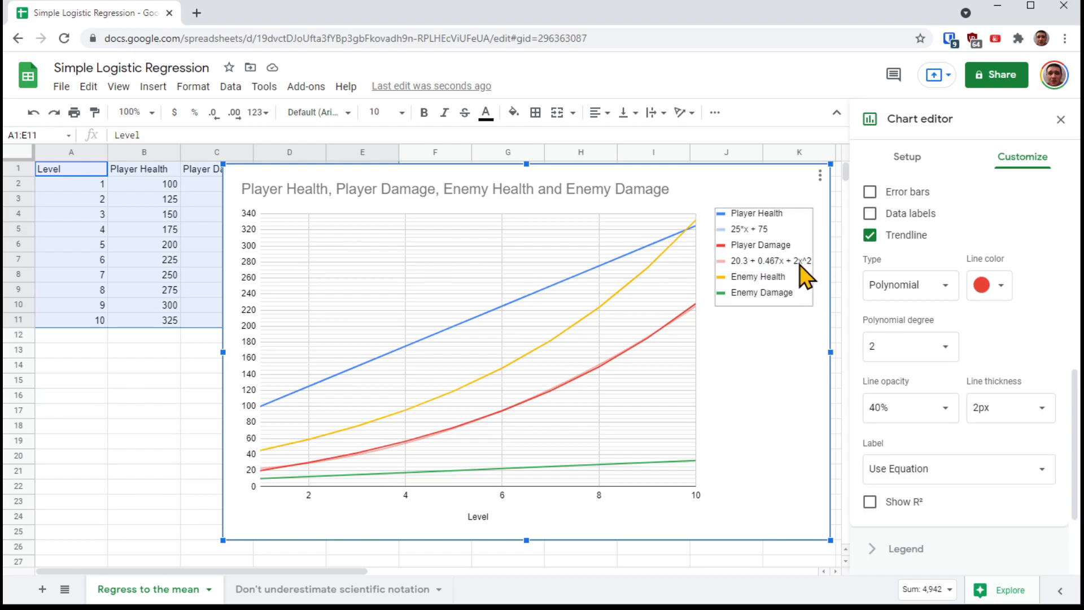
{"action": "mouse_move", "coordinate": [816, 277]}
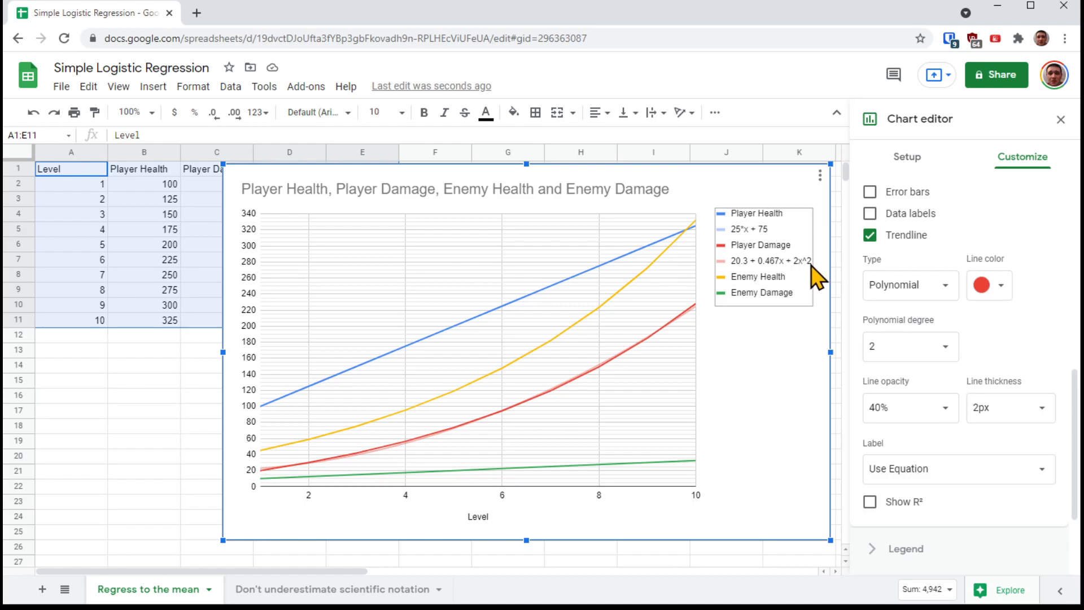
Raise the polynomial degree to 3, legend 10.1 + 9.58x + 0.0216x^2 + 0.12x^3.
{"action": "left_click", "coordinate": [910, 346]}
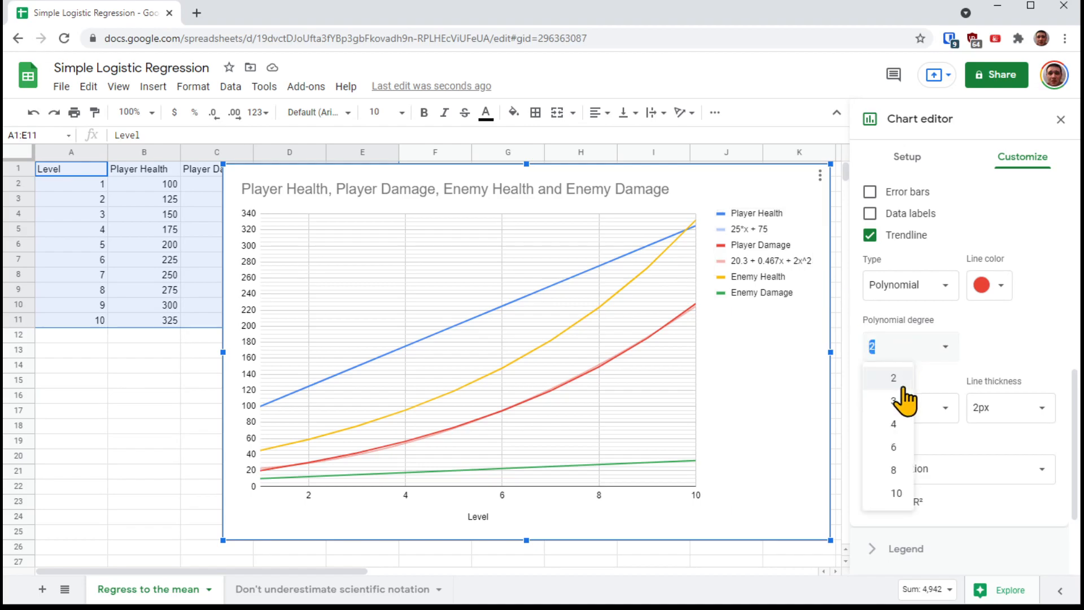
{"action": "left_click", "coordinate": [893, 396]}
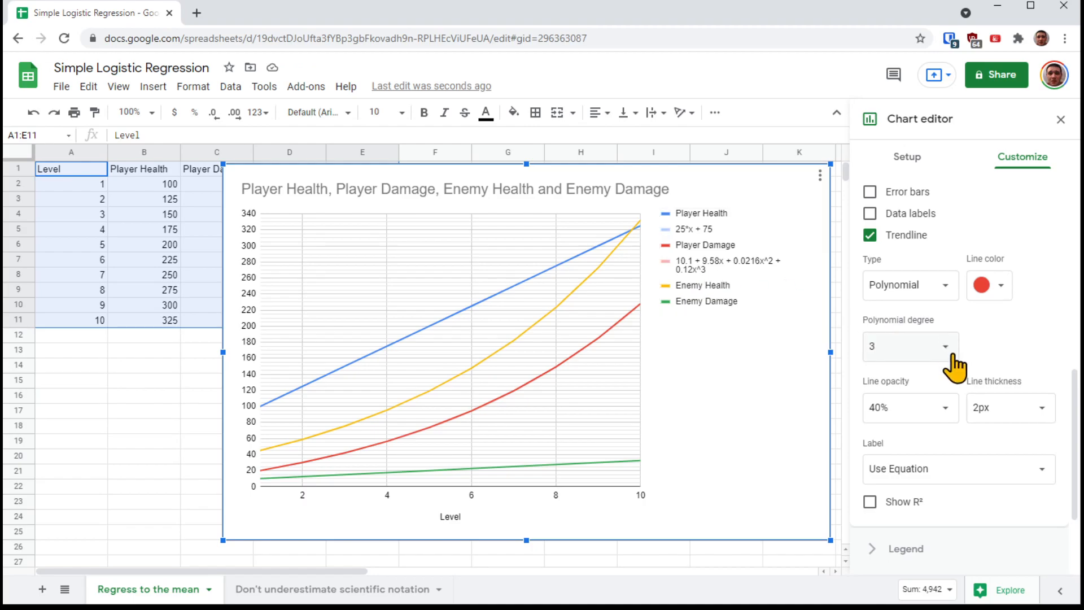
{"action": "left_click", "coordinate": [909, 346]}
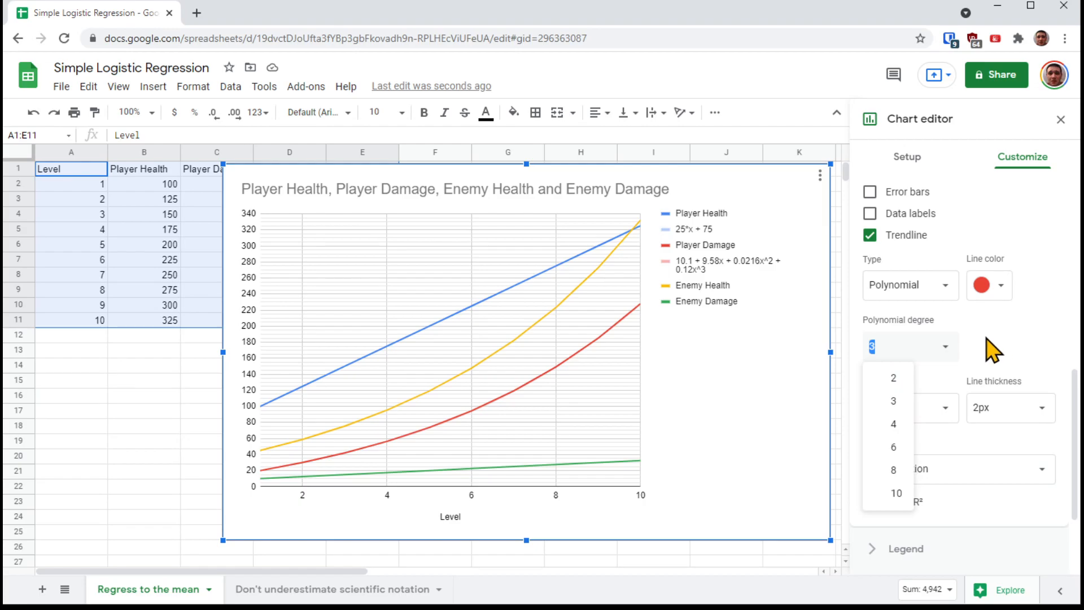
{"action": "left_click", "coordinate": [893, 401]}
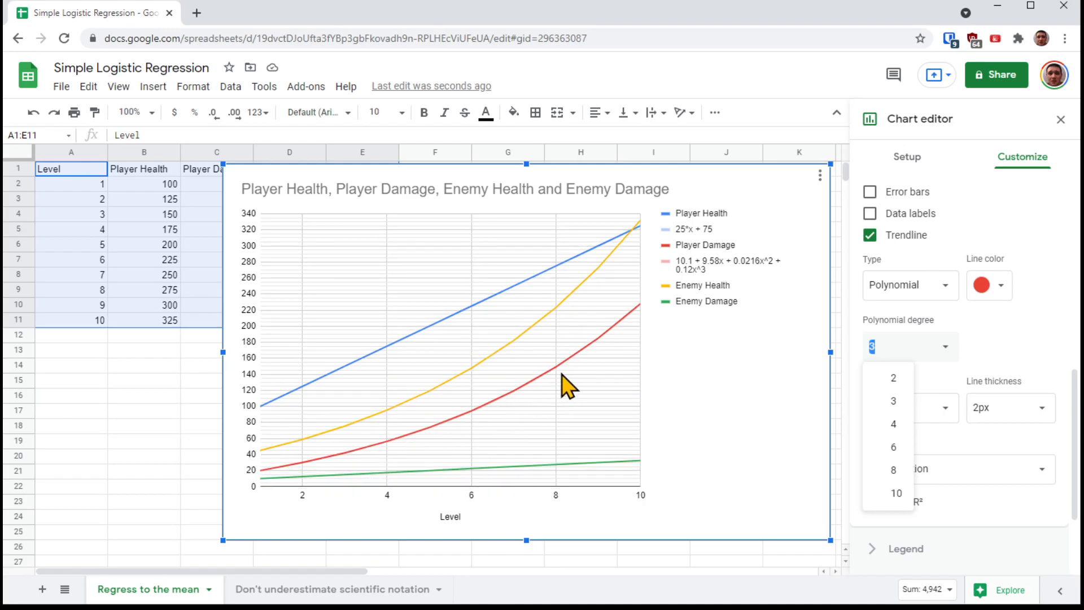
{"action": "mouse_move", "coordinate": [693, 351]}
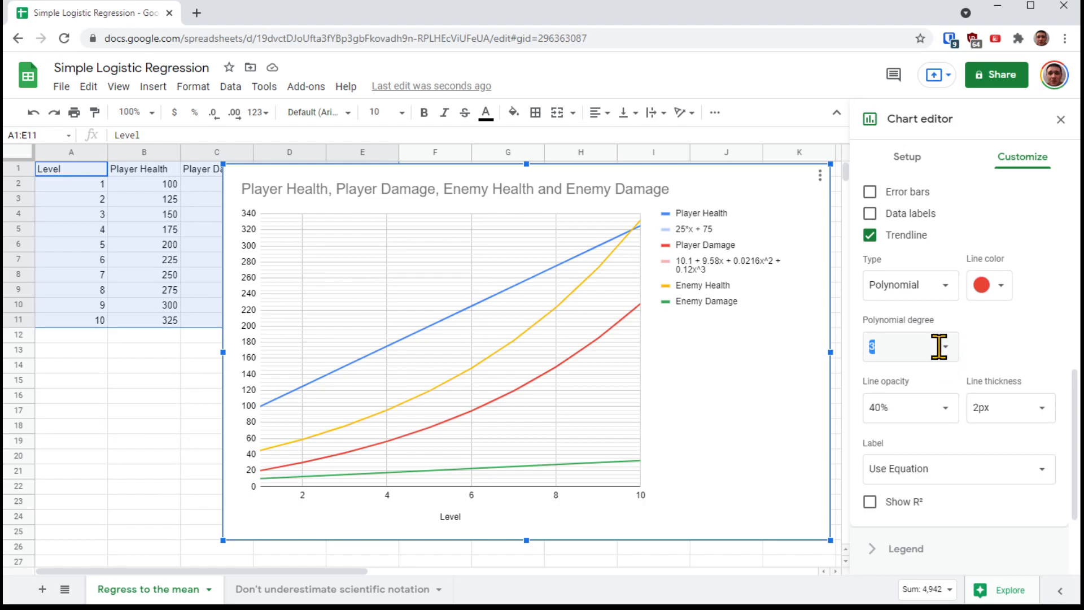
{"action": "left_click", "coordinate": [942, 346]}
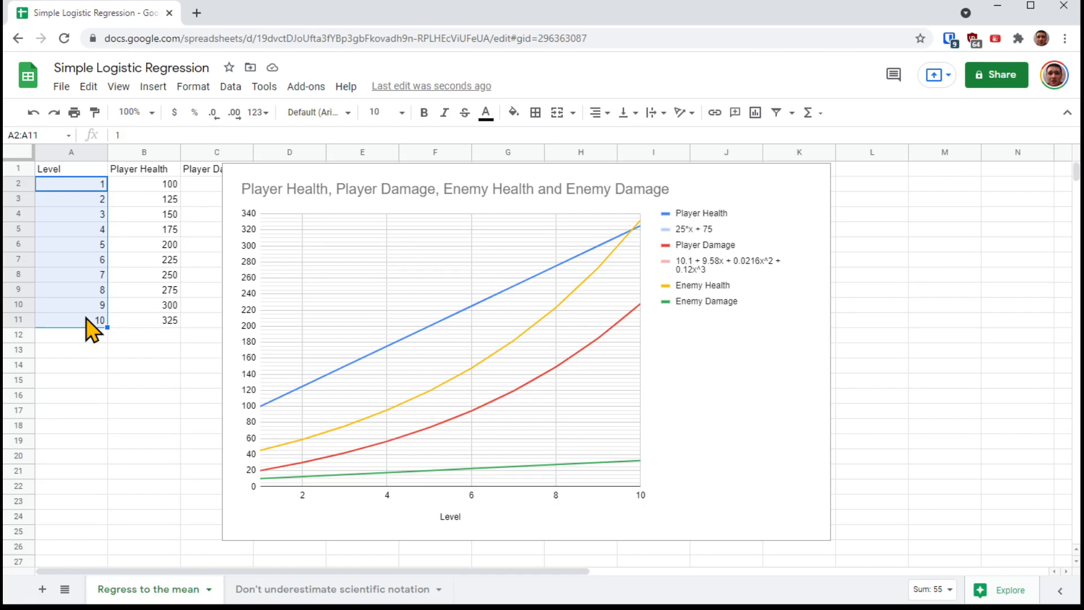
{"action": "mouse_move", "coordinate": [107, 326]}
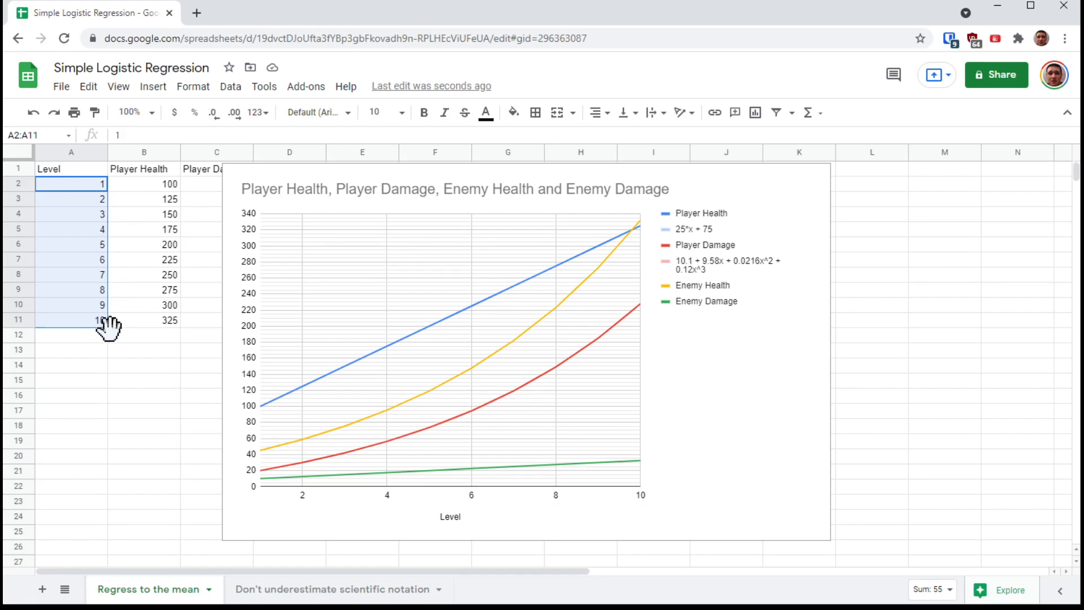
{"action": "mouse_move", "coordinate": [129, 333]}
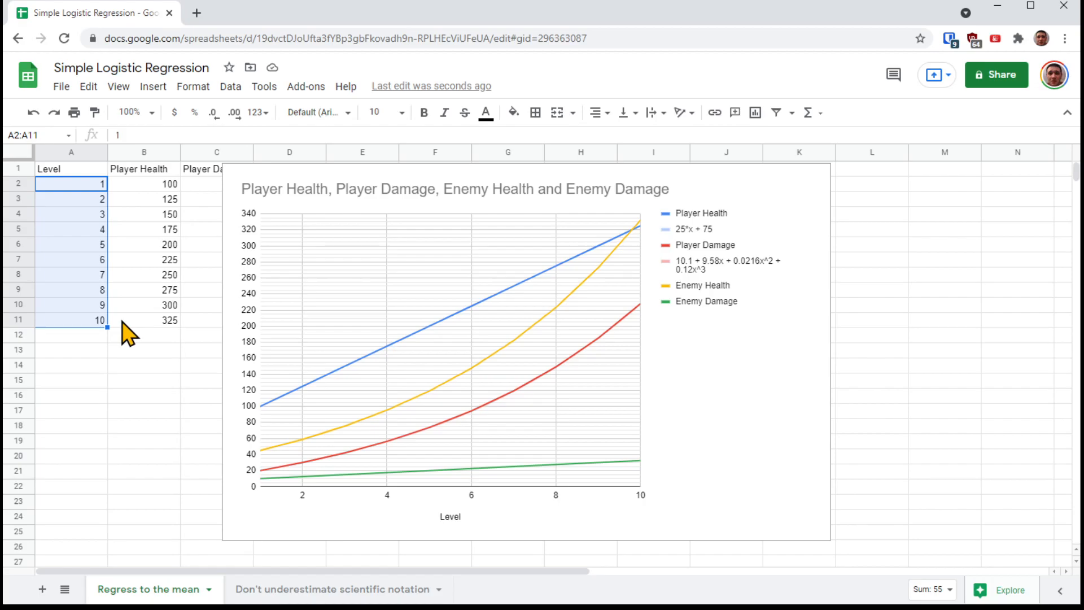
{"action": "mouse_move", "coordinate": [736, 295]}
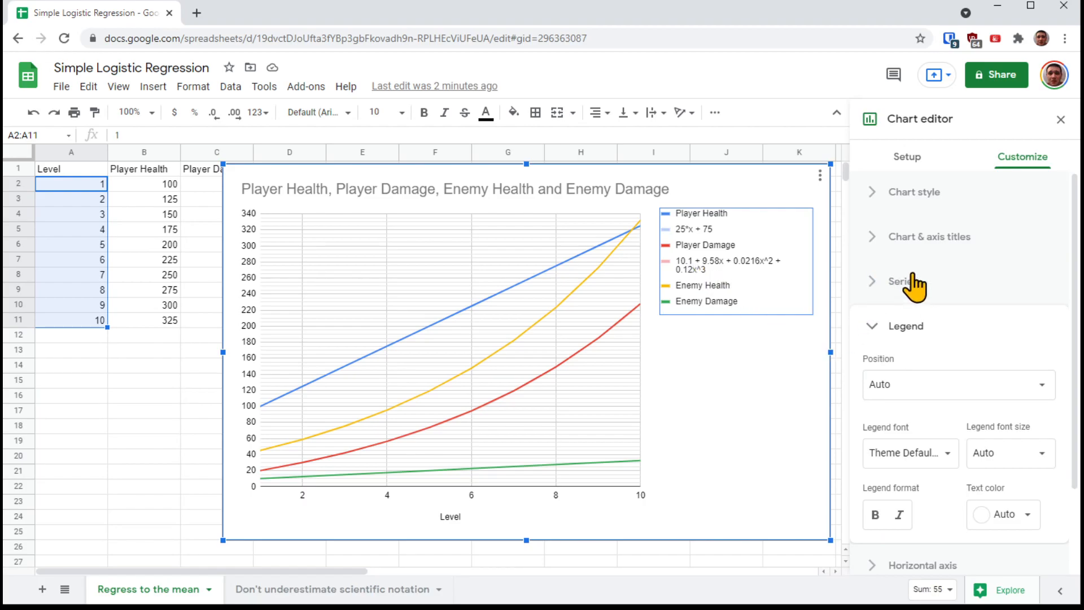
Expand Series, select Player Damage, and scroll to its trendline options.
{"action": "left_click", "coordinate": [903, 281]}
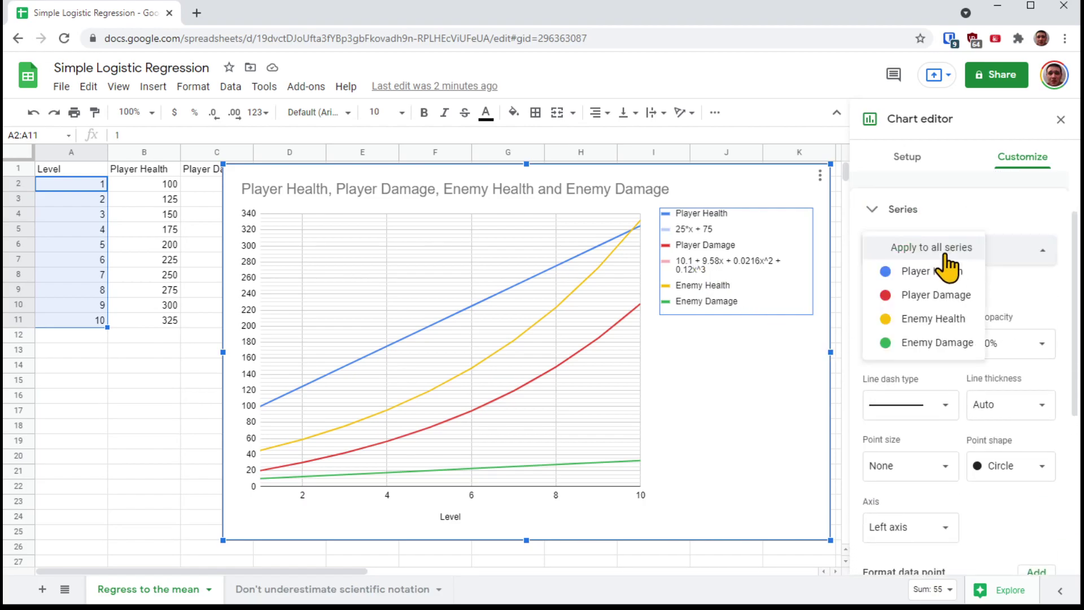
{"action": "left_click", "coordinate": [931, 295]}
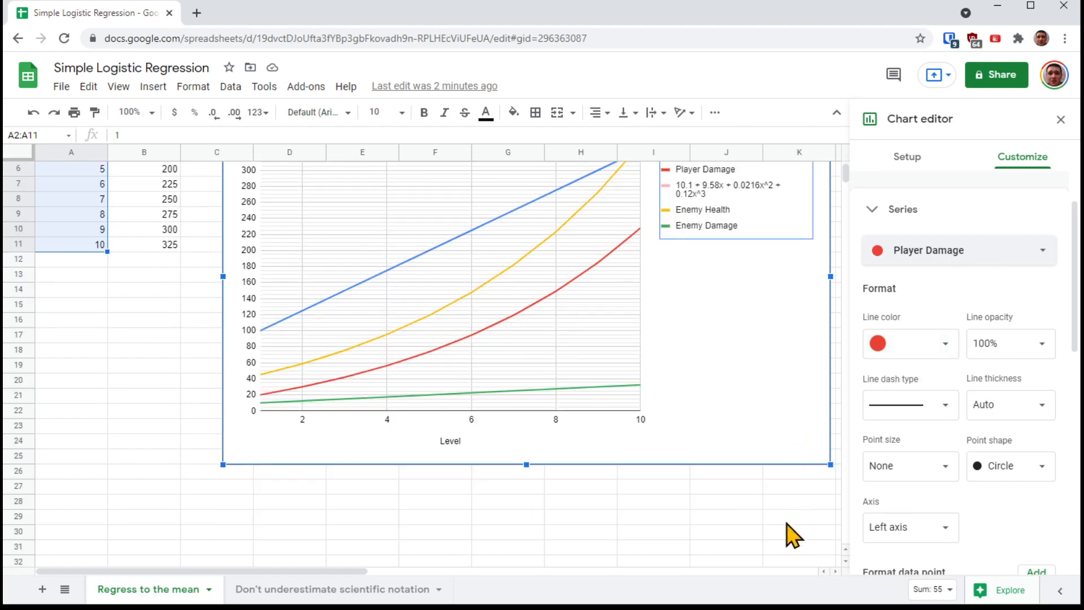
{"action": "scroll", "scroll_direction": "up", "scroll_amount": 3}
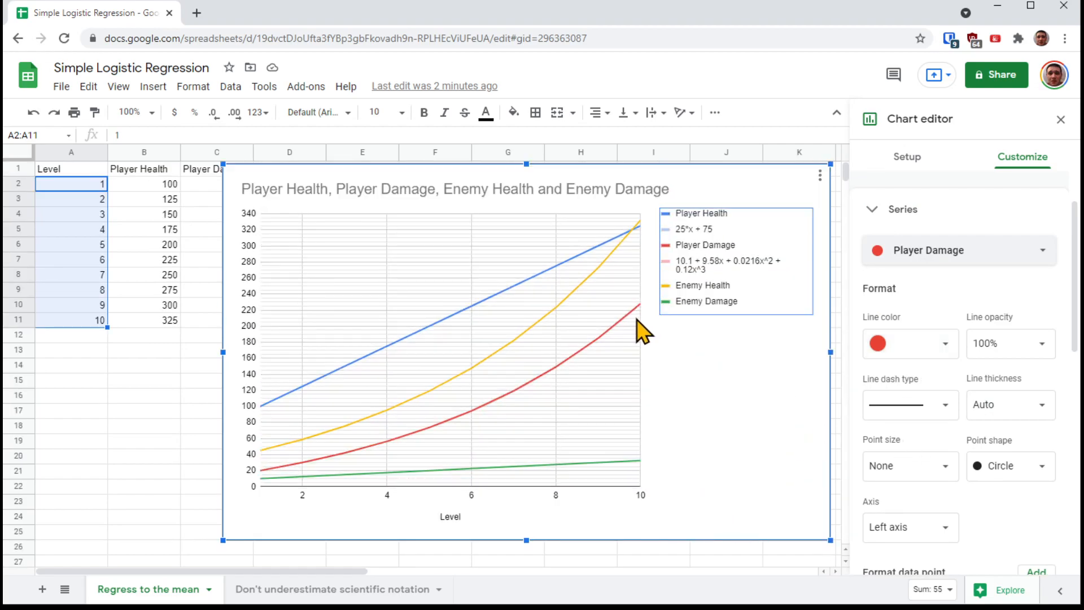
{"action": "mouse_move", "coordinate": [252, 484]}
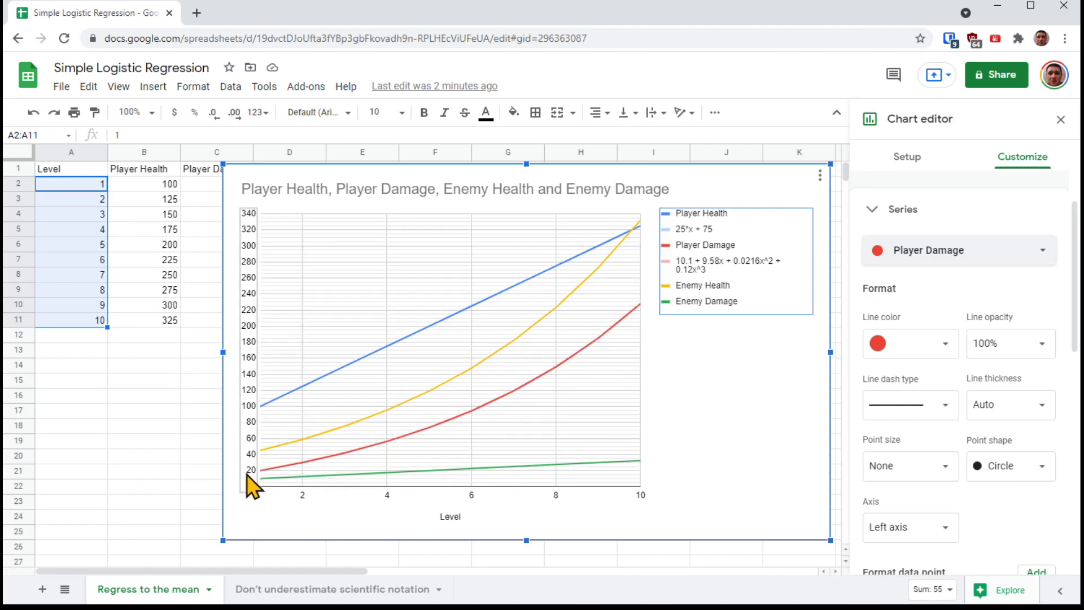
{"action": "mouse_move", "coordinate": [651, 324]}
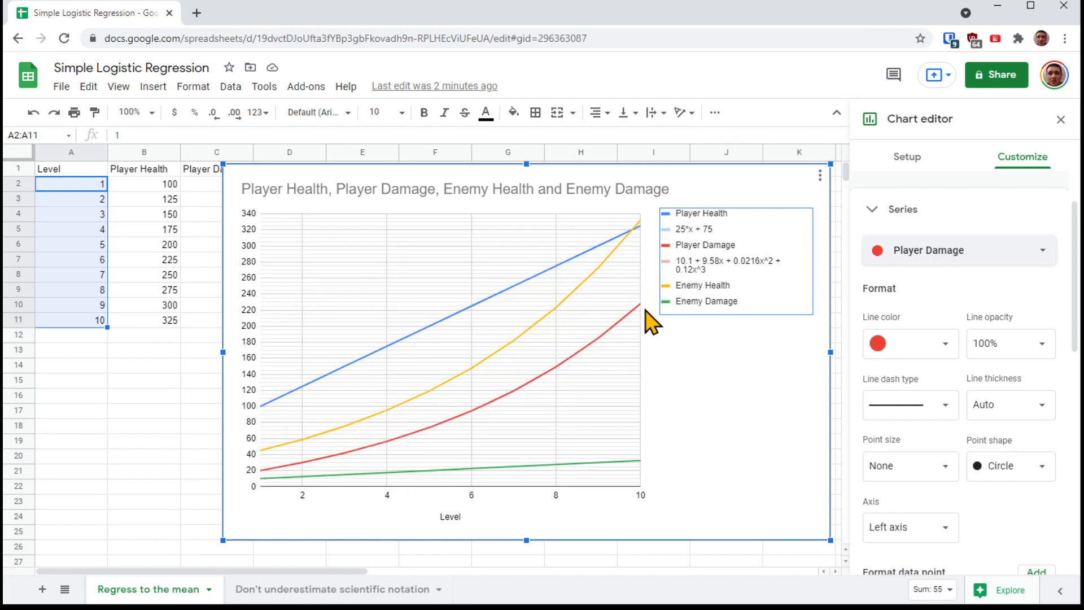
{"action": "mouse_move", "coordinate": [754, 266]}
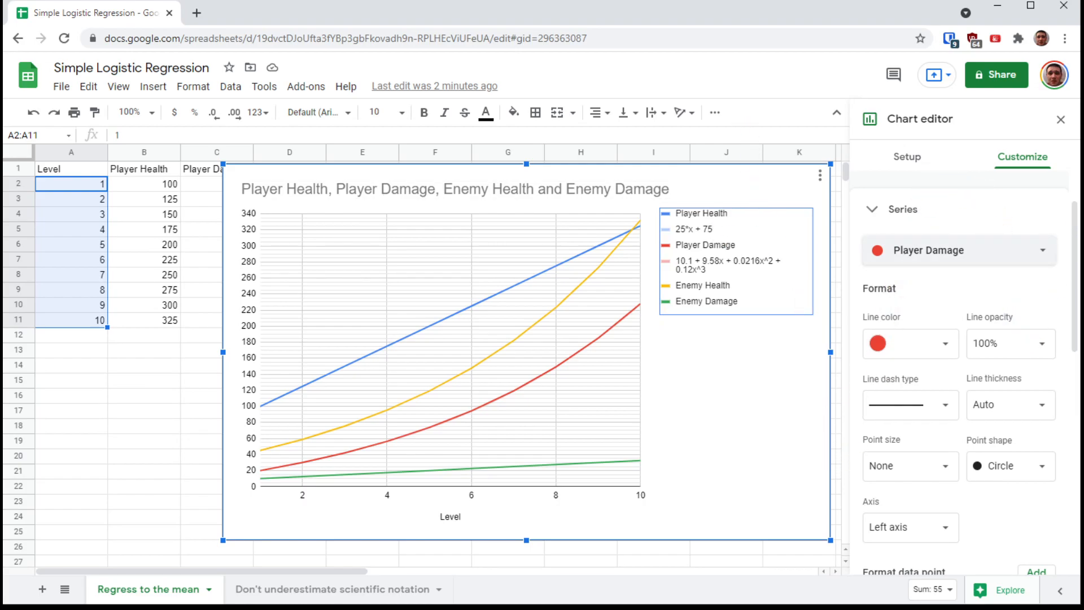
{"action": "mouse_move", "coordinate": [719, 278]}
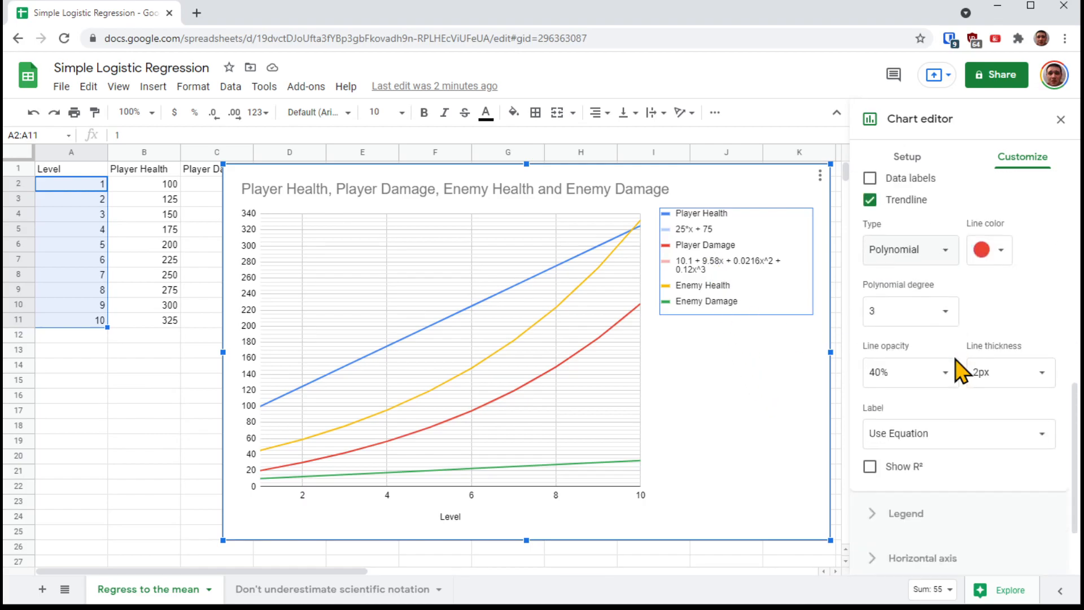
Set the Player Damage polynomial trendline degree to 10, legend ending 3.38E-10x^10.
{"action": "left_click", "coordinate": [910, 310]}
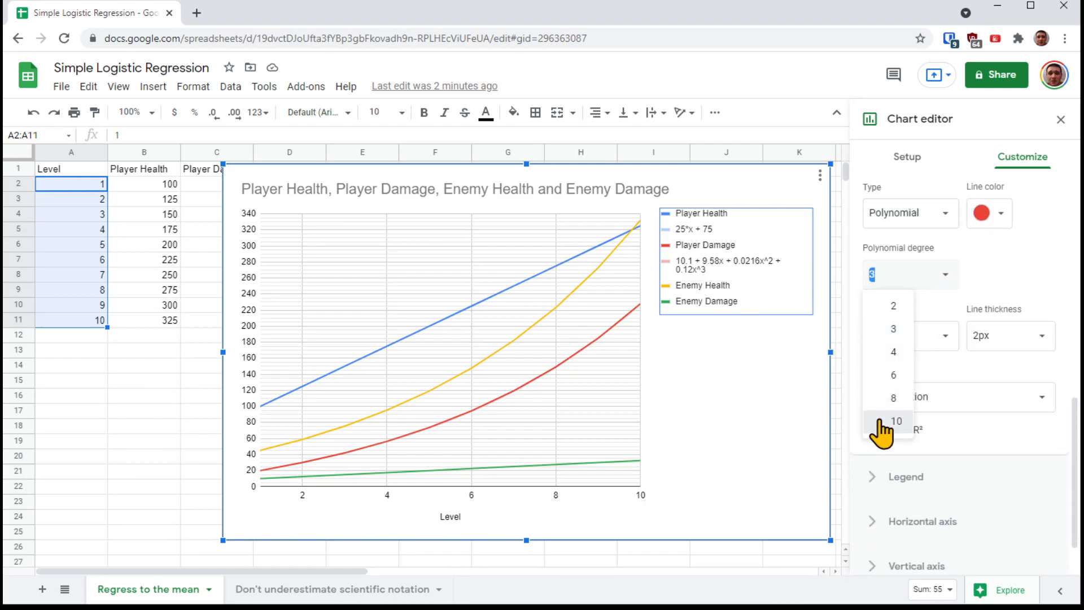
{"action": "left_click", "coordinate": [896, 422]}
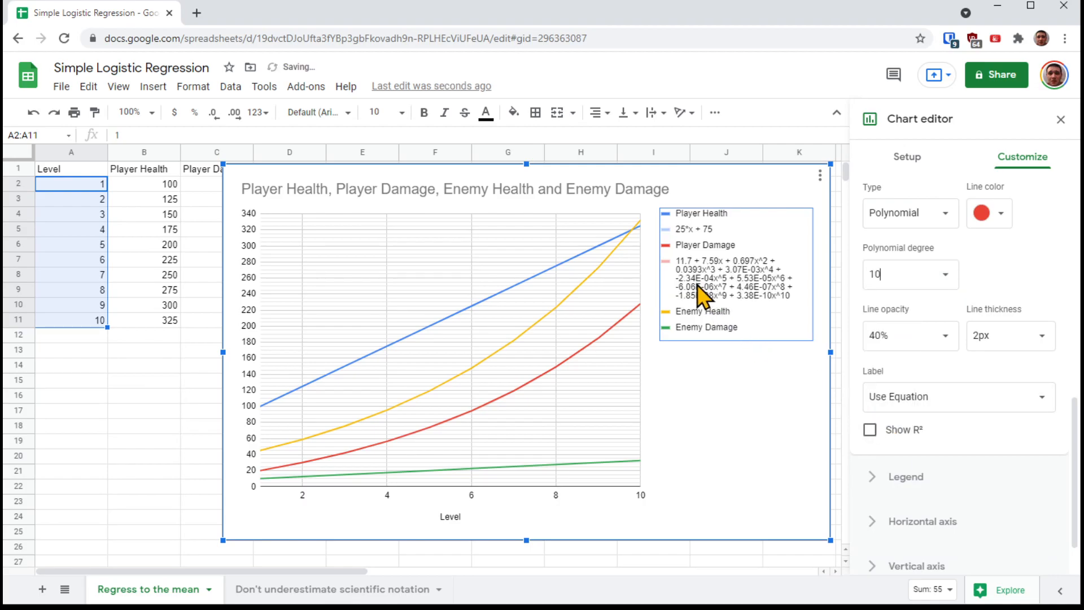
{"action": "mouse_move", "coordinate": [747, 314]}
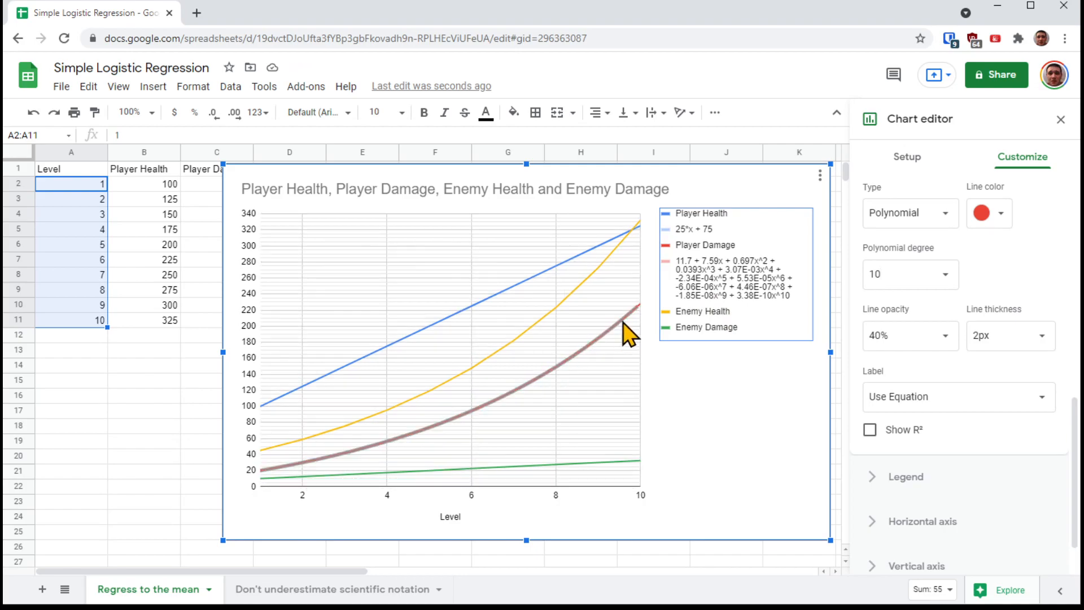
{"action": "mouse_move", "coordinate": [283, 478]}
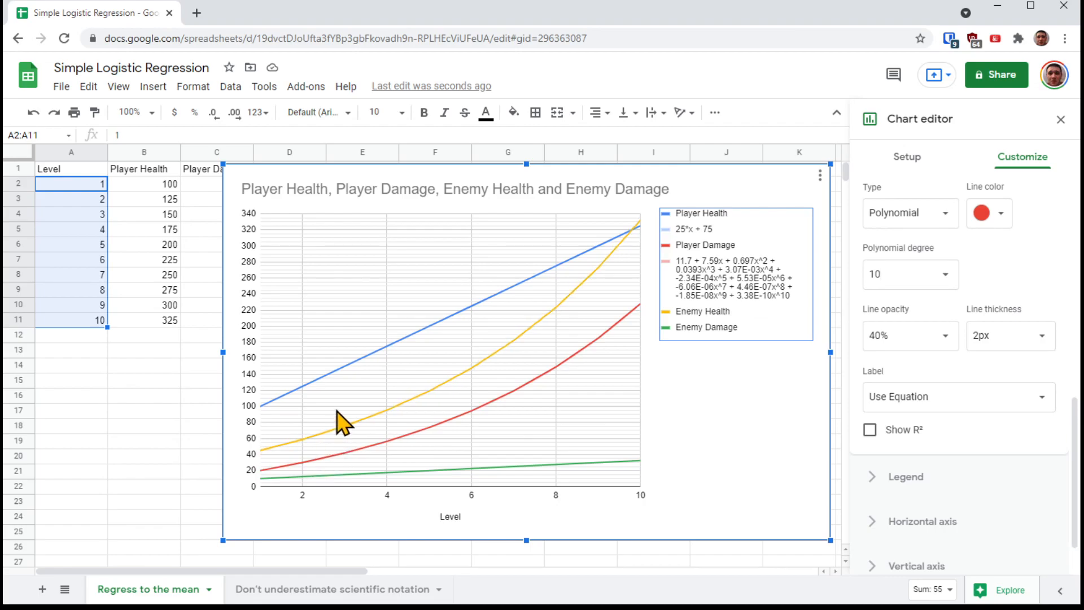
{"action": "mouse_move", "coordinate": [353, 422]}
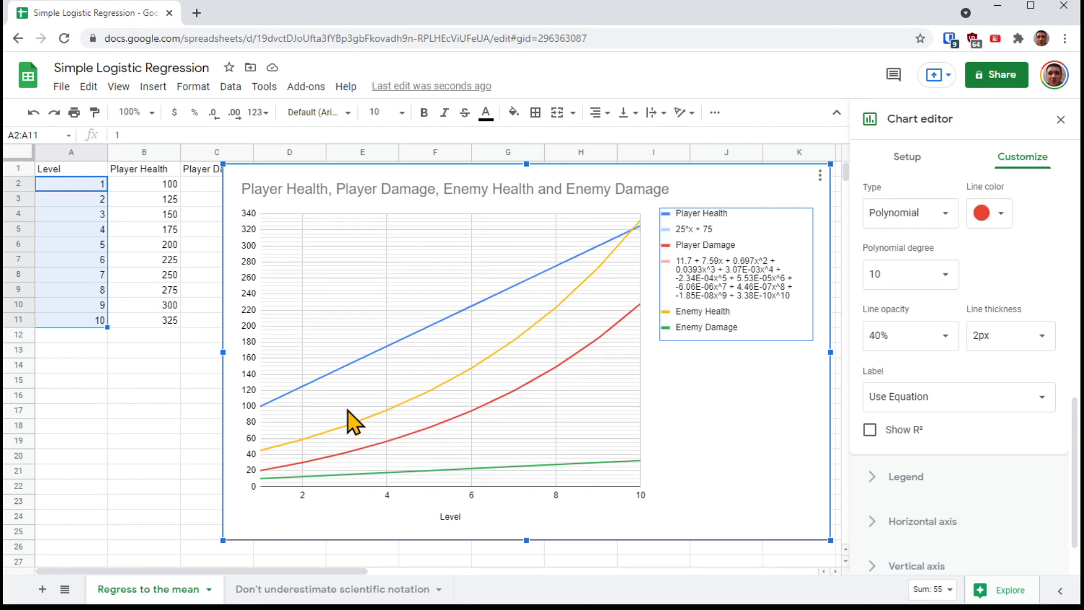
{"action": "left_click", "coordinate": [910, 274]}
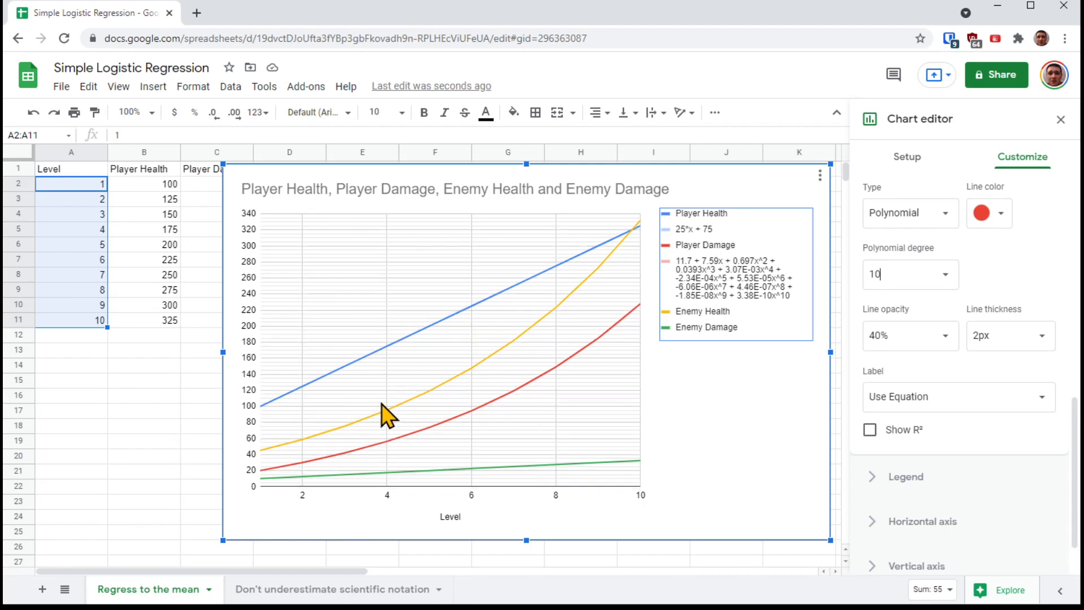
{"action": "mouse_move", "coordinate": [435, 401]}
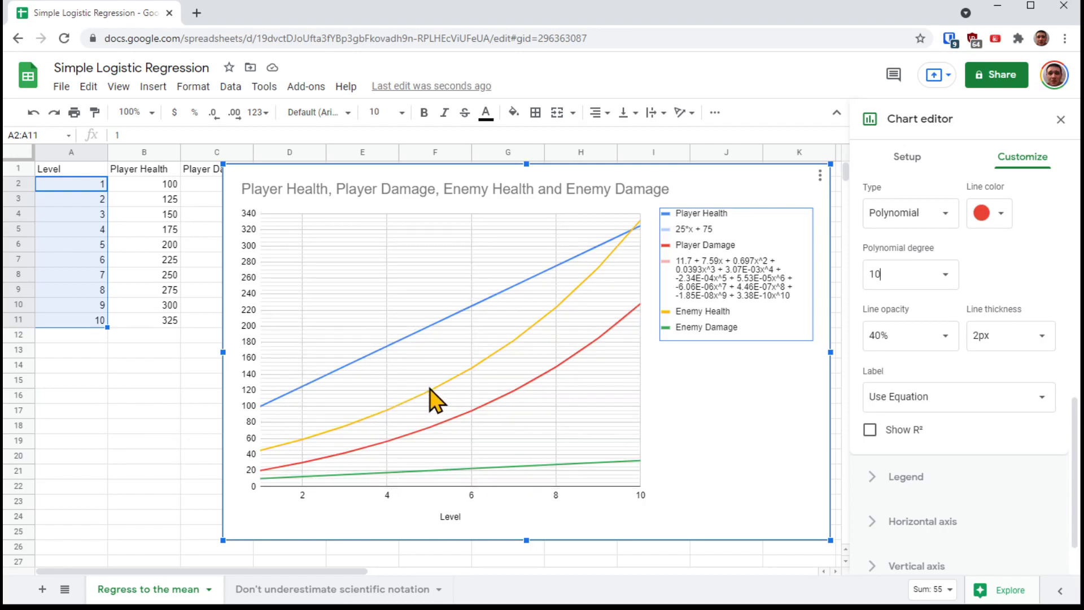
{"action": "mouse_move", "coordinate": [484, 404]}
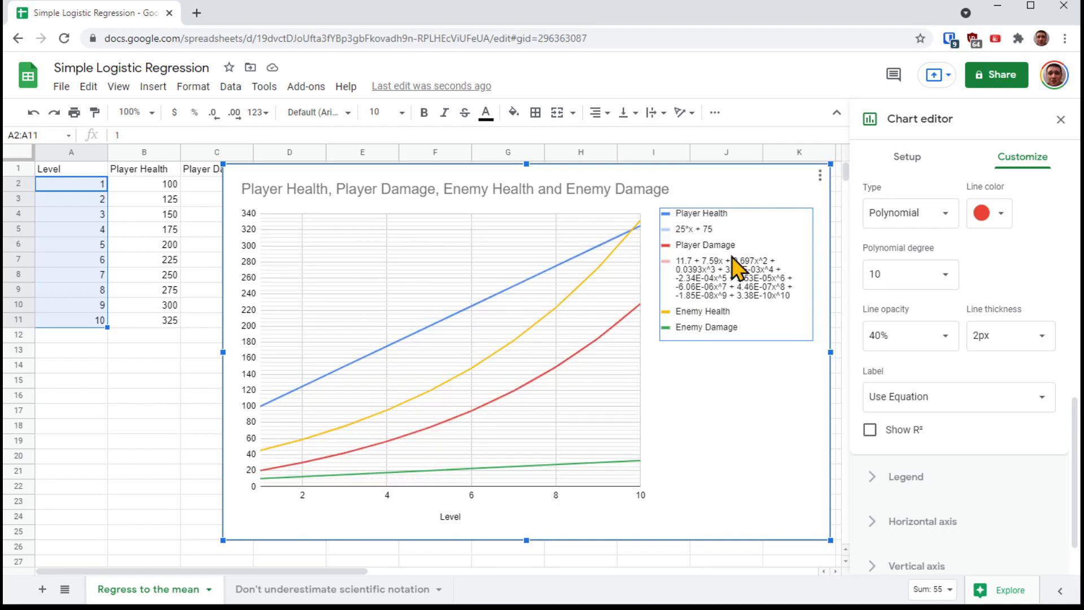
{"action": "mouse_move", "coordinate": [778, 305]}
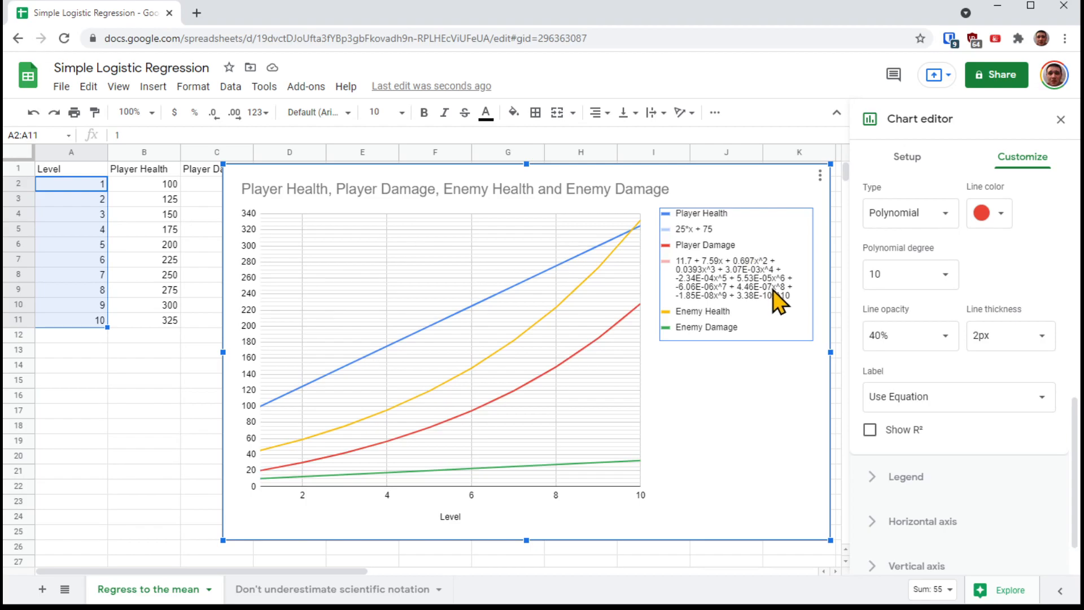
{"action": "mouse_move", "coordinate": [972, 280]}
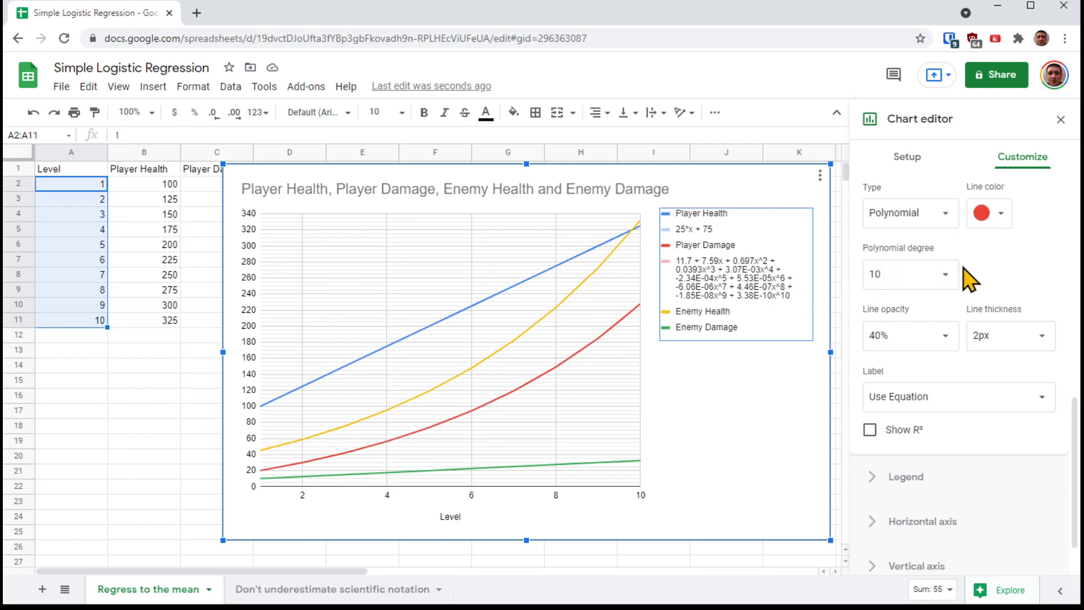
{"action": "mouse_move", "coordinate": [893, 274]}
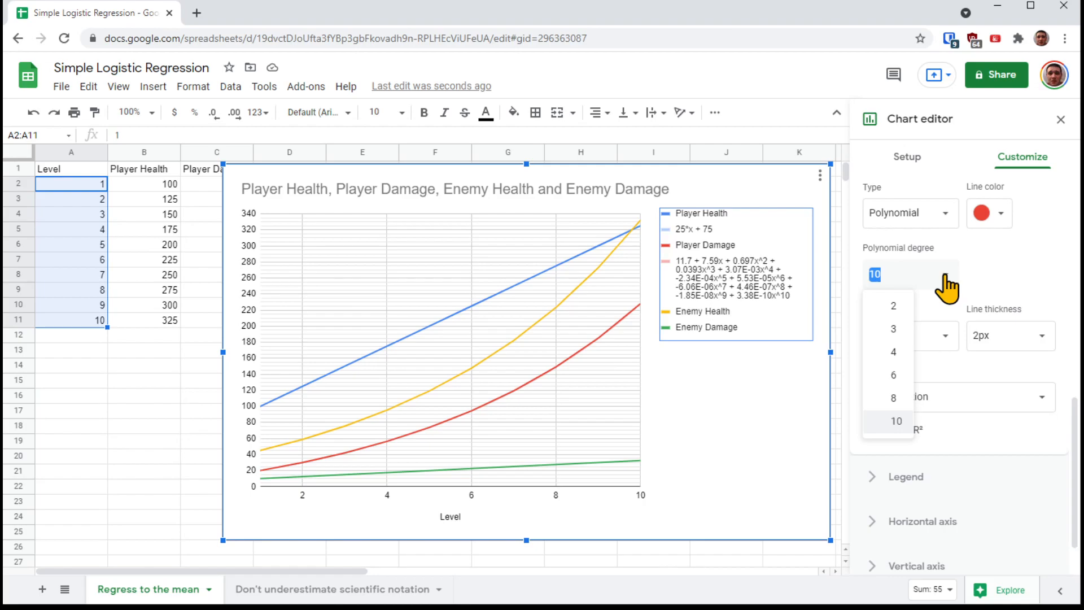
{"action": "left_click", "coordinate": [896, 422]}
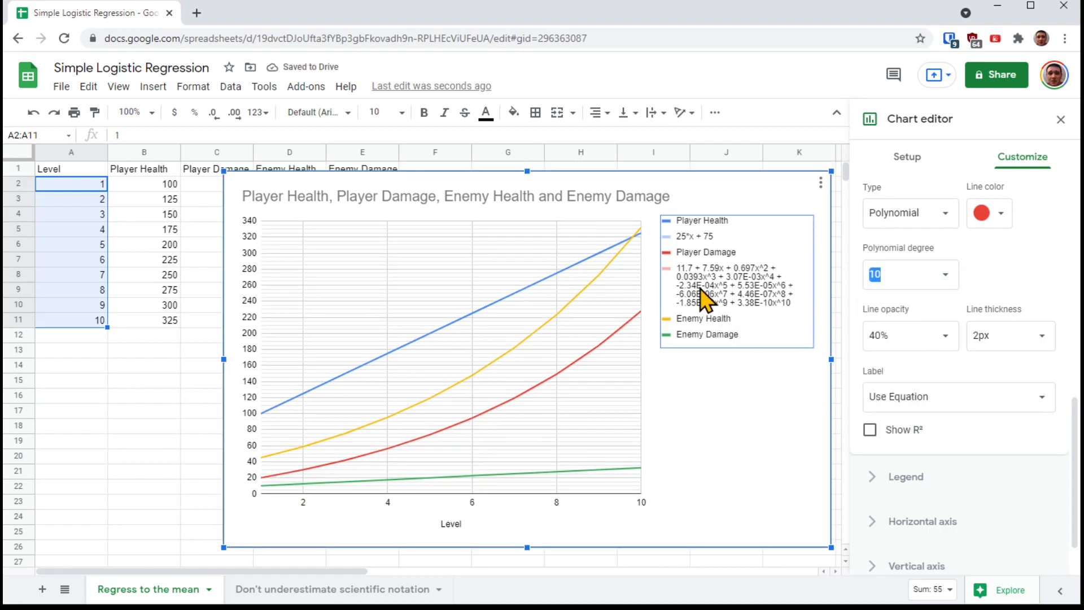
{"action": "mouse_move", "coordinate": [715, 298]}
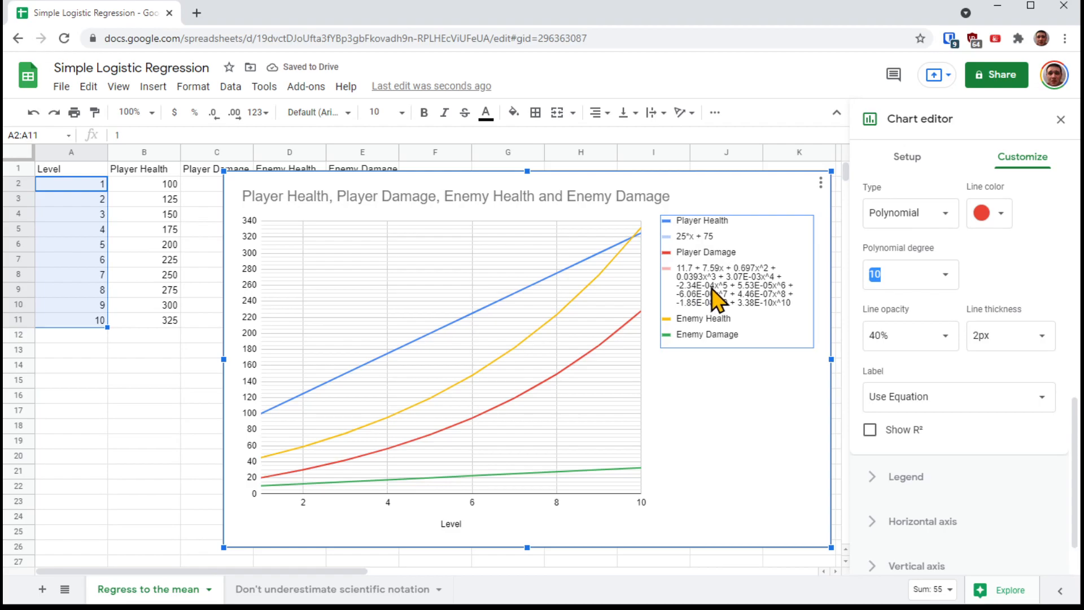
{"action": "mouse_move", "coordinate": [751, 311]}
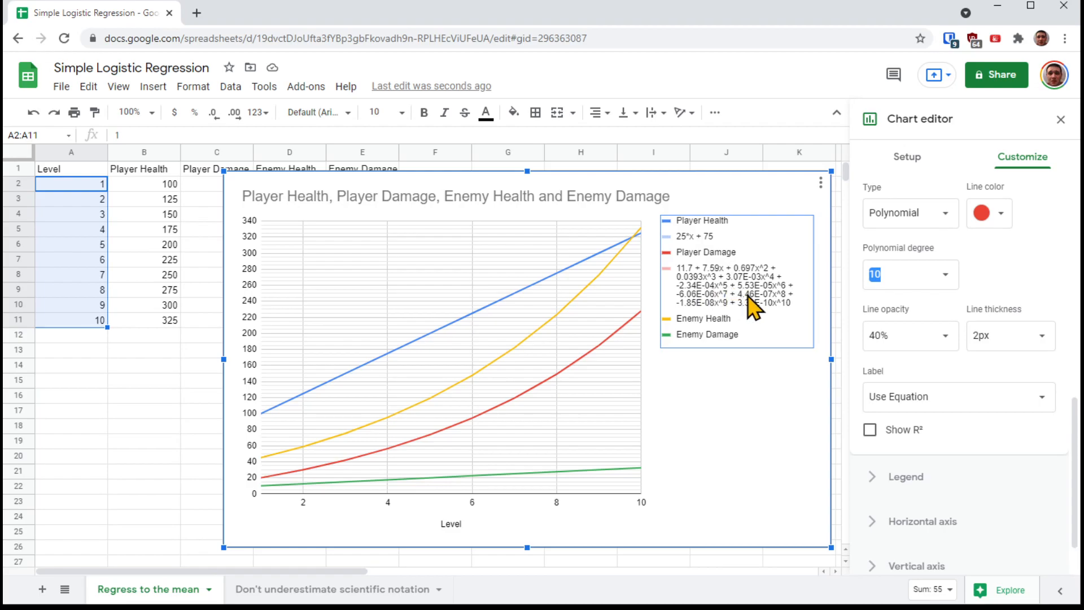
{"action": "mouse_move", "coordinate": [788, 329]}
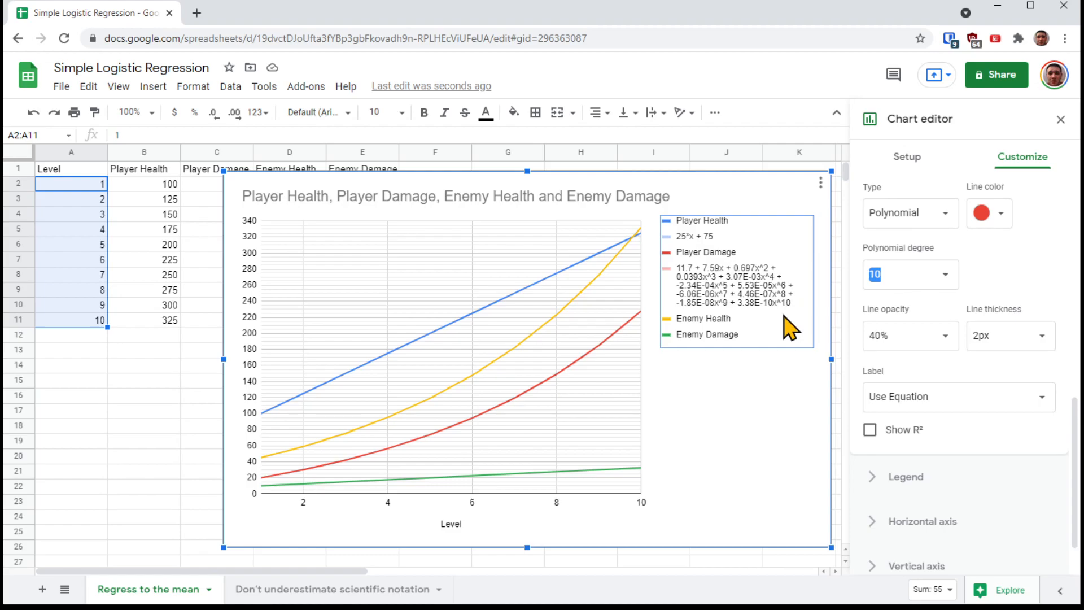
{"action": "mouse_move", "coordinate": [799, 329]}
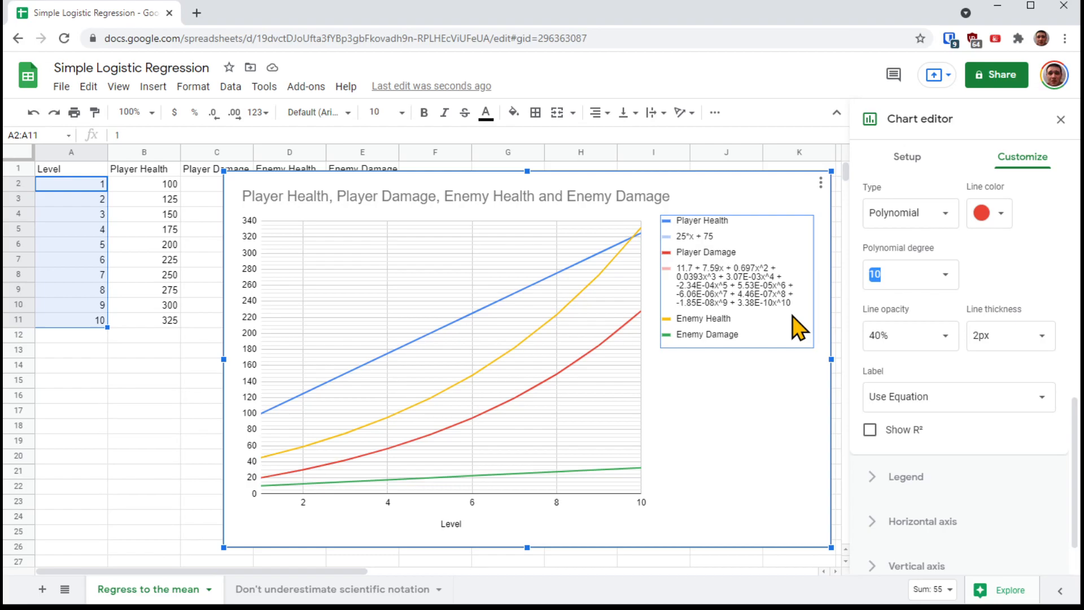
{"action": "mouse_move", "coordinate": [801, 408]}
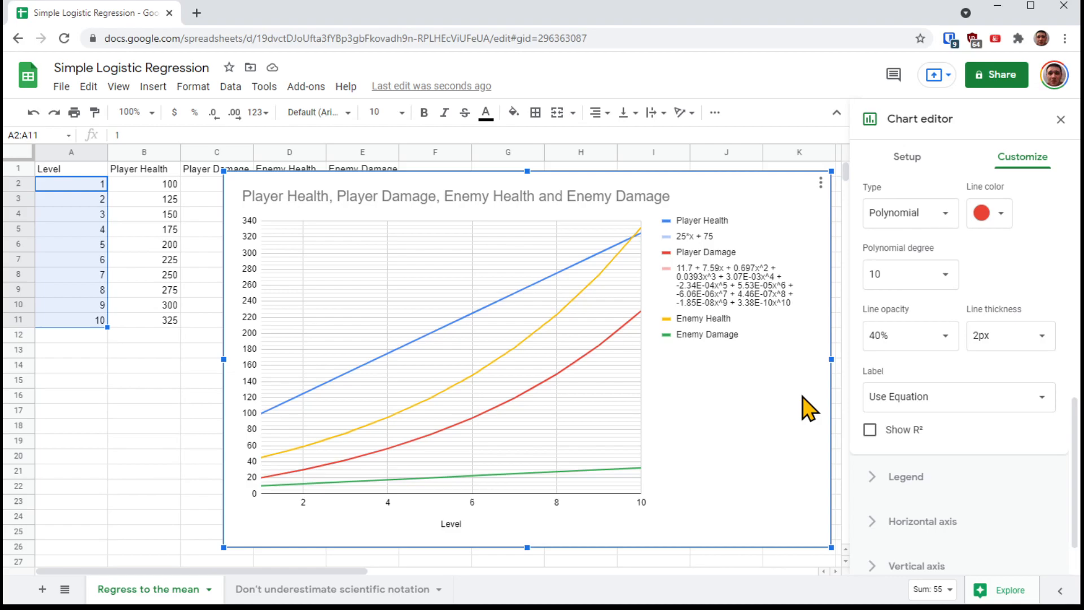
{"action": "mouse_move", "coordinate": [725, 339]}
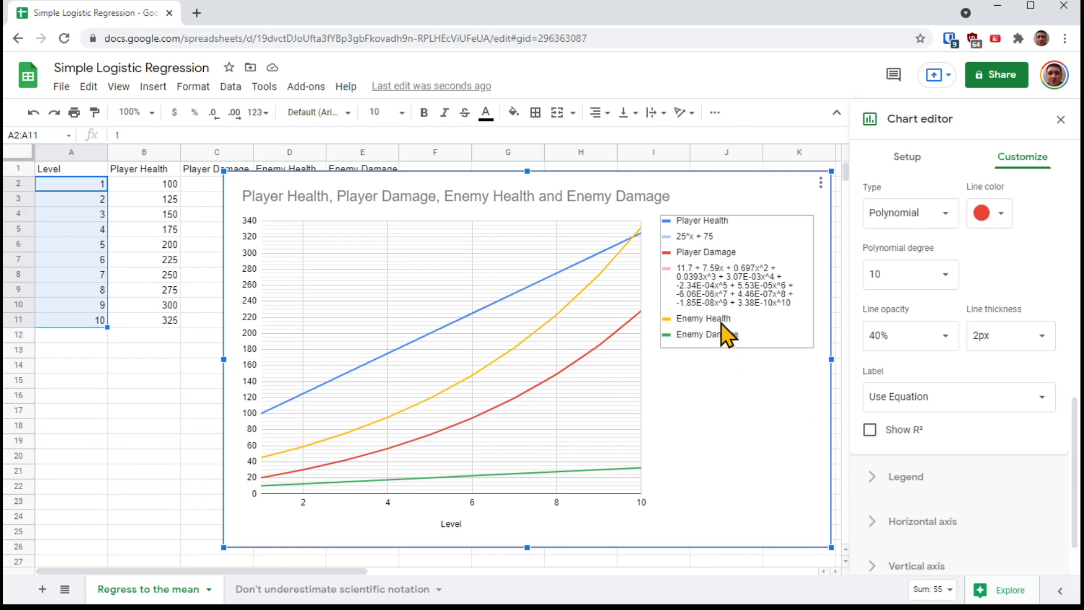
{"action": "mouse_move", "coordinate": [716, 293]}
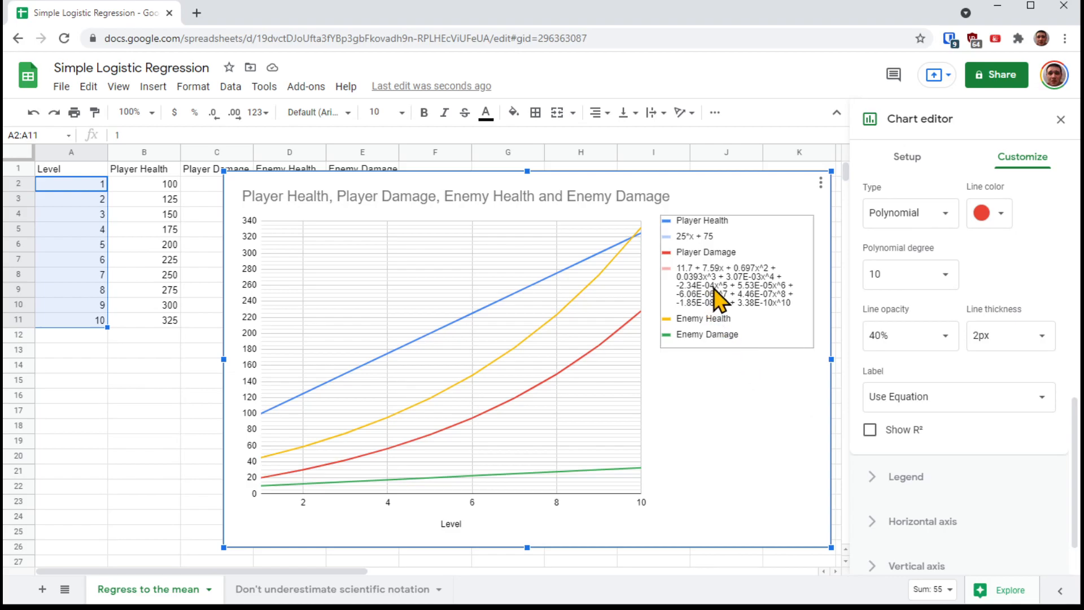
{"action": "mouse_move", "coordinate": [725, 325]}
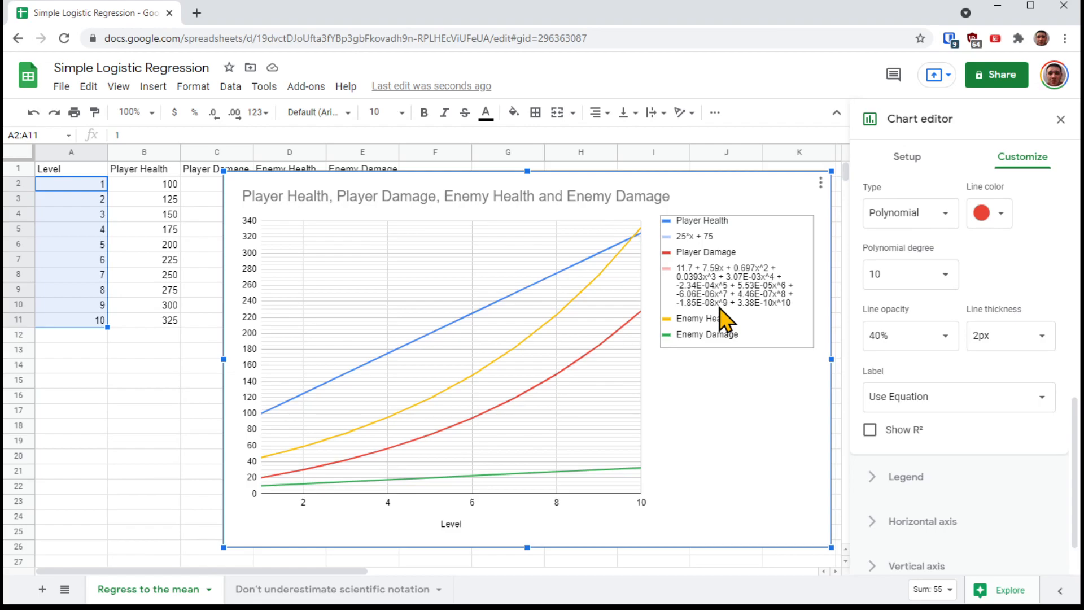
{"action": "mouse_move", "coordinate": [780, 499]}
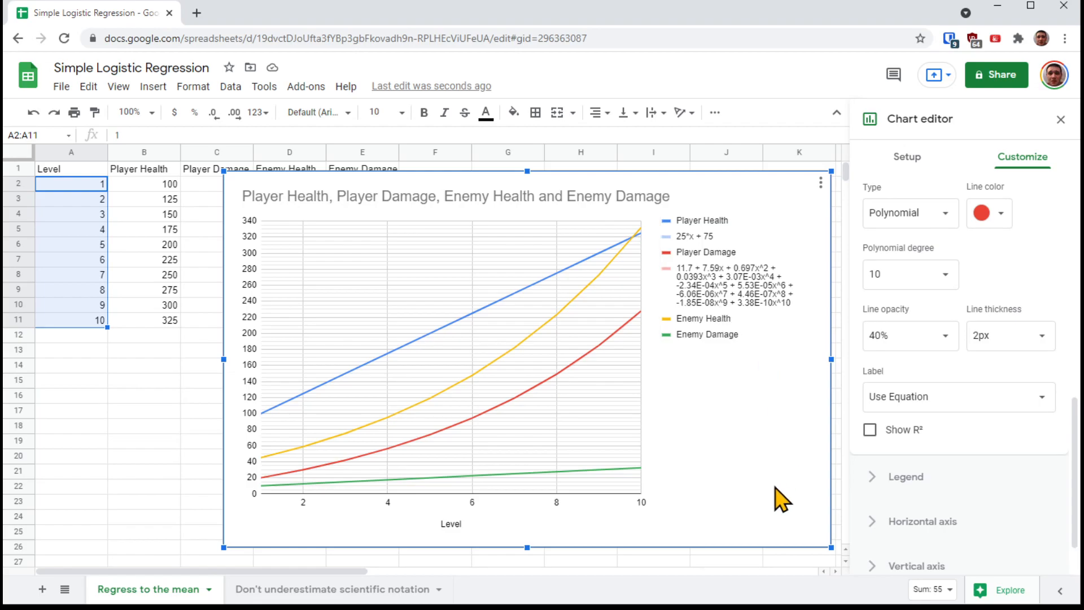
{"action": "mouse_move", "coordinate": [954, 297]}
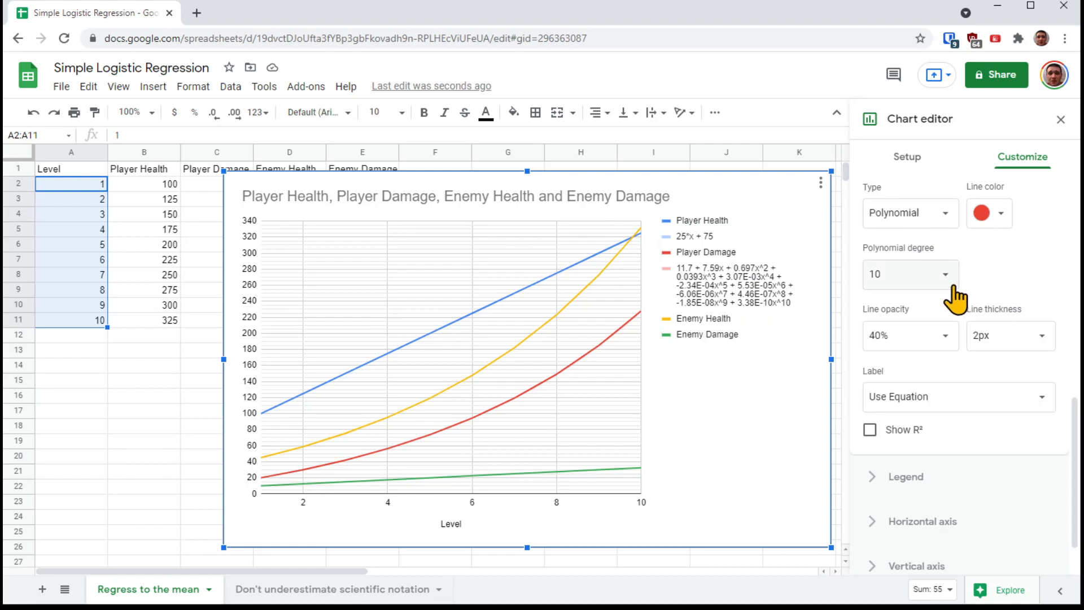
{"action": "mouse_move", "coordinate": [954, 291]}
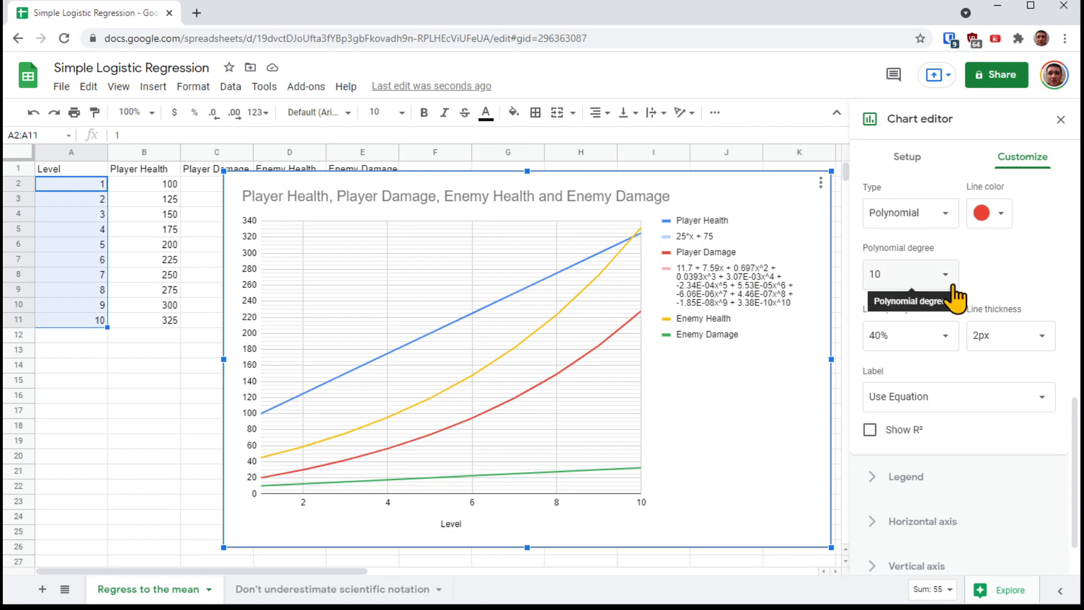
{"action": "mouse_move", "coordinate": [709, 320]}
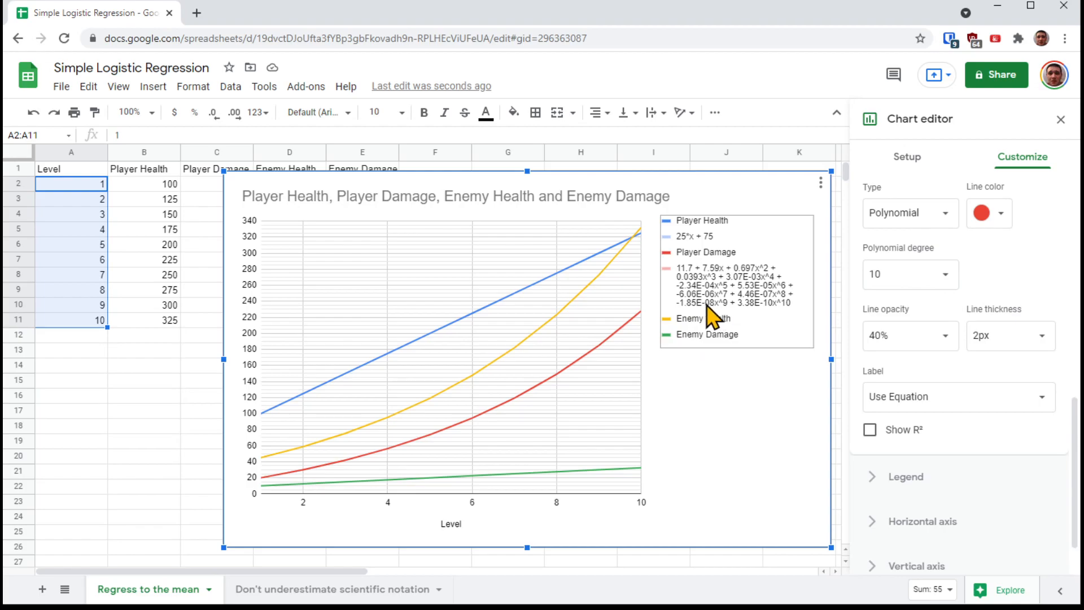
{"action": "mouse_move", "coordinate": [719, 318]}
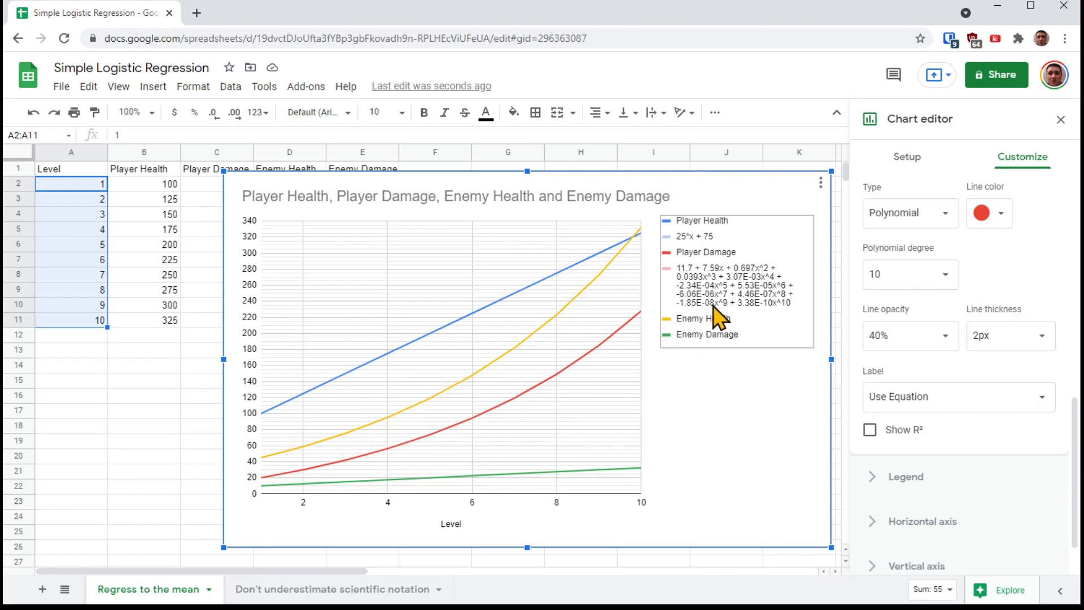
{"action": "mouse_move", "coordinate": [727, 326]}
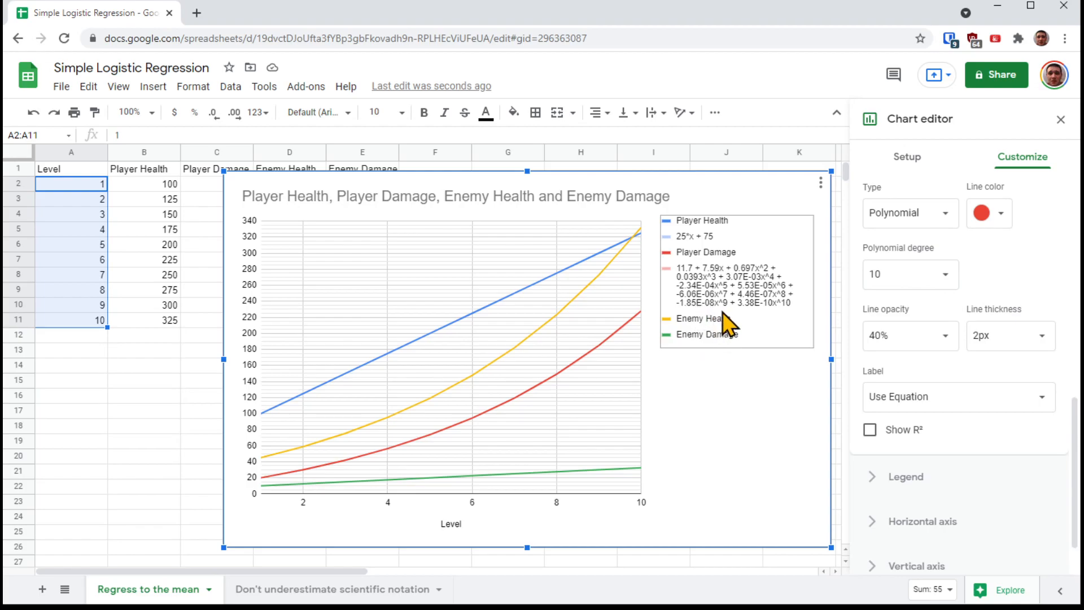
{"action": "mouse_move", "coordinate": [767, 432]}
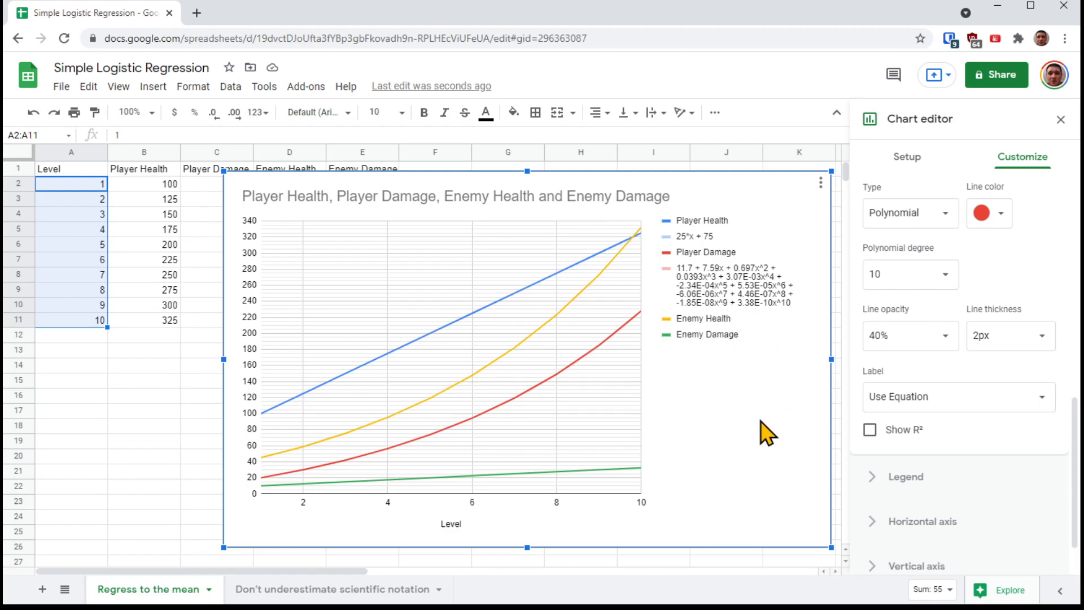
Lower the polynomial degree from 10 to 3, shortening the legend to four terms.
{"action": "left_click", "coordinate": [909, 274]}
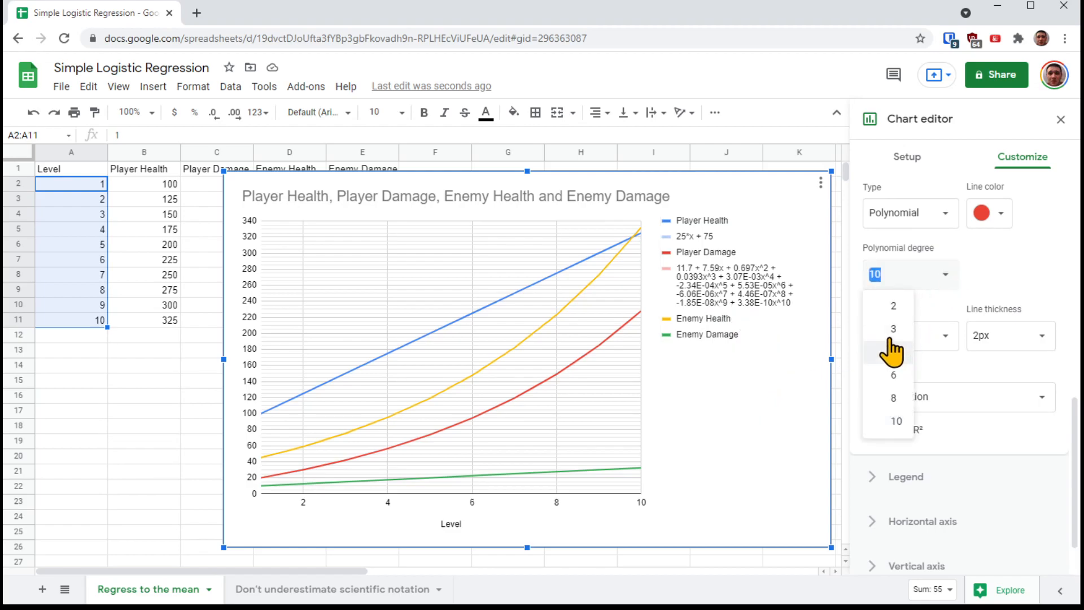
{"action": "left_click", "coordinate": [894, 329]}
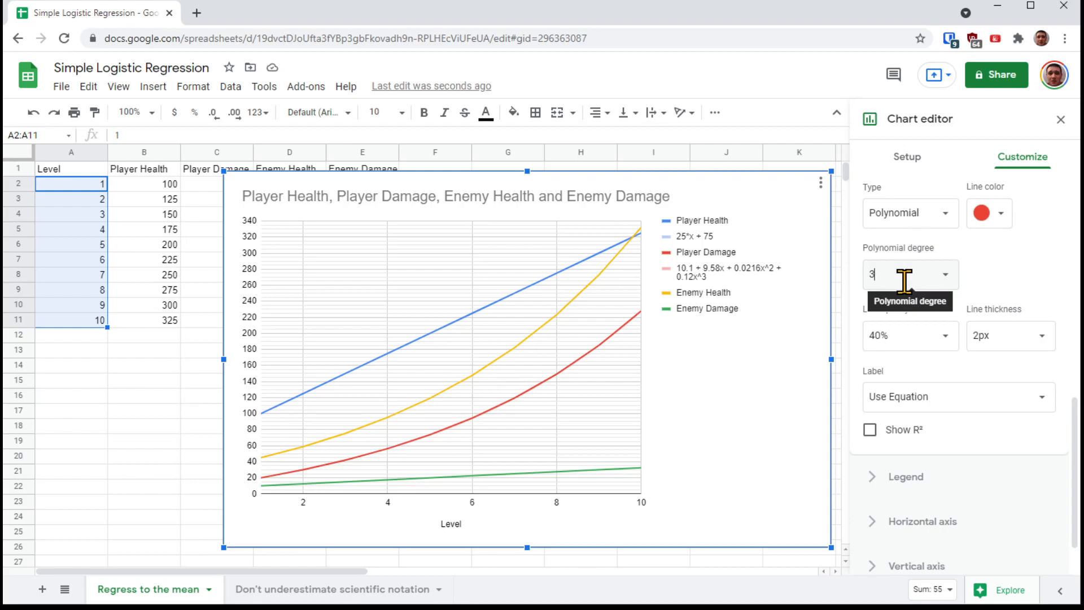
{"action": "left_click", "coordinate": [909, 212]}
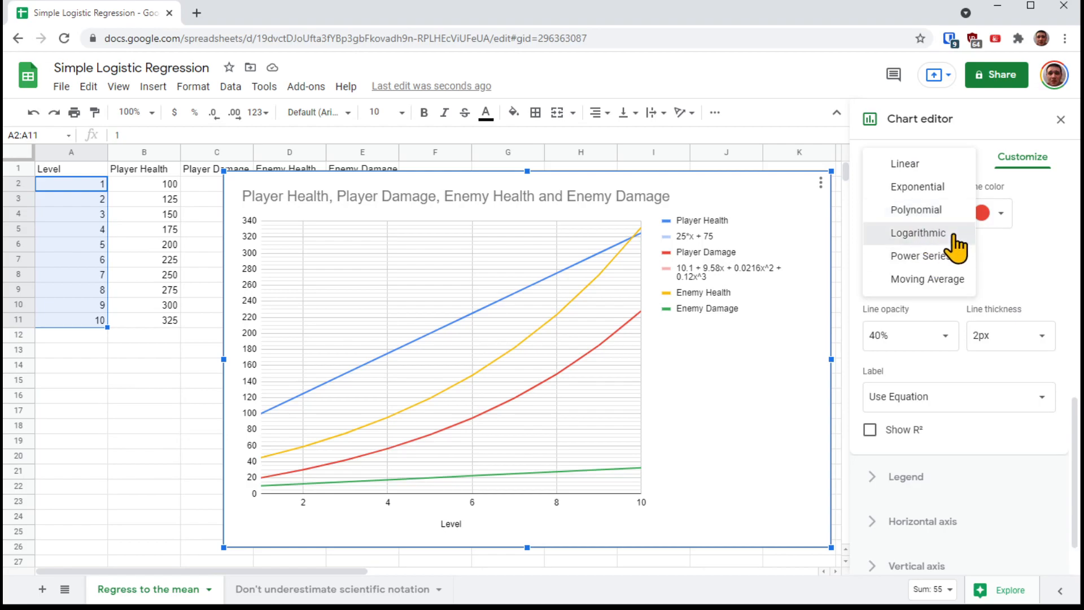
Make the trendline Logarithmic, labelled -24.9 + 82.6 ln x.
{"action": "left_click", "coordinate": [918, 233]}
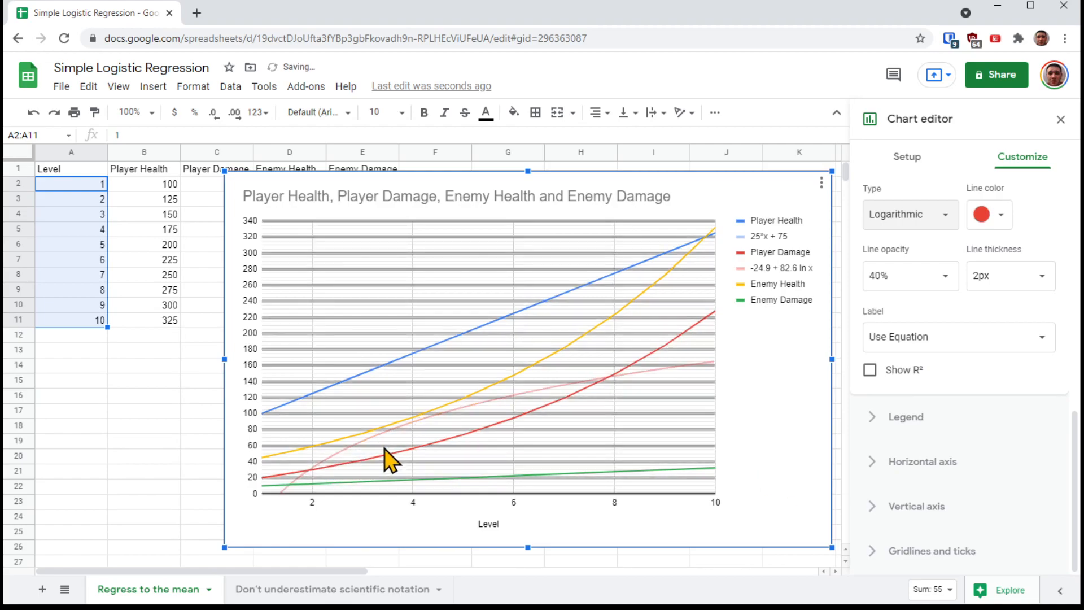
{"action": "mouse_move", "coordinate": [808, 434]}
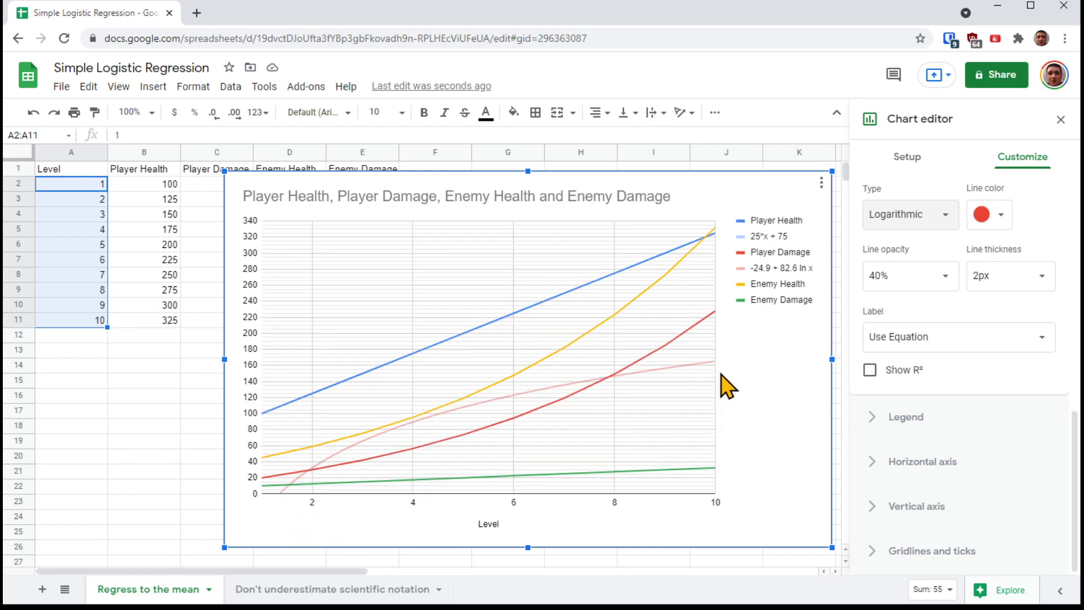
{"action": "mouse_move", "coordinate": [775, 446]}
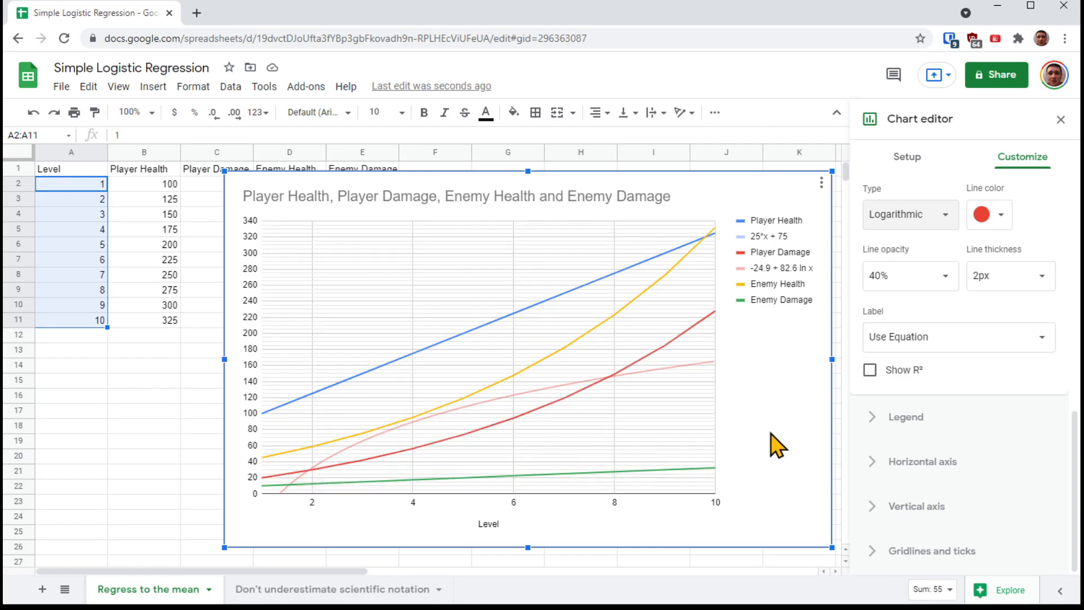
{"action": "mouse_move", "coordinate": [933, 231]}
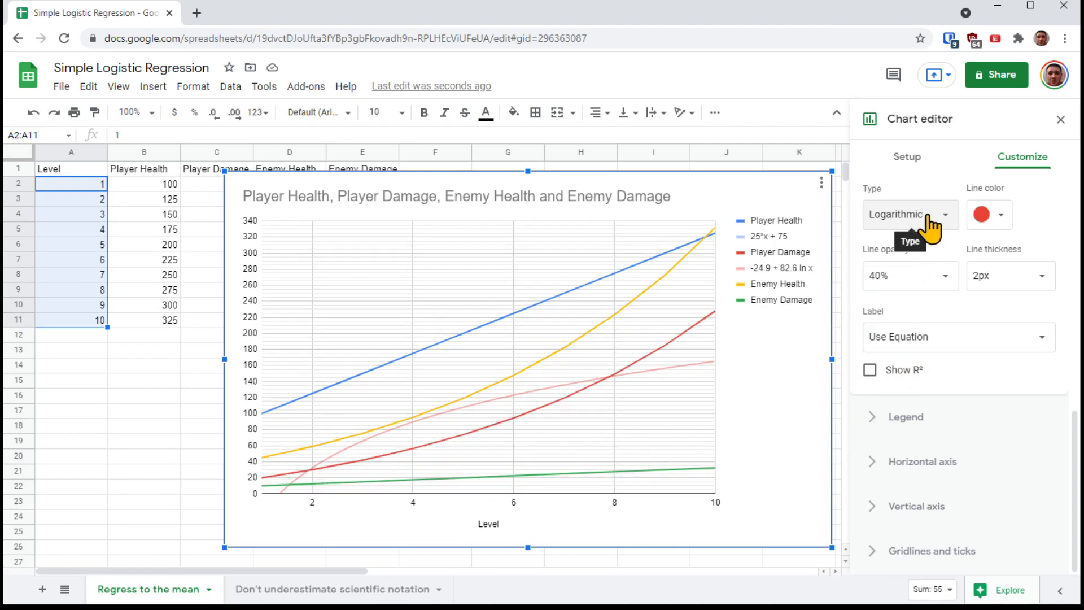
{"action": "mouse_move", "coordinate": [747, 456]}
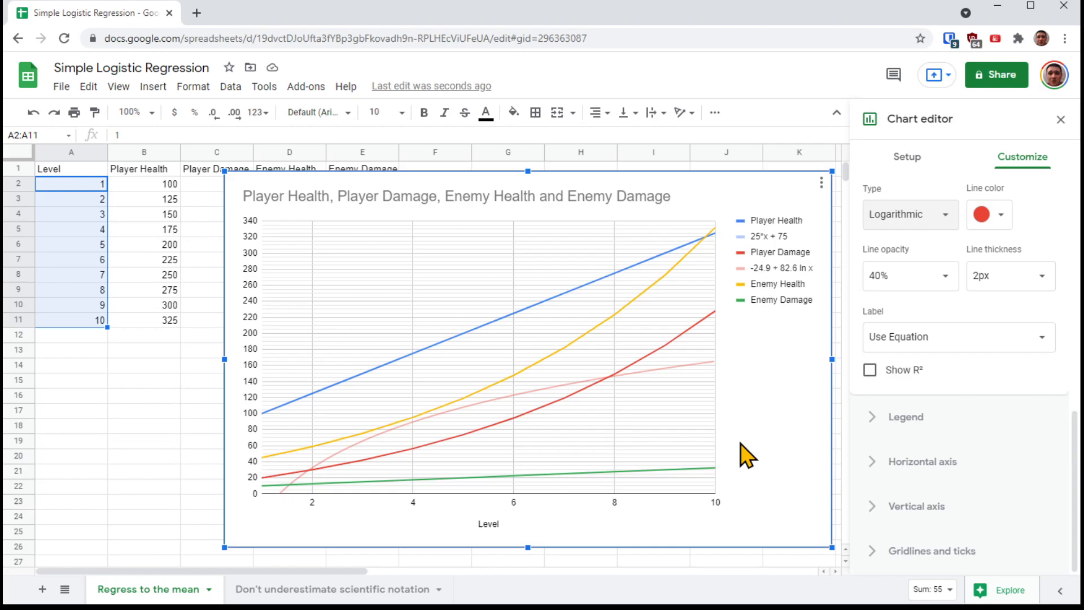
{"action": "mouse_move", "coordinate": [435, 469]}
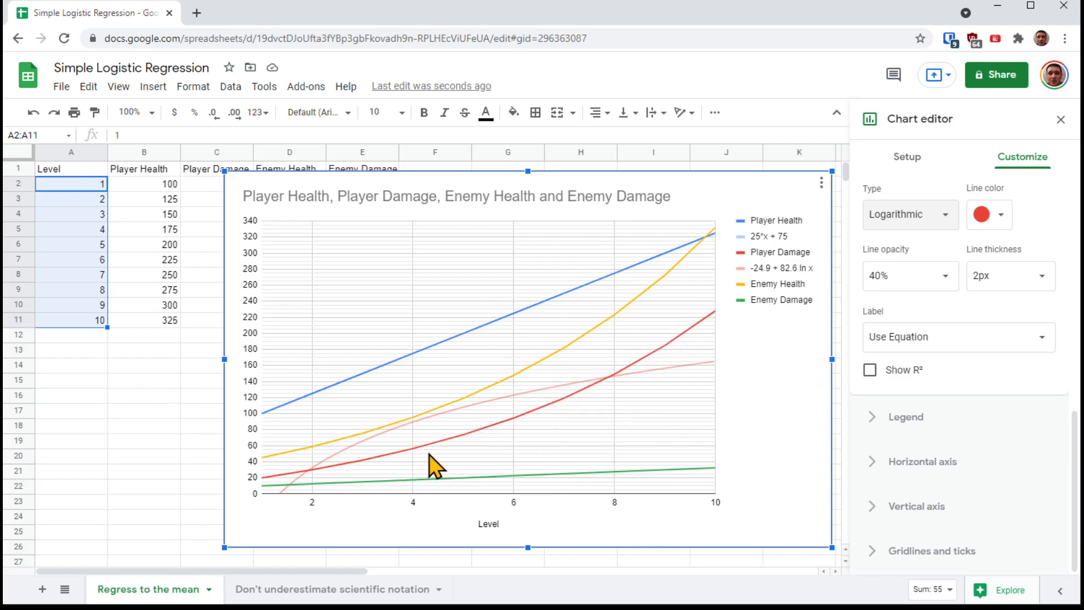
{"action": "mouse_move", "coordinate": [425, 463]}
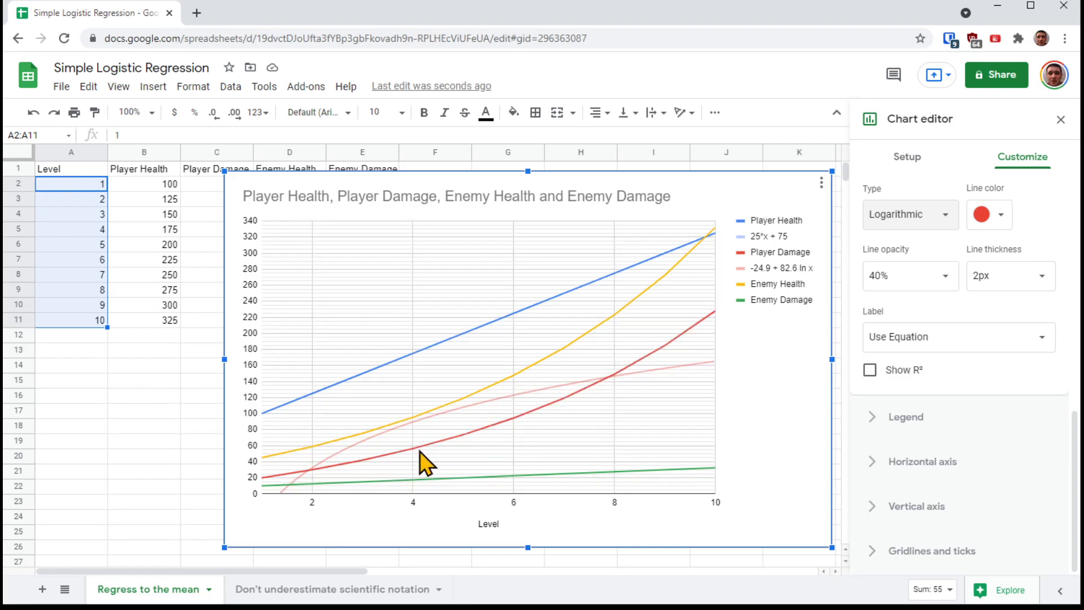
{"action": "mouse_move", "coordinate": [827, 160]}
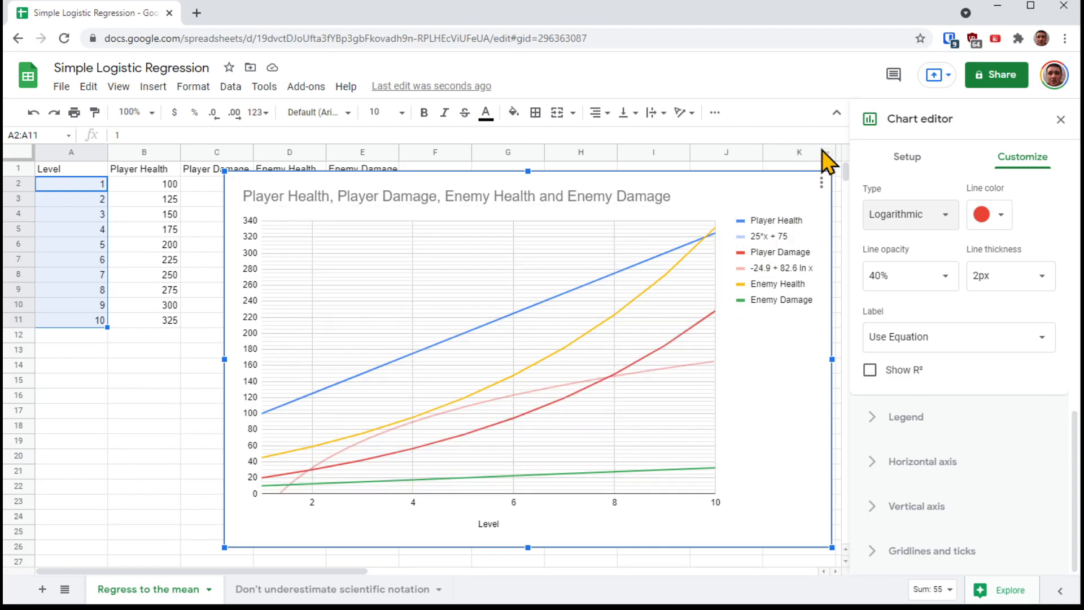
{"action": "mouse_move", "coordinate": [772, 465]}
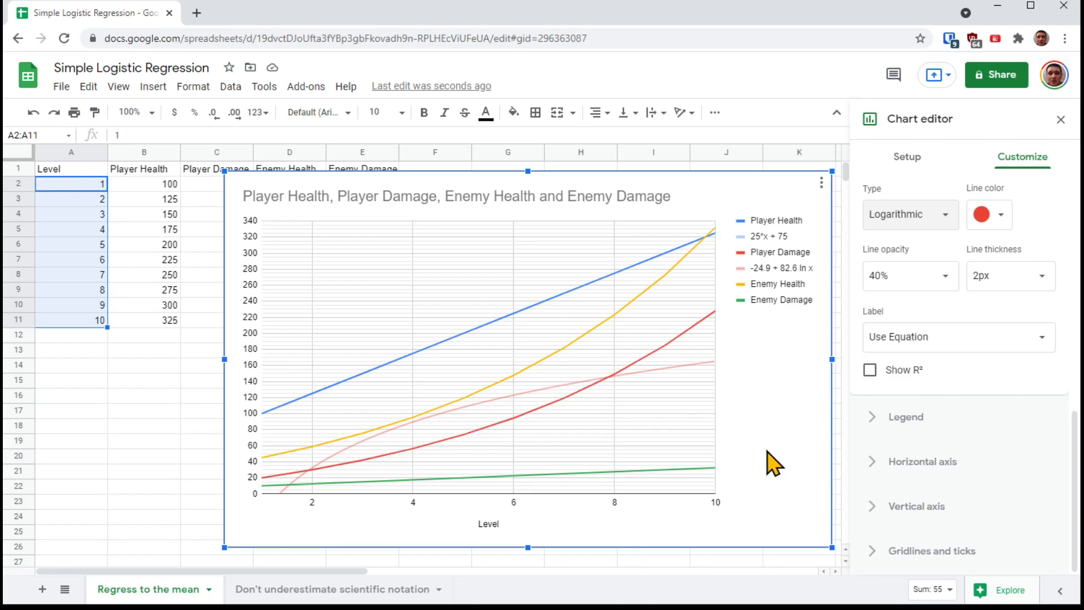
{"action": "mouse_move", "coordinate": [912, 239]}
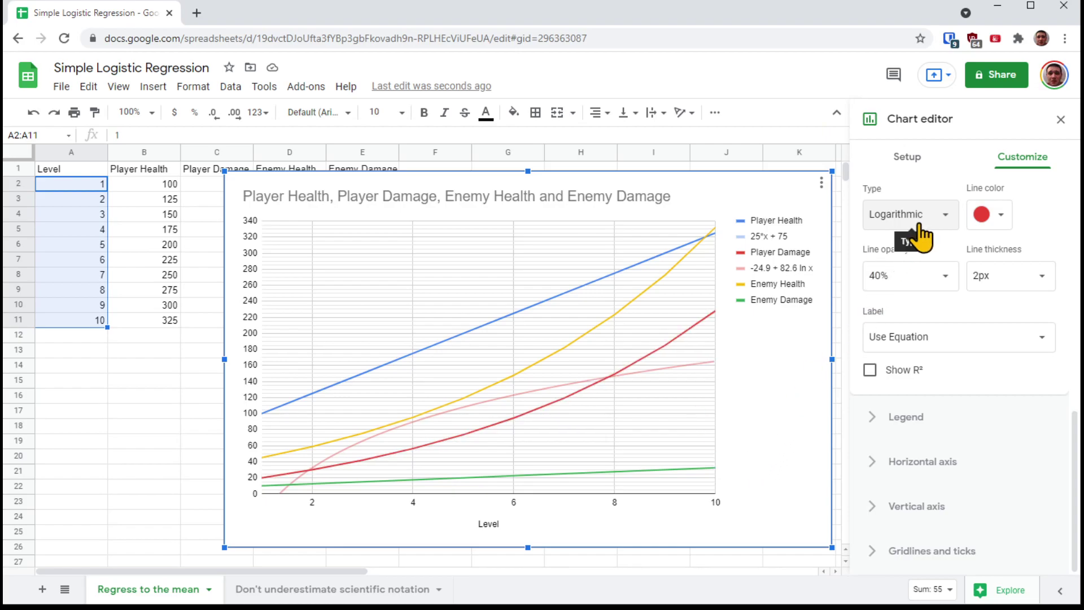
Try an Exponential fit, then restore the Polynomial trendline at degree 3.
{"action": "left_click", "coordinate": [910, 213]}
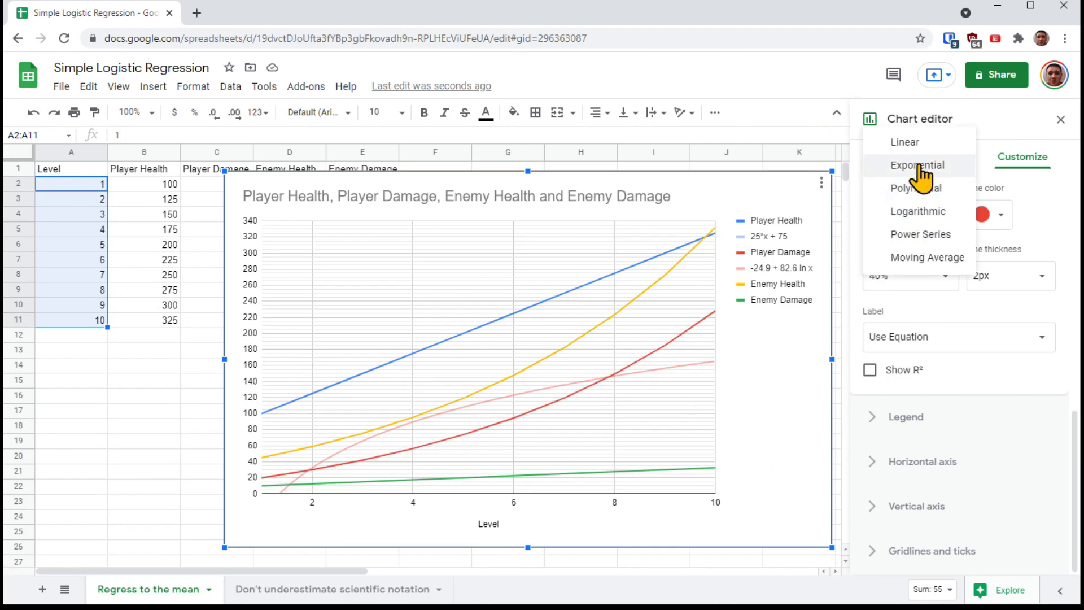
{"action": "left_click", "coordinate": [918, 164]}
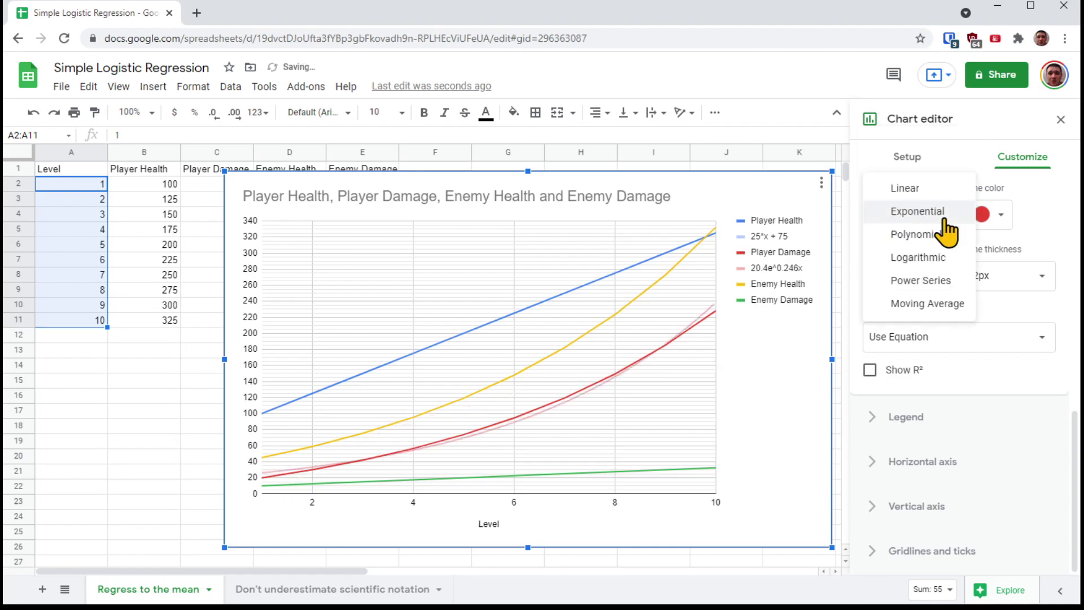
{"action": "left_click", "coordinate": [918, 234]}
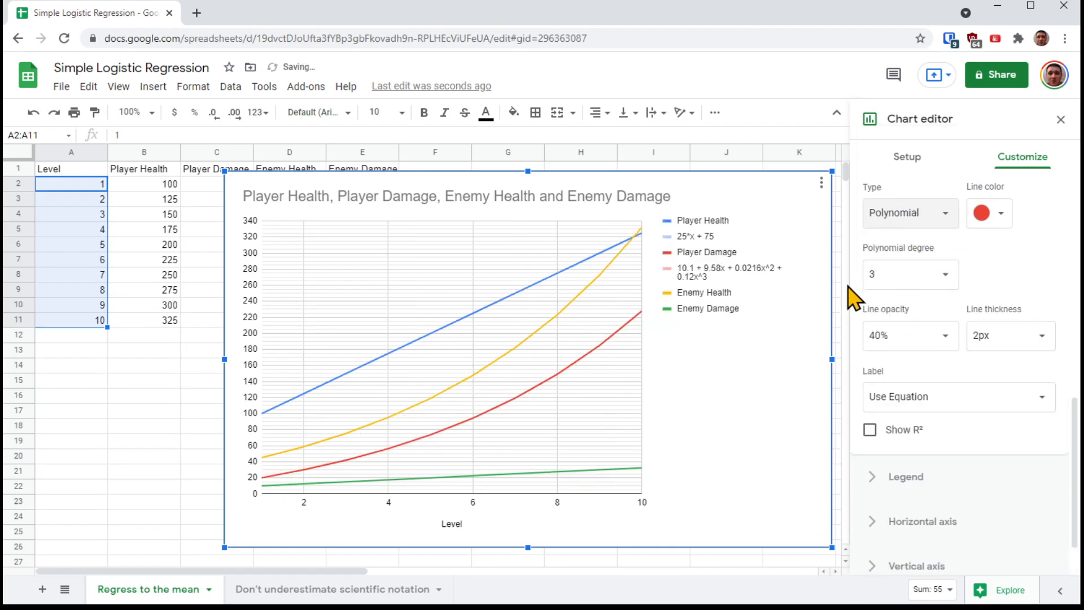
{"action": "left_click", "coordinate": [910, 273]}
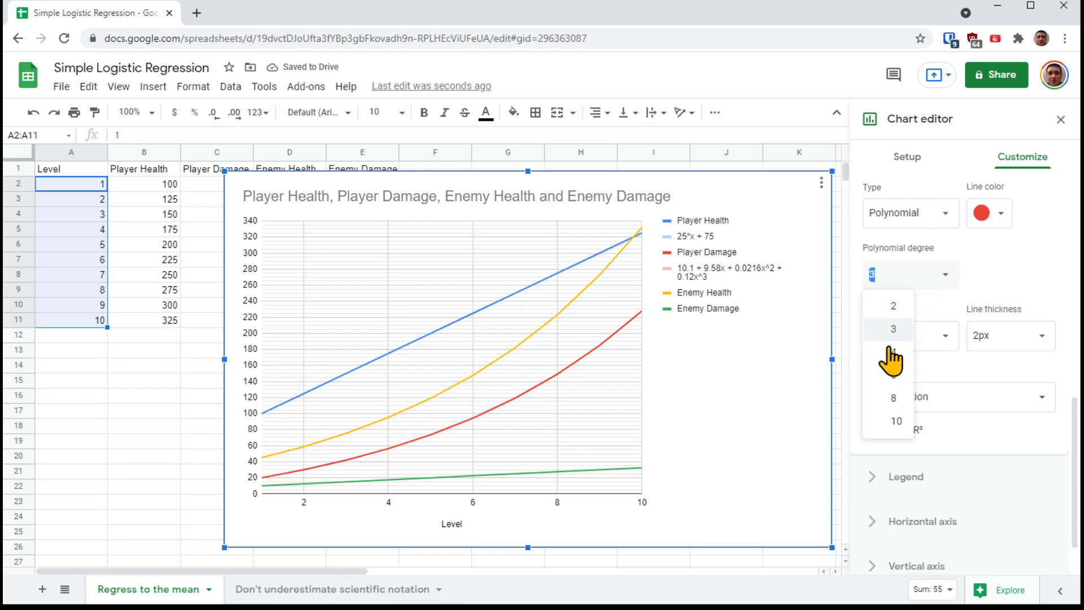
{"action": "left_click", "coordinate": [893, 328]}
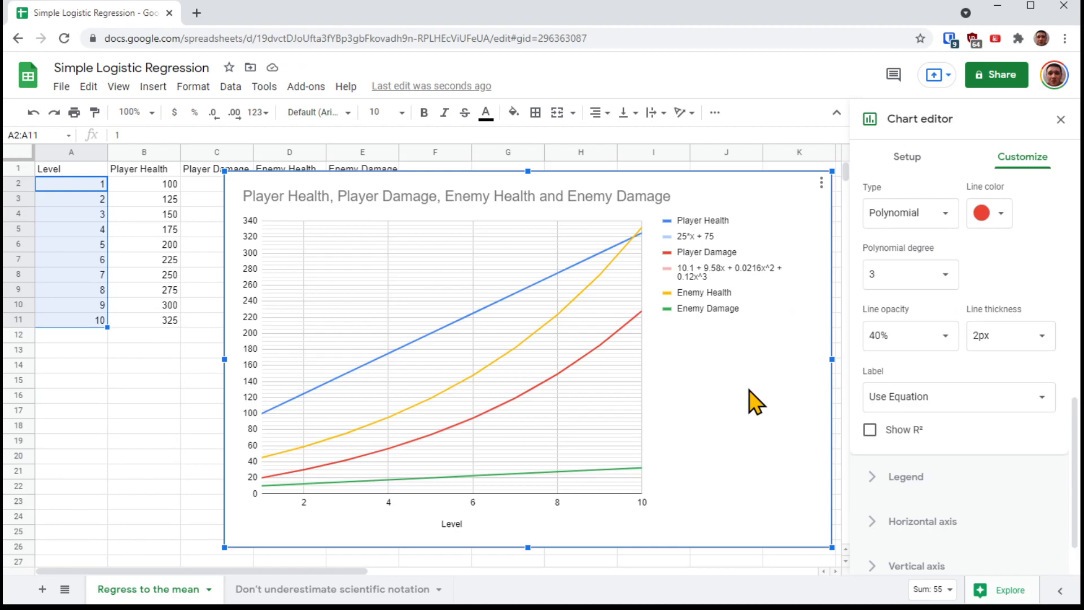
{"action": "mouse_move", "coordinate": [795, 273]}
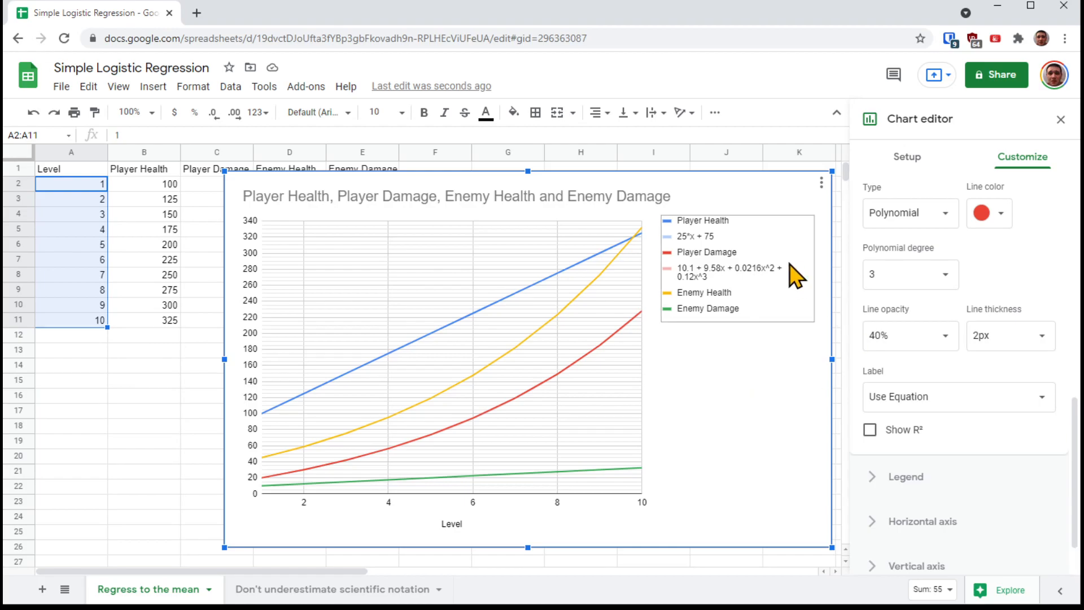
{"action": "mouse_move", "coordinate": [705, 290]}
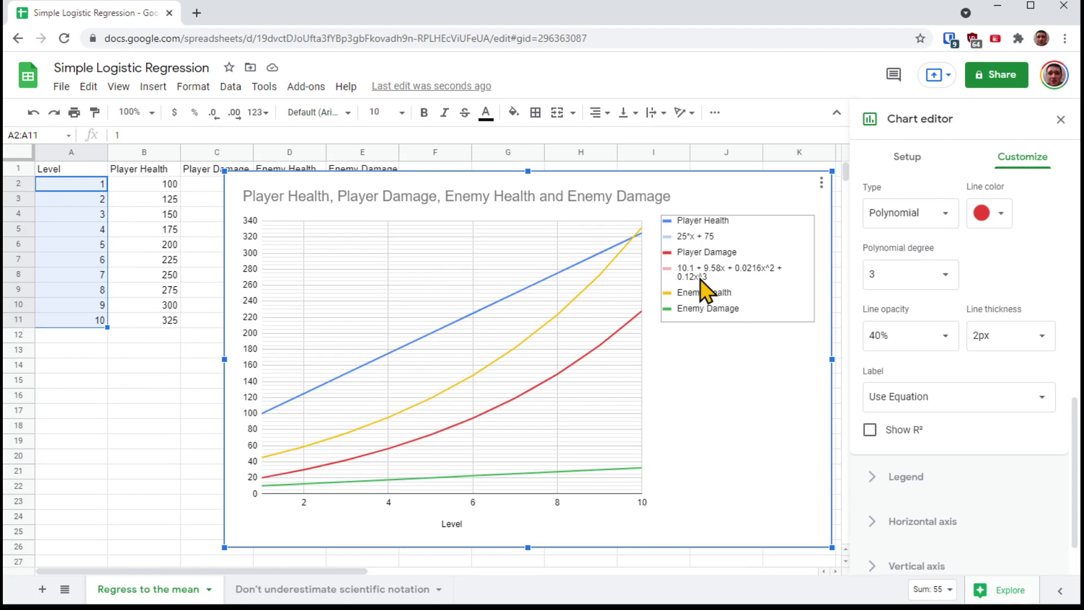
{"action": "mouse_move", "coordinate": [757, 405]}
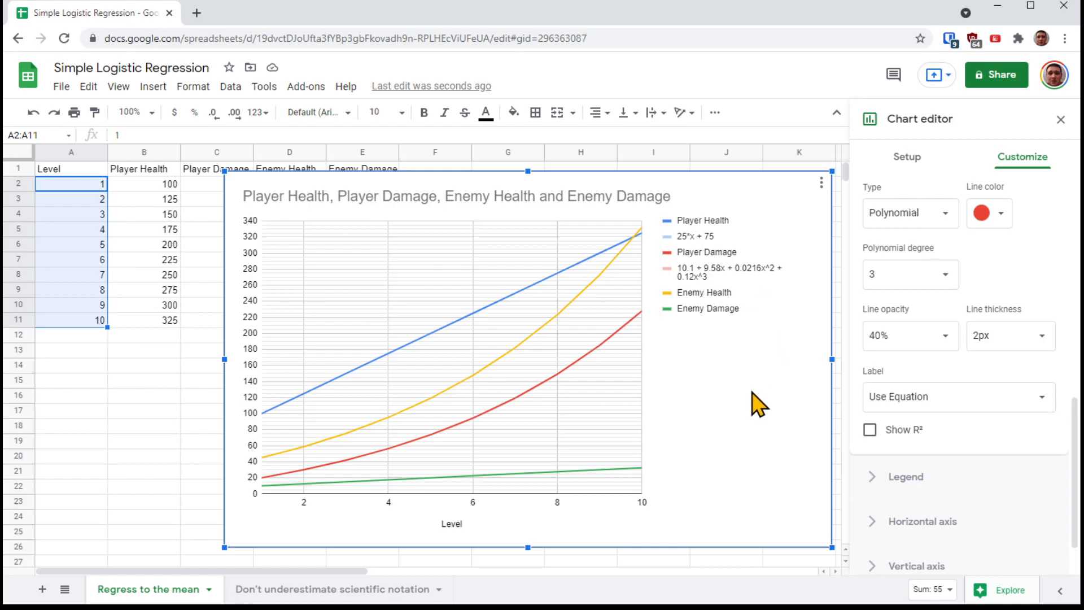